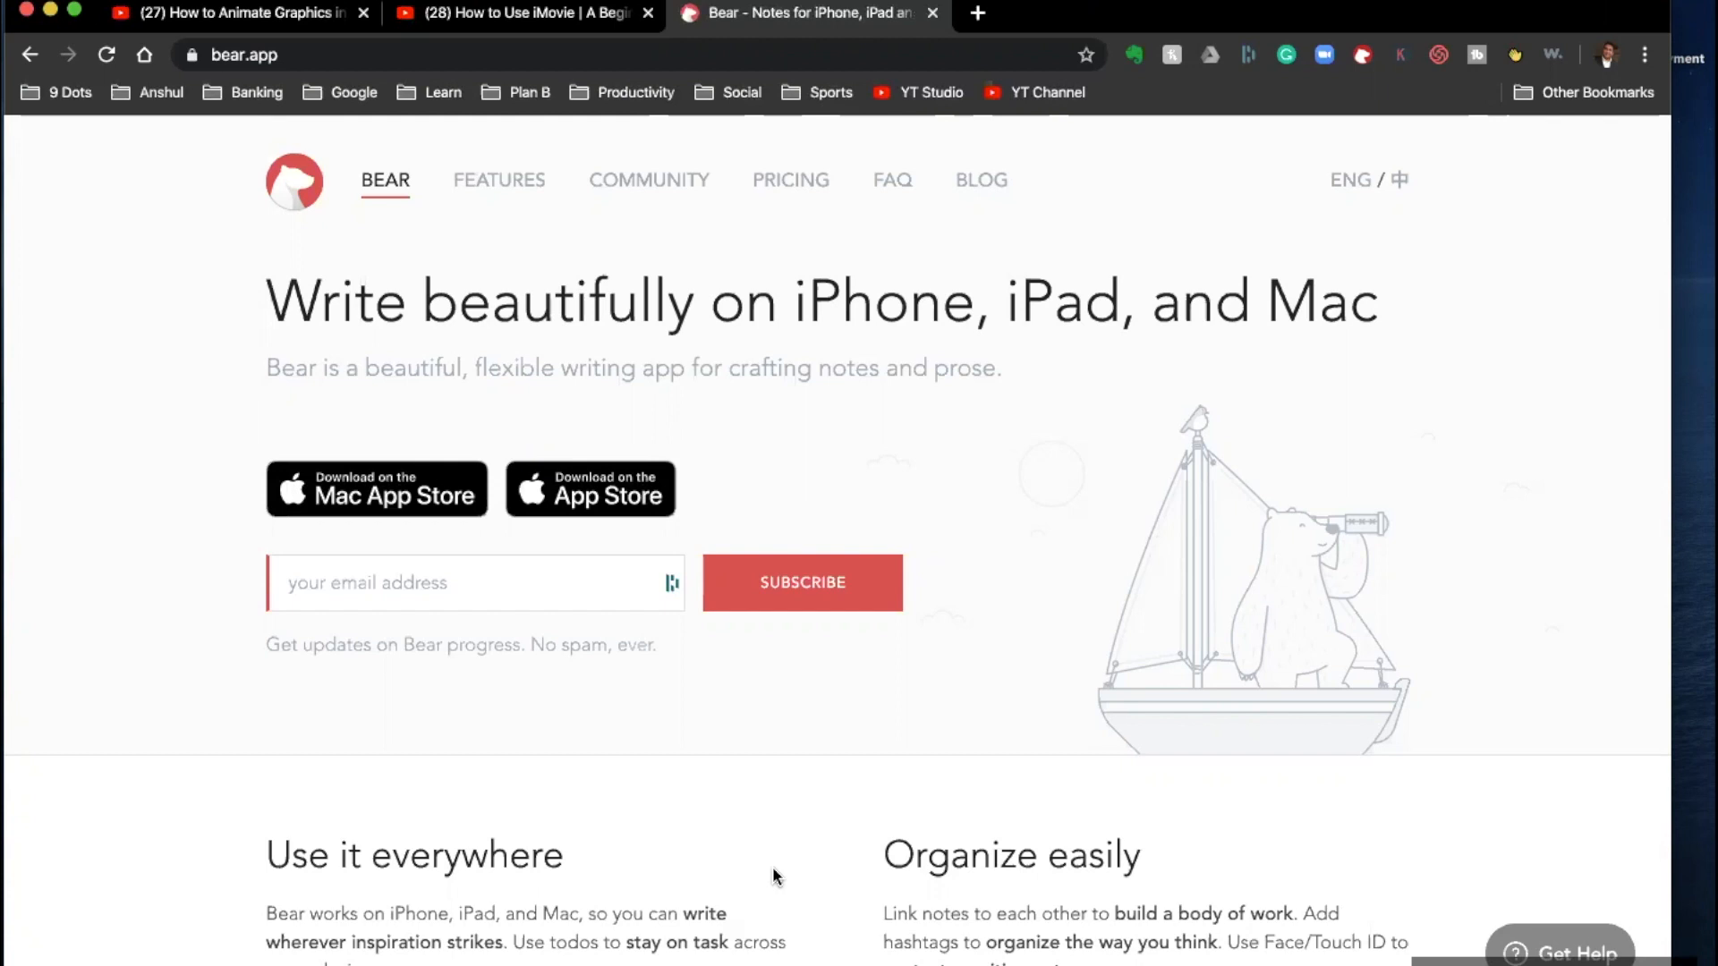
mouse_move(753, 614)
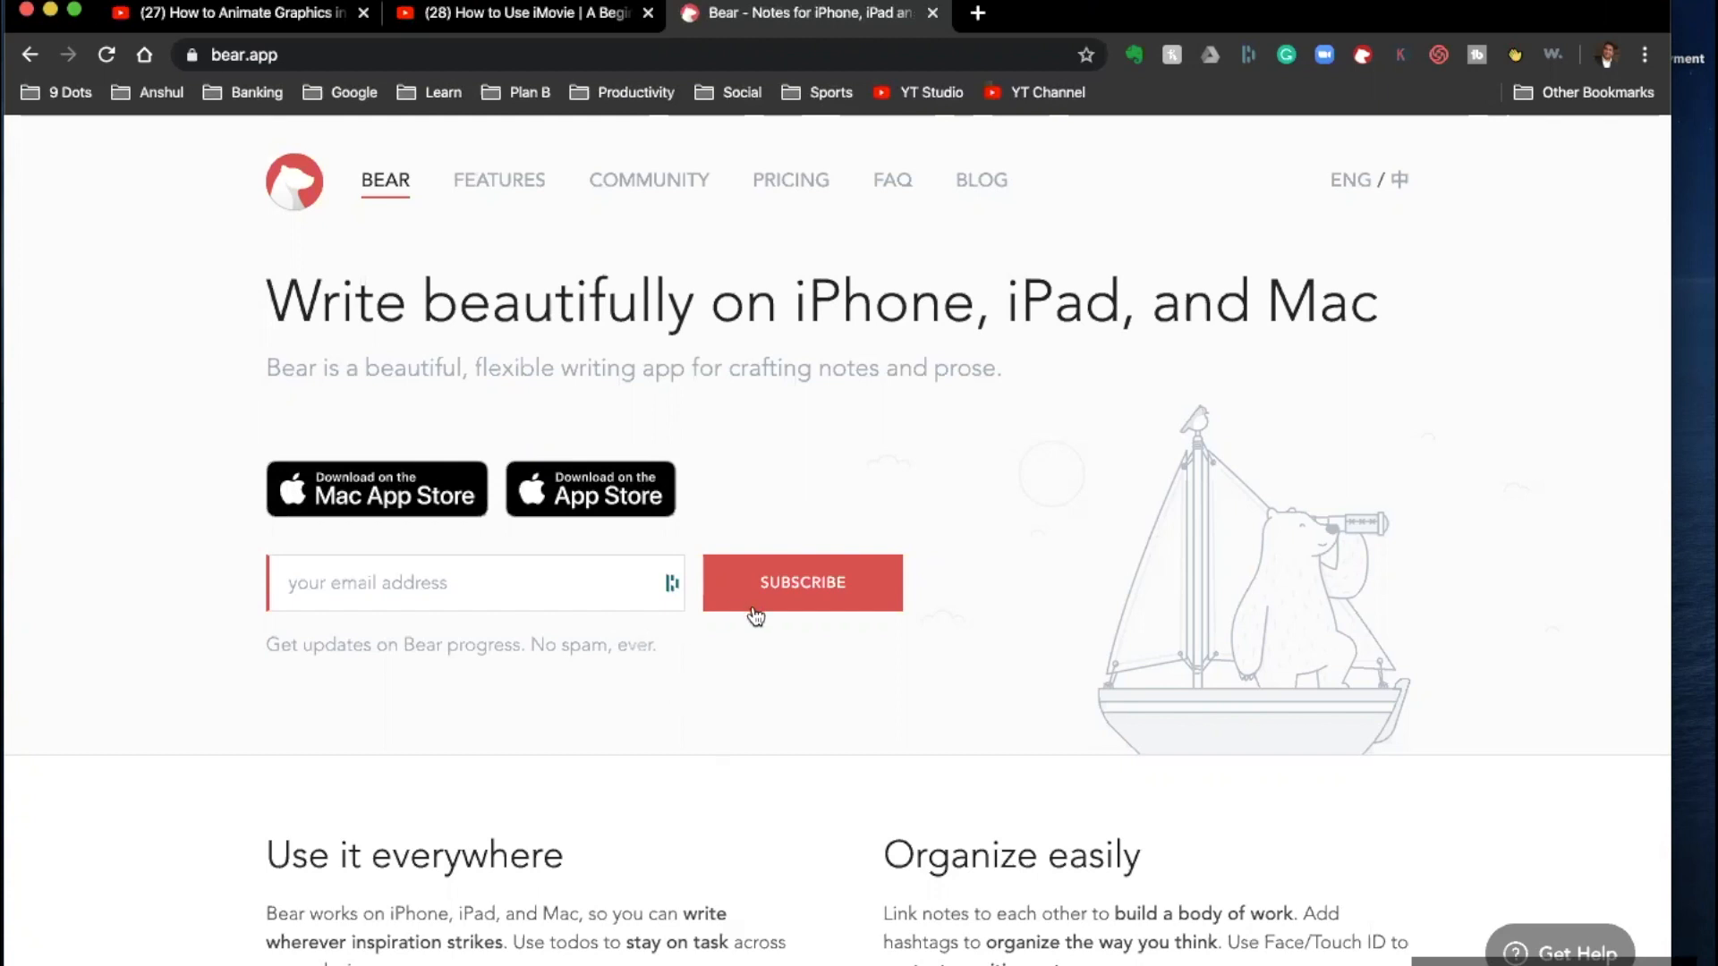
- Jump to the FEATURES section of bear.app and browse down through the features
left_click(499, 179)
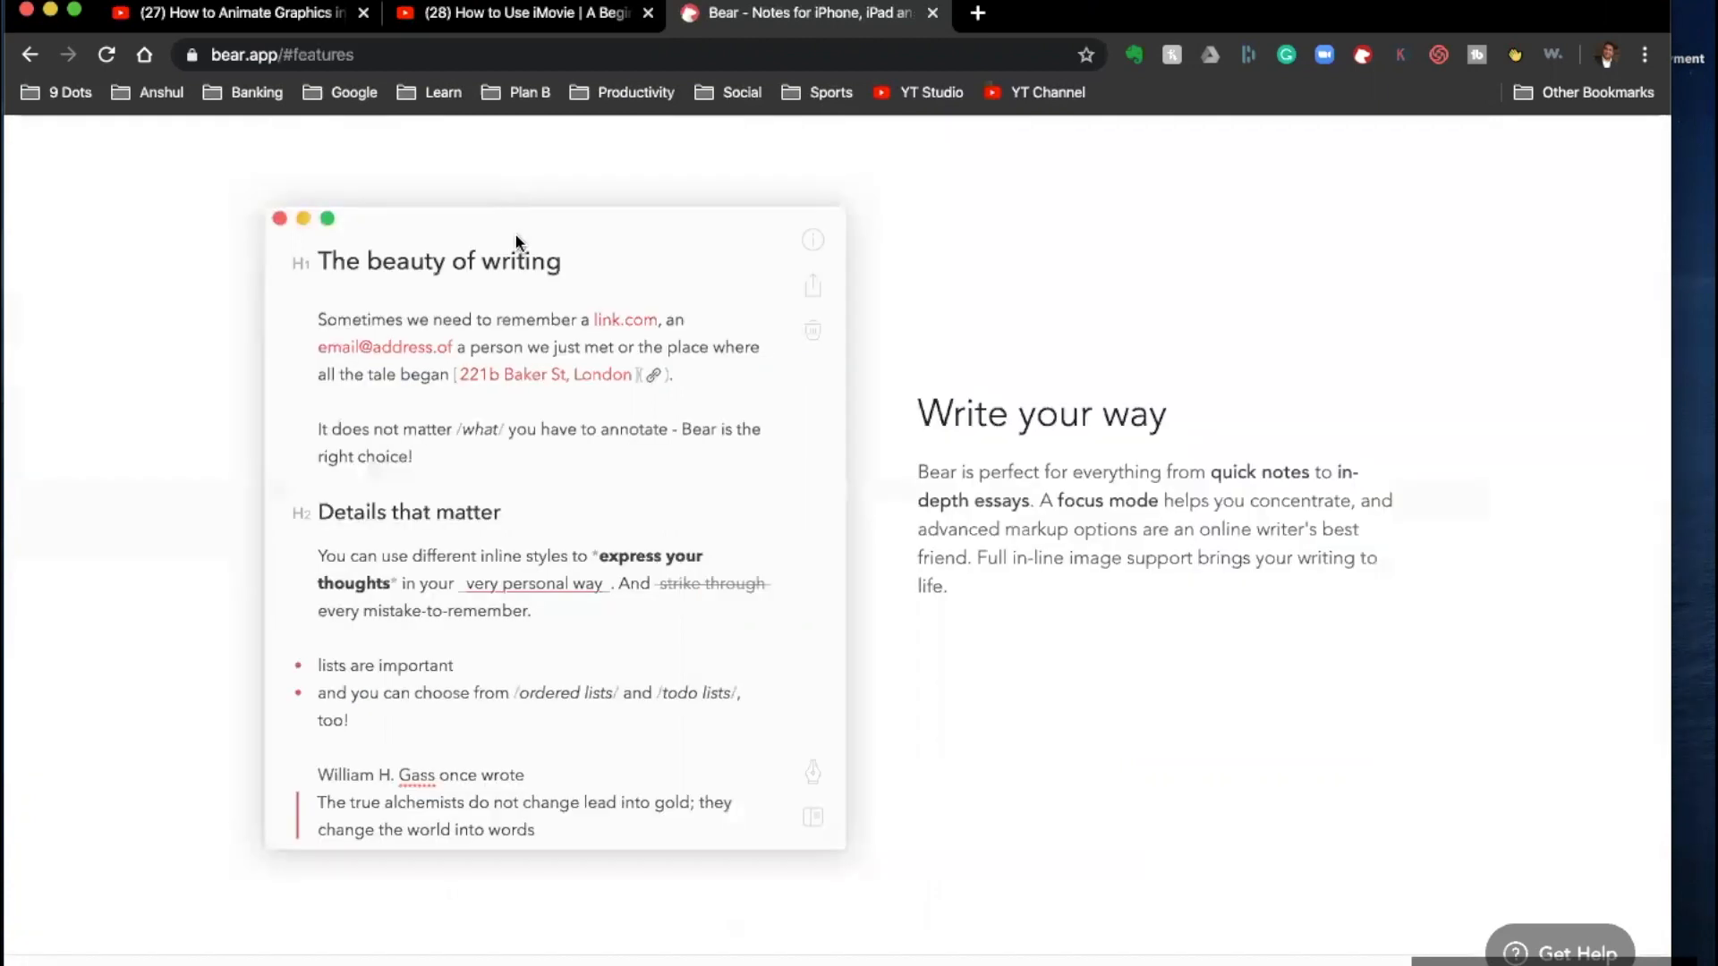
scroll("down", 3)
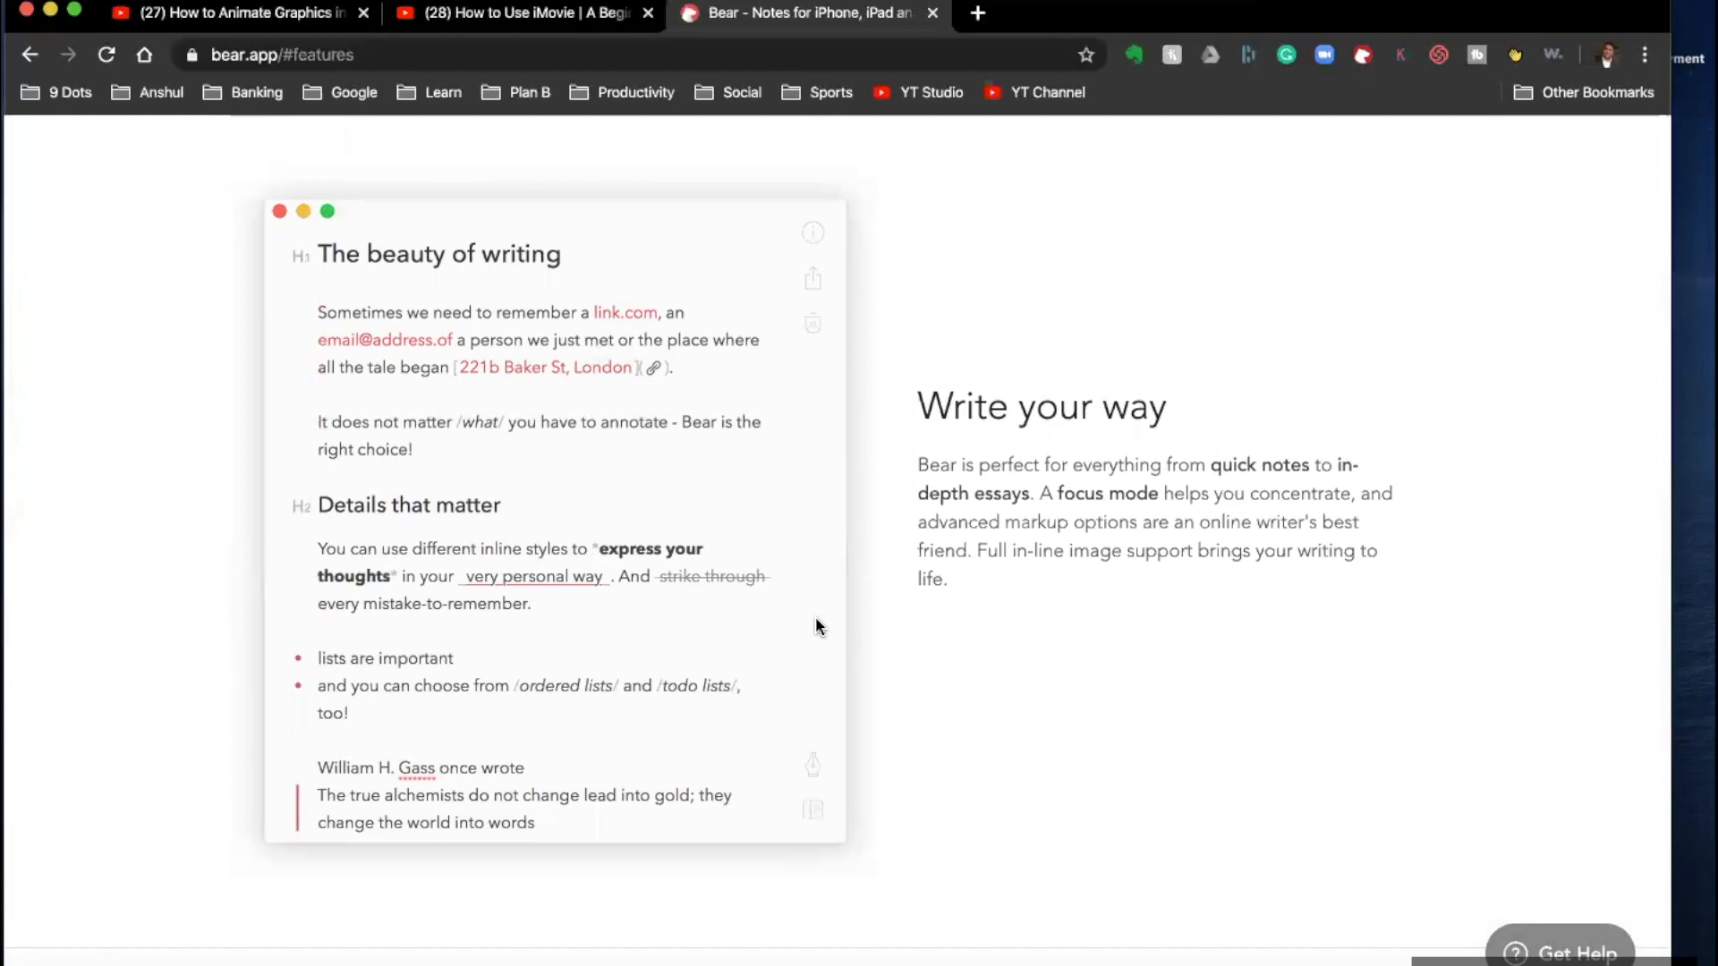
scroll("down", 3)
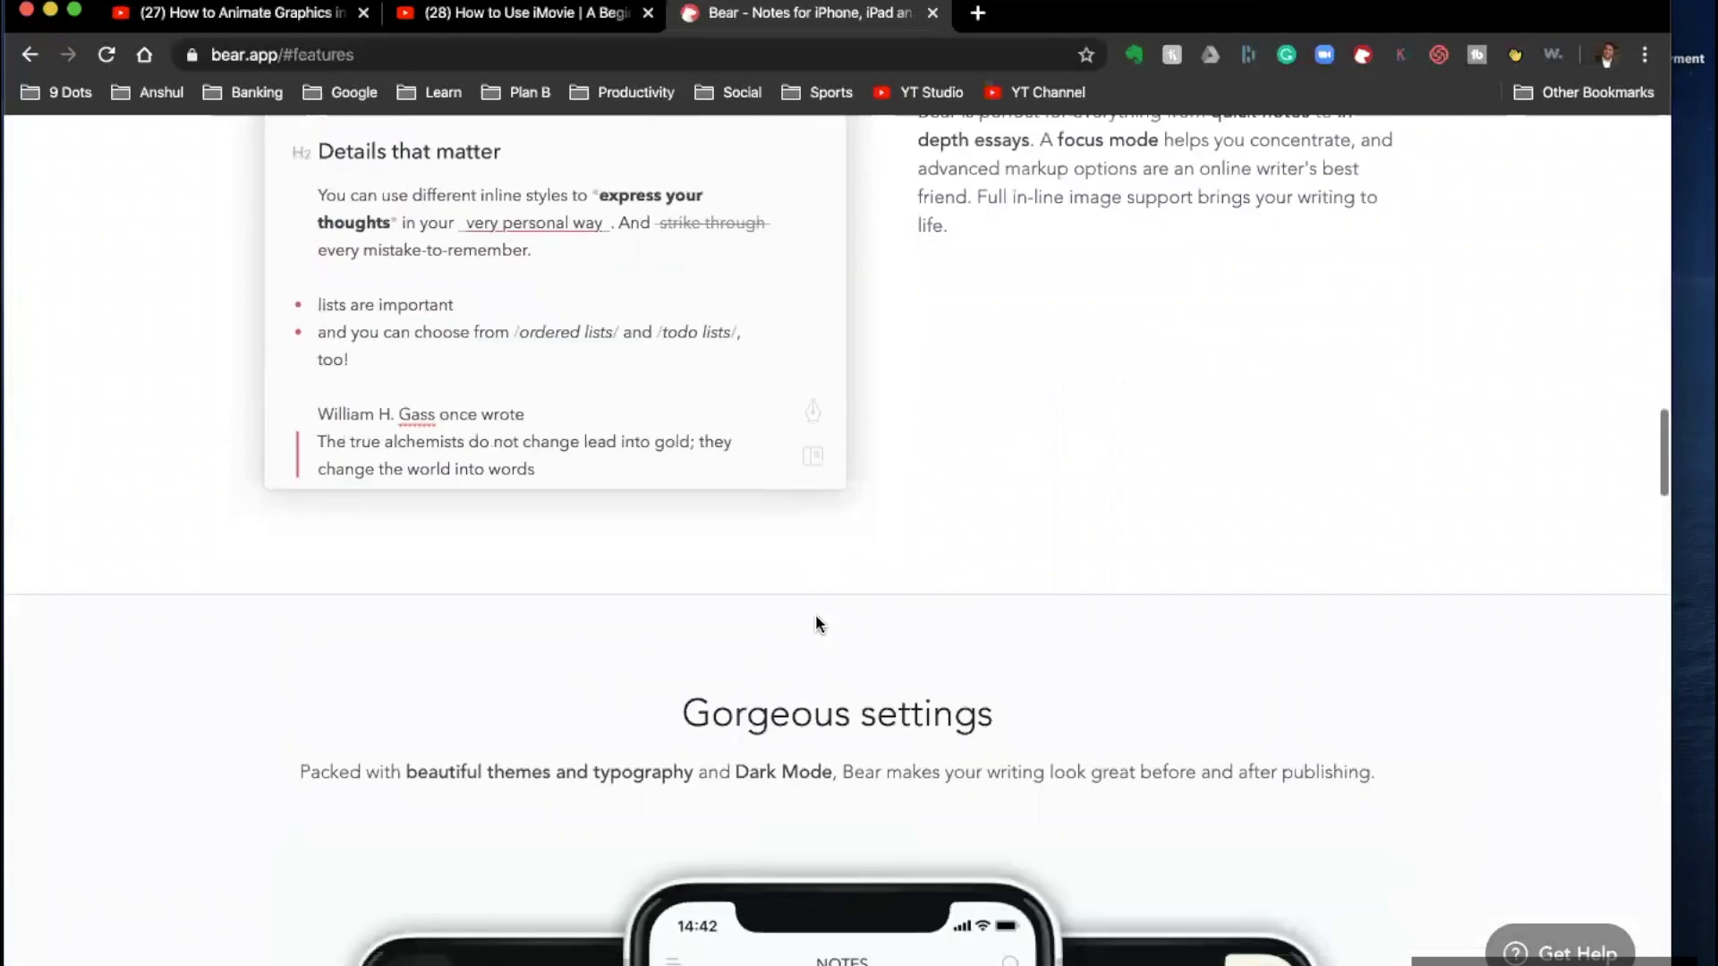
scroll("down", 3)
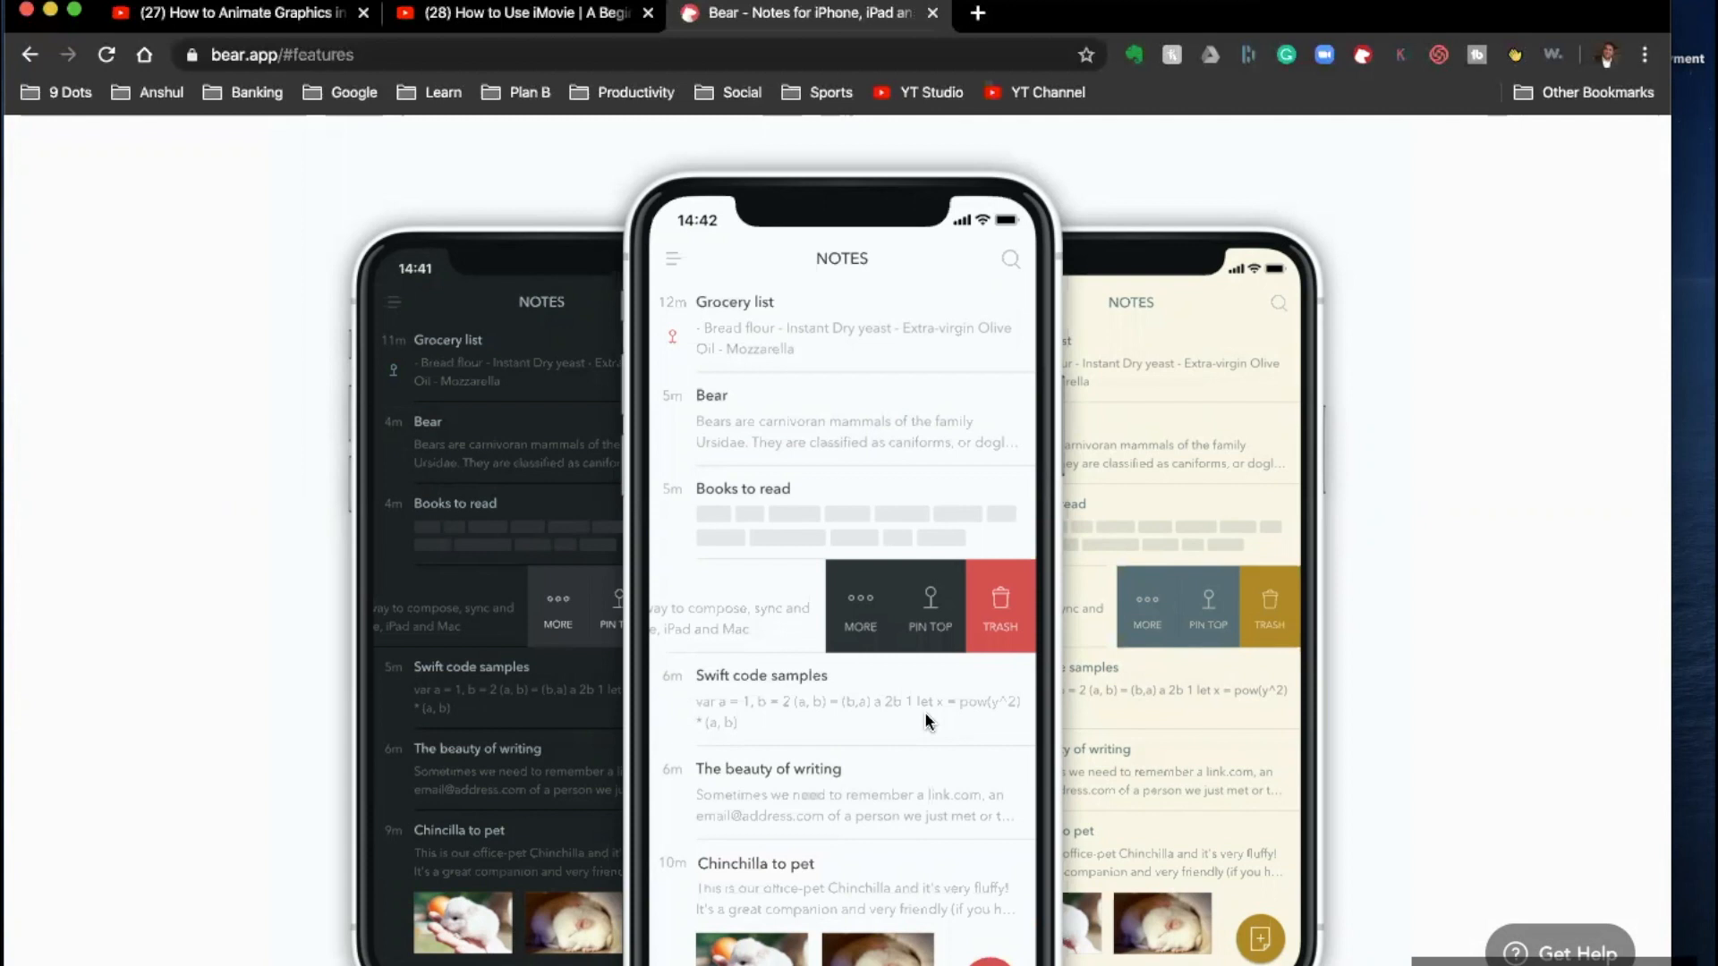
- Continue down to the 'Bear features at a glance' list and the pricing section
scroll("down", 3)
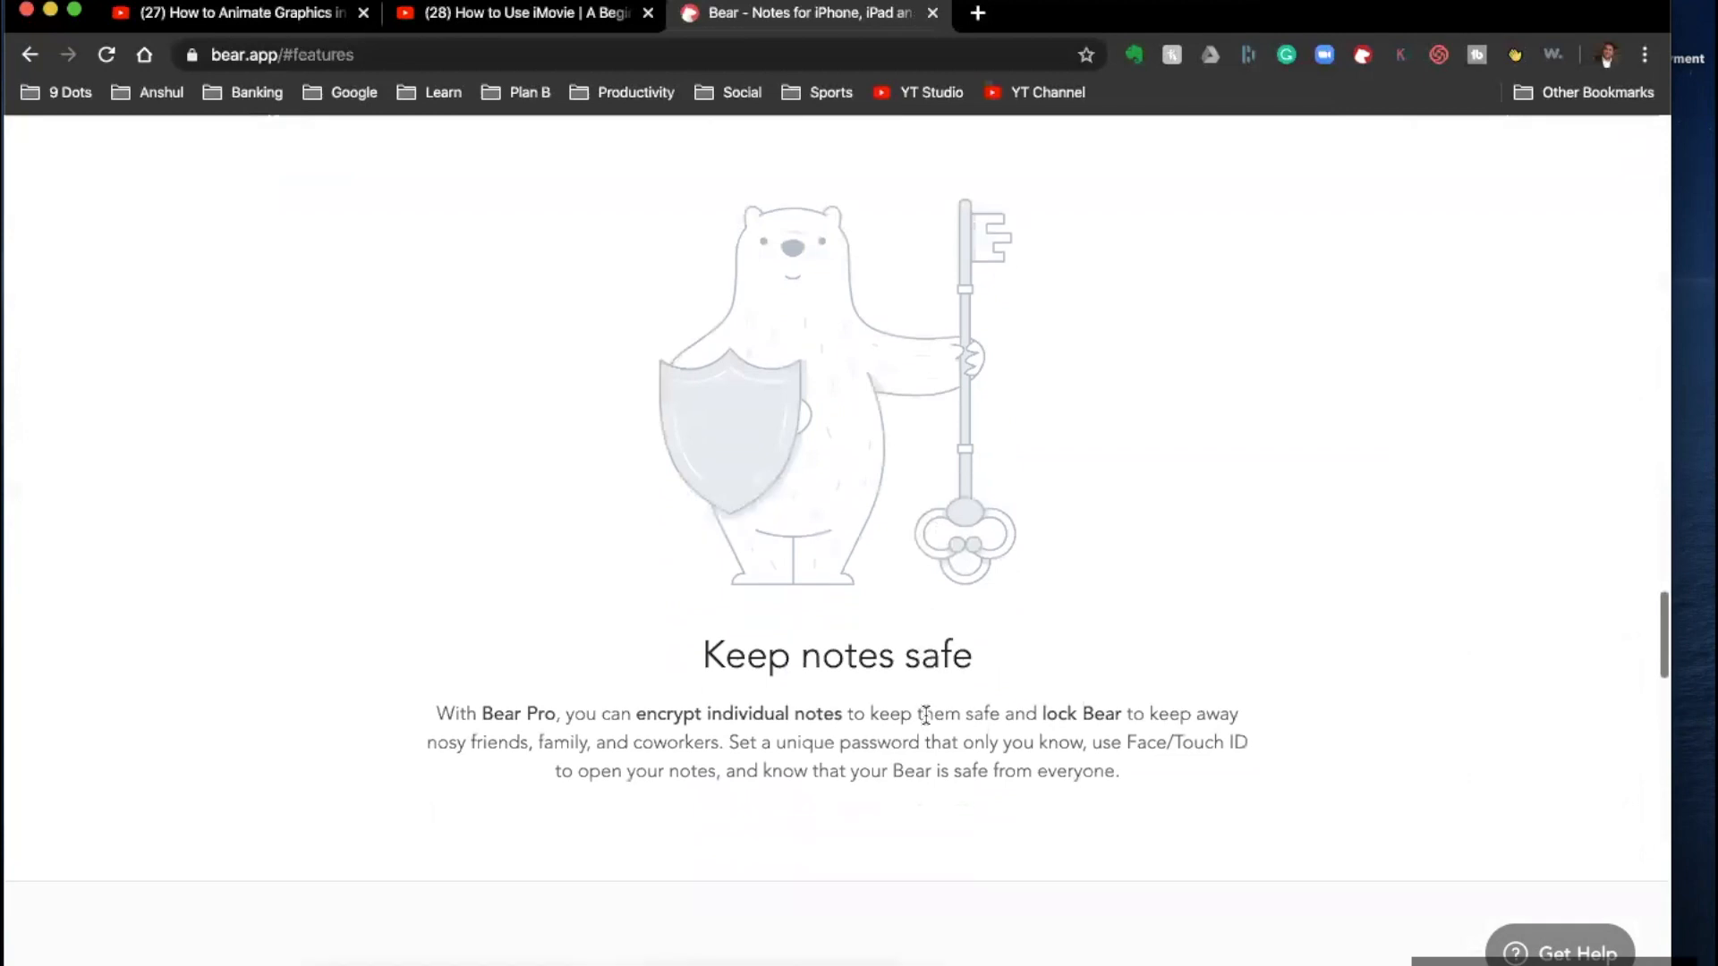
scroll("down", 3)
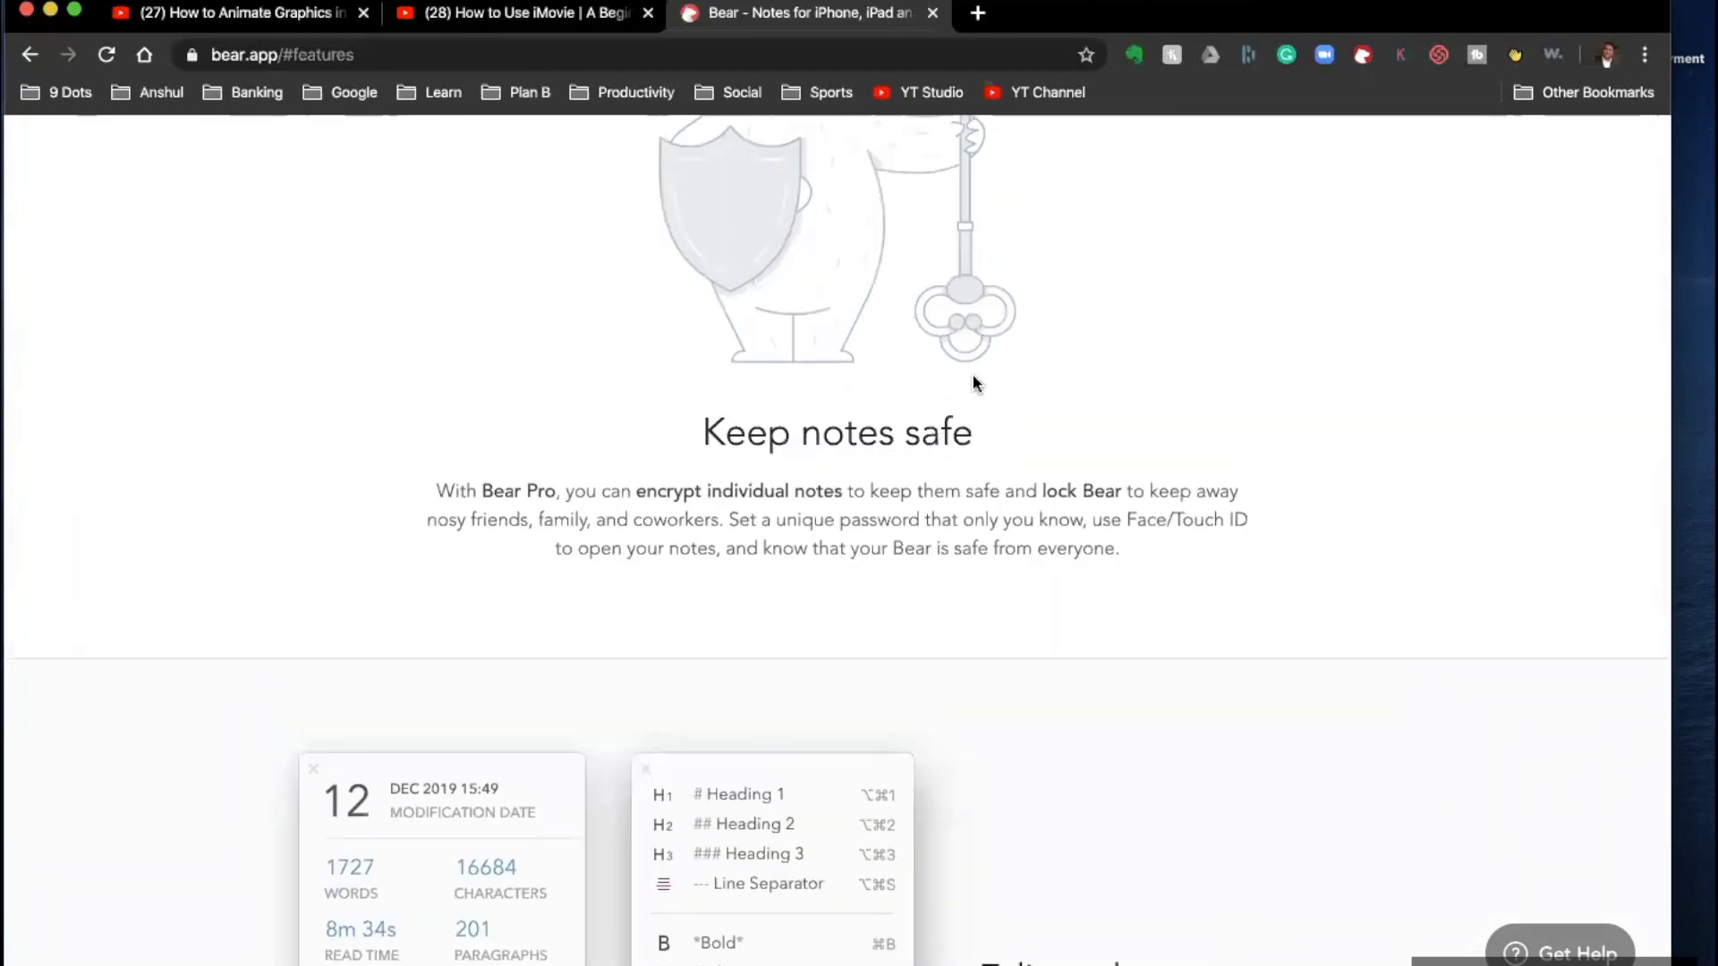
scroll("down", 3)
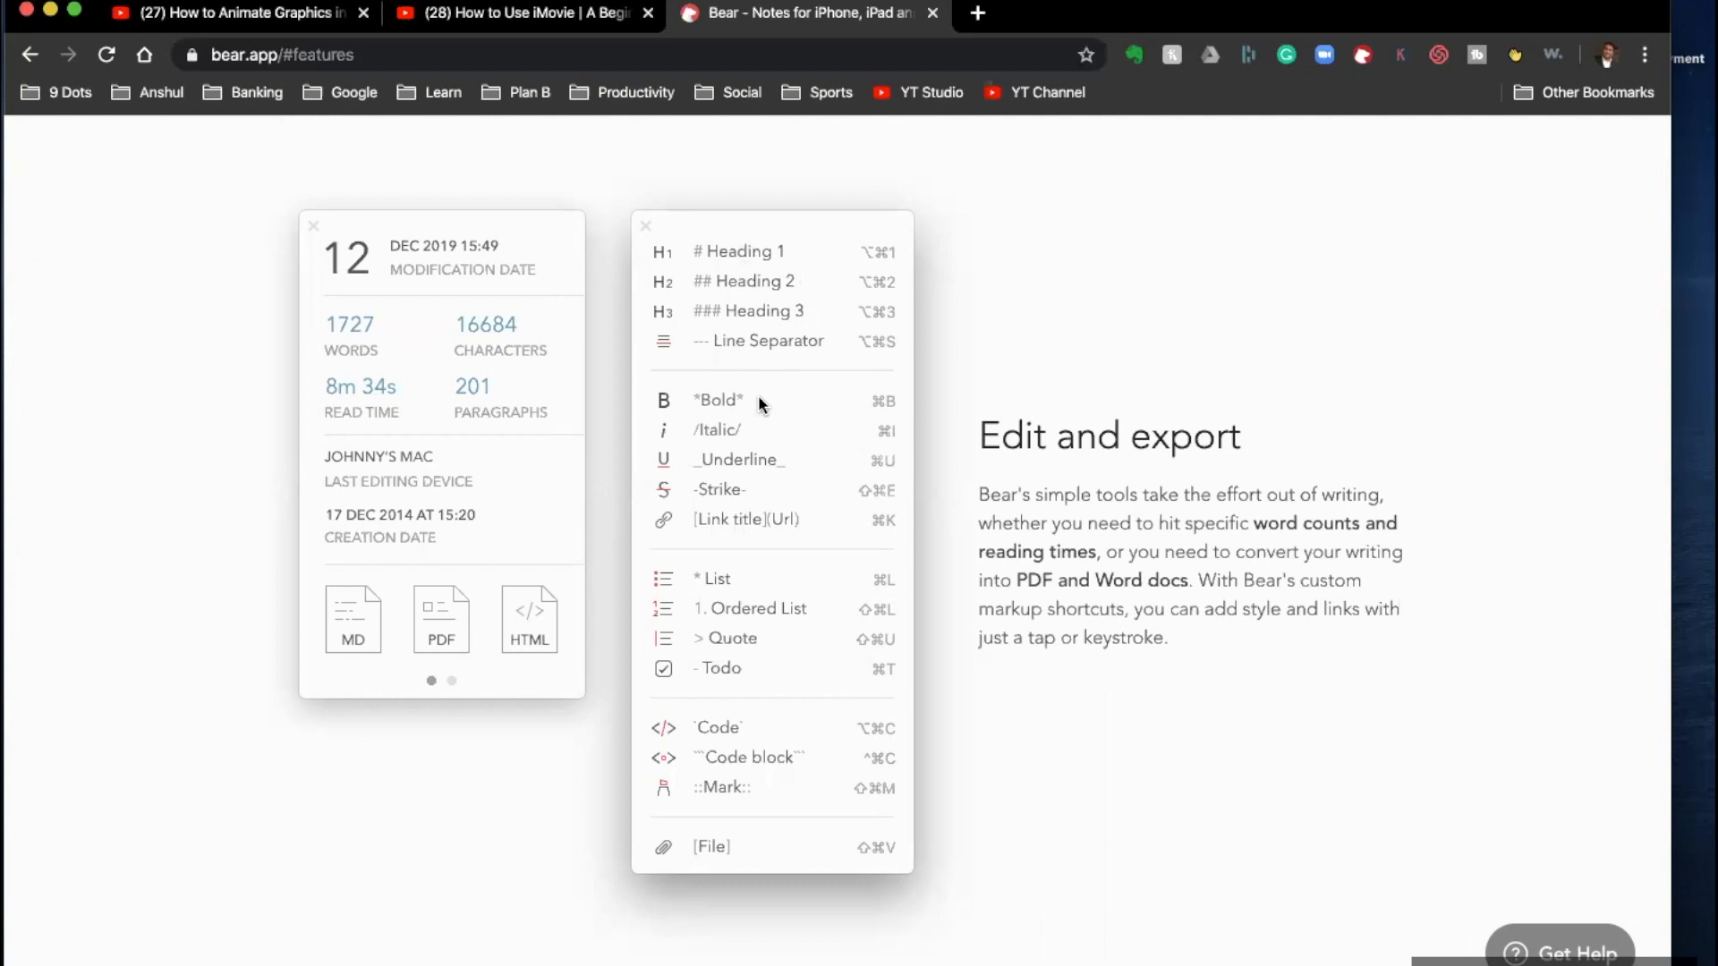
scroll("down", 3)
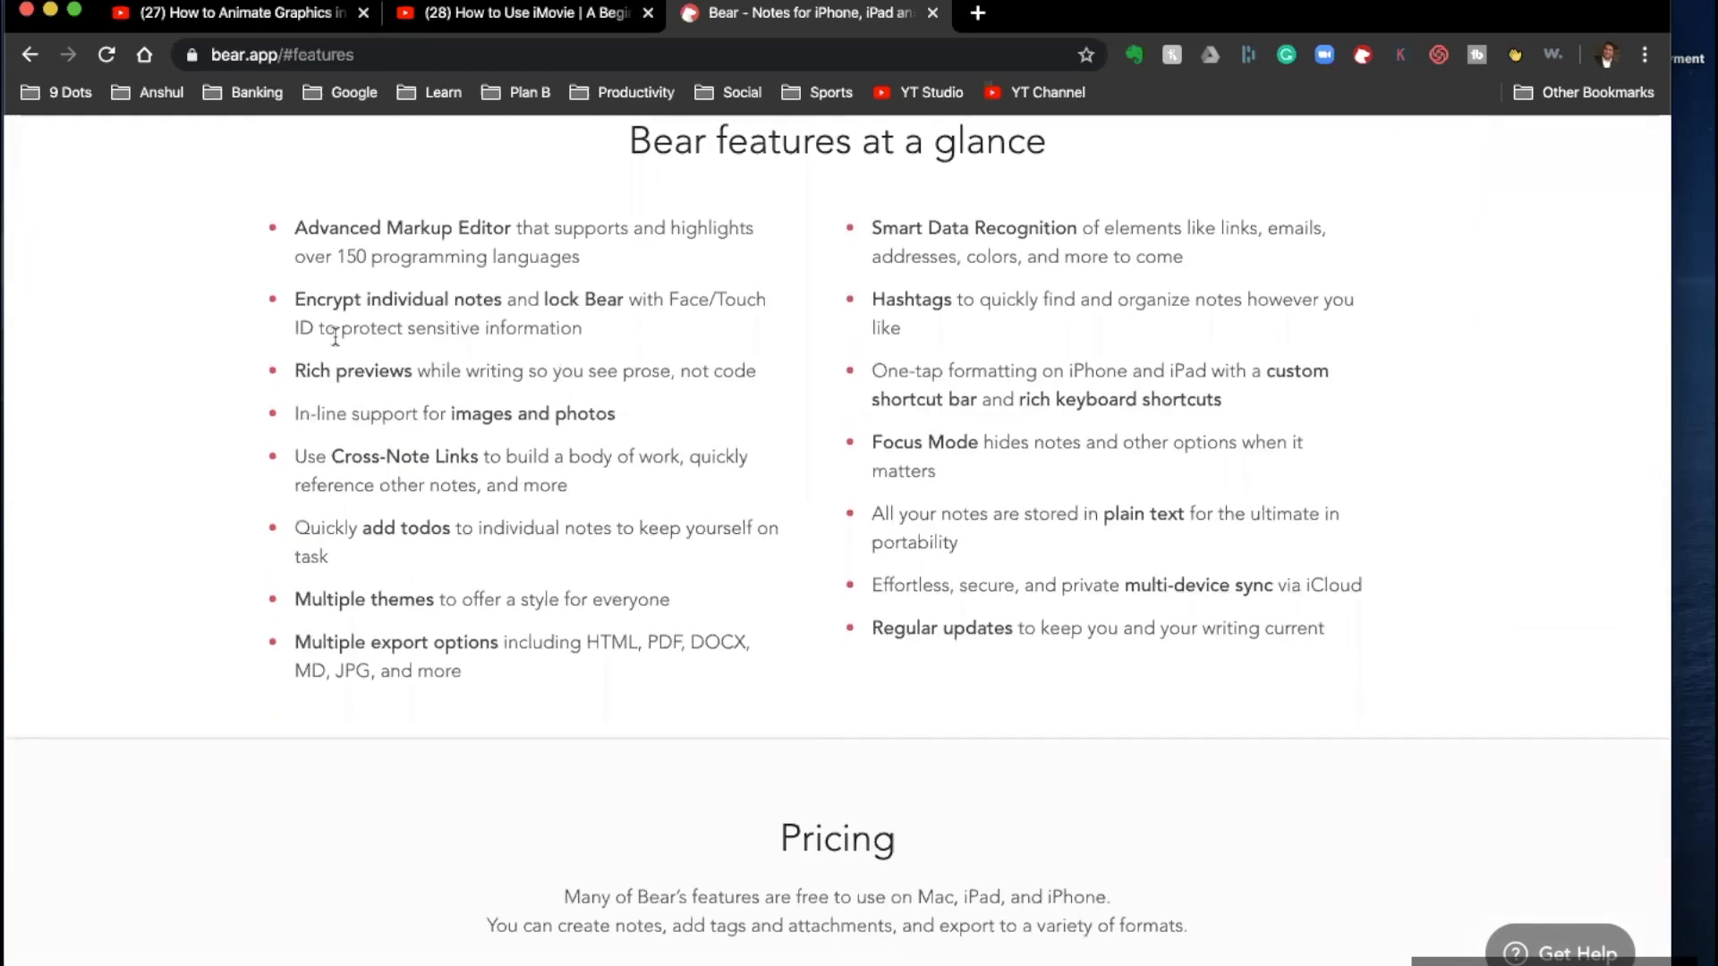
mouse_move(1050, 667)
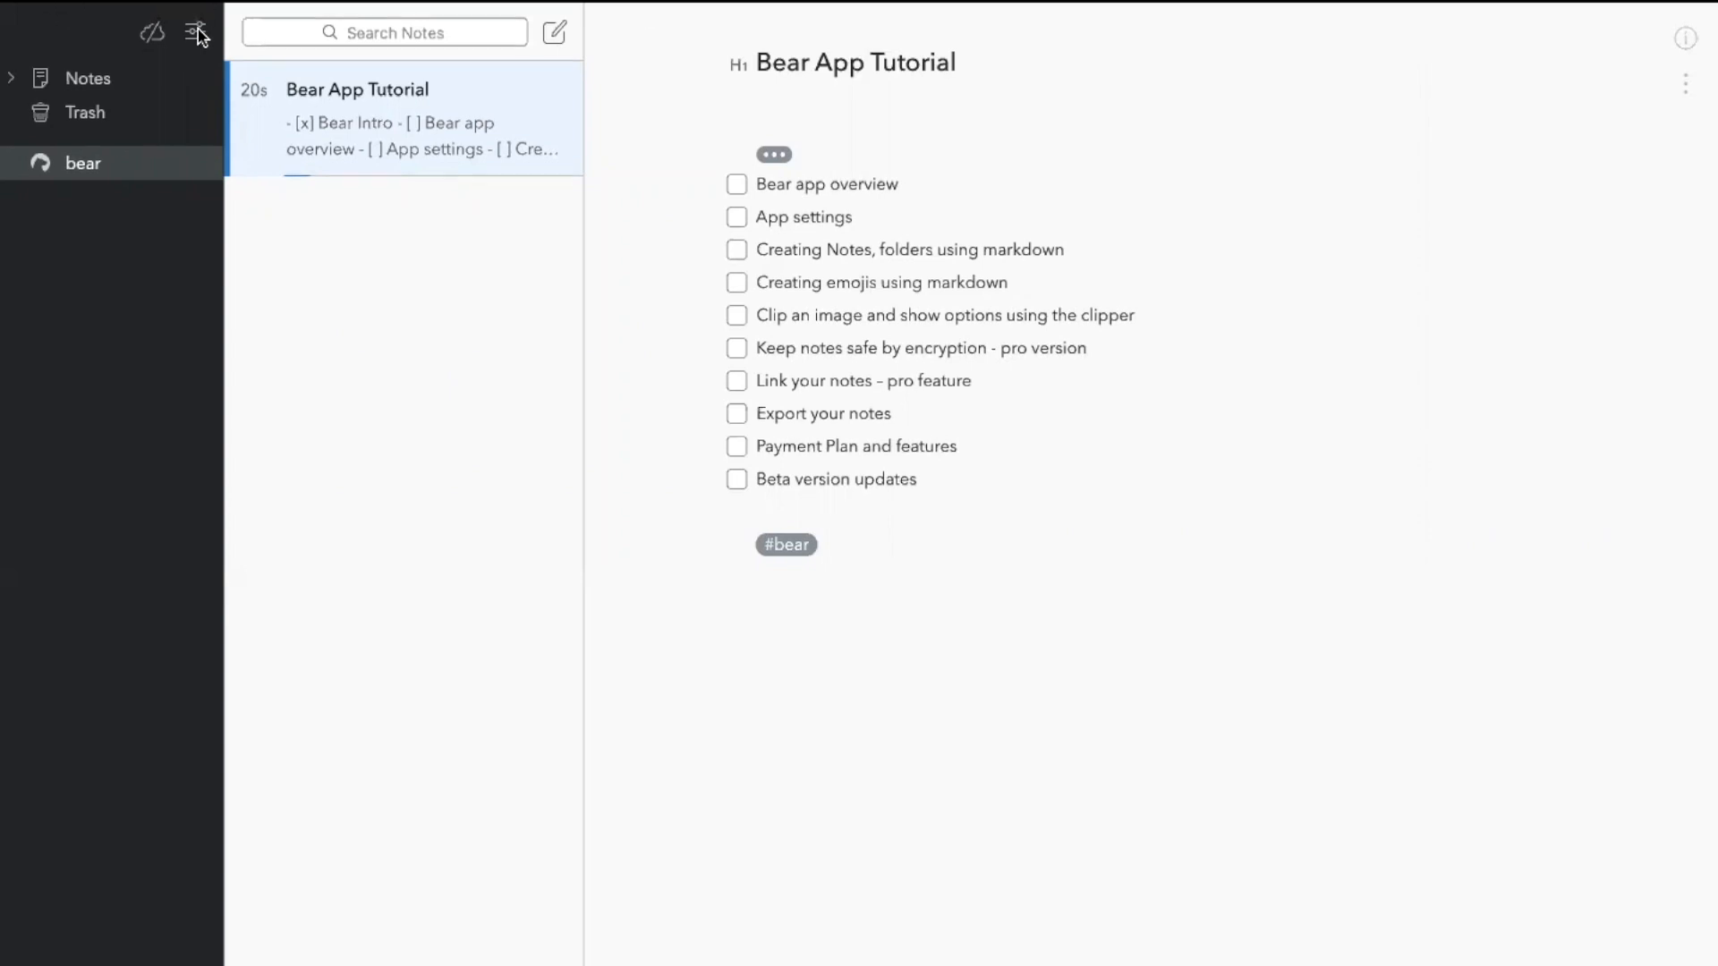
- Show Bear's preferences on the General settings
left_click(197, 32)
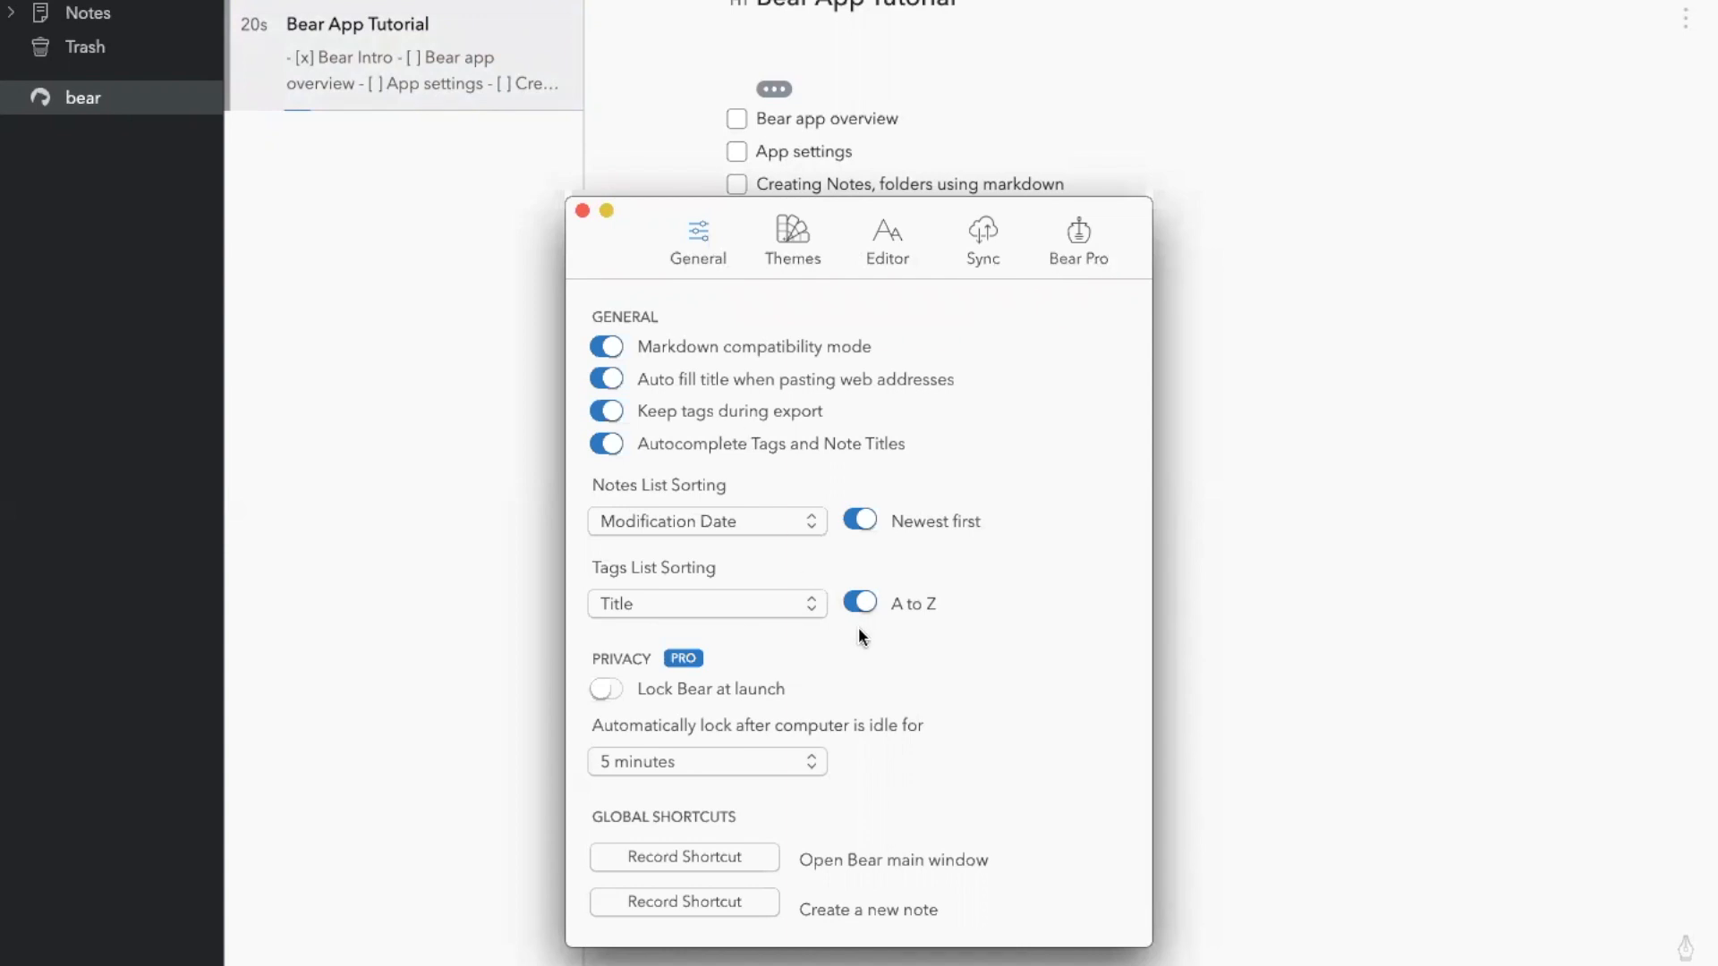
mouse_move(739, 431)
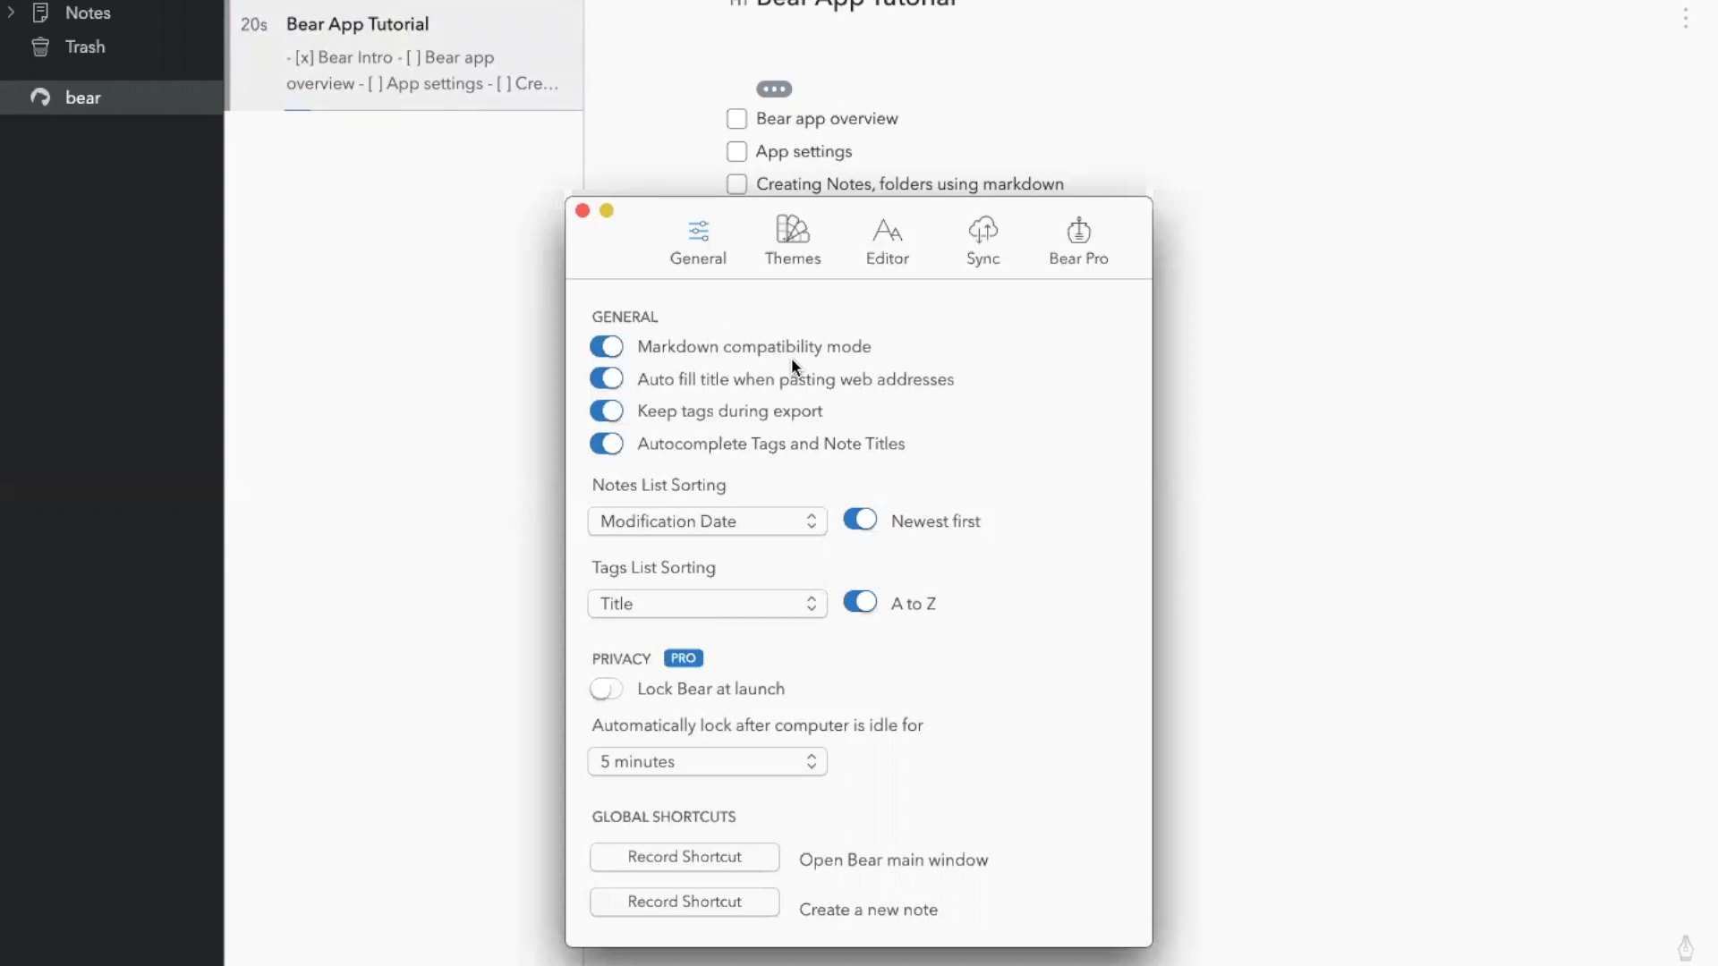
- View the Themes preferences and browse the theme list (Red Graphite, Dark Graphite)
left_click(790, 238)
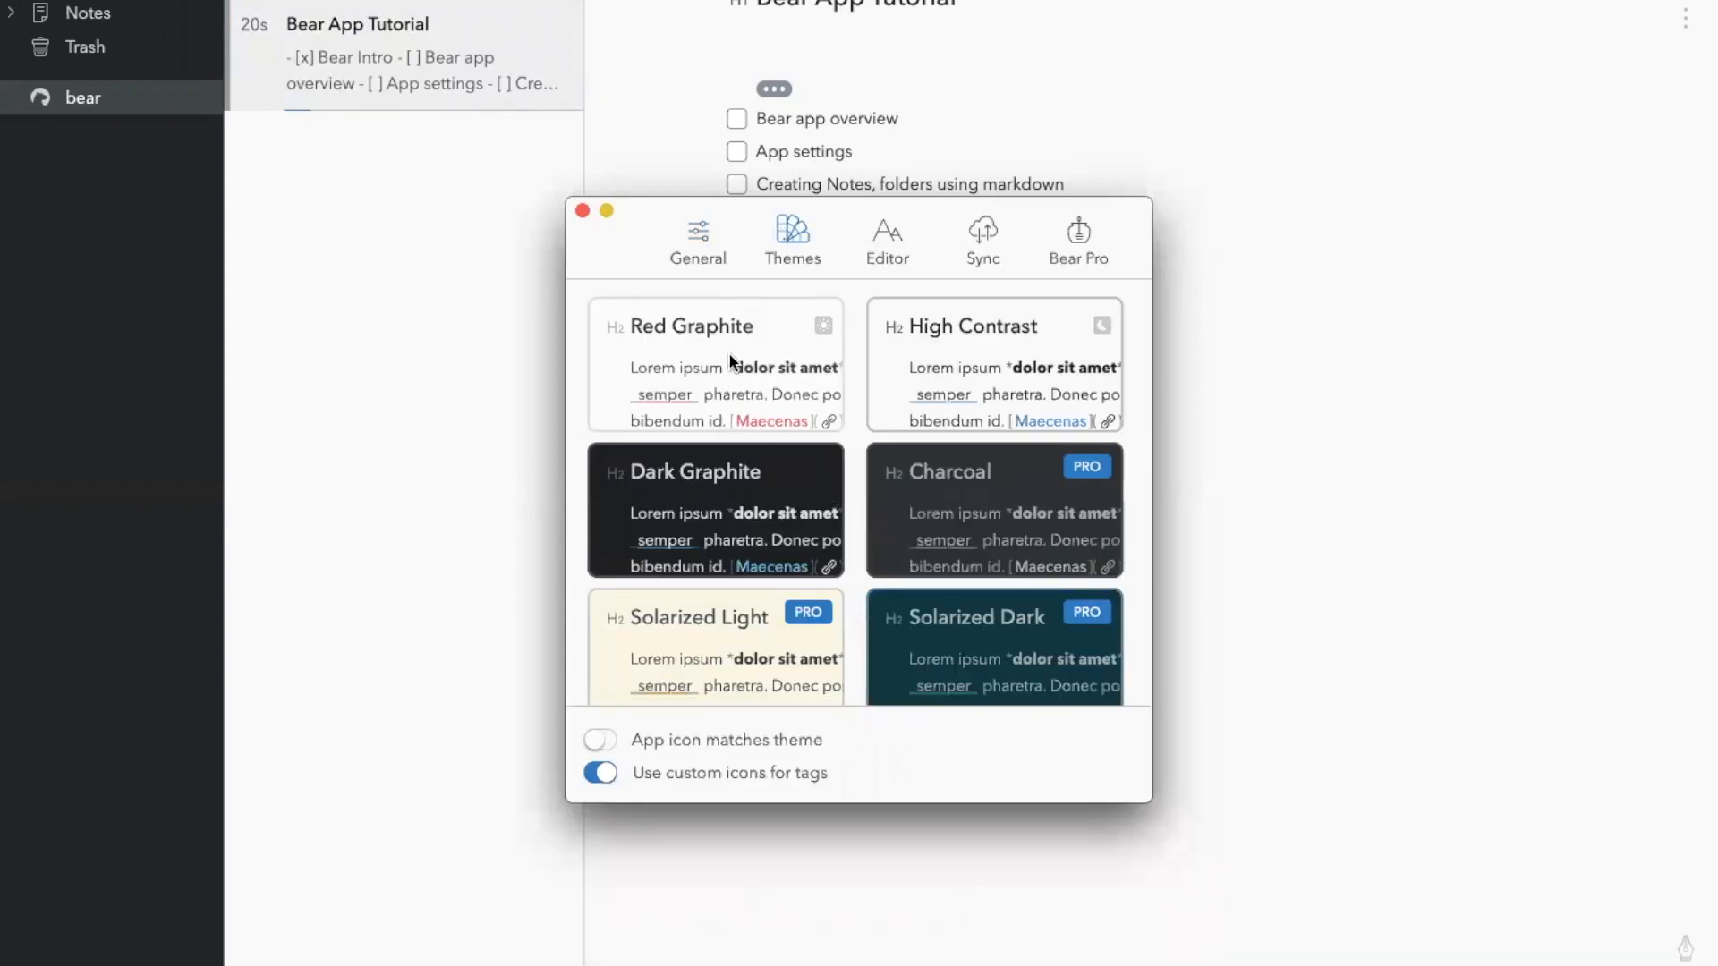
mouse_move(935, 340)
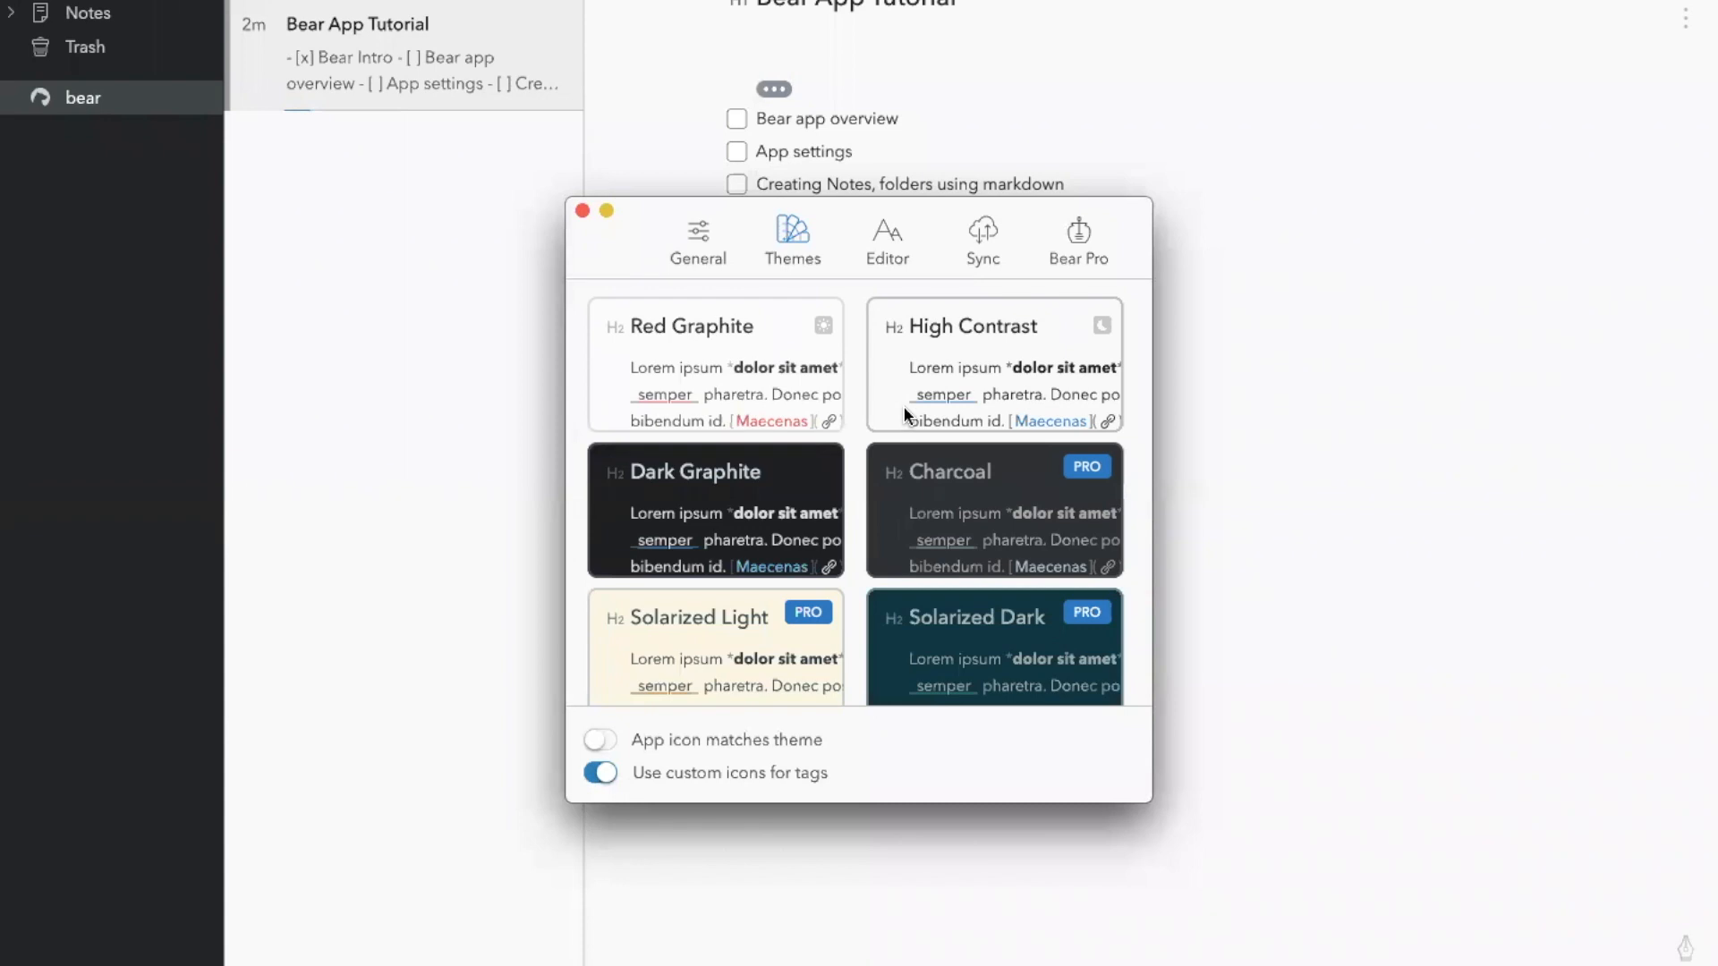
scroll("down", 3)
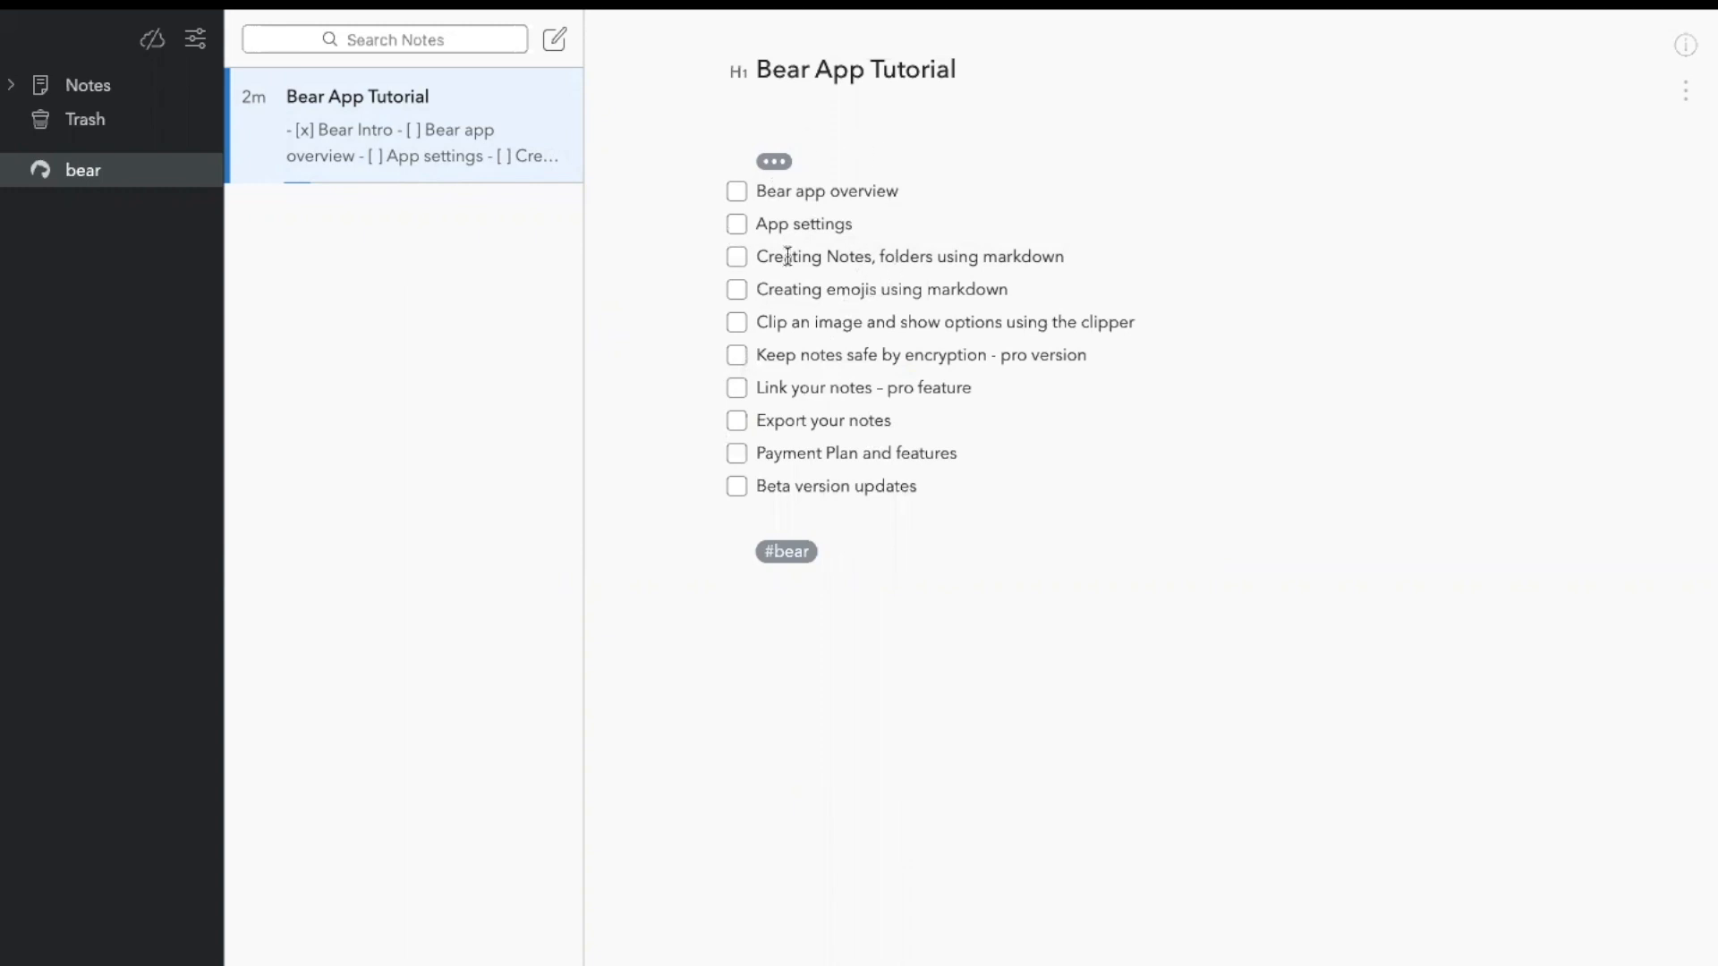
- Tick off Bear app overview and App settings in the tutorial checklist
left_click(736, 192)
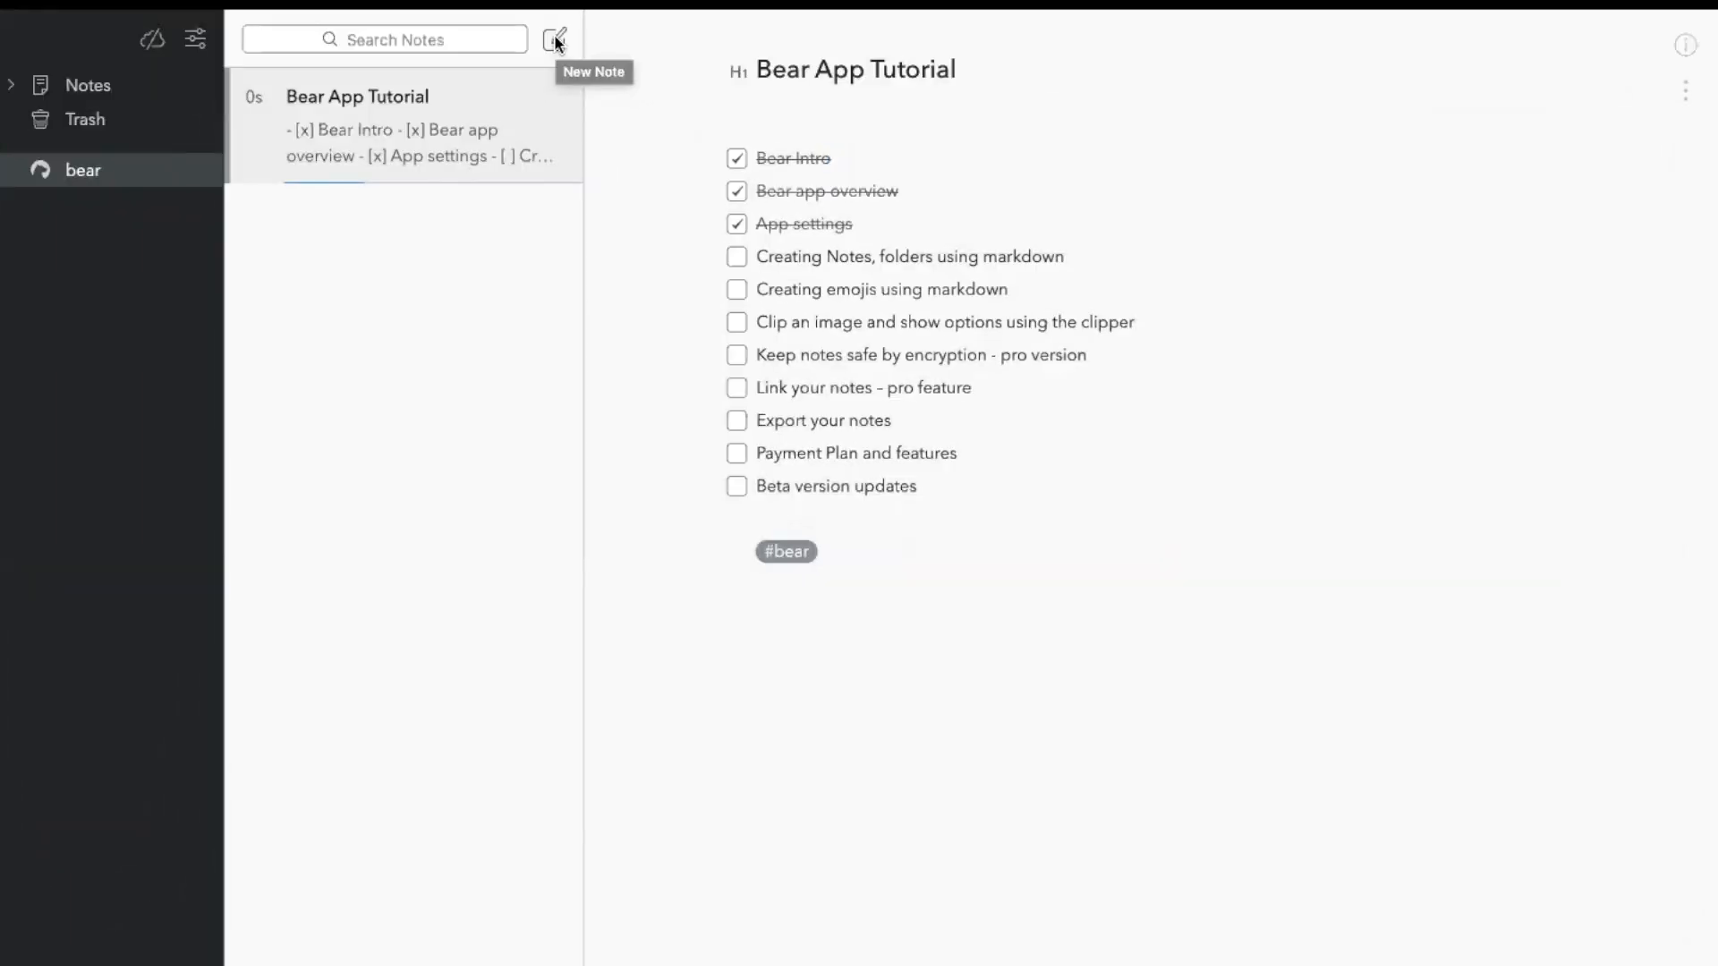
- Create a new empty note, which gets the #Bear tag
left_click(555, 37)
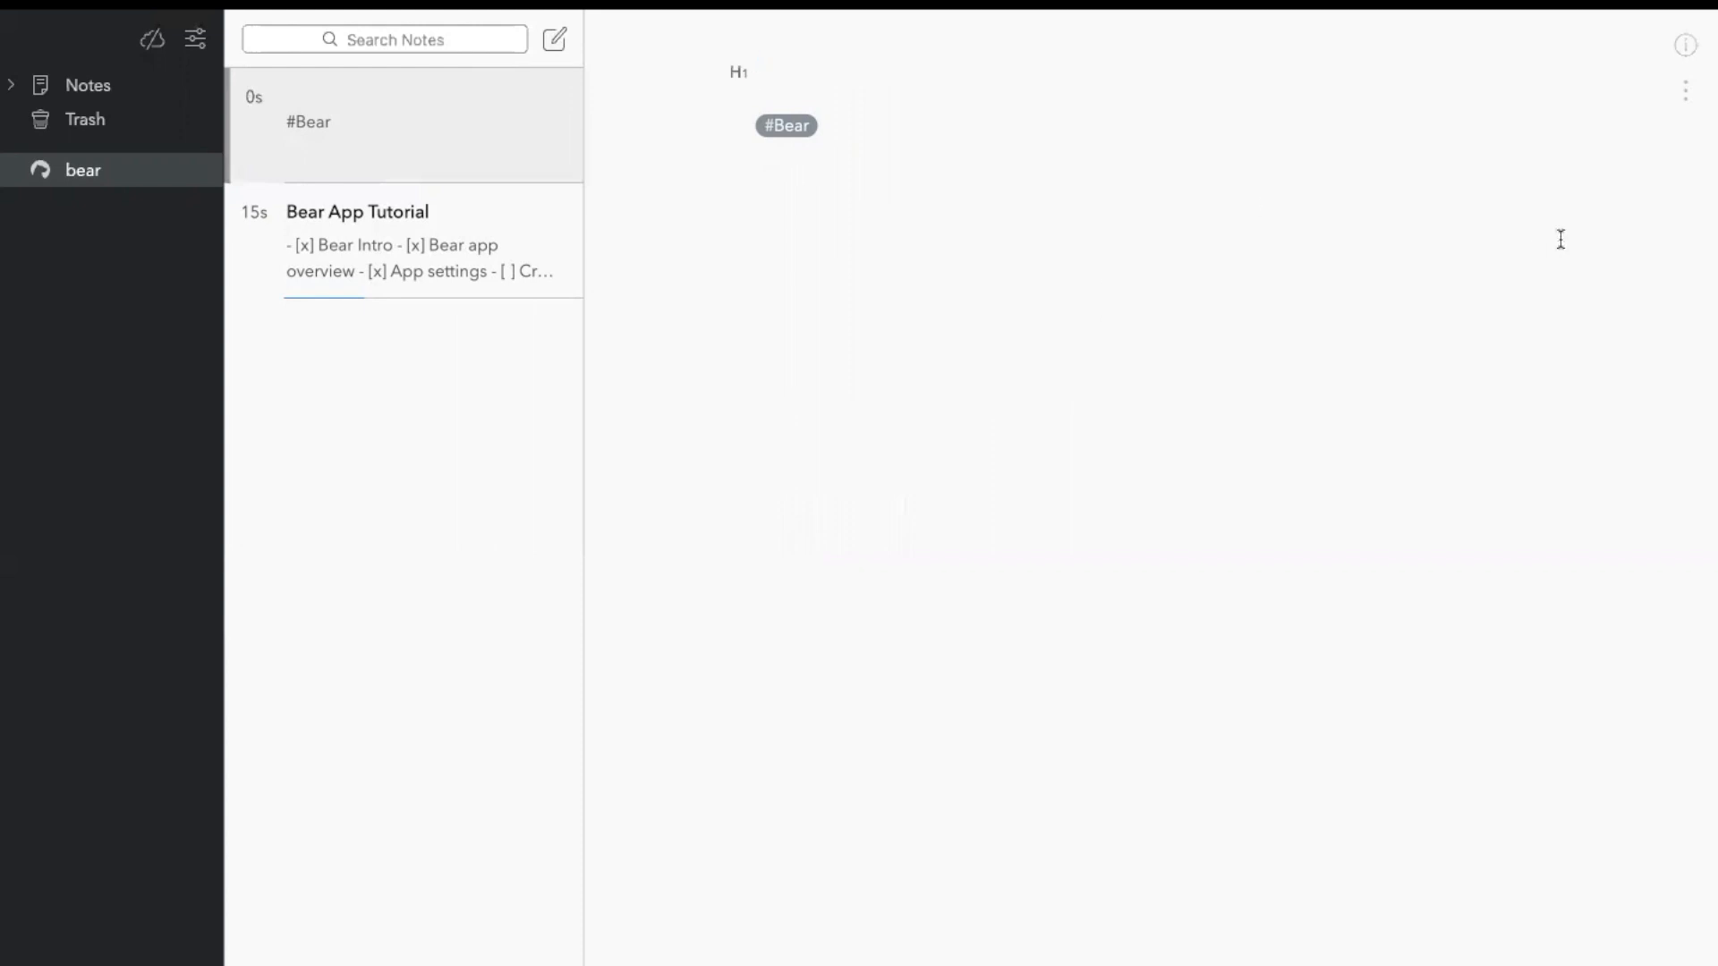
mouse_move(1612, 92)
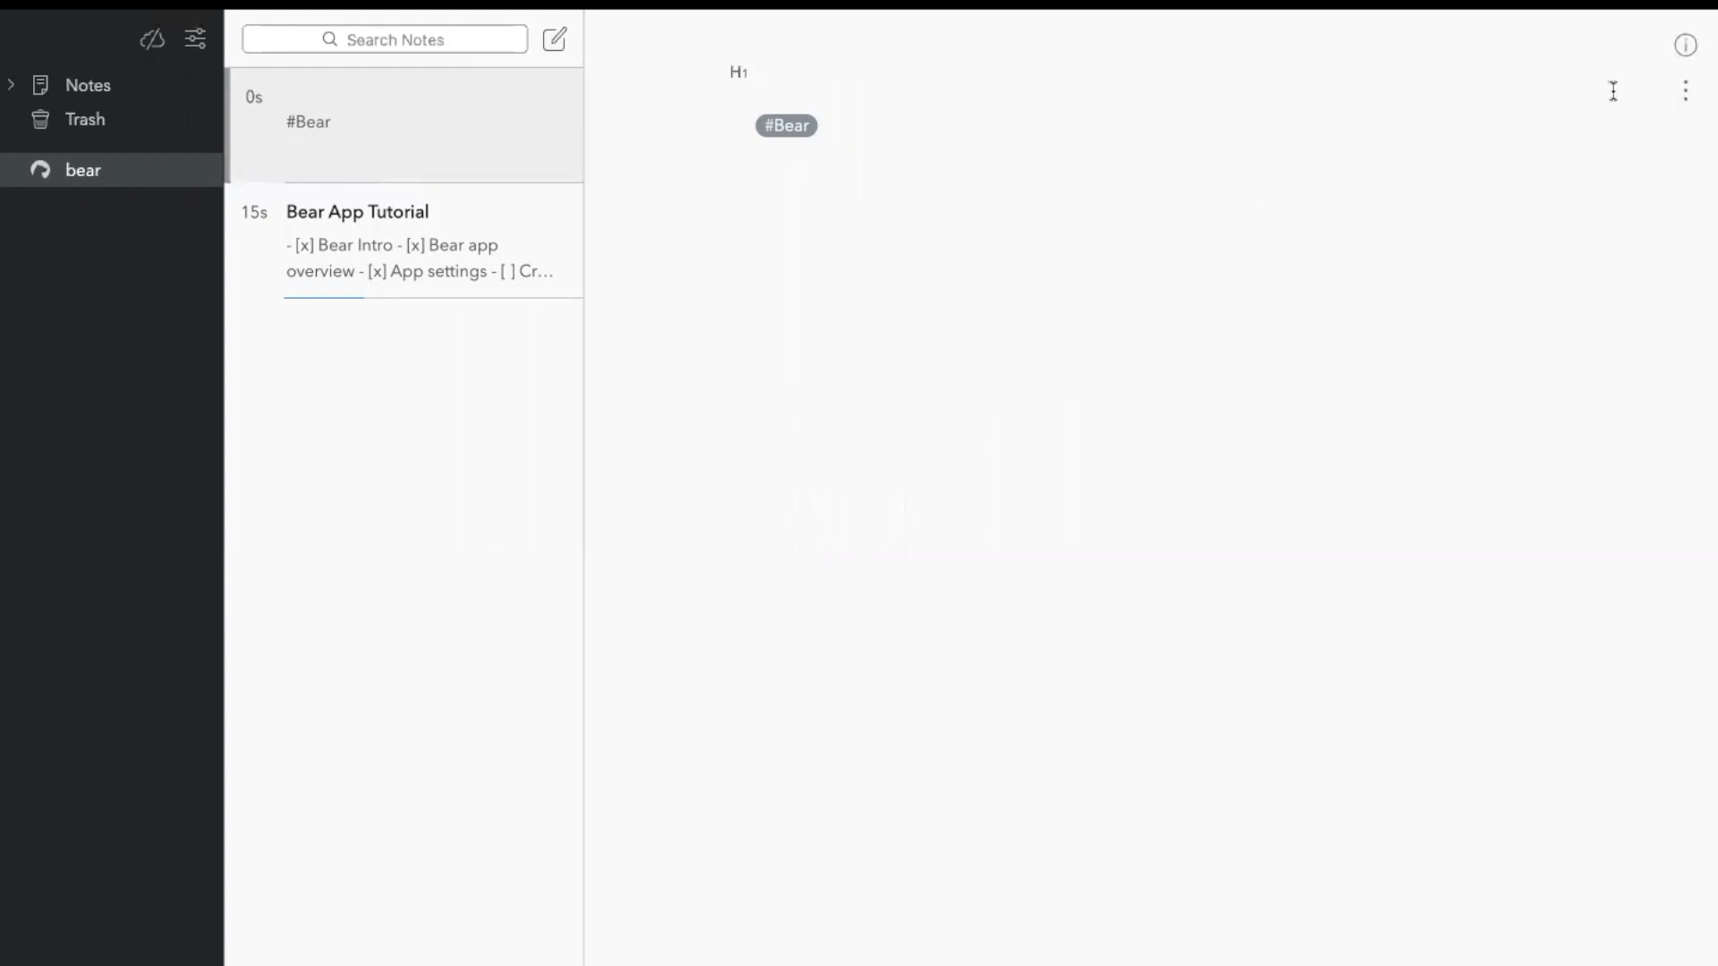
mouse_move(1685, 90)
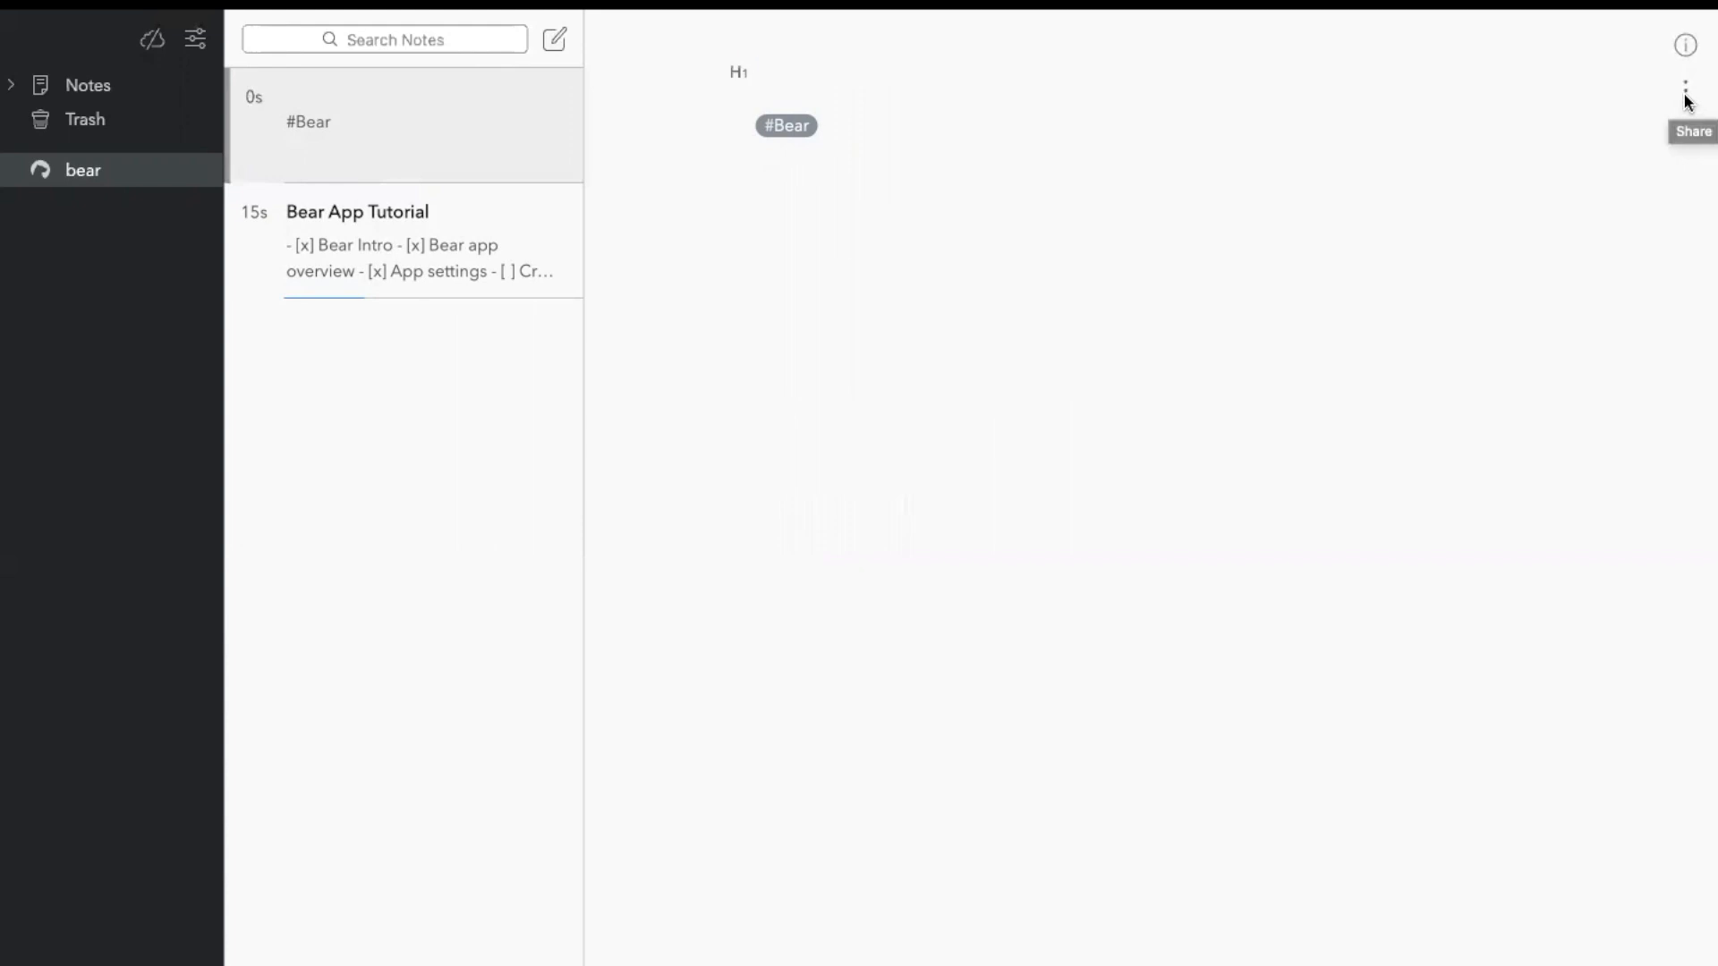
mouse_move(1686, 45)
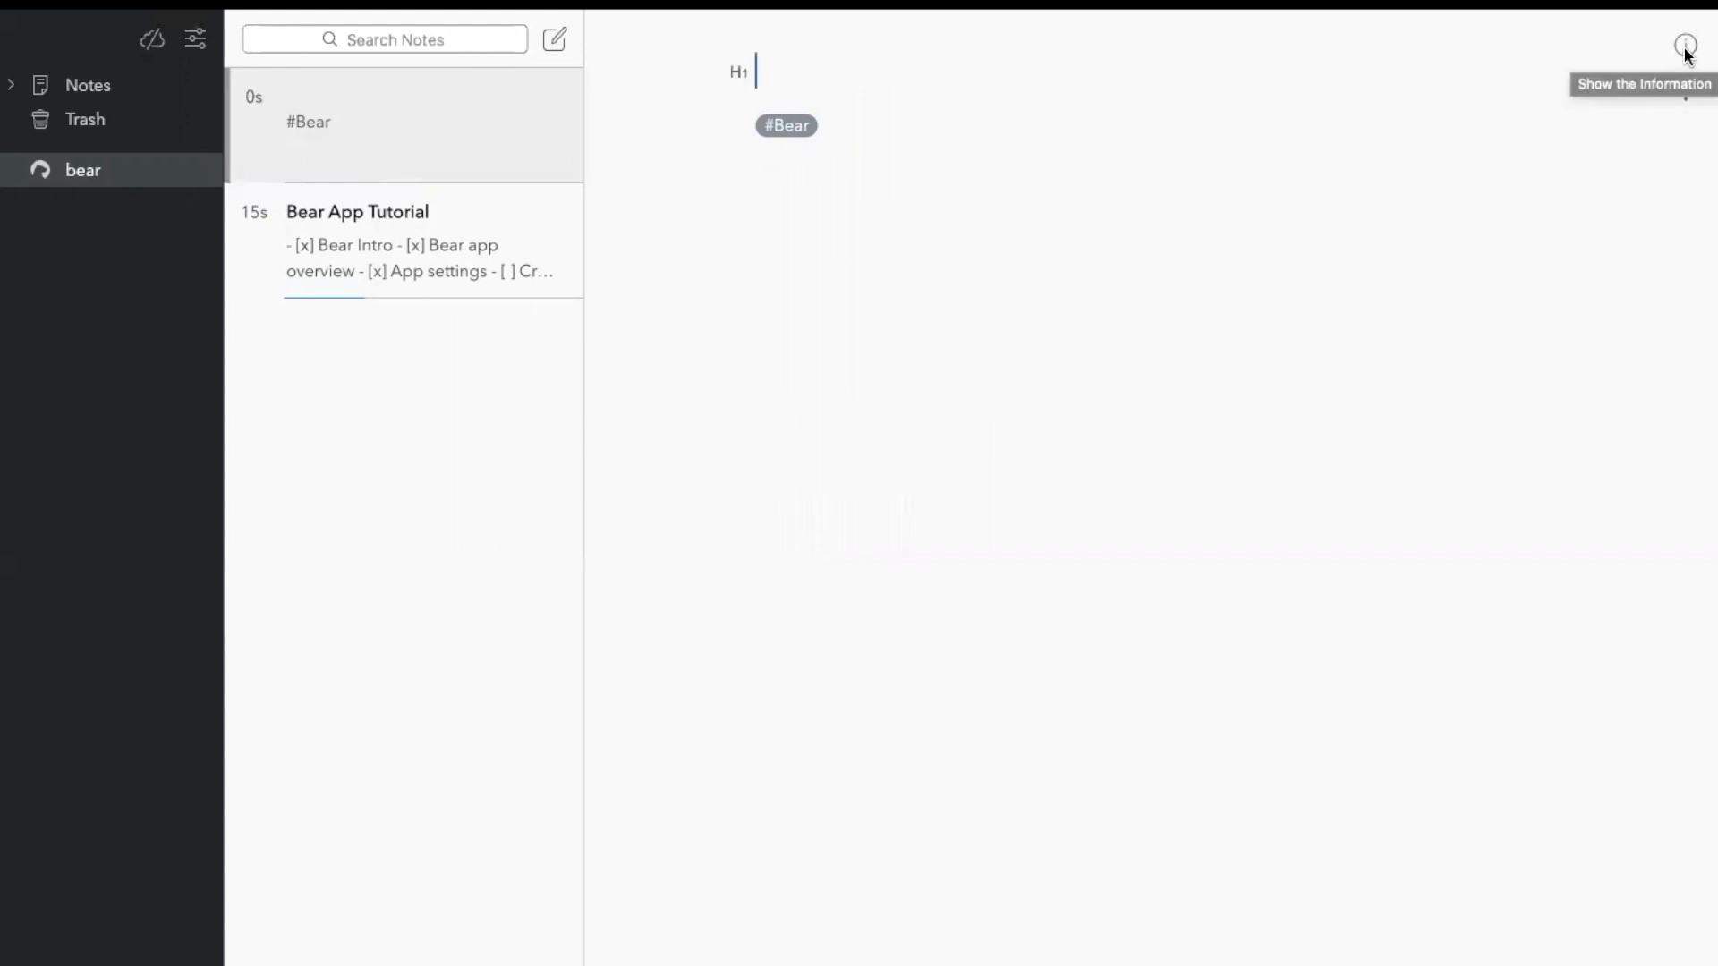
- Show the new note's information panel: 1 word, 7 characters, export formats
left_click(1685, 44)
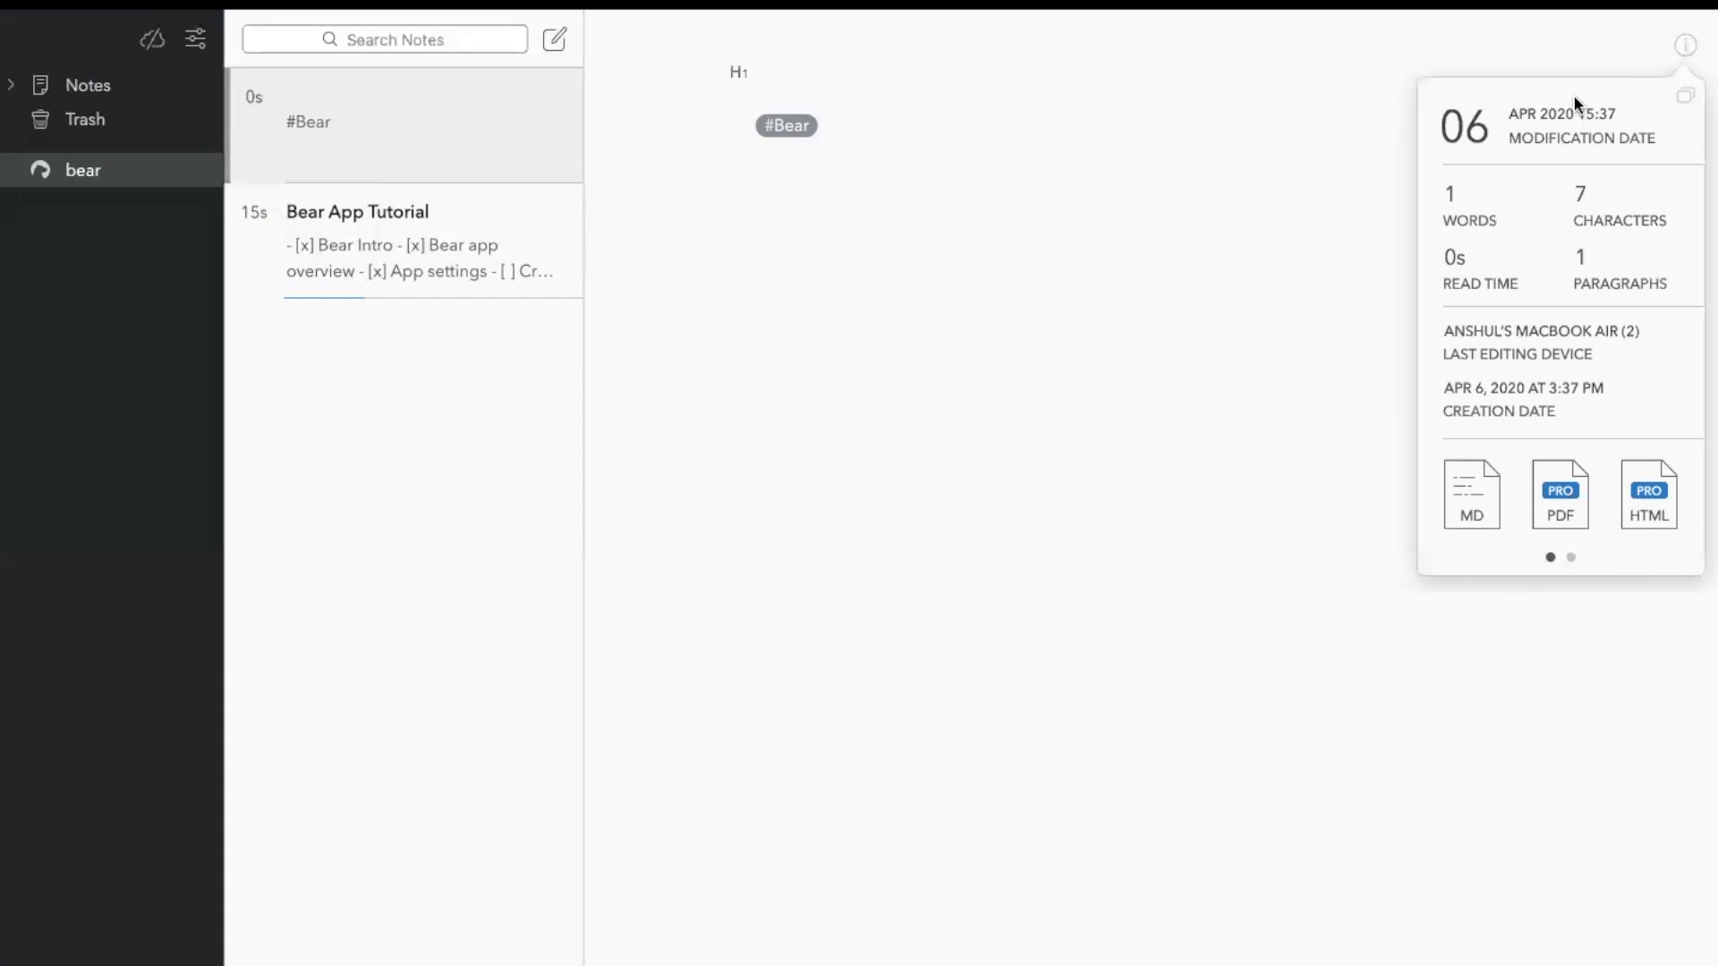
mouse_move(1625, 354)
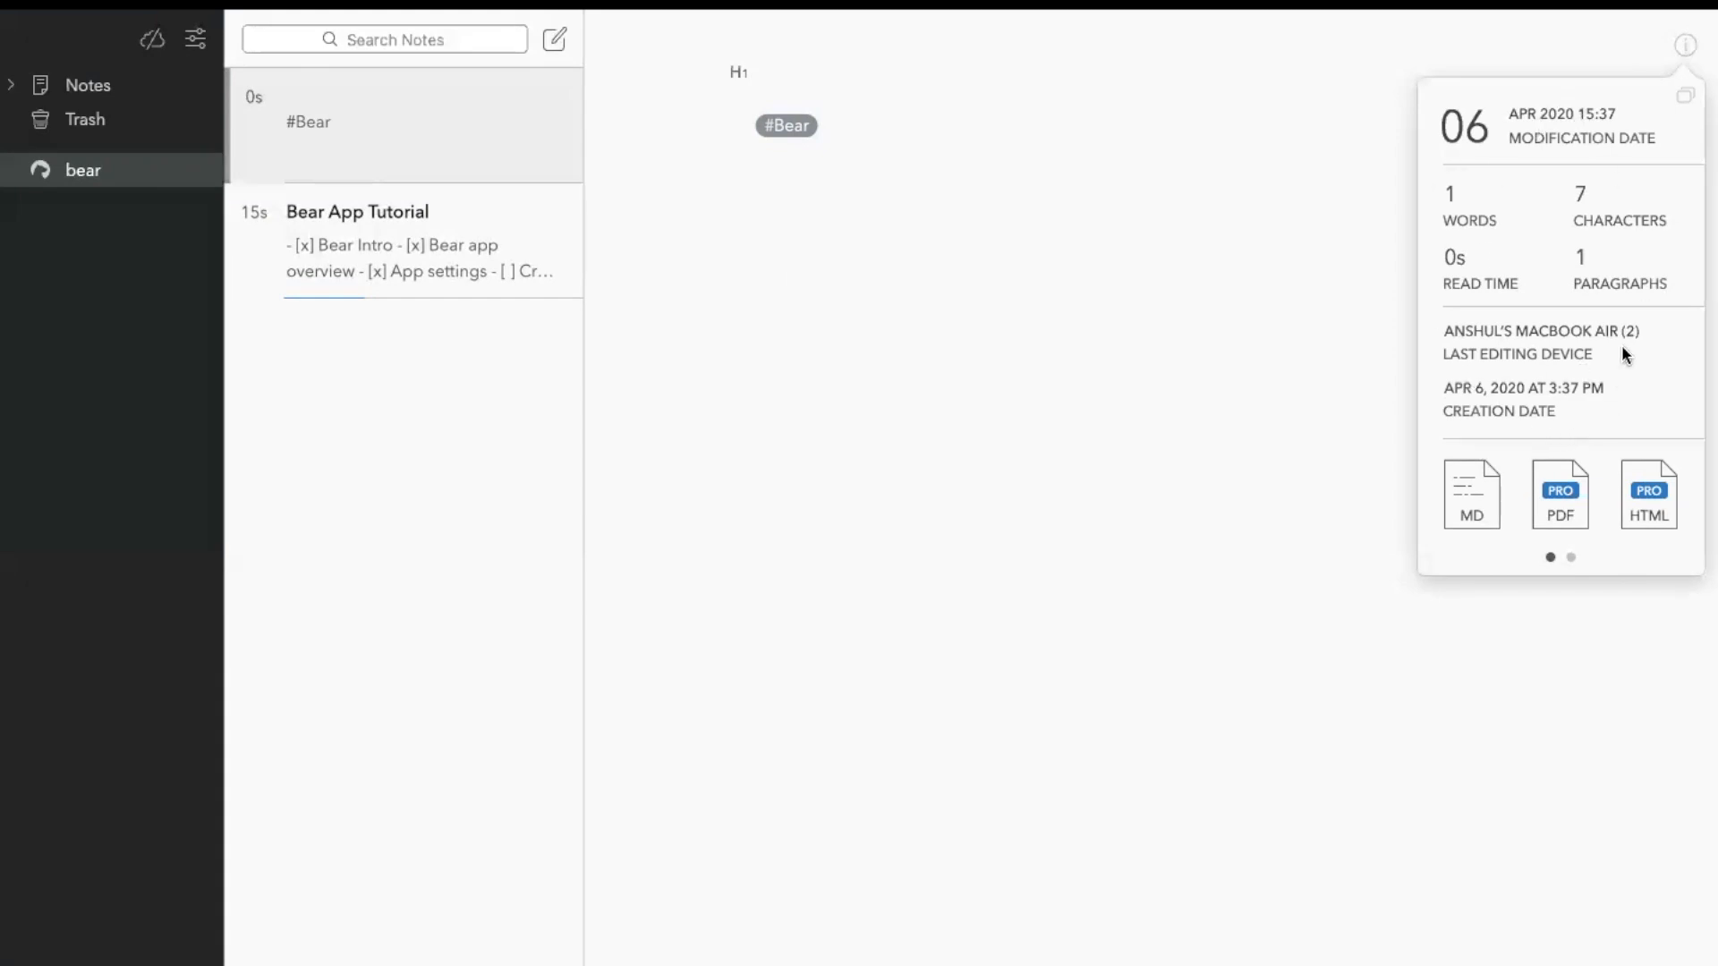
mouse_move(1428, 317)
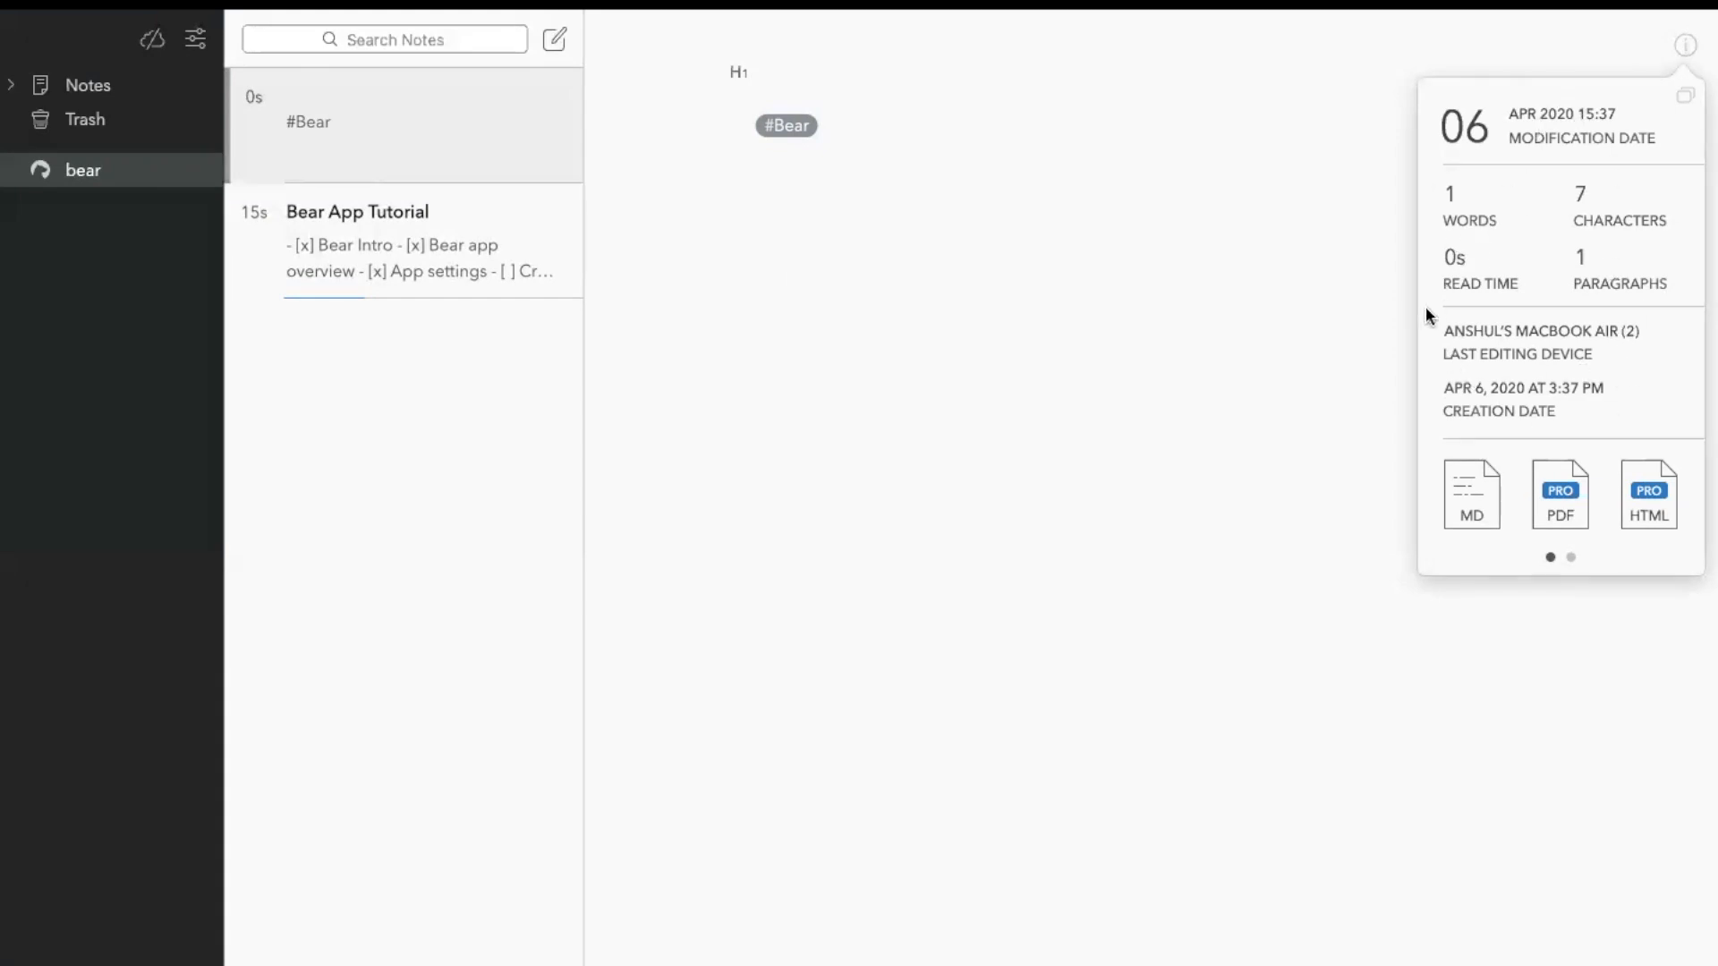
mouse_move(1600, 504)
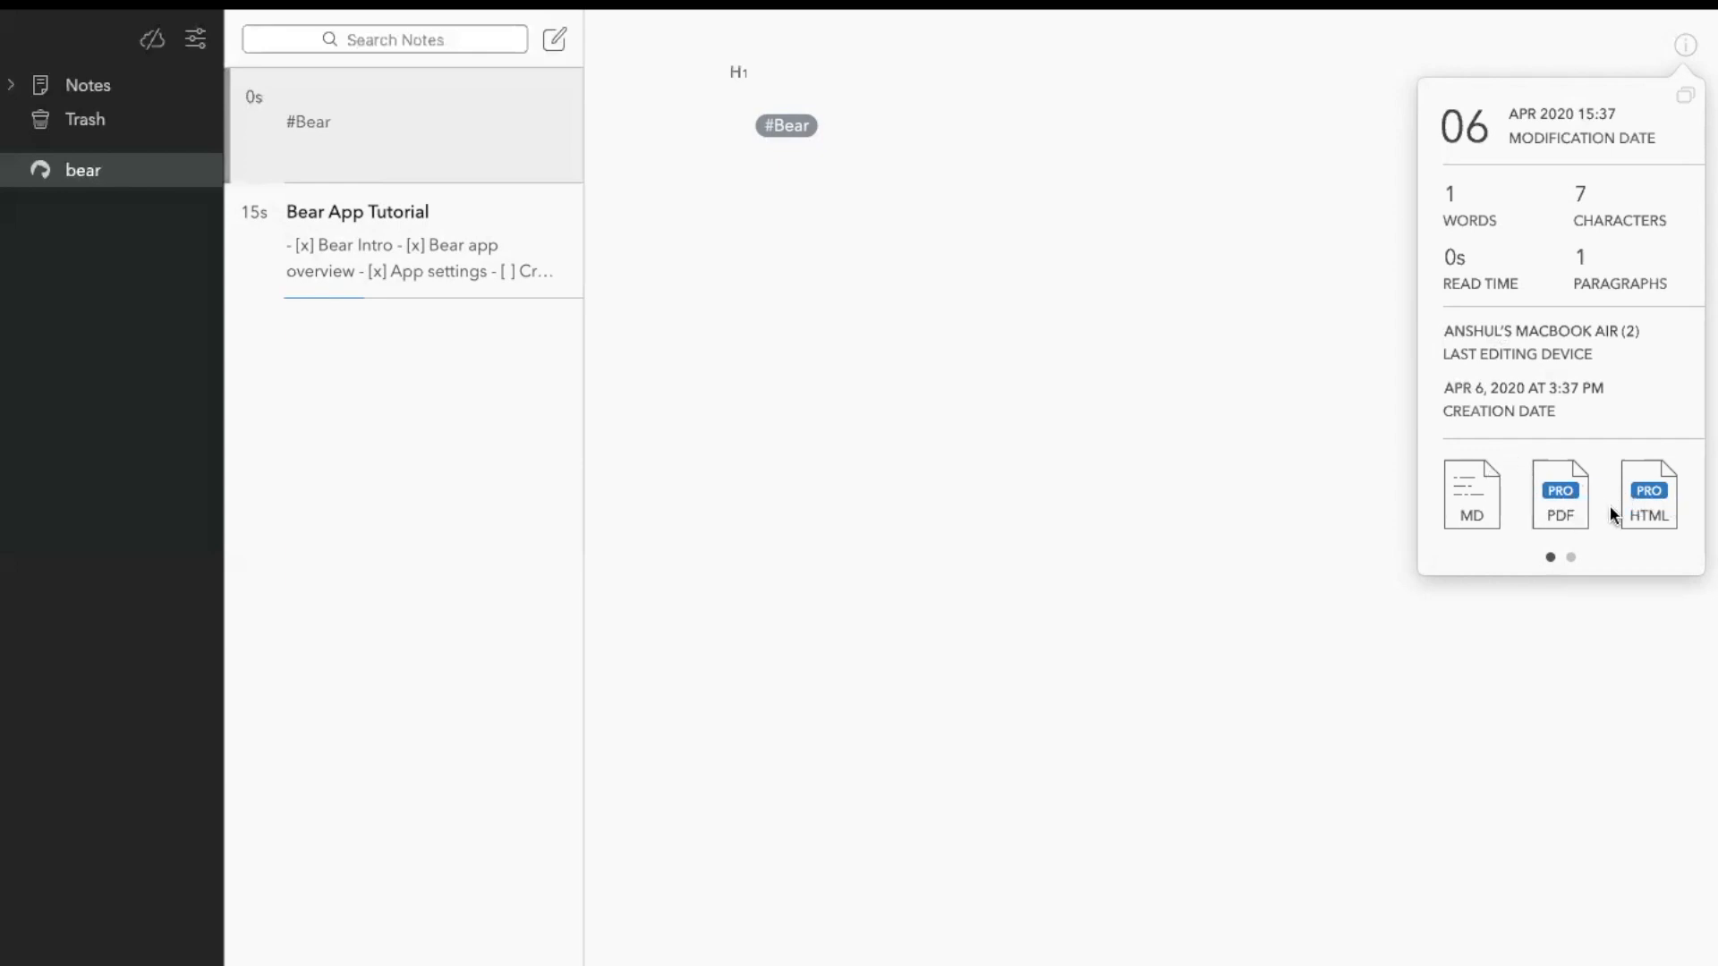
mouse_move(1358, 462)
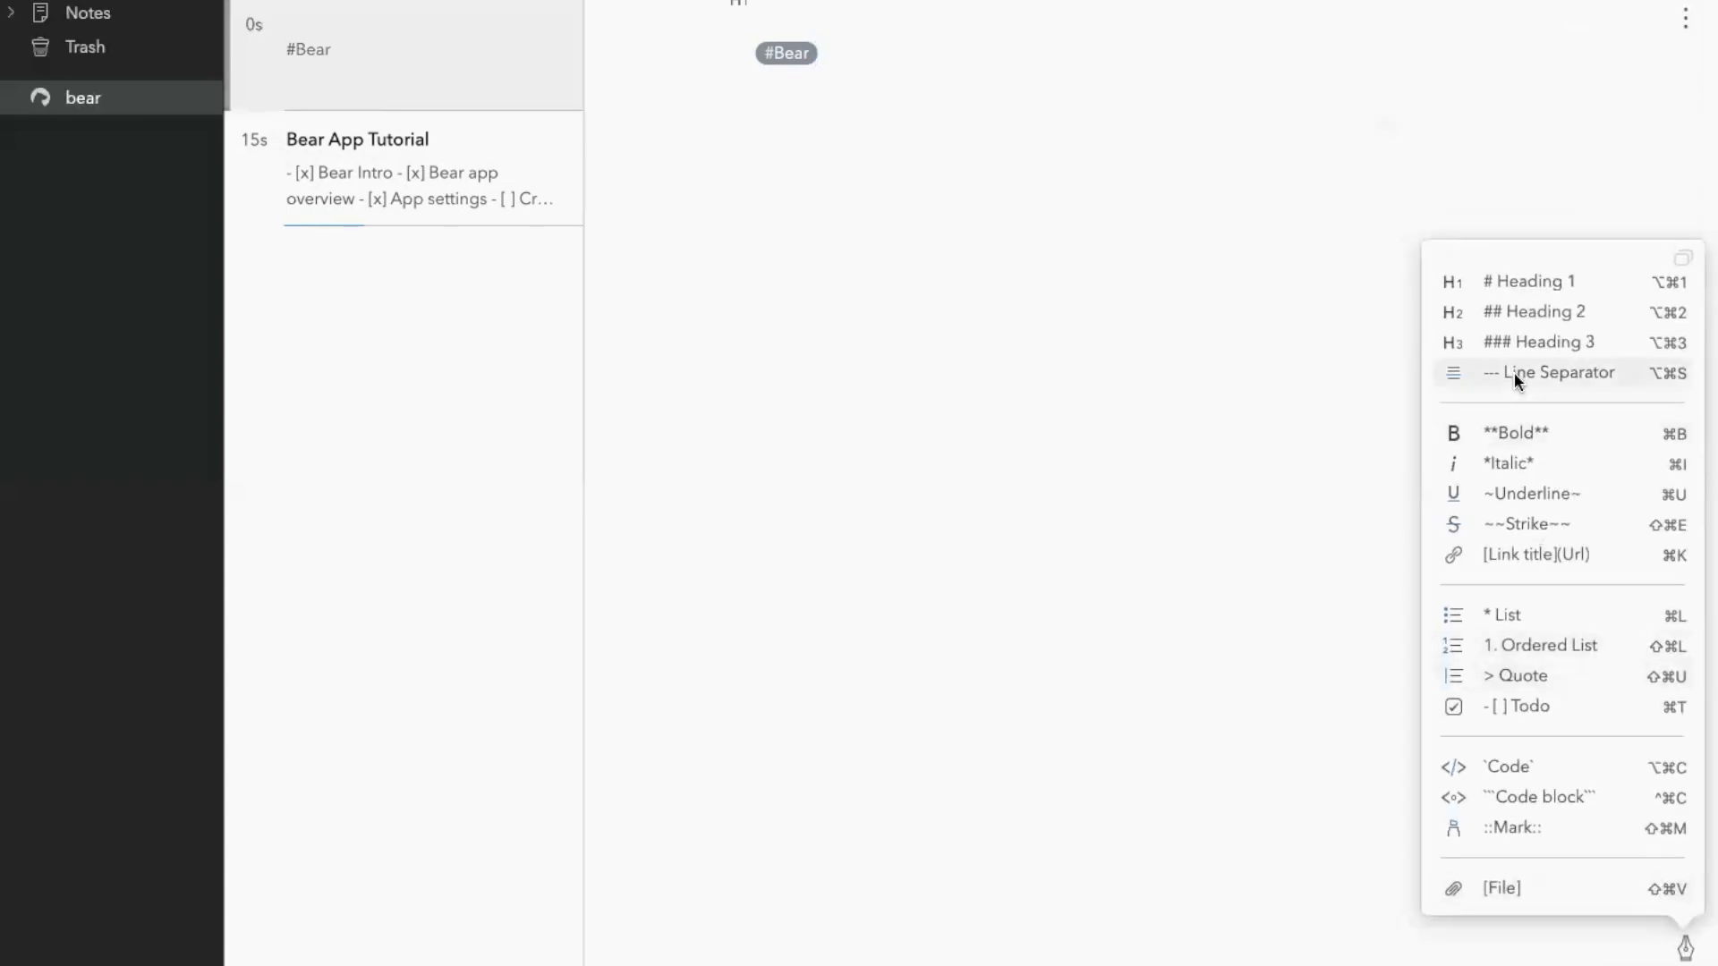
mouse_move(1505, 287)
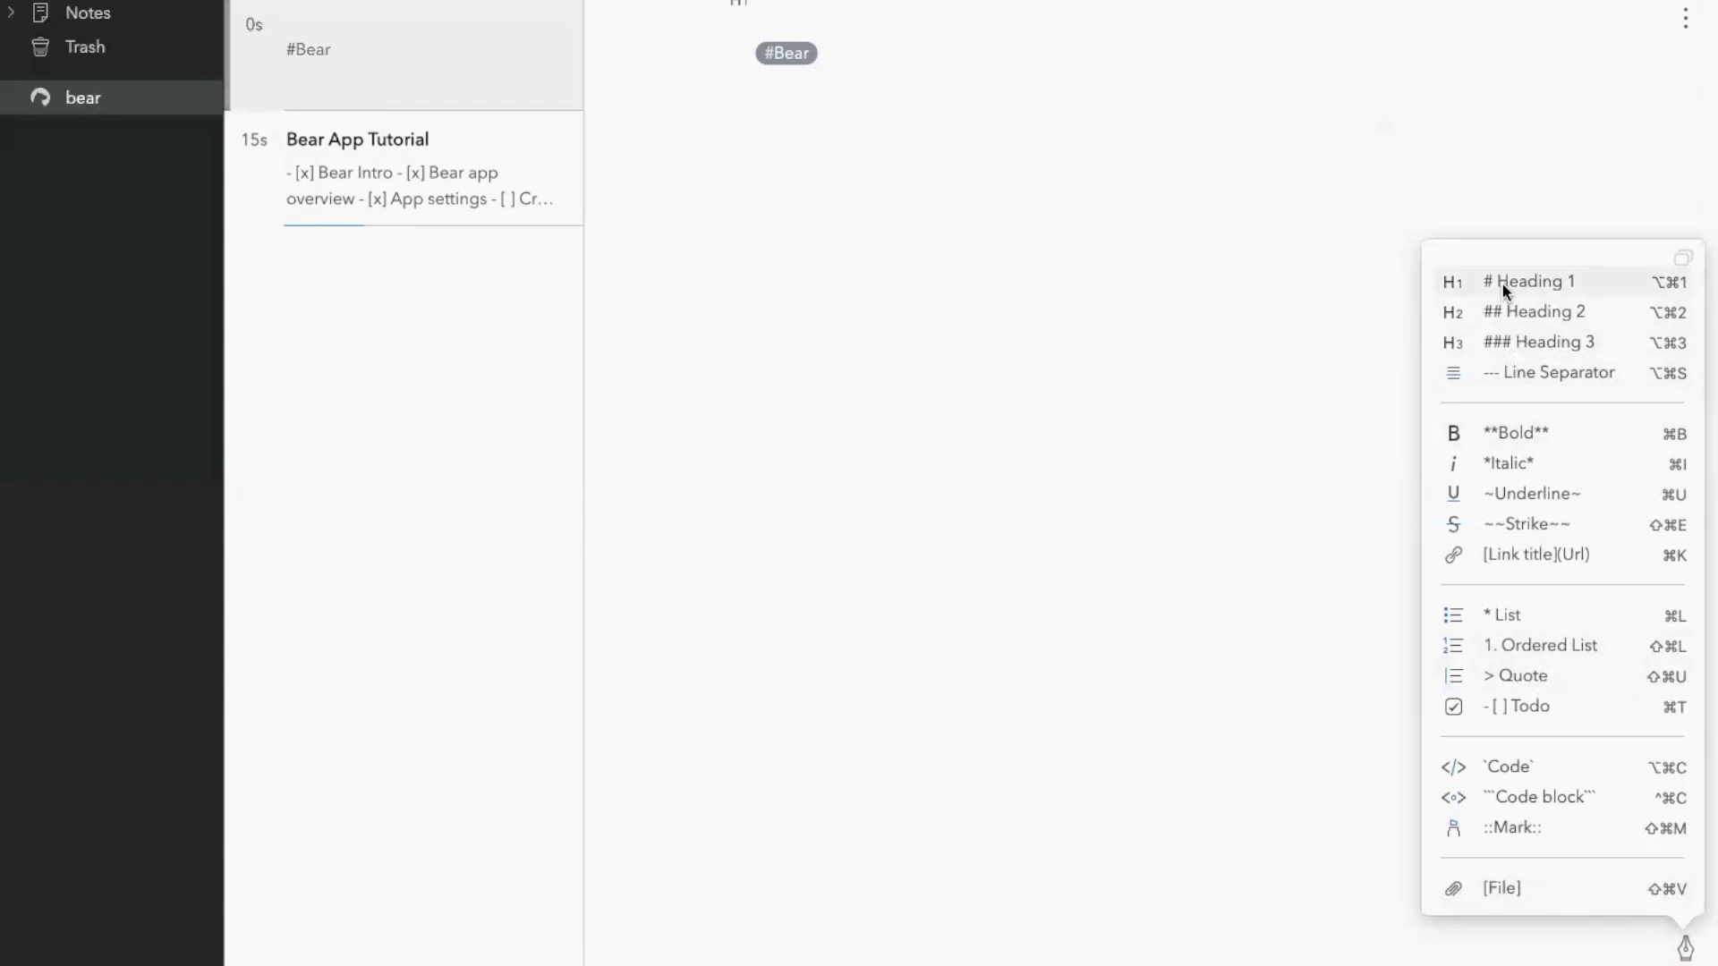
mouse_move(1533, 312)
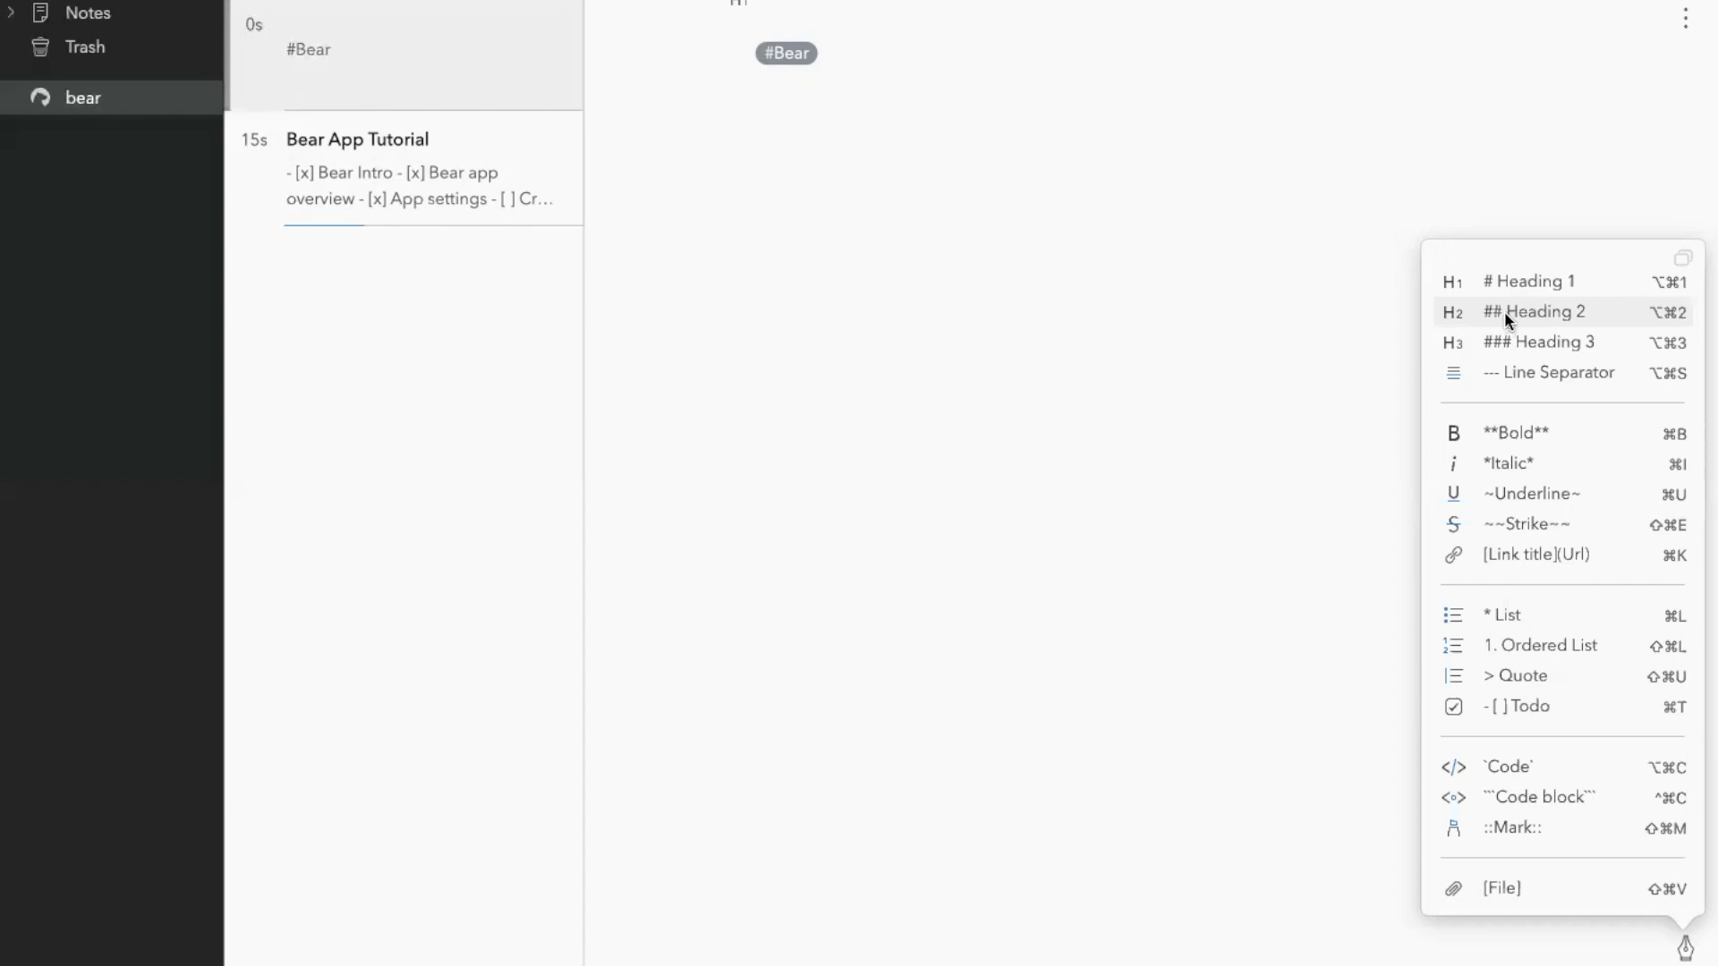
mouse_move(1322, 288)
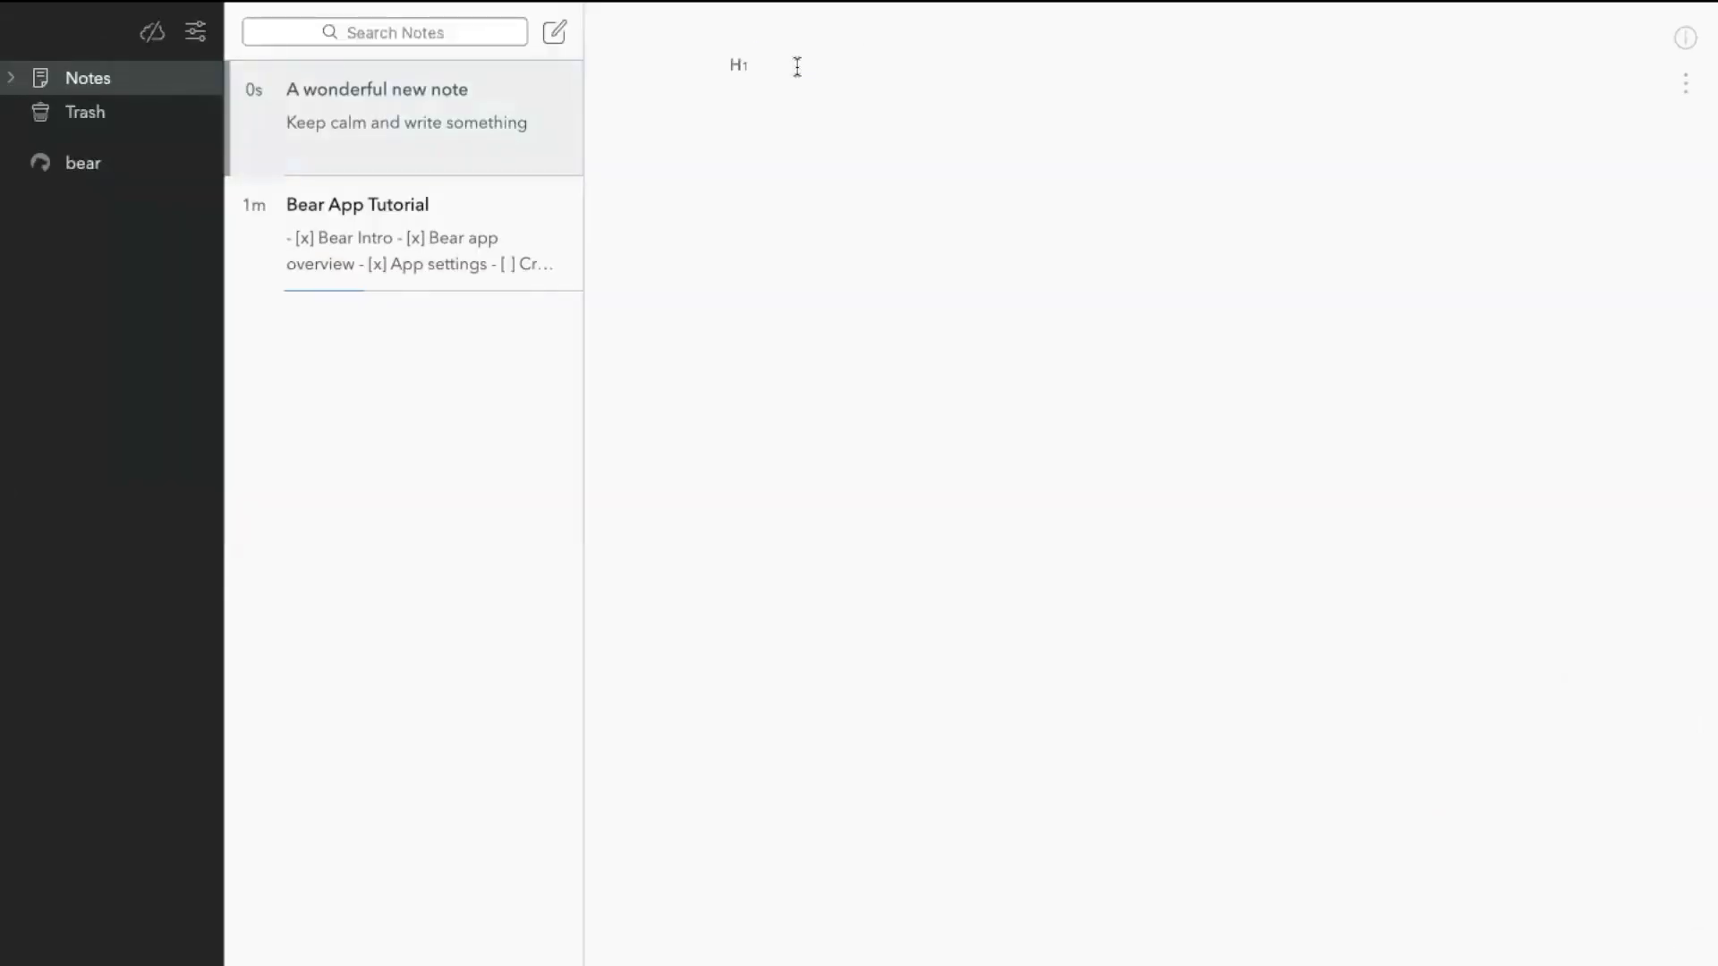
- Title the note 'Bear Tutorial Test' and add the subheading about an important note discussed today
left_click(755, 65)
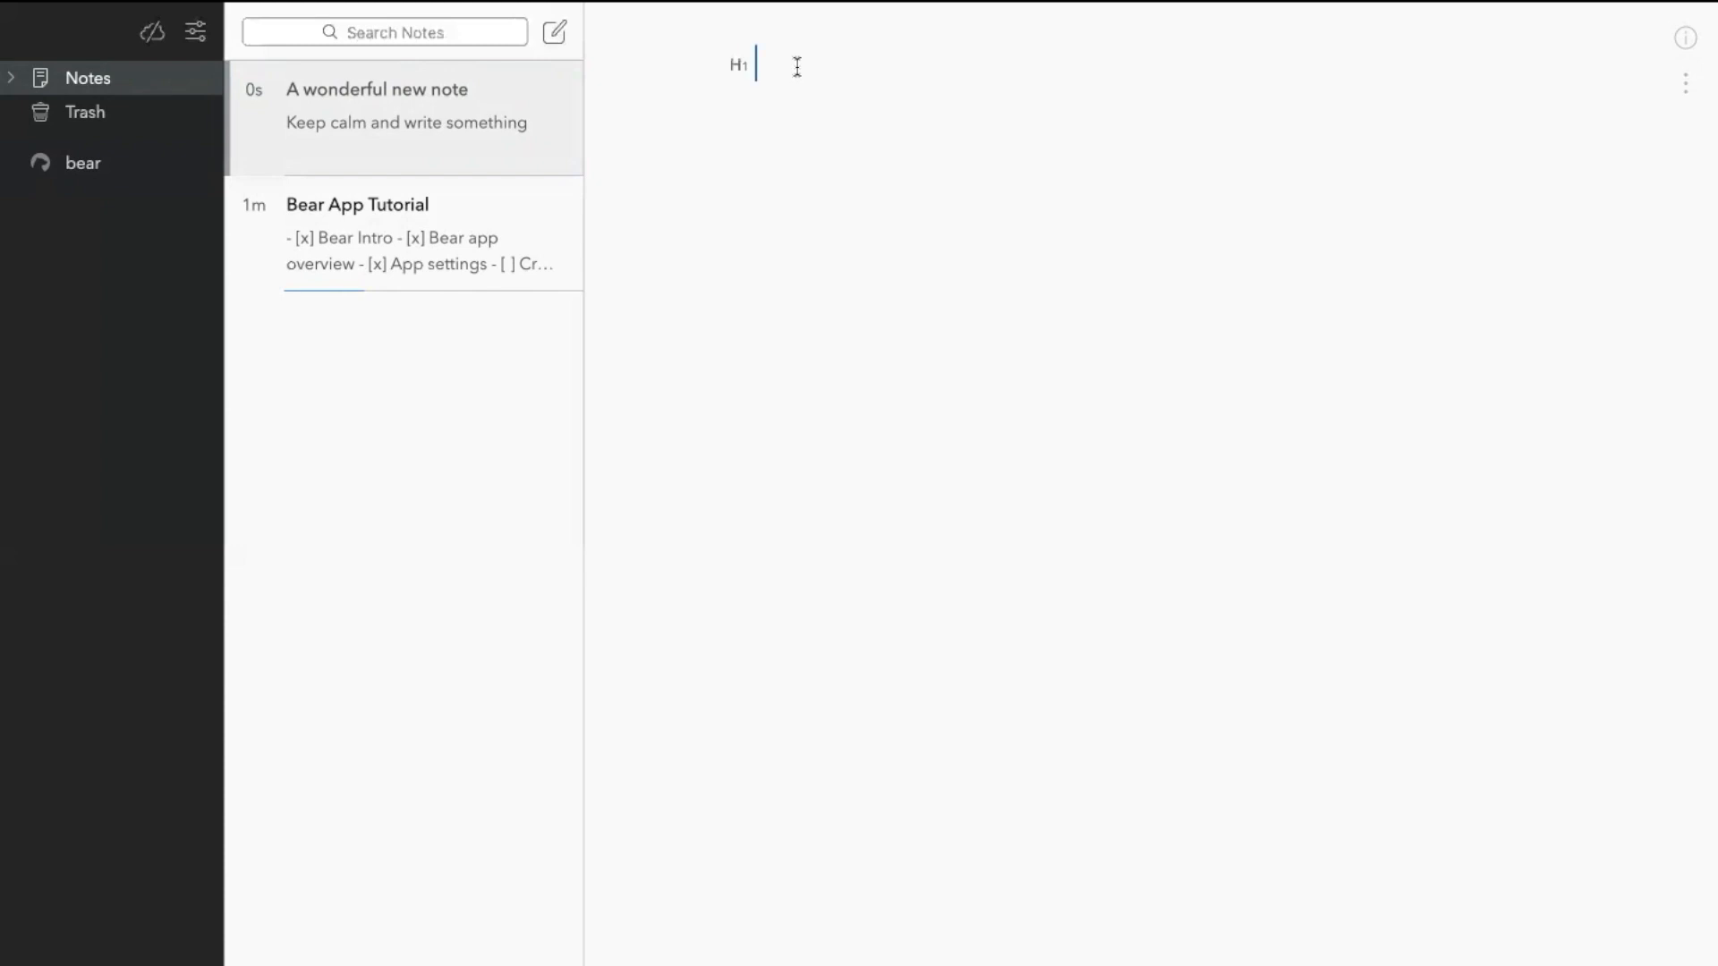
type("Bear Tutorial Test Notes")
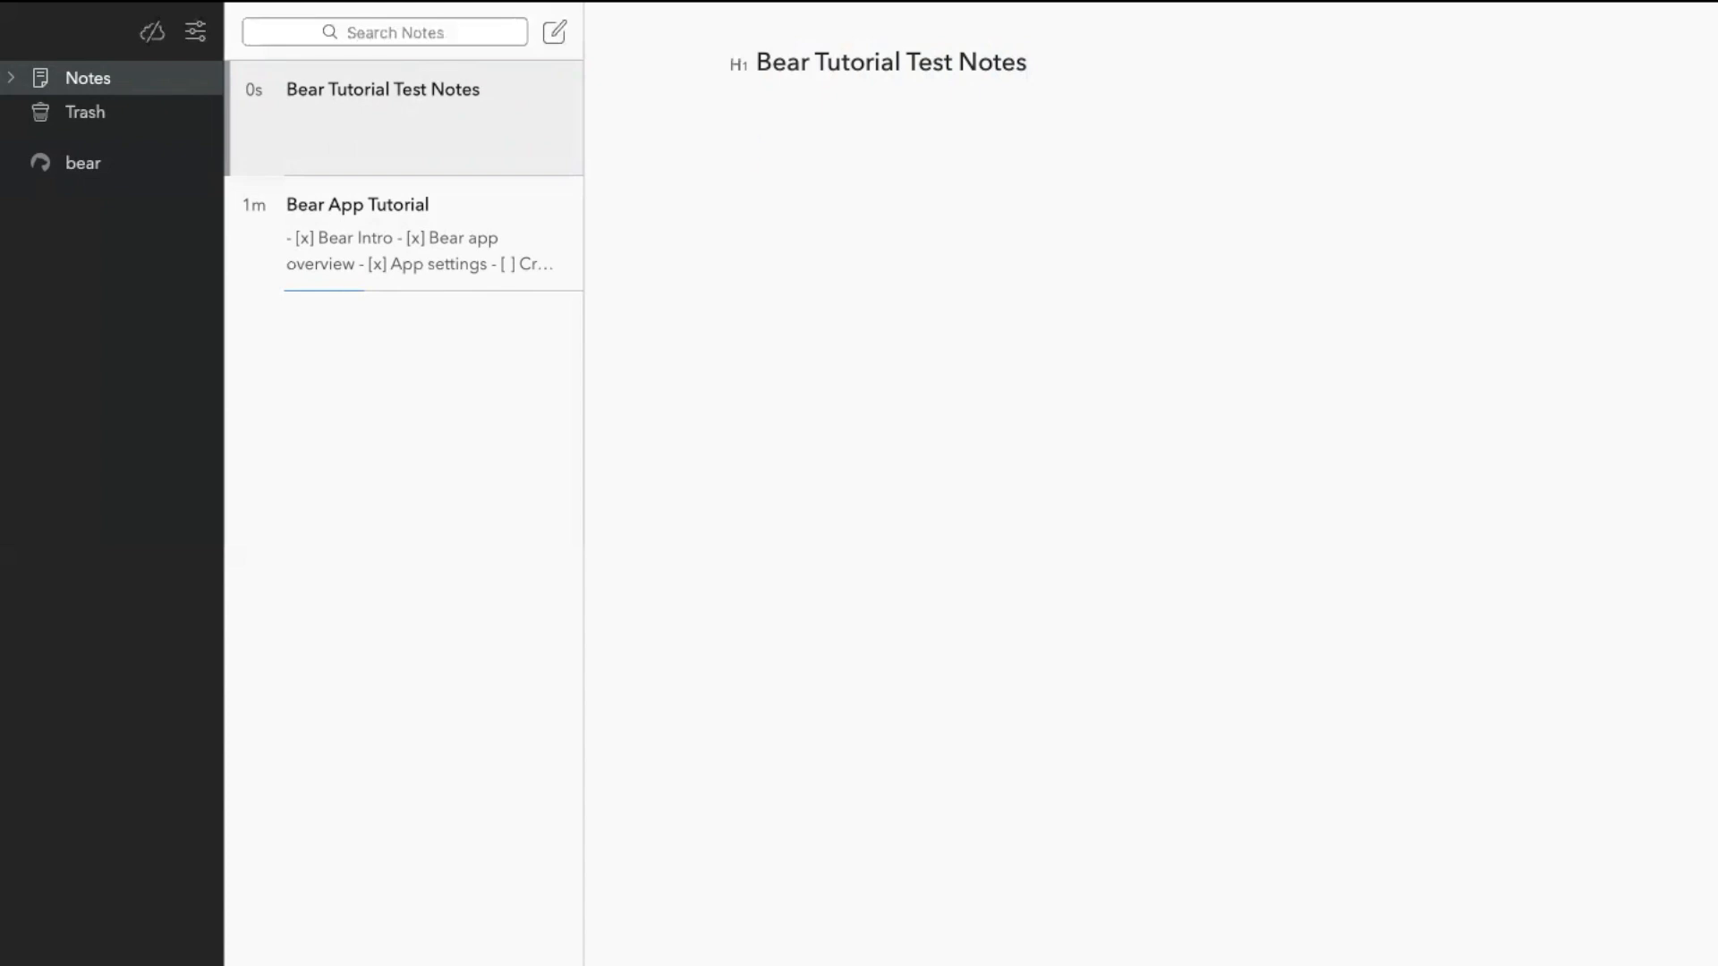
type("##")
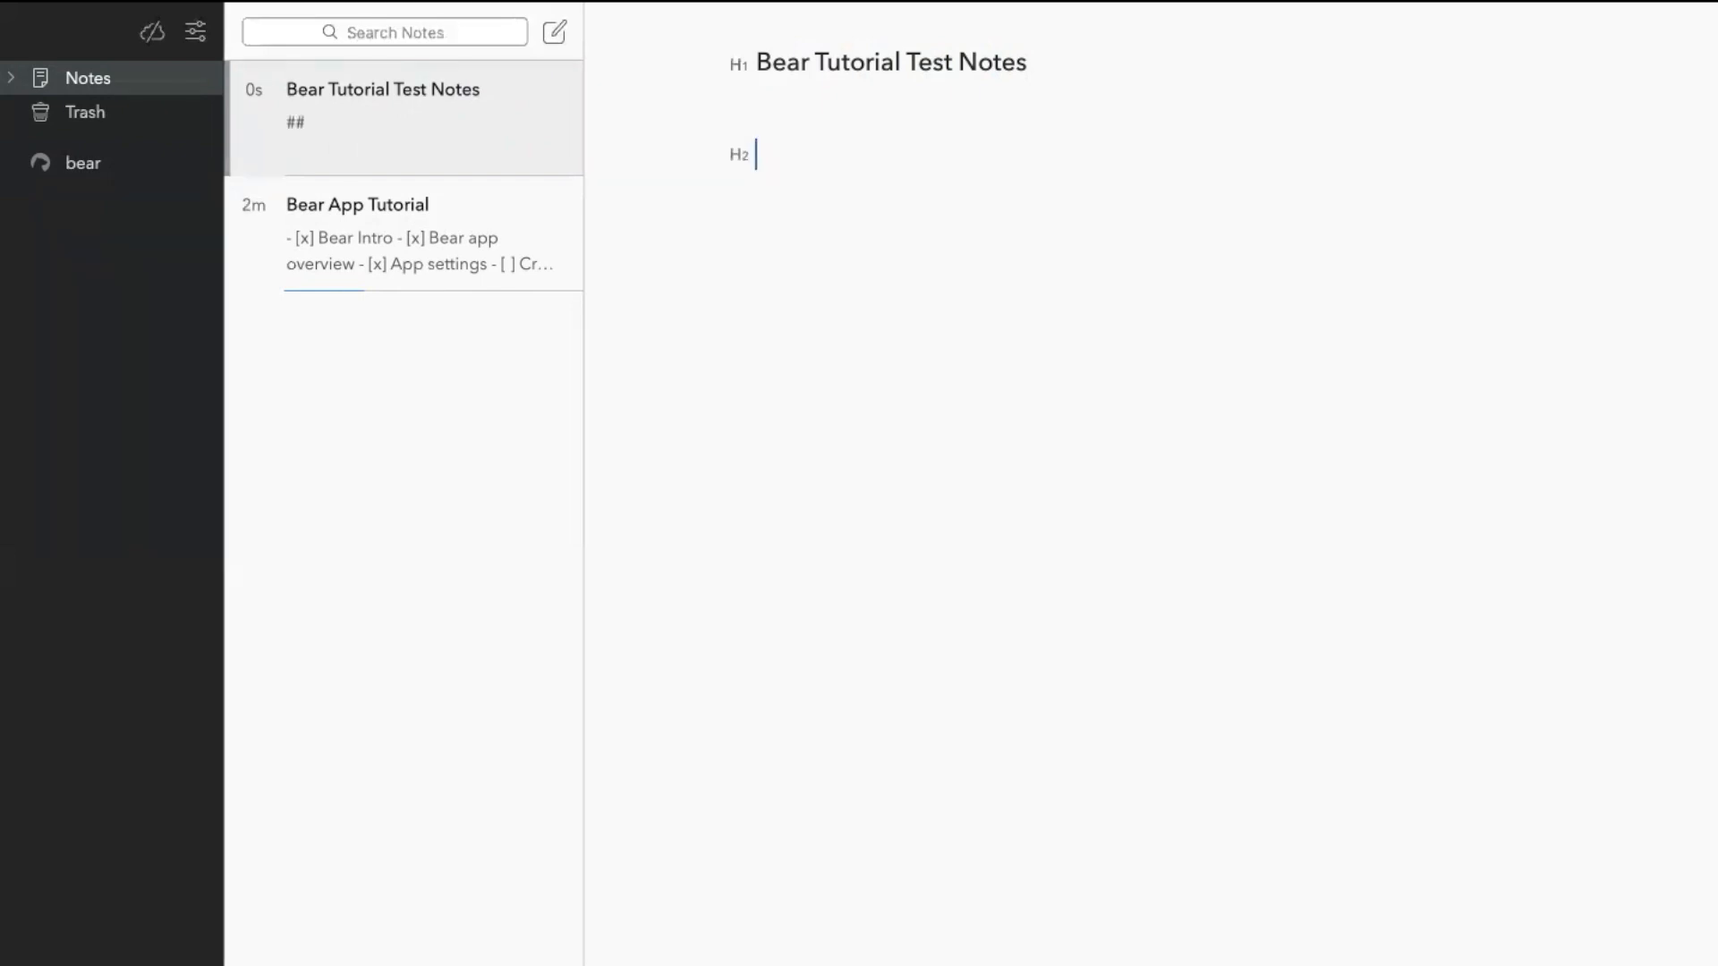
type("This is an im")
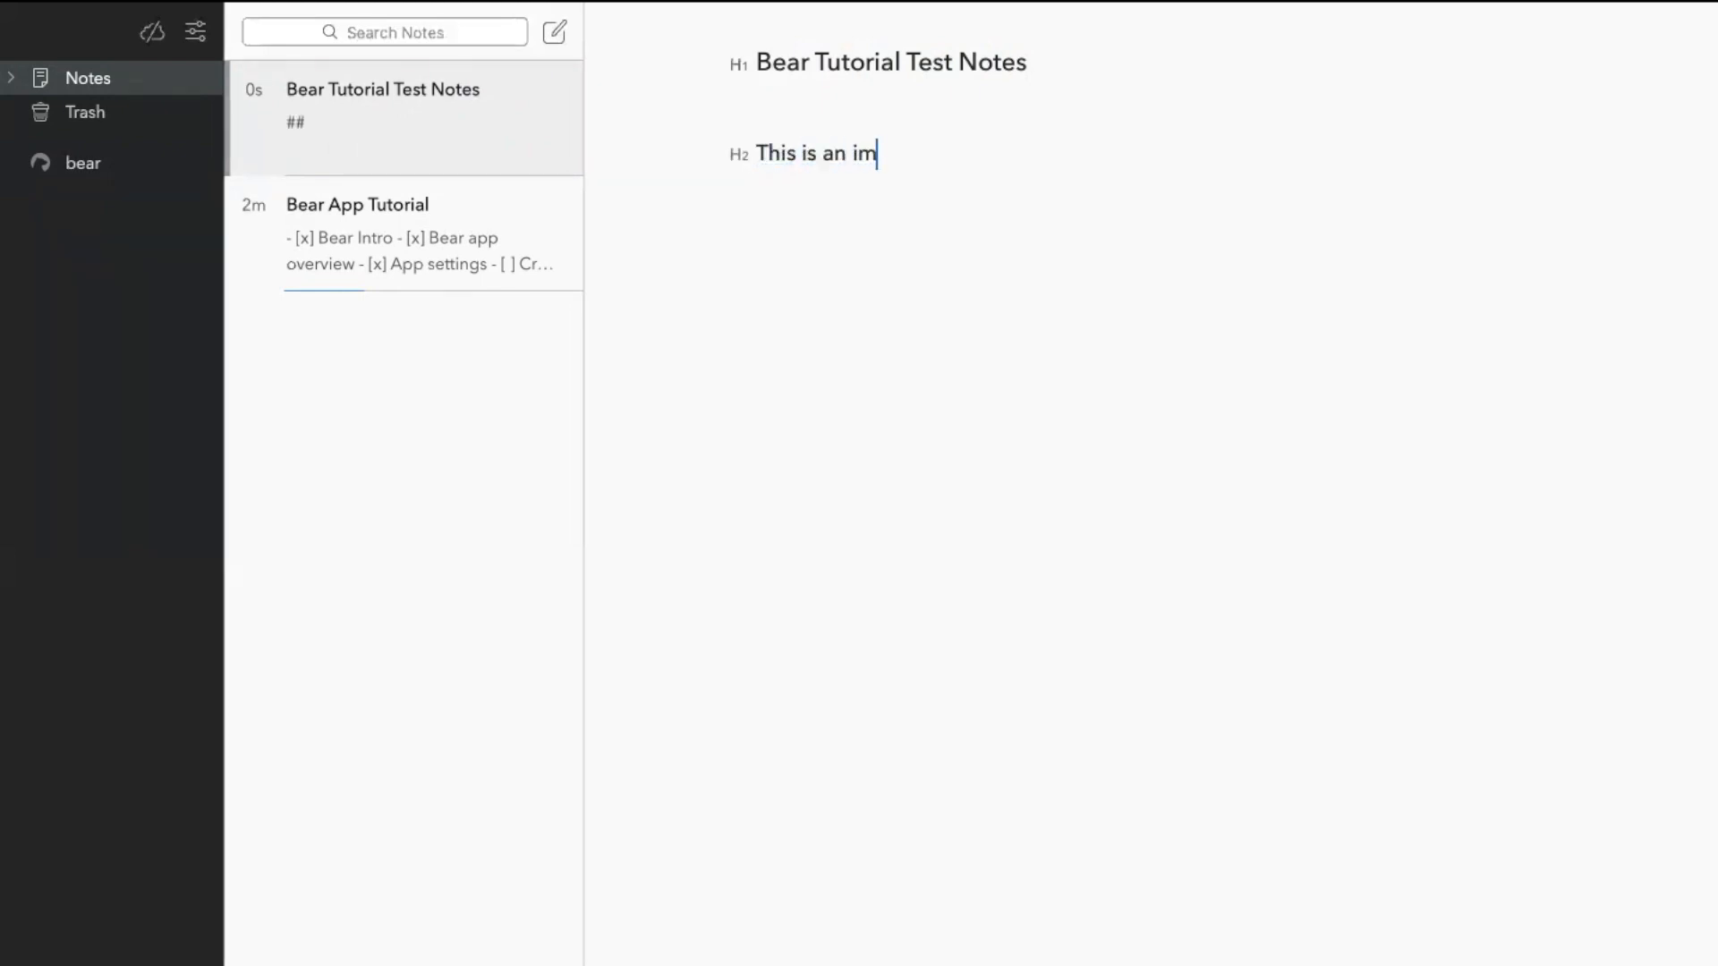
type("portant note to eb discussed today")
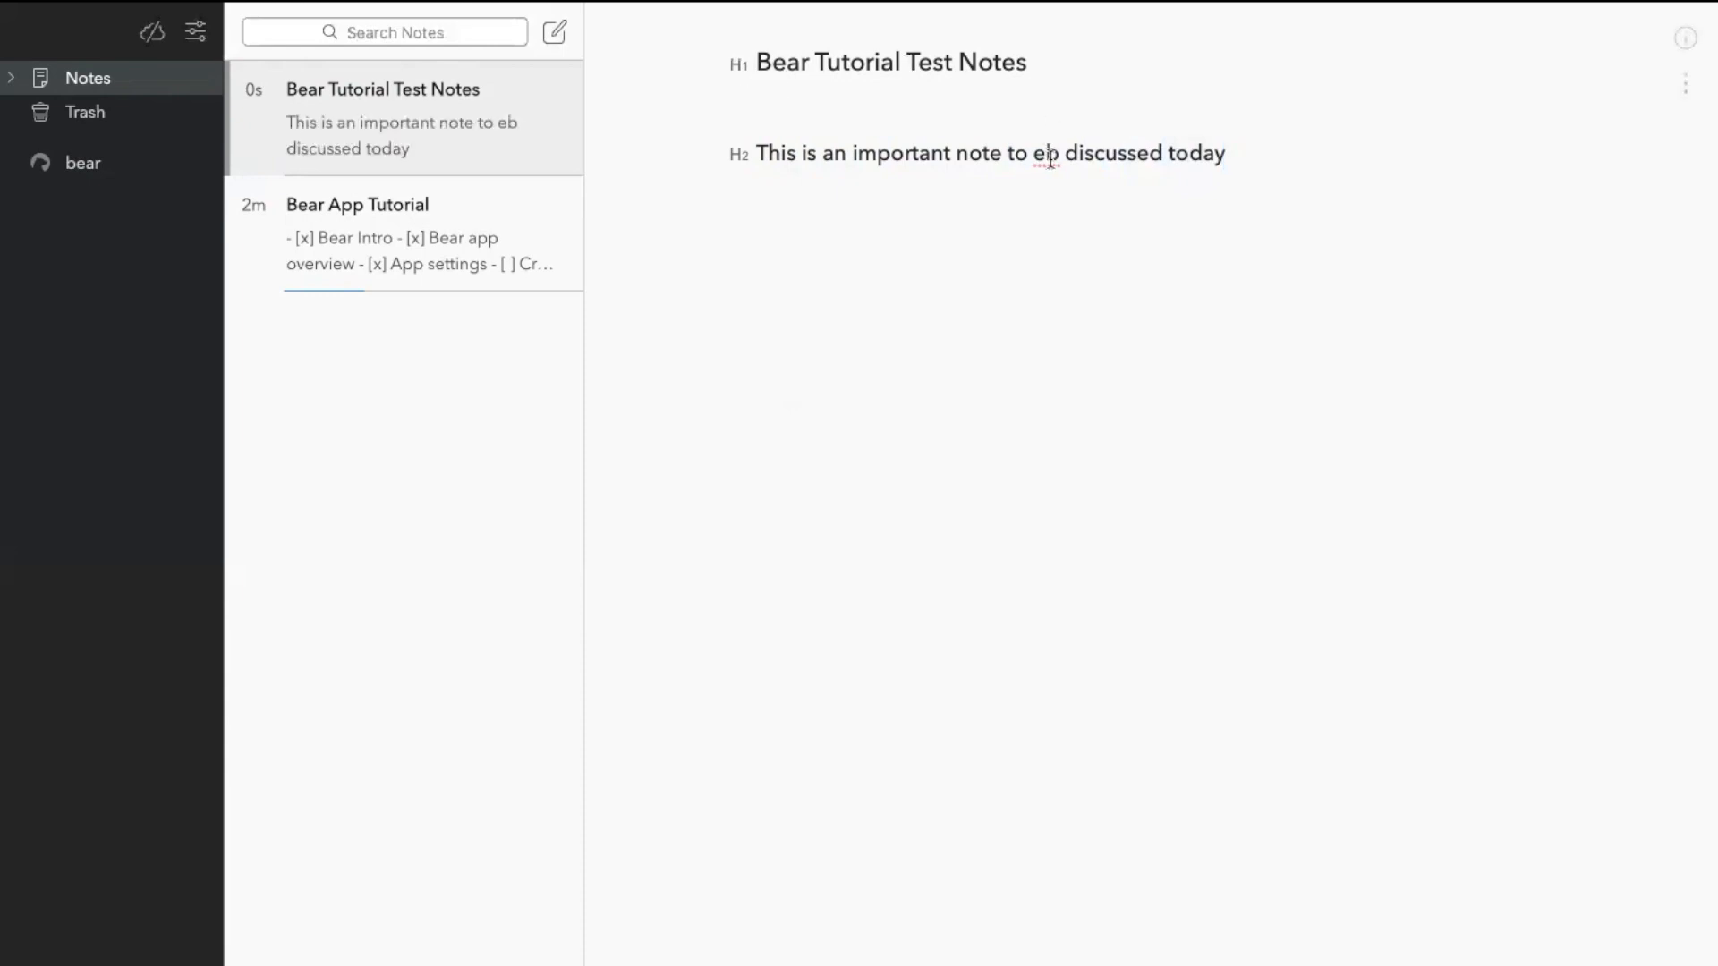
- Correct 'eb' to 'be' and write 'Bear is a beautiful app and I am using it today.'
right_click(1047, 156)
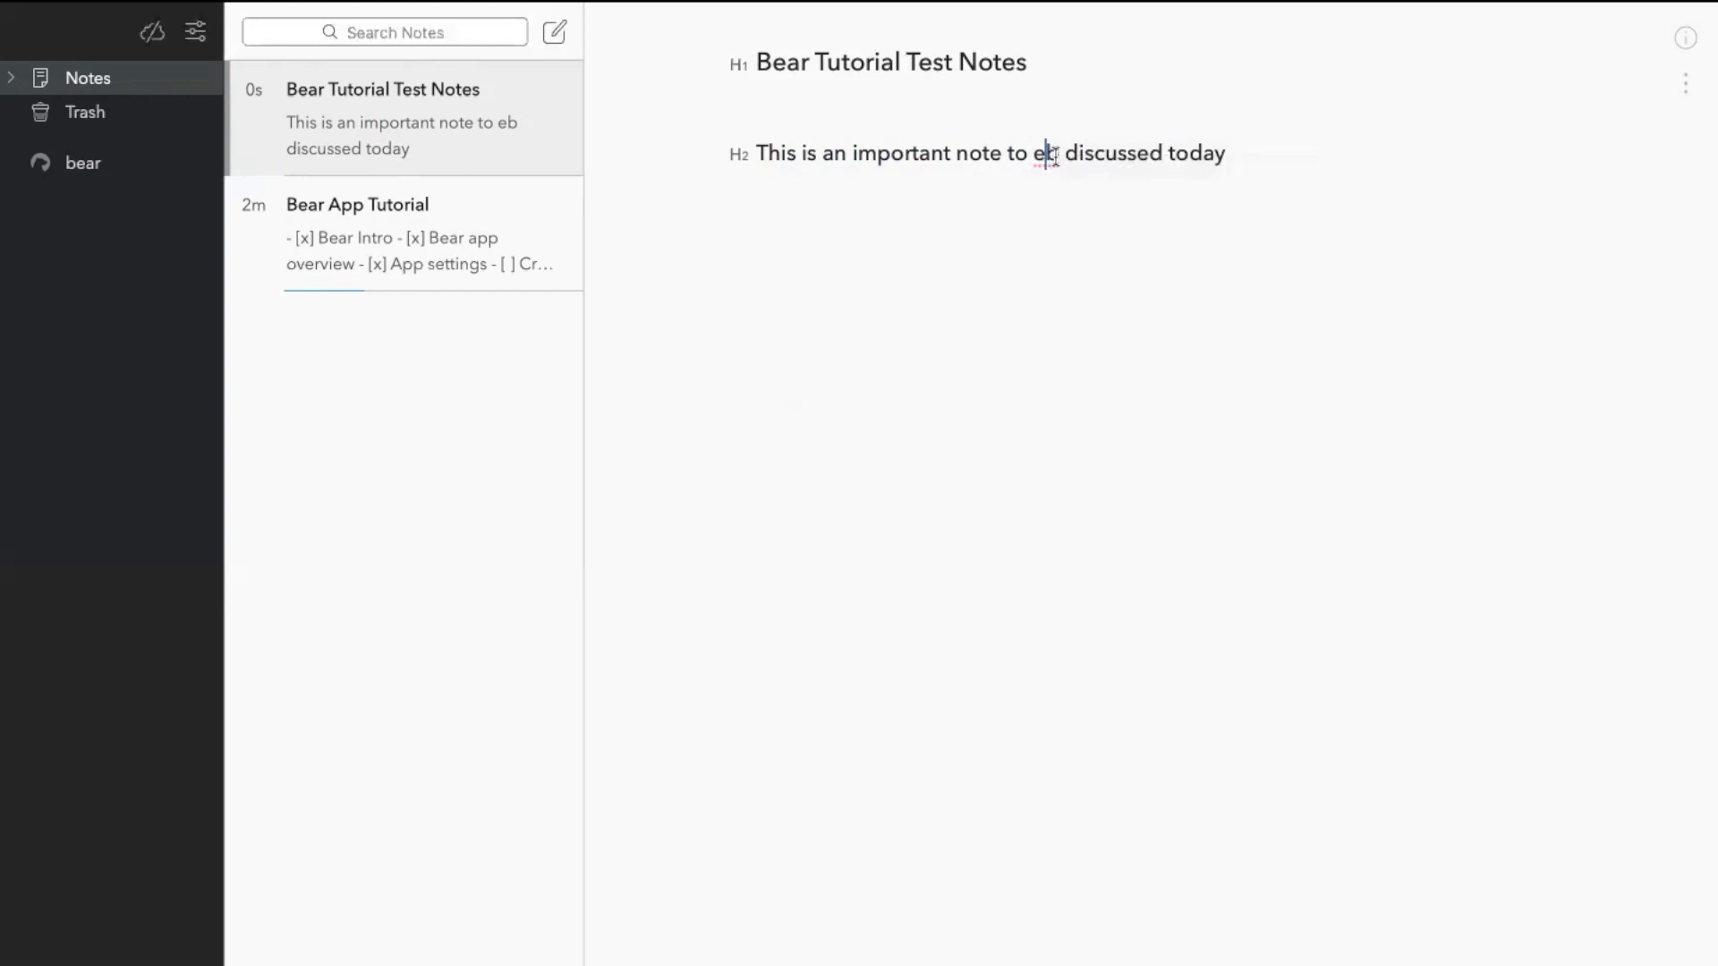
key("Backspace")
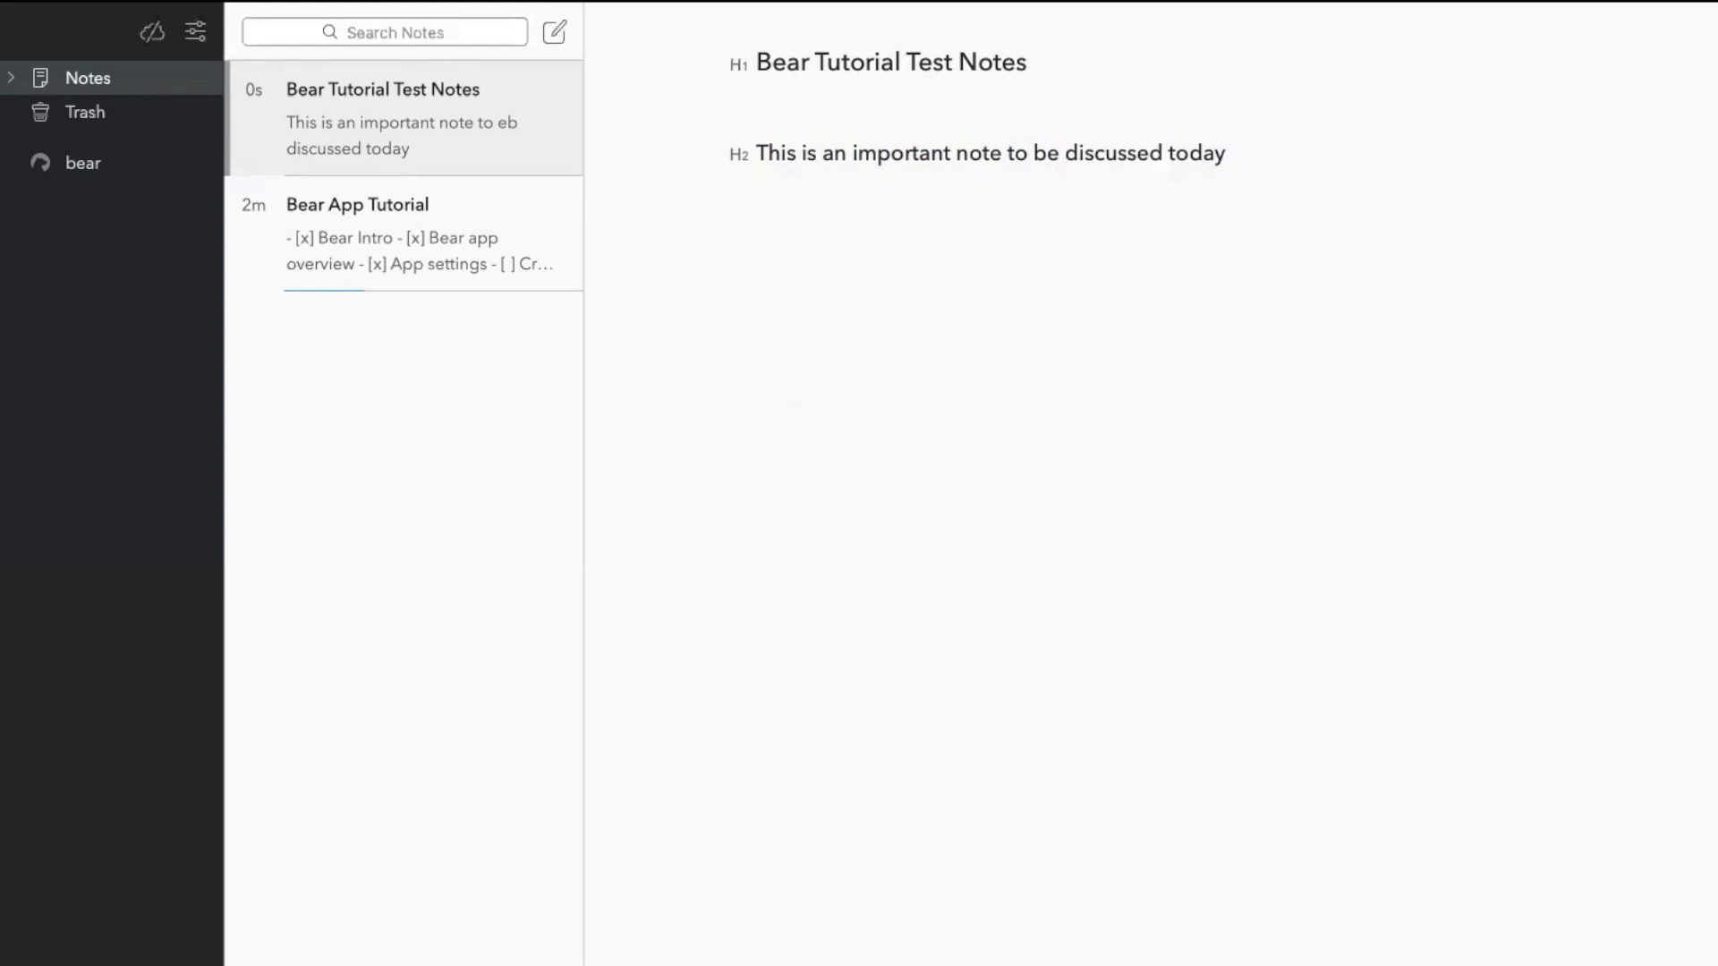
type("Bear is a beautiful app and I am")
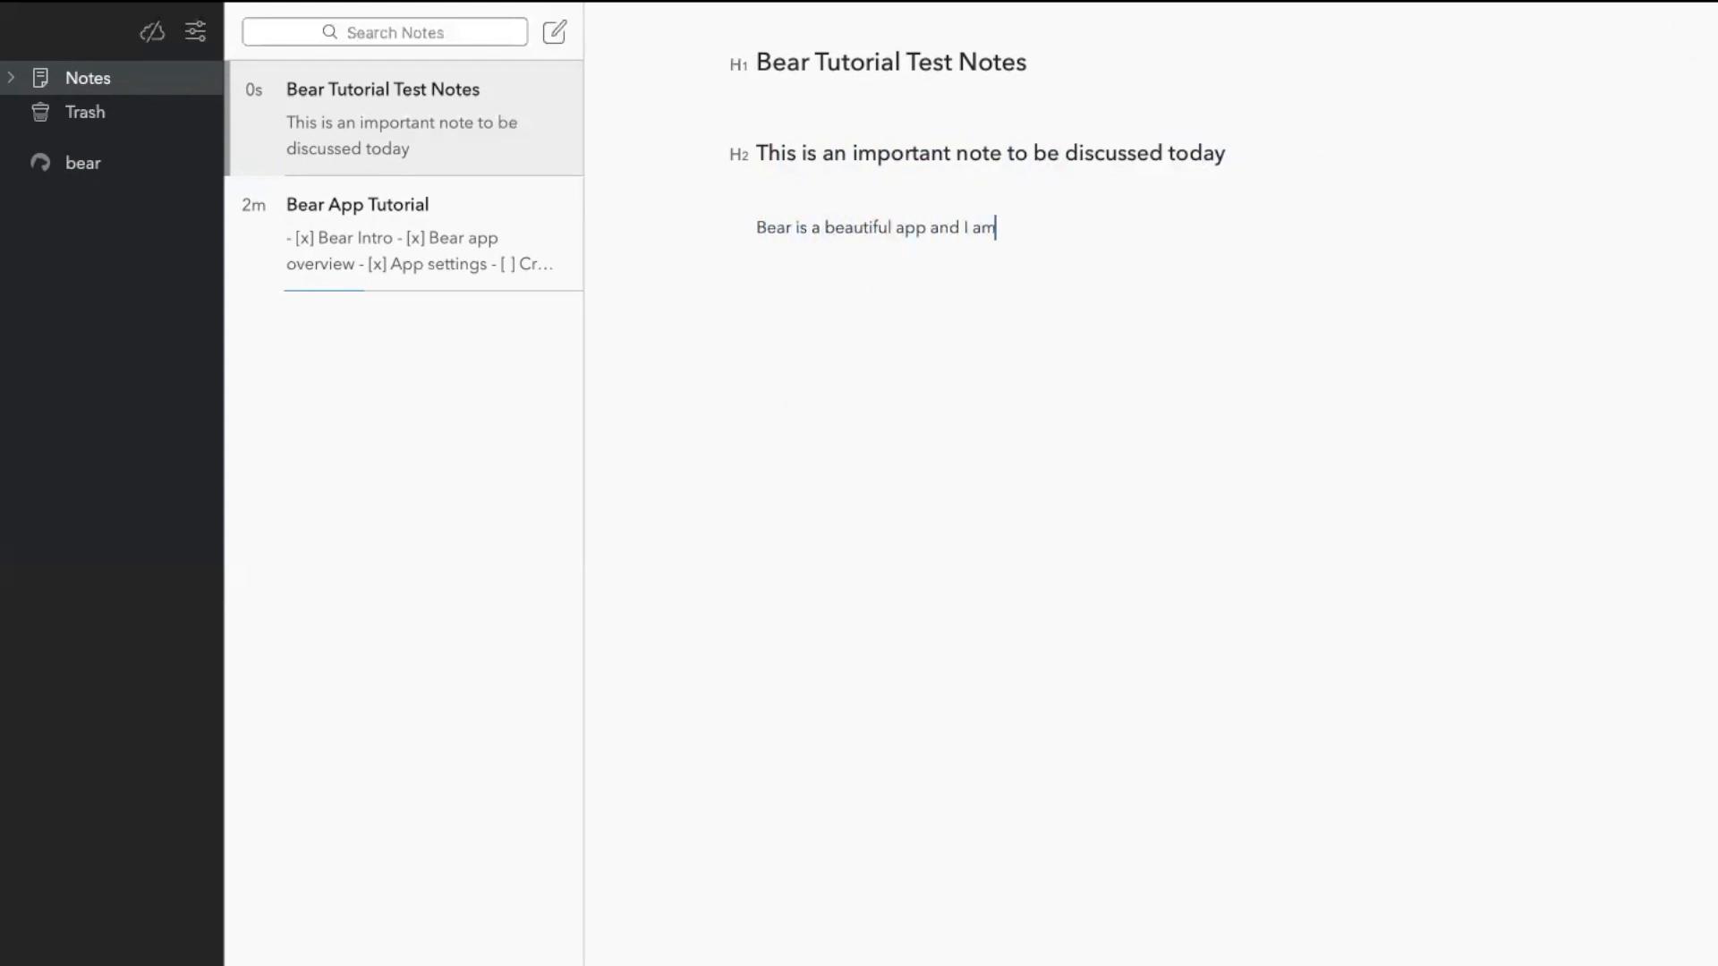
type("using it today.")
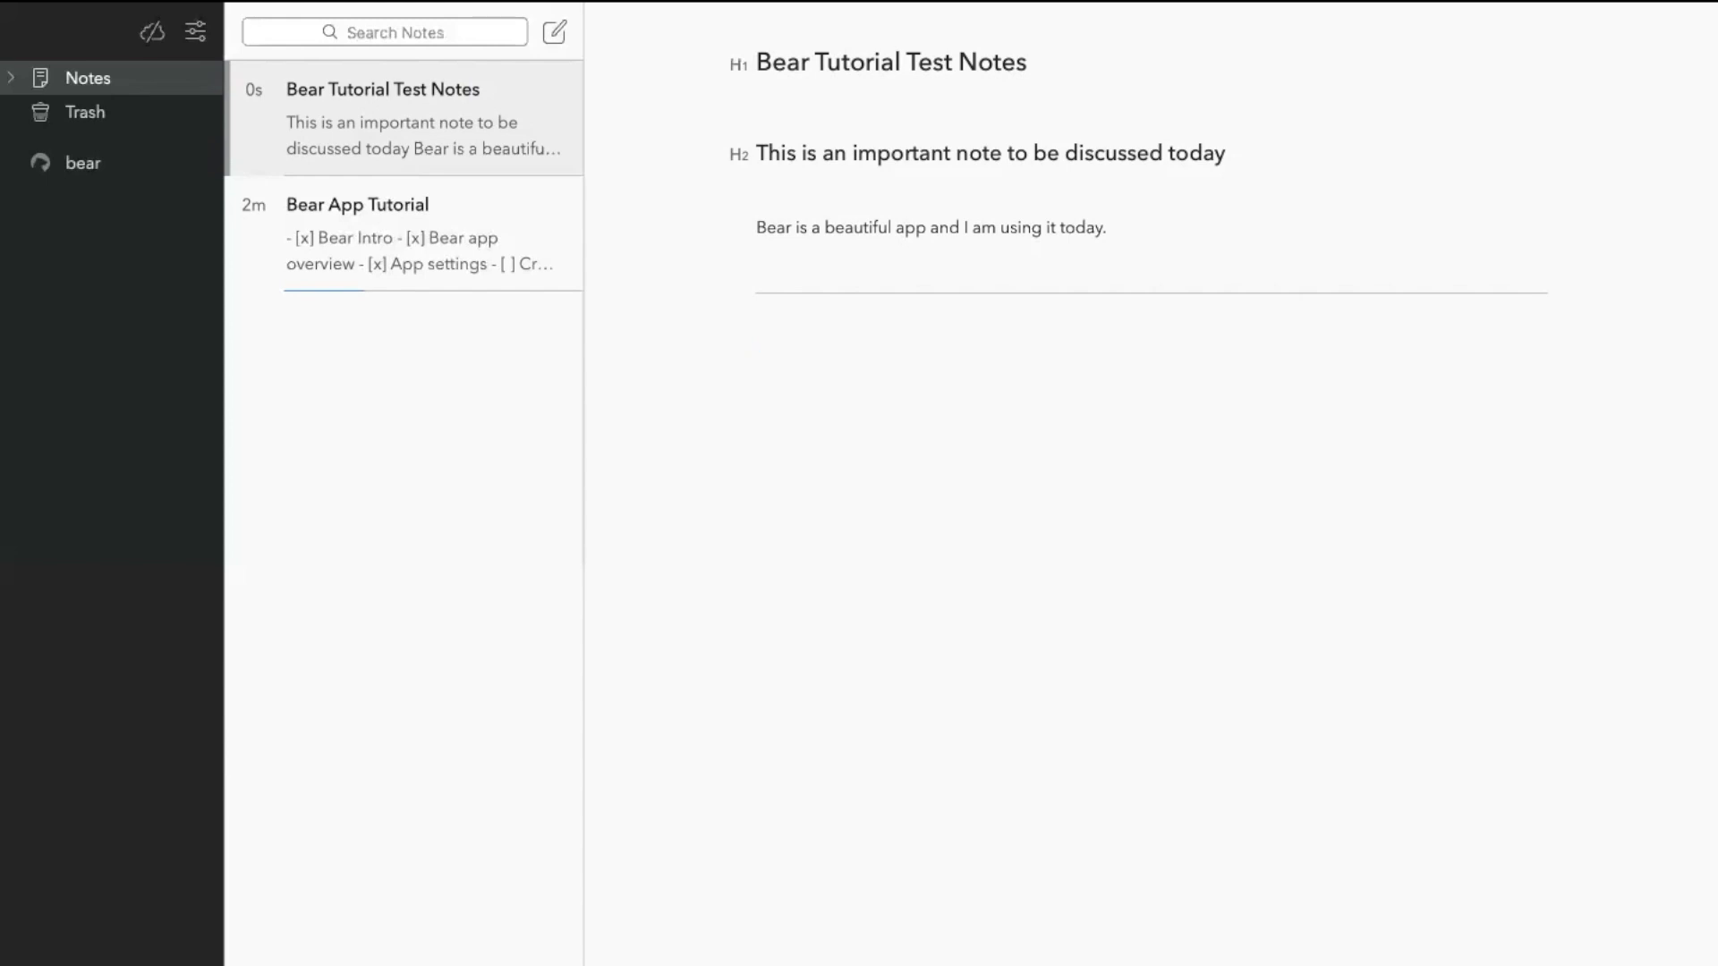
- Tag the test note with #work below the separator
type("#")
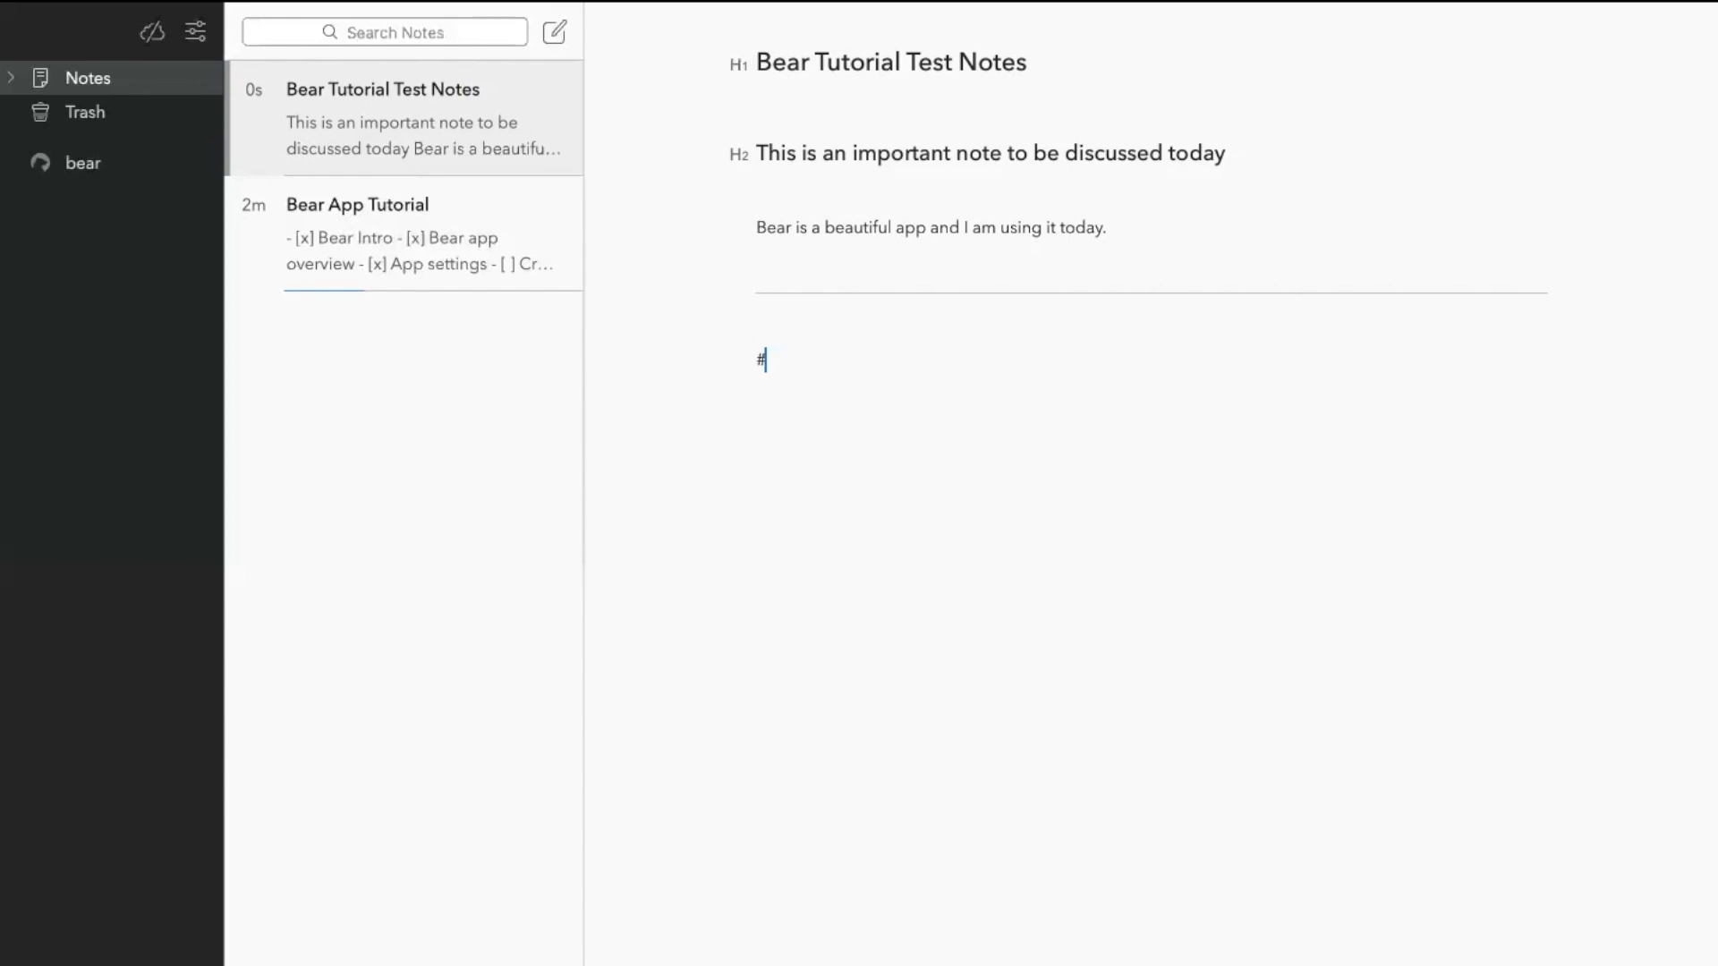
type("work")
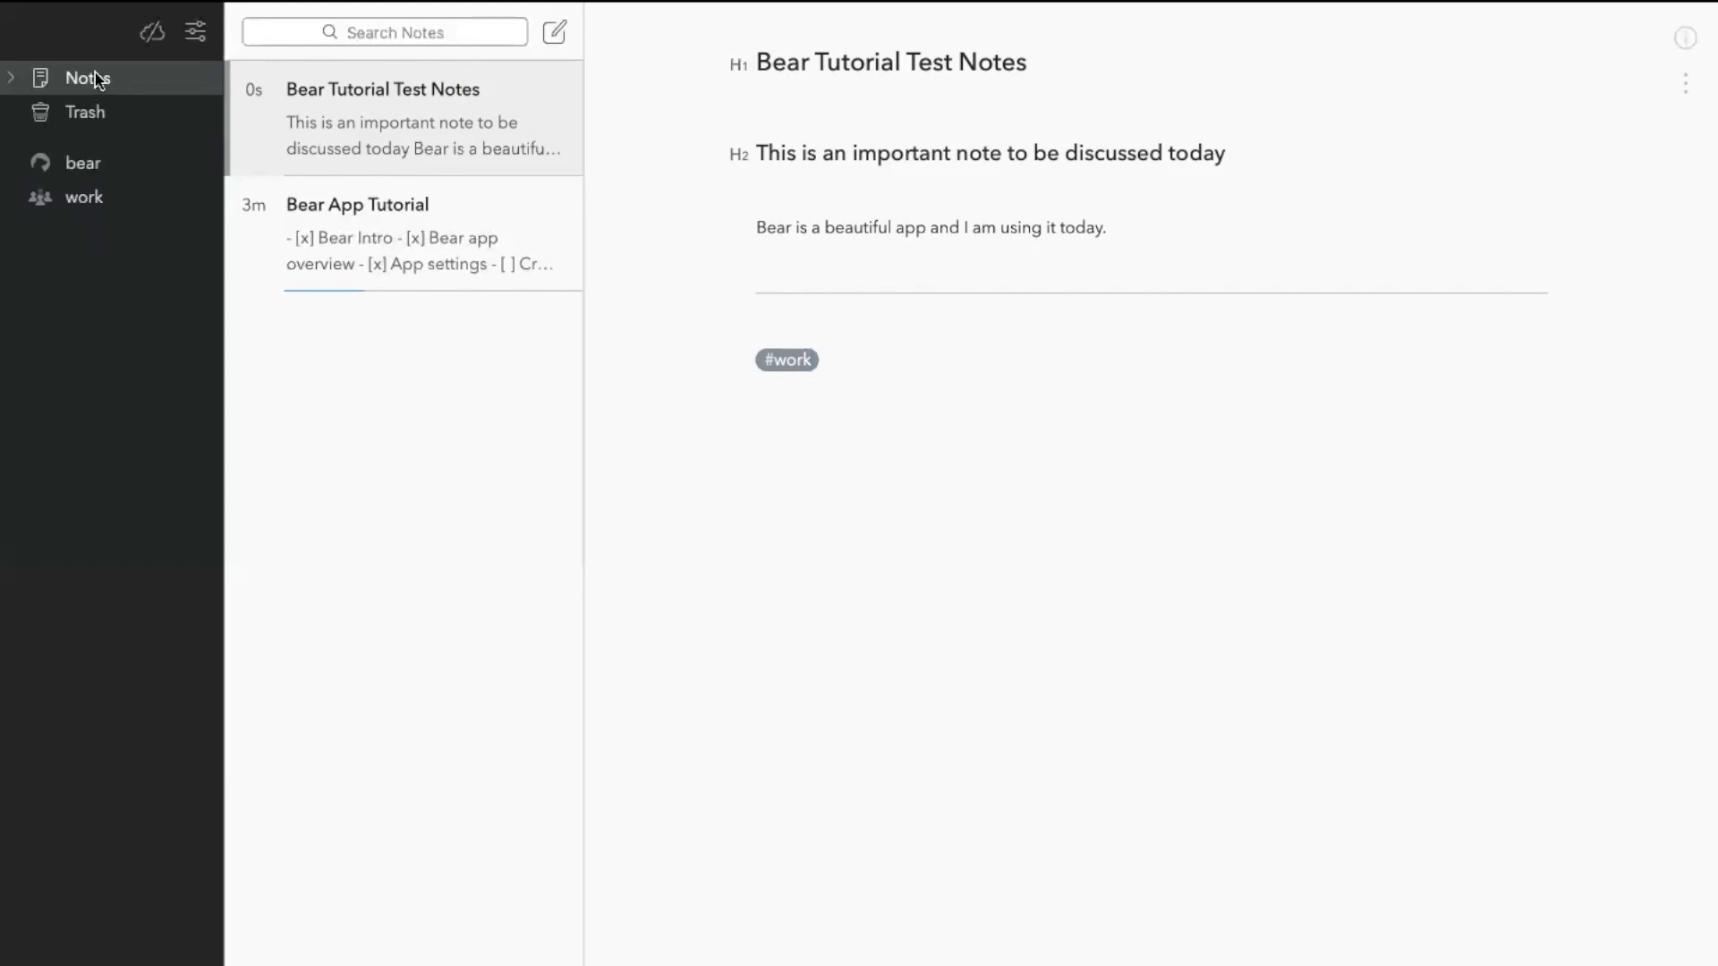
left_click(88, 77)
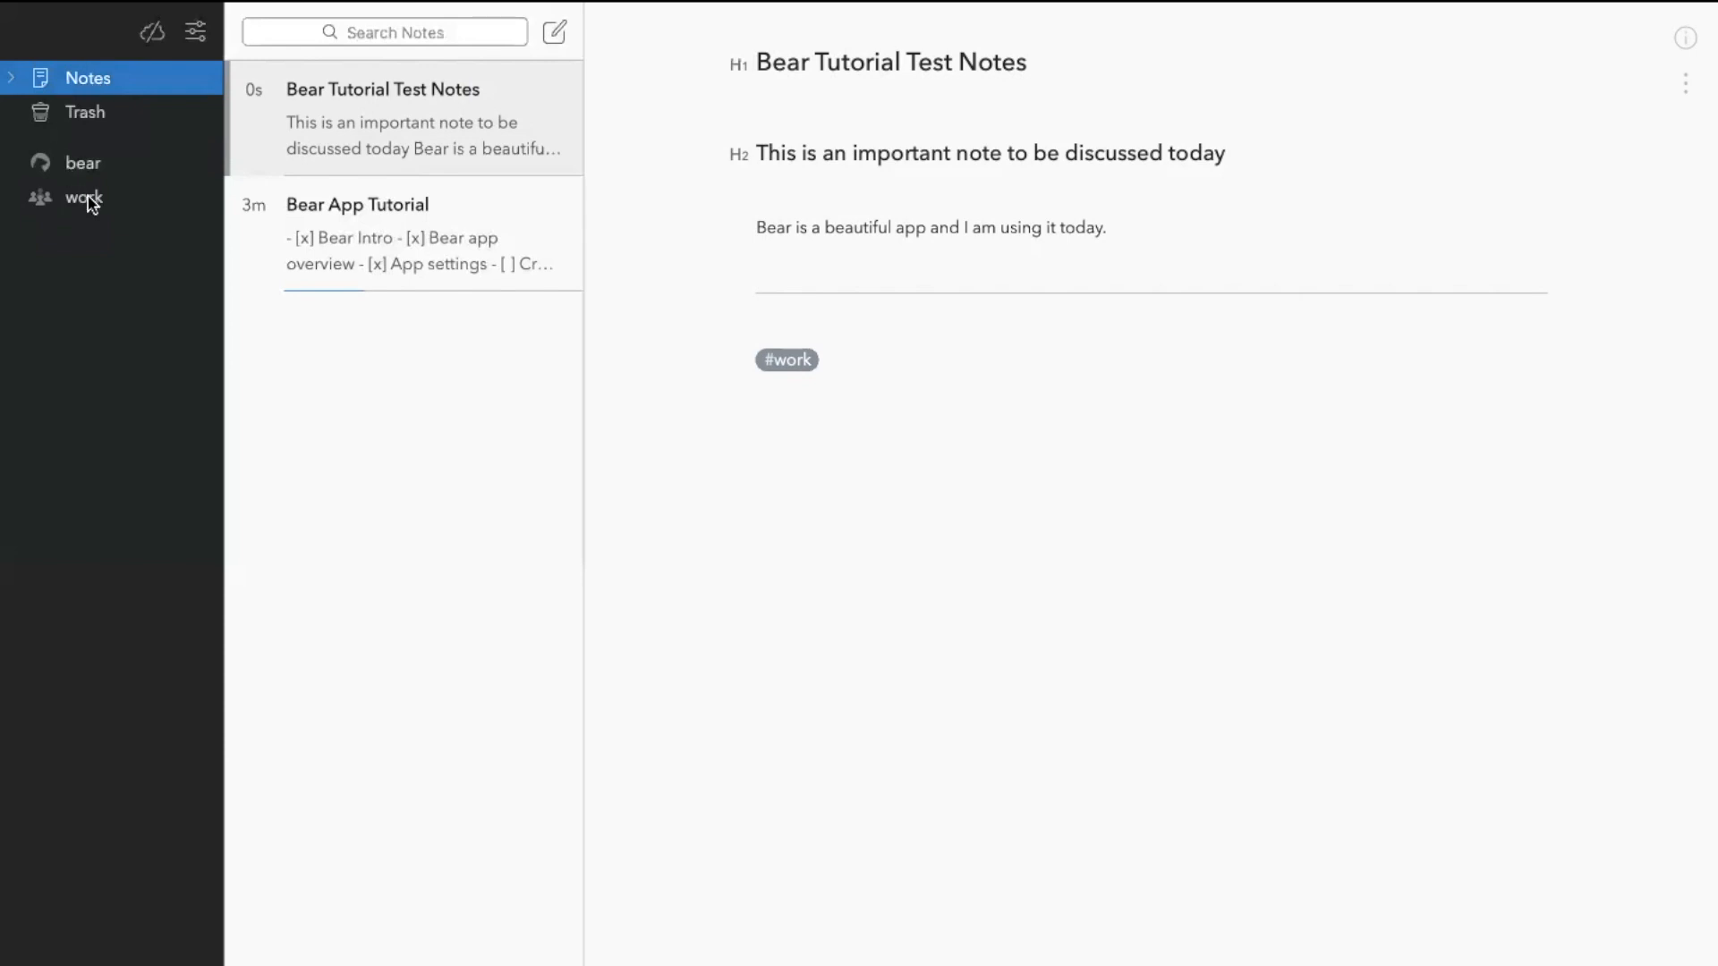
mouse_move(86, 170)
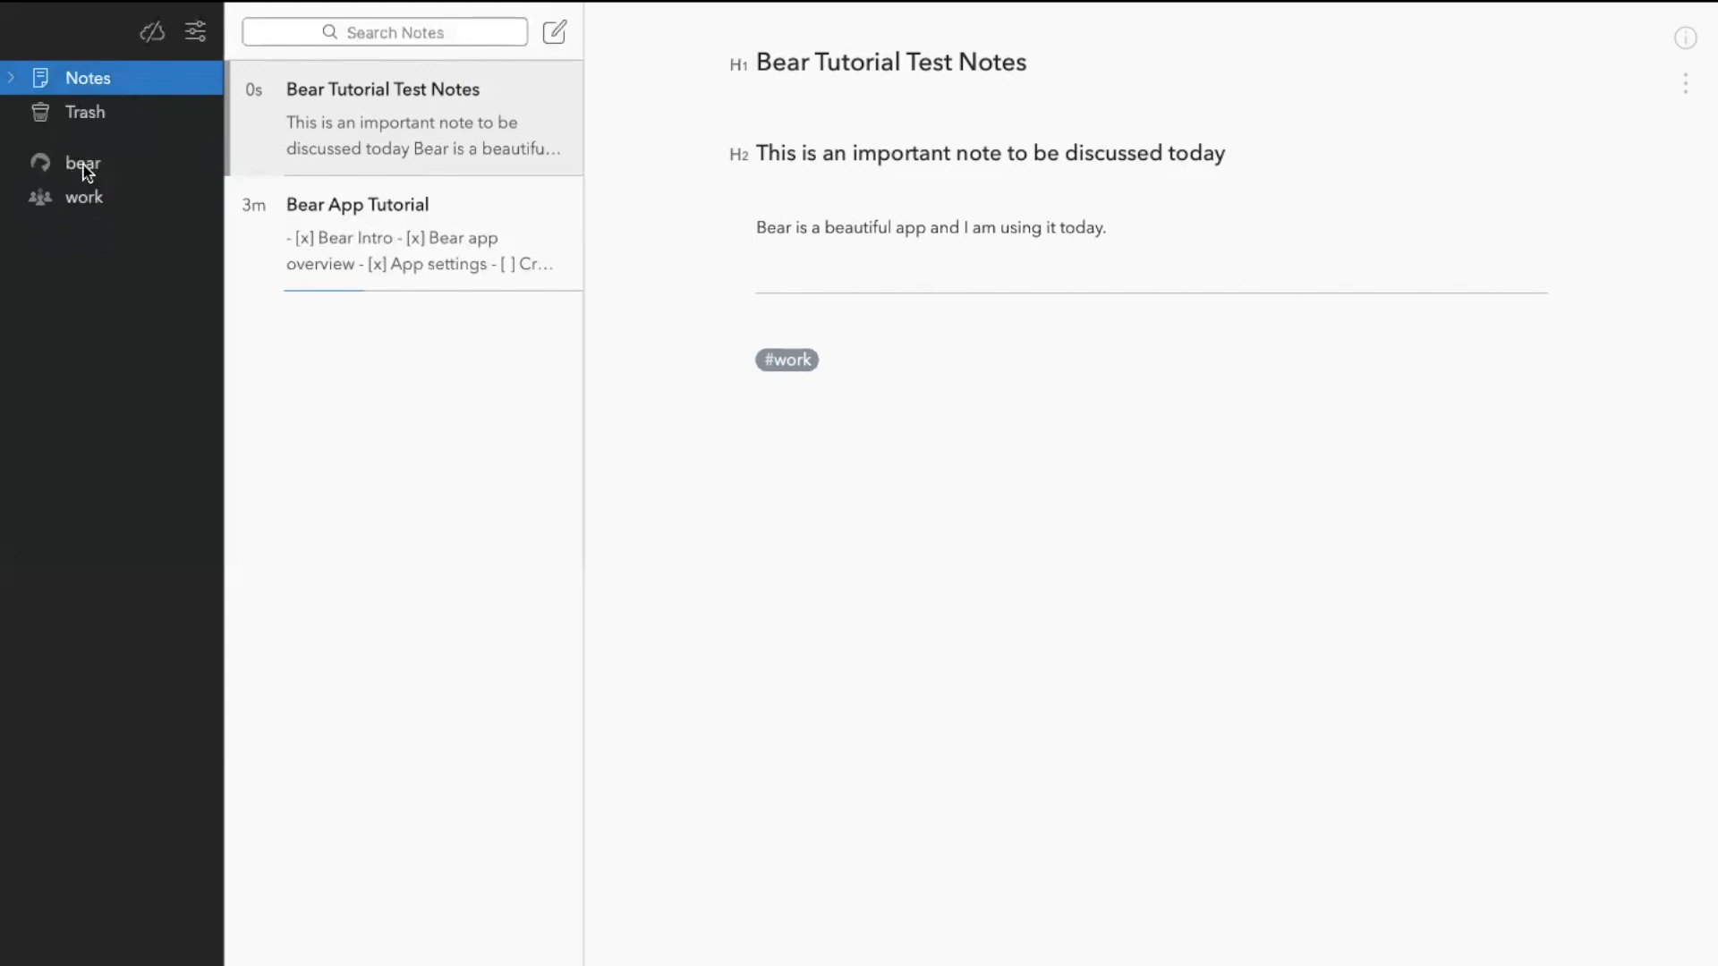
- Filter notes by the bear tag, then by the new work tag showing only the test note
left_click(83, 162)
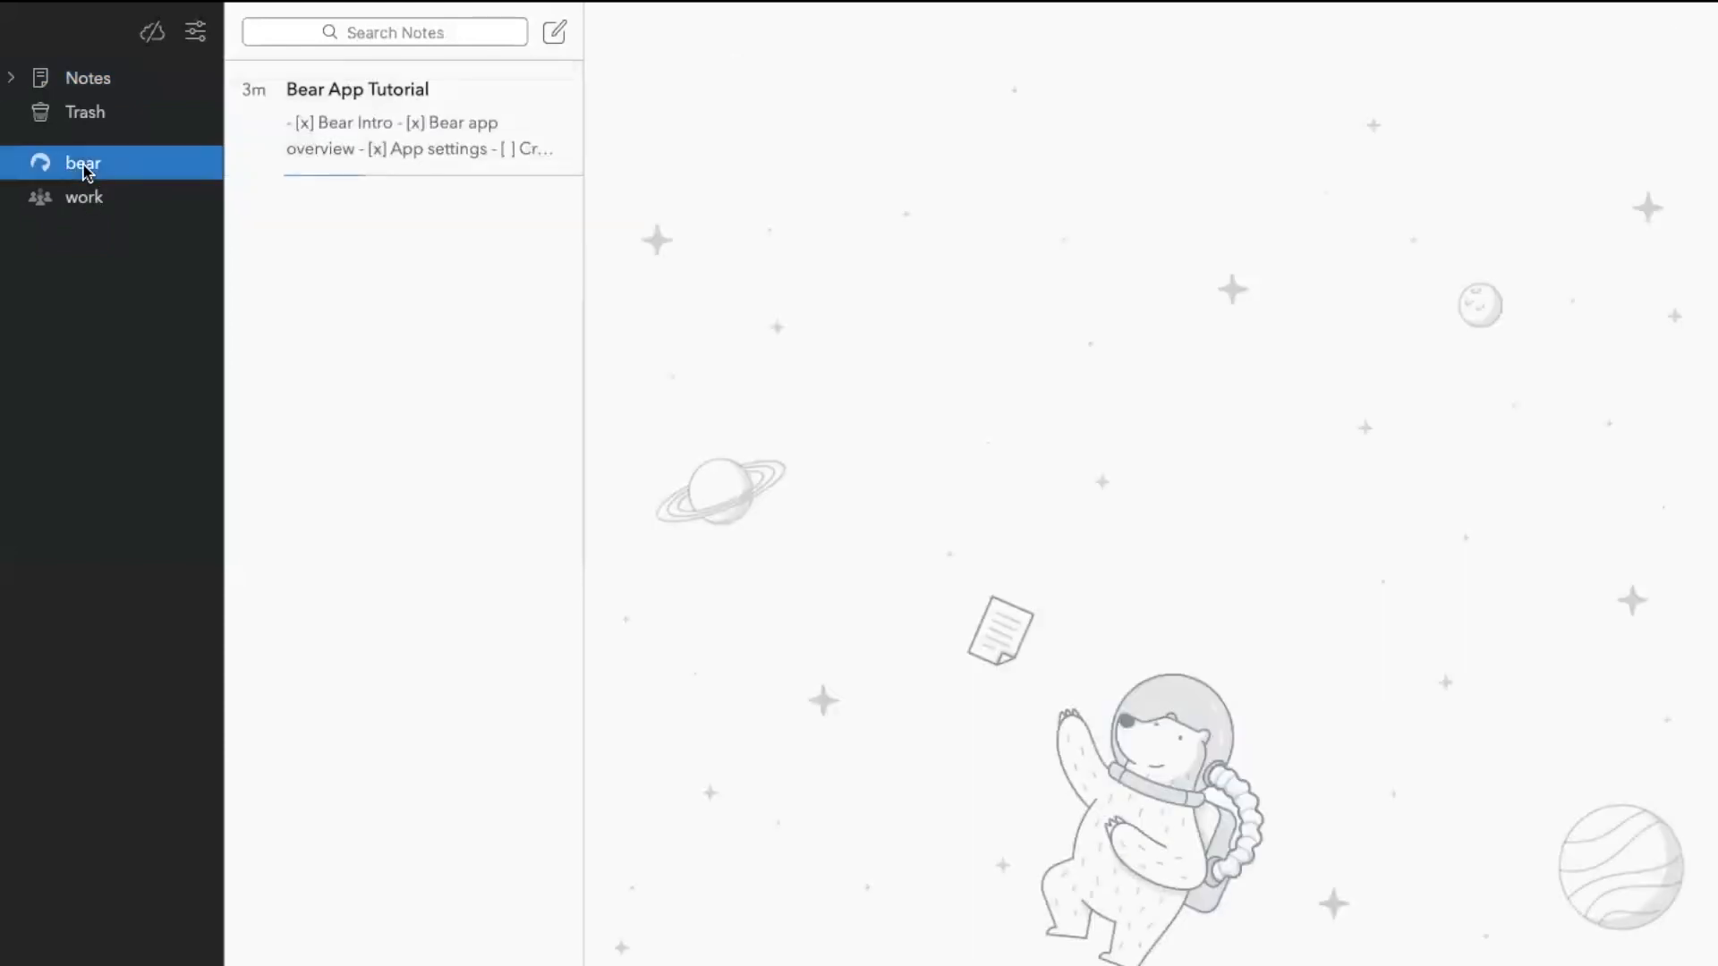
left_click(402, 119)
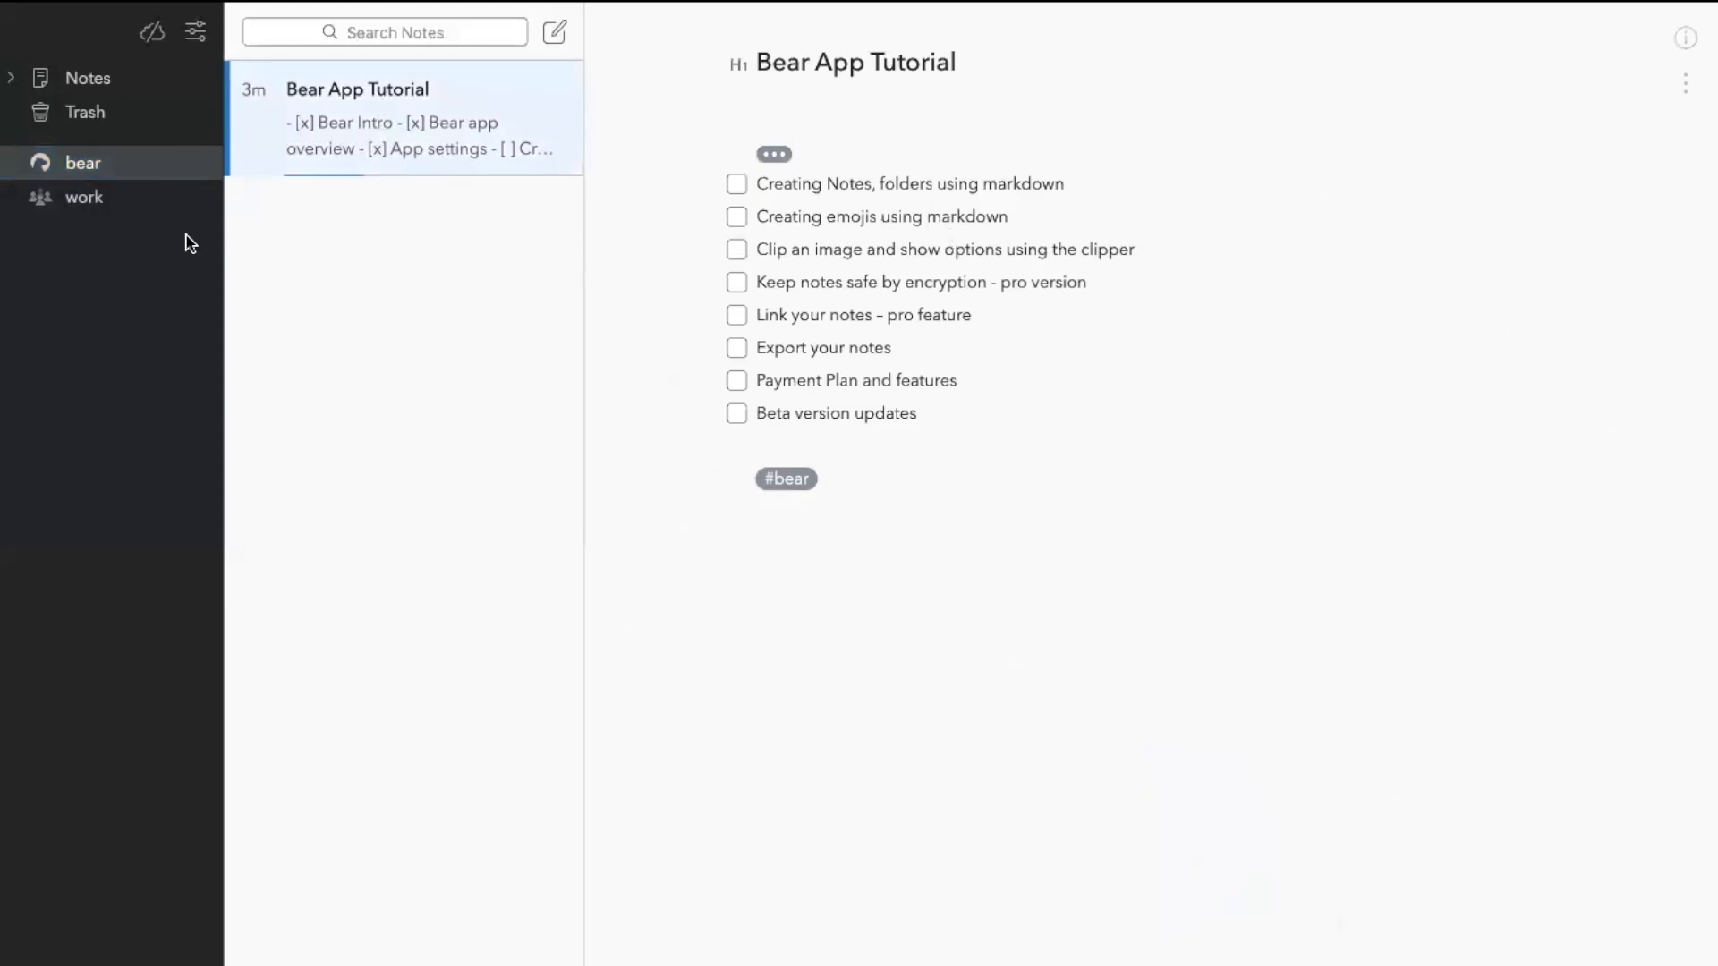
mouse_move(77, 206)
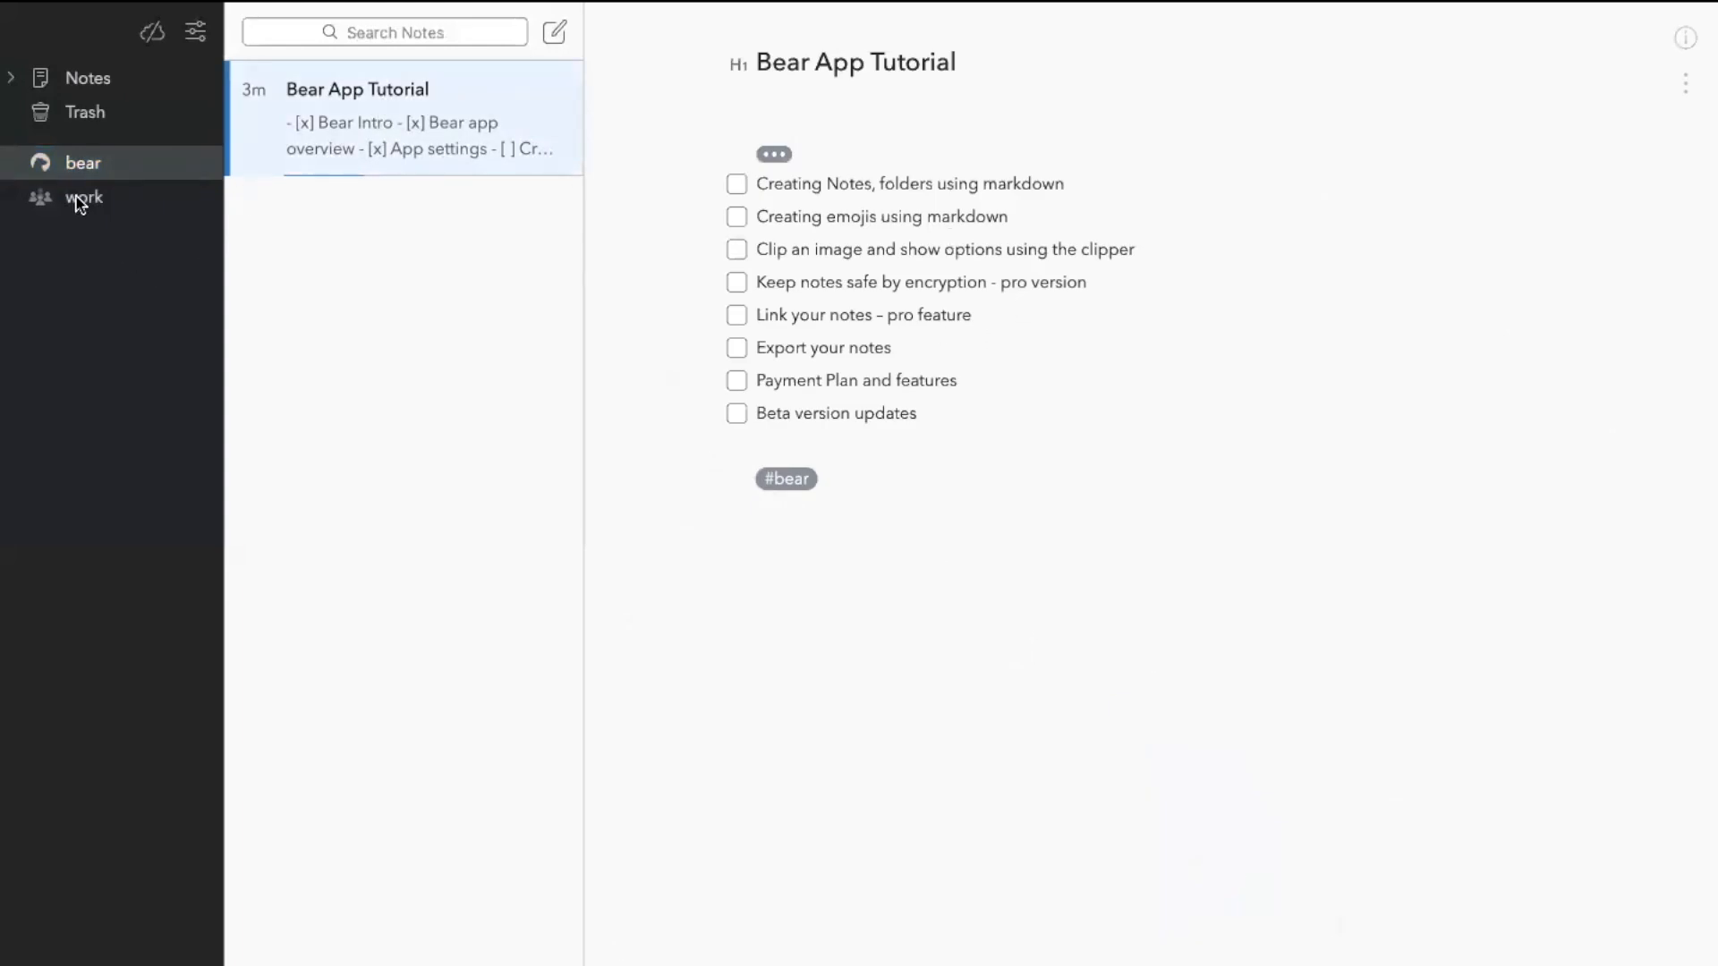
left_click(84, 197)
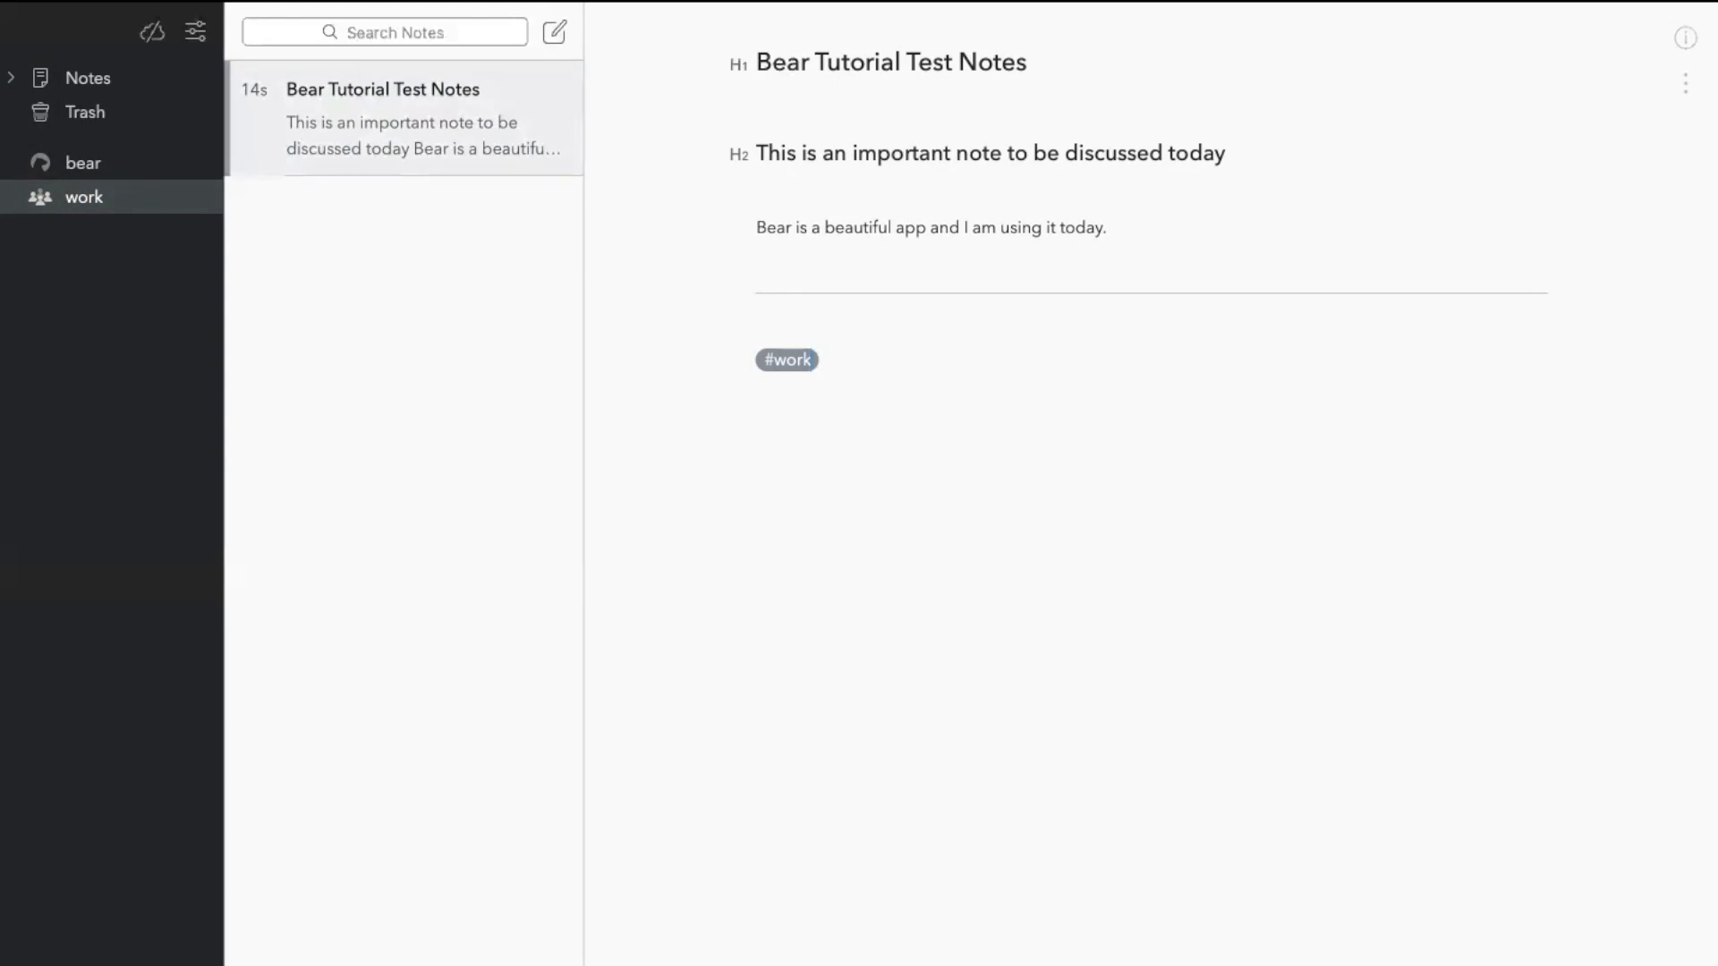
- Extend the note's tag to #work/projects
type("/projec")
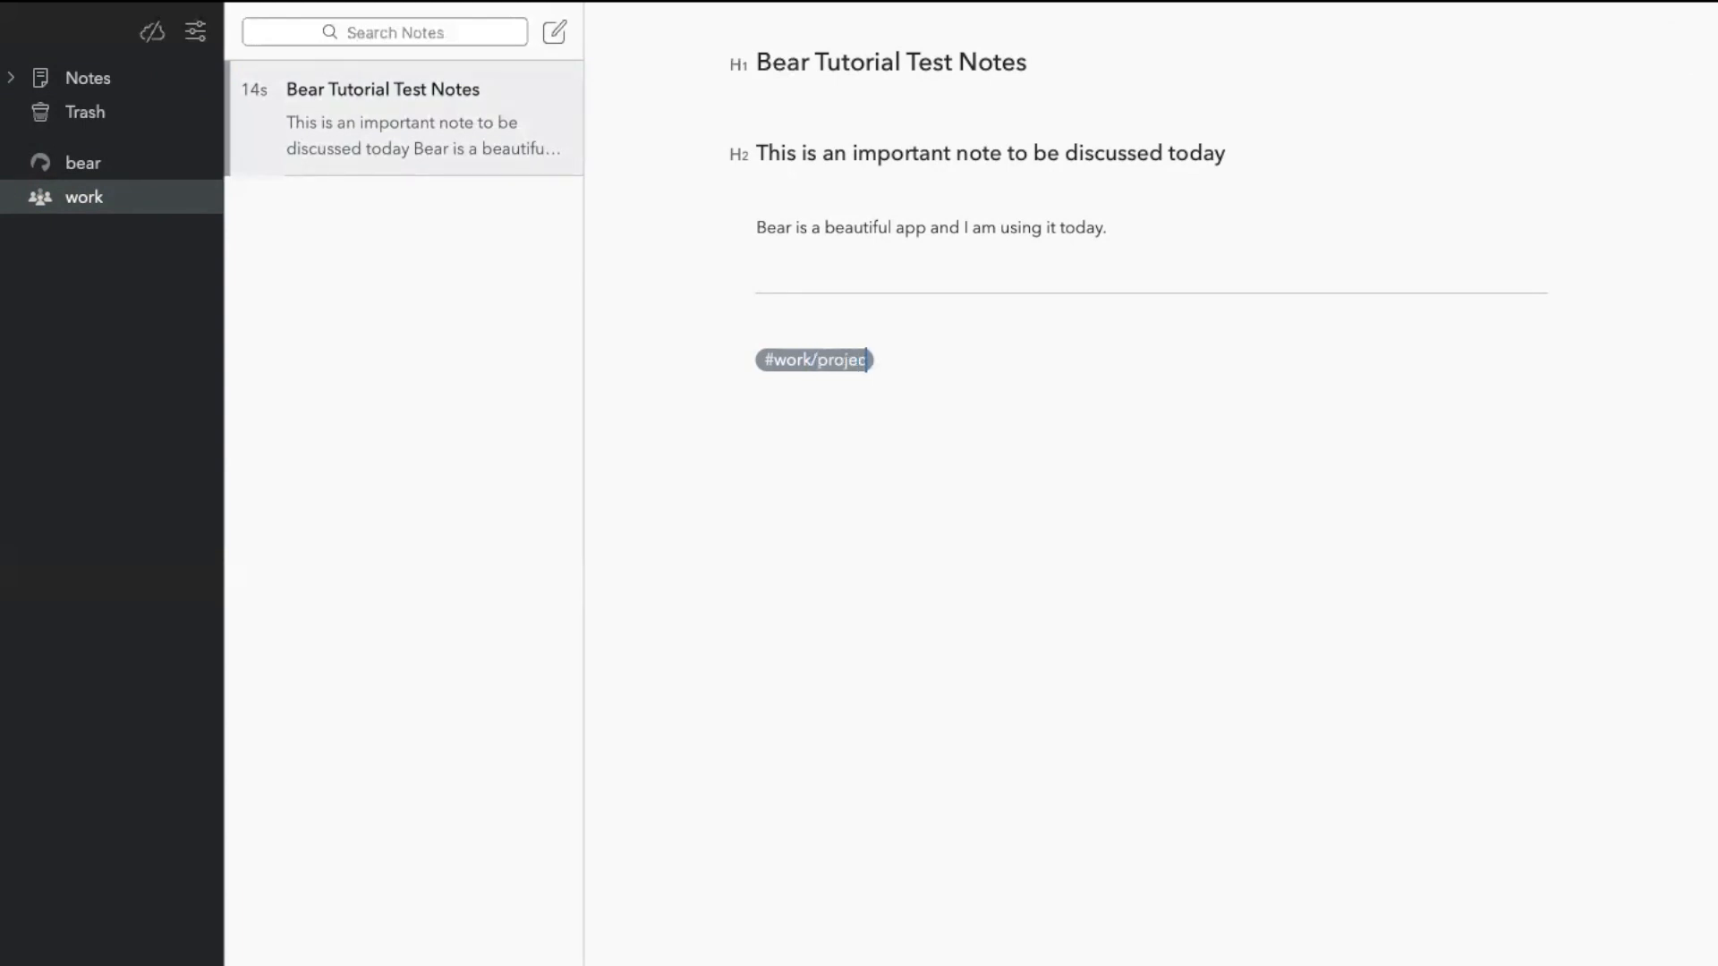
type("ts")
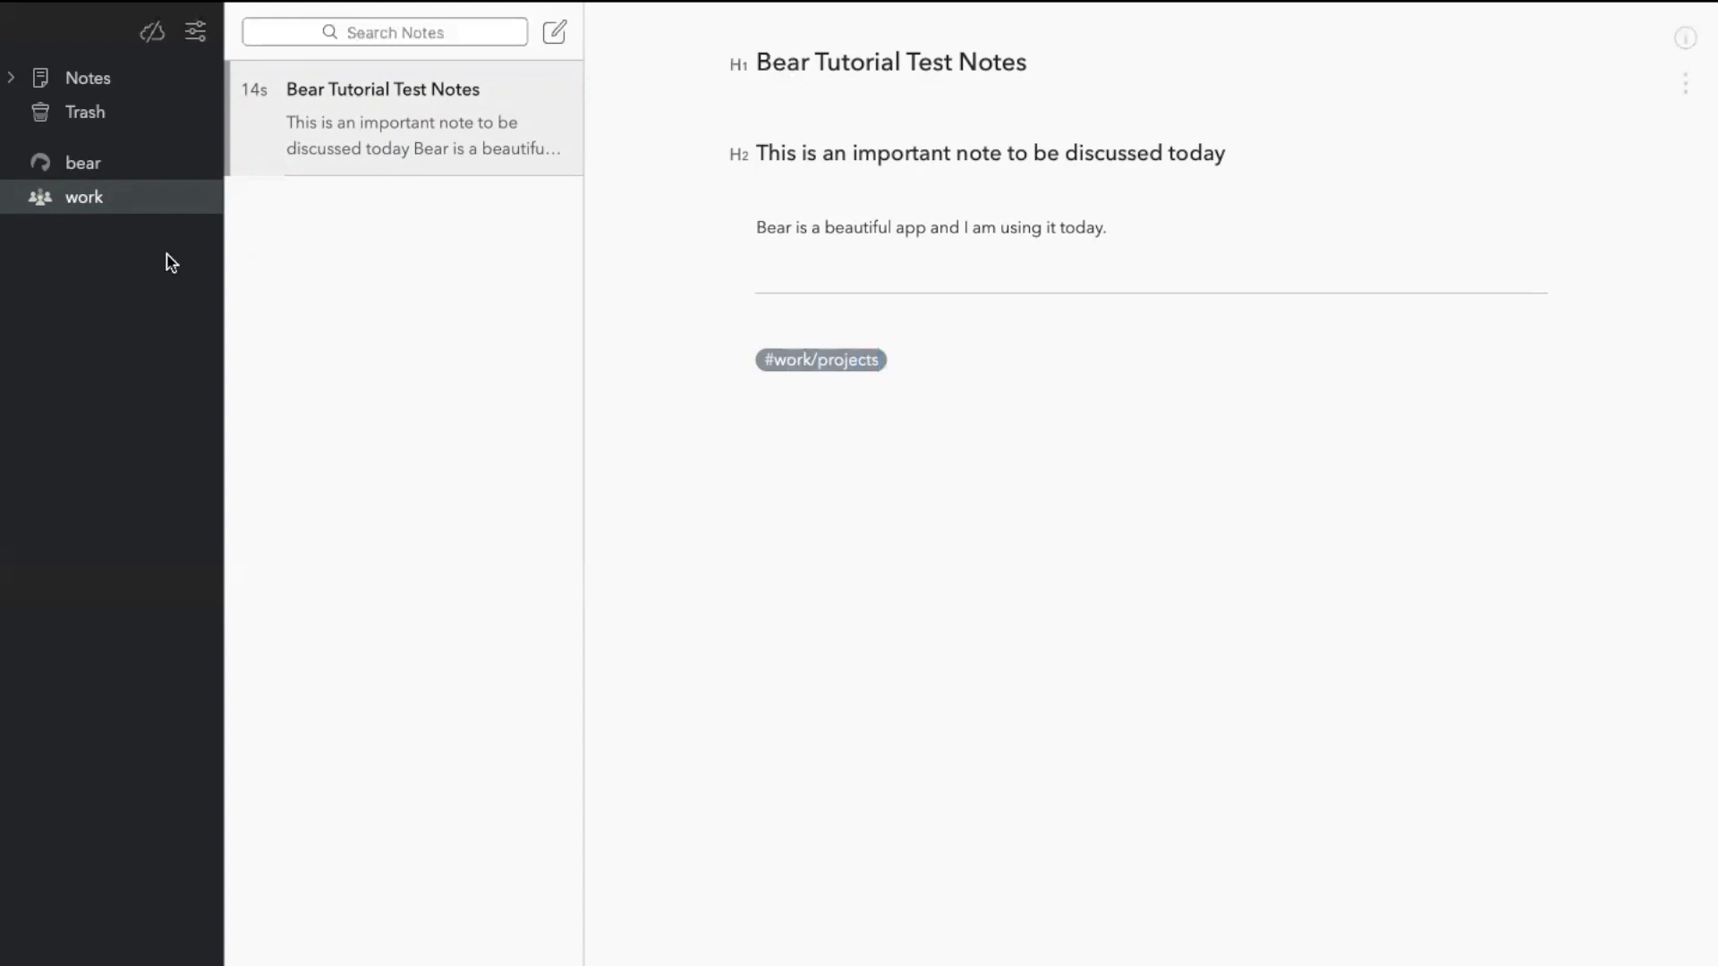
left_click(755, 391)
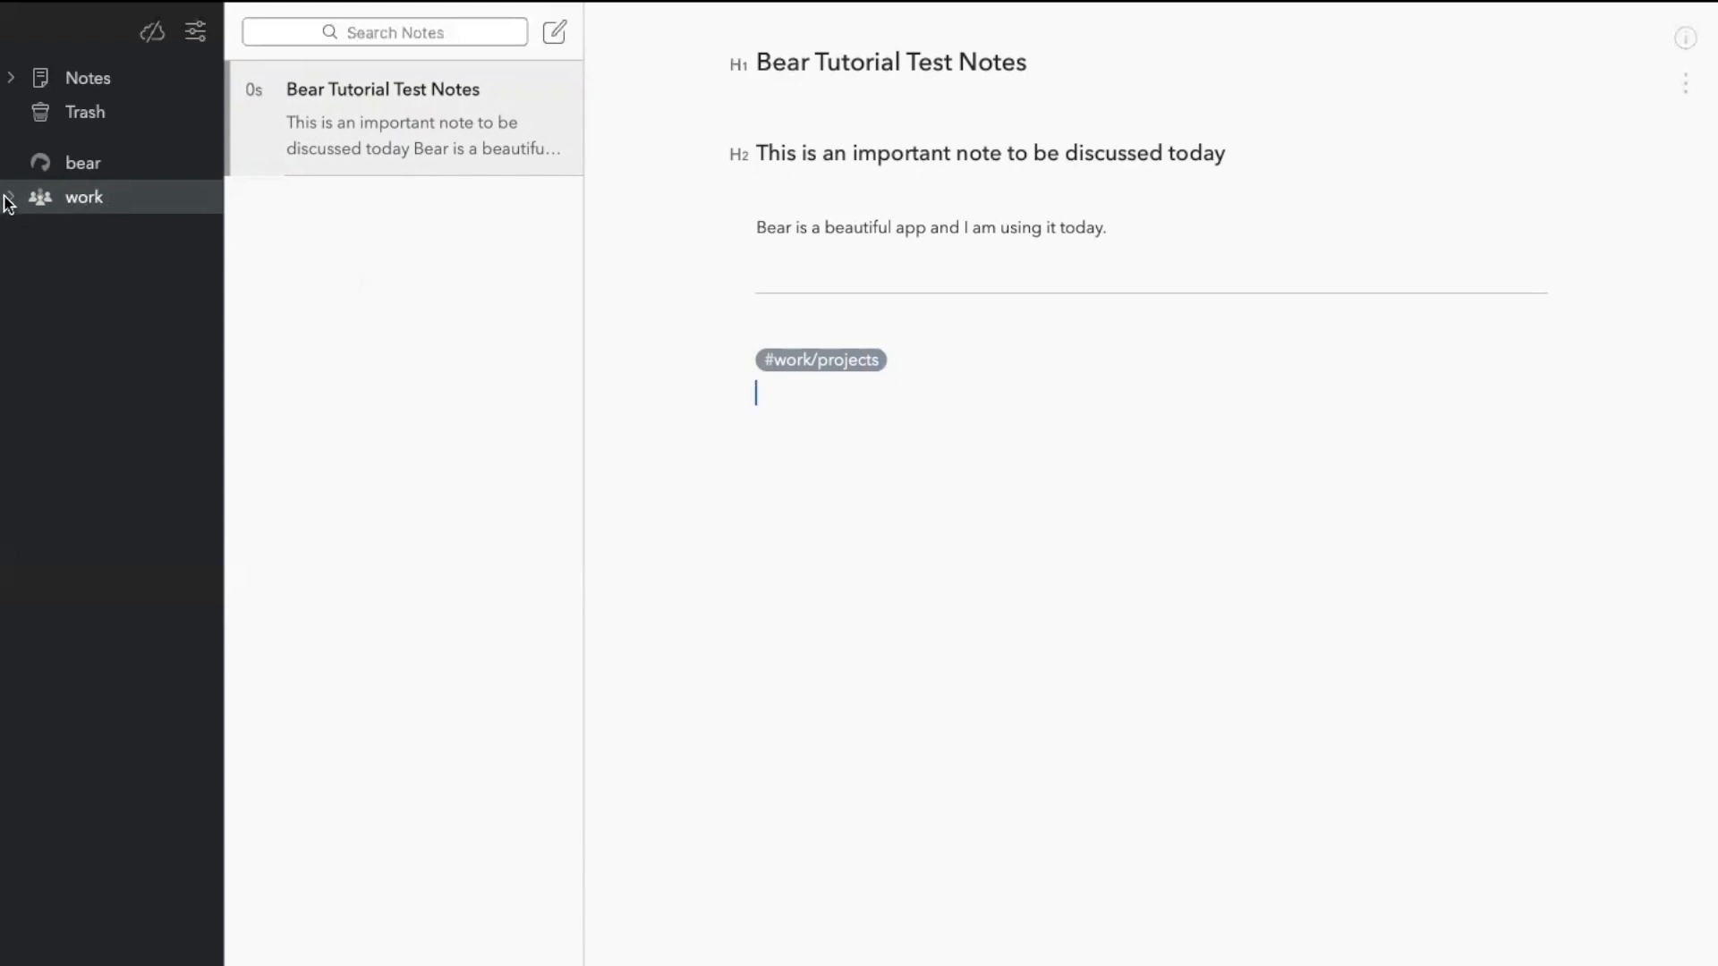
- Reveal projects nested under work in the sidebar and add a separator below the tag
left_click(11, 197)
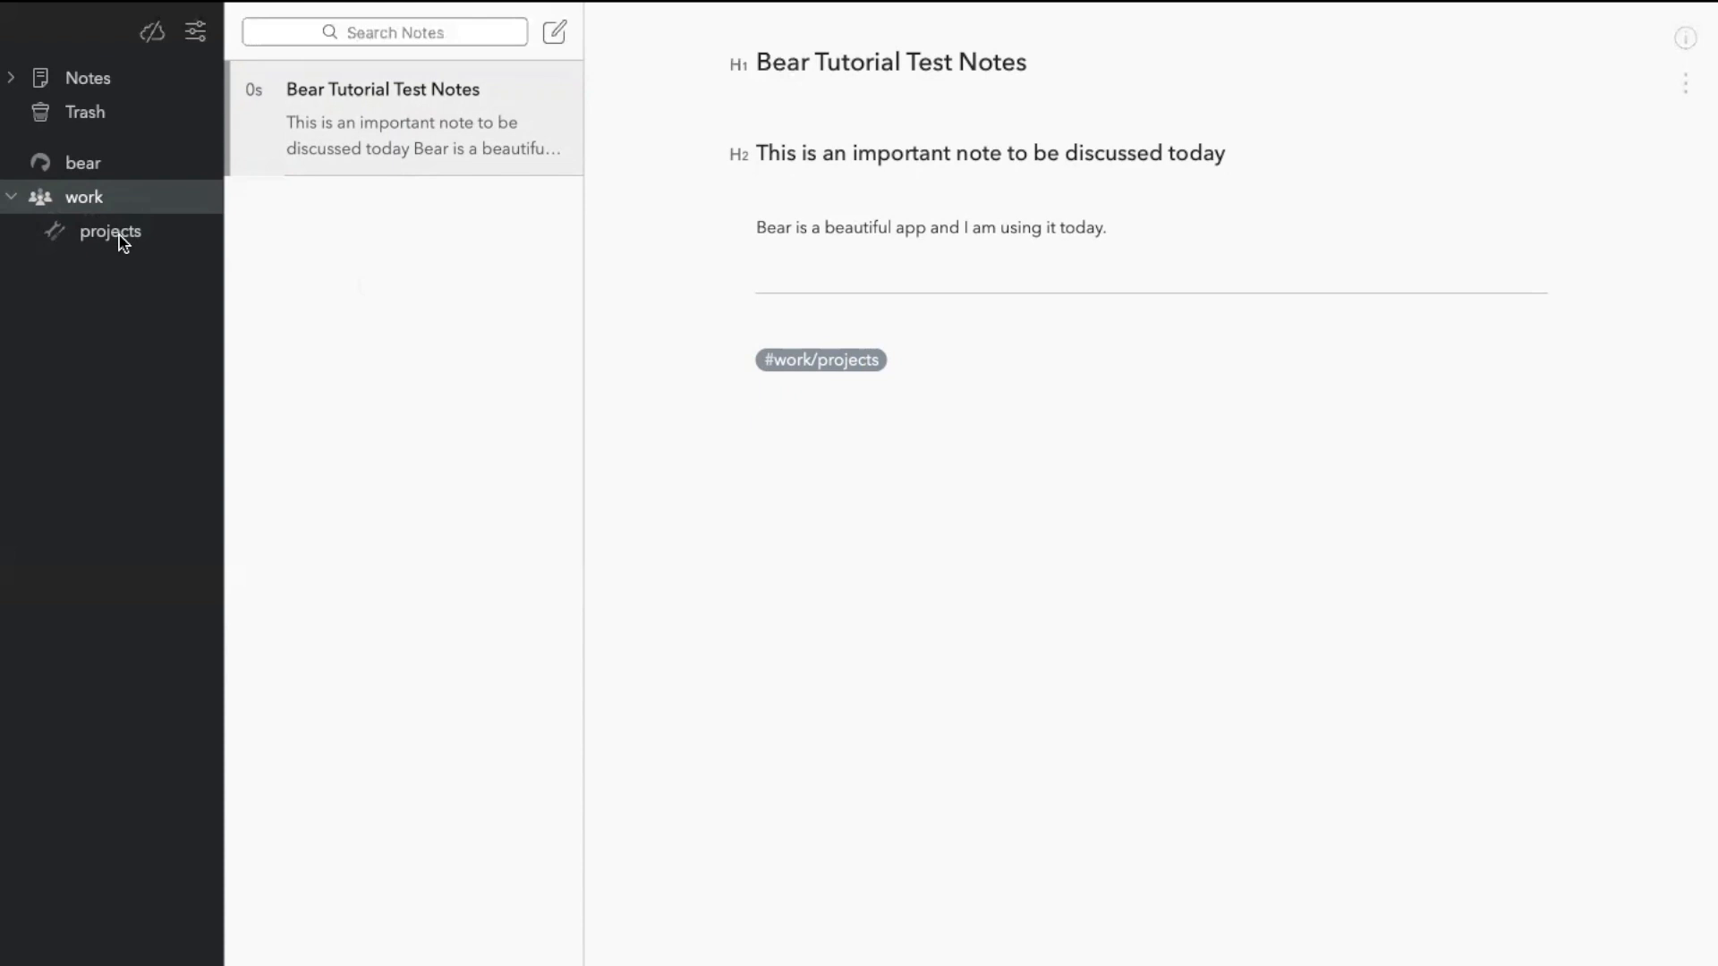
left_click(755, 392)
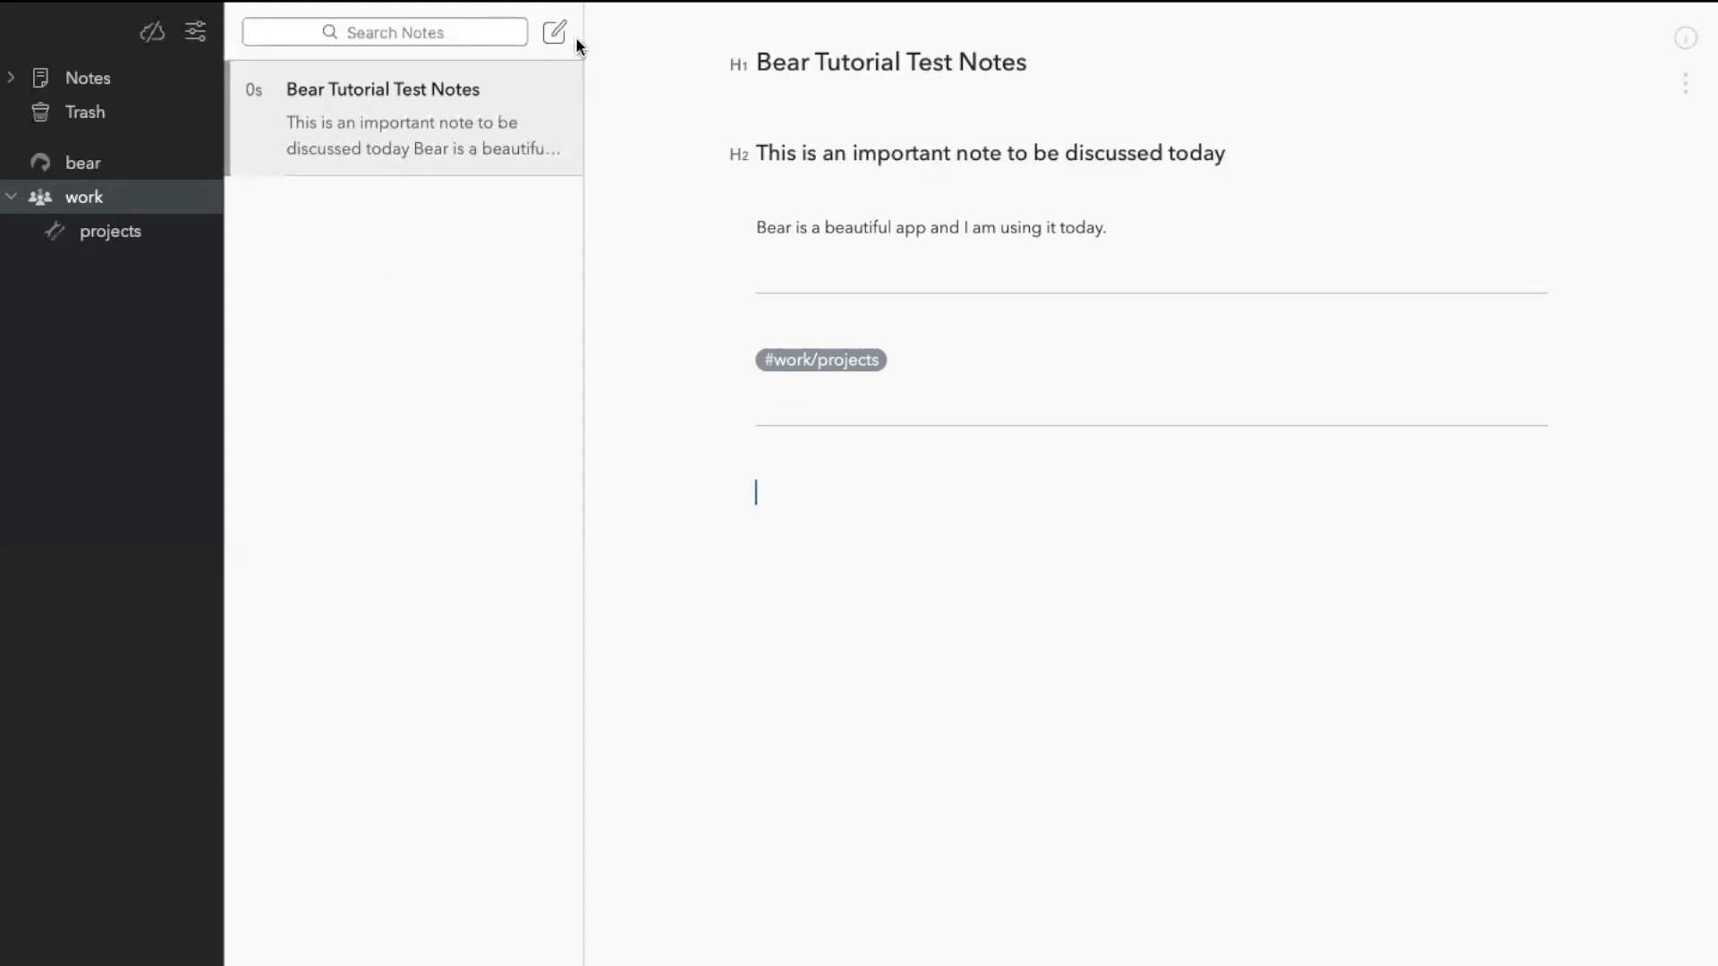
- Start a Groceries To Do checklist note with a red apple emoji 'apples' item
left_click(554, 31)
type("Groceries To Do")
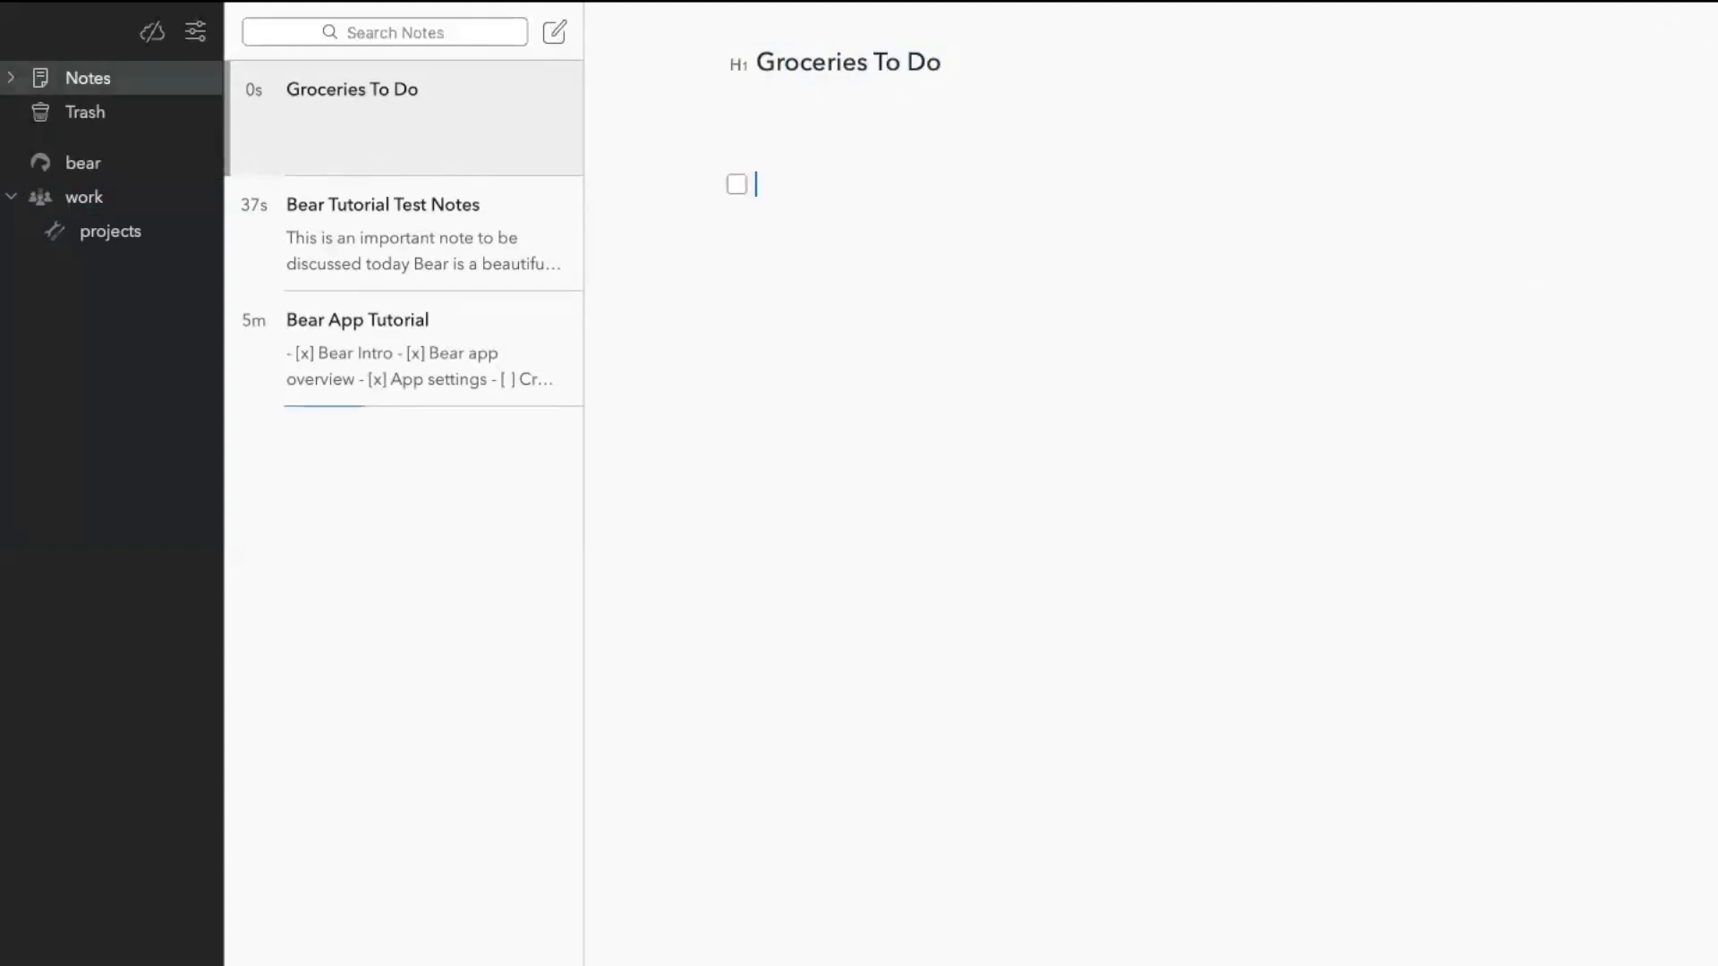
type("- [ ]")
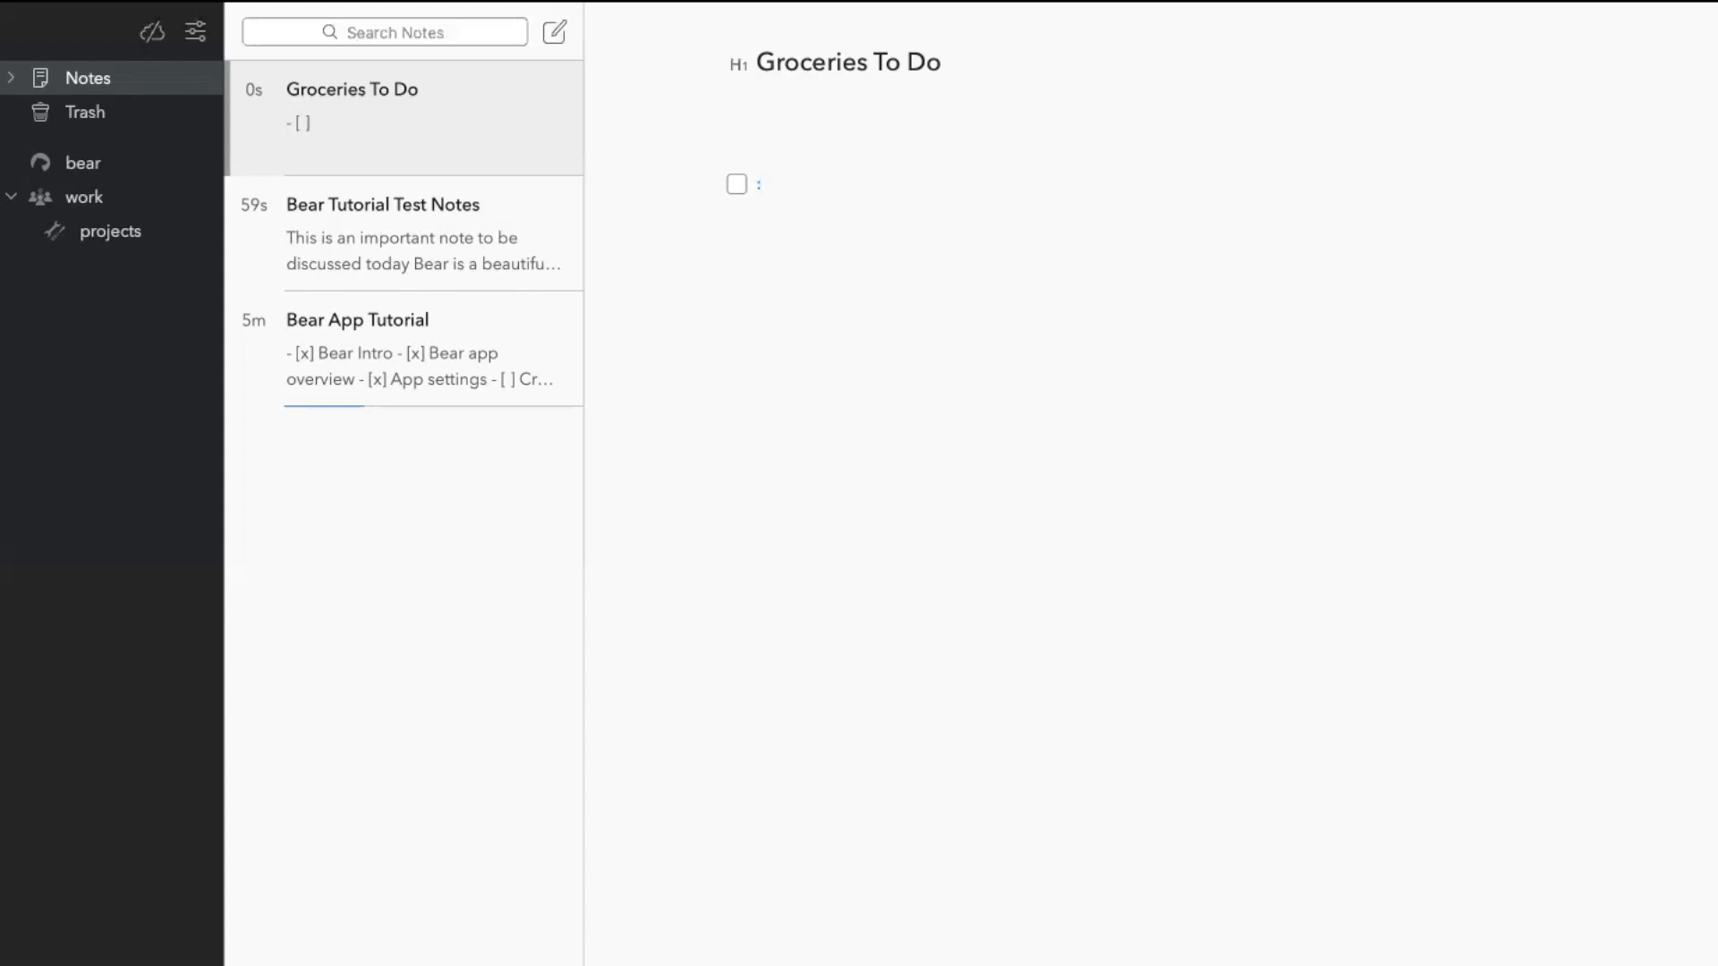
type("apple")
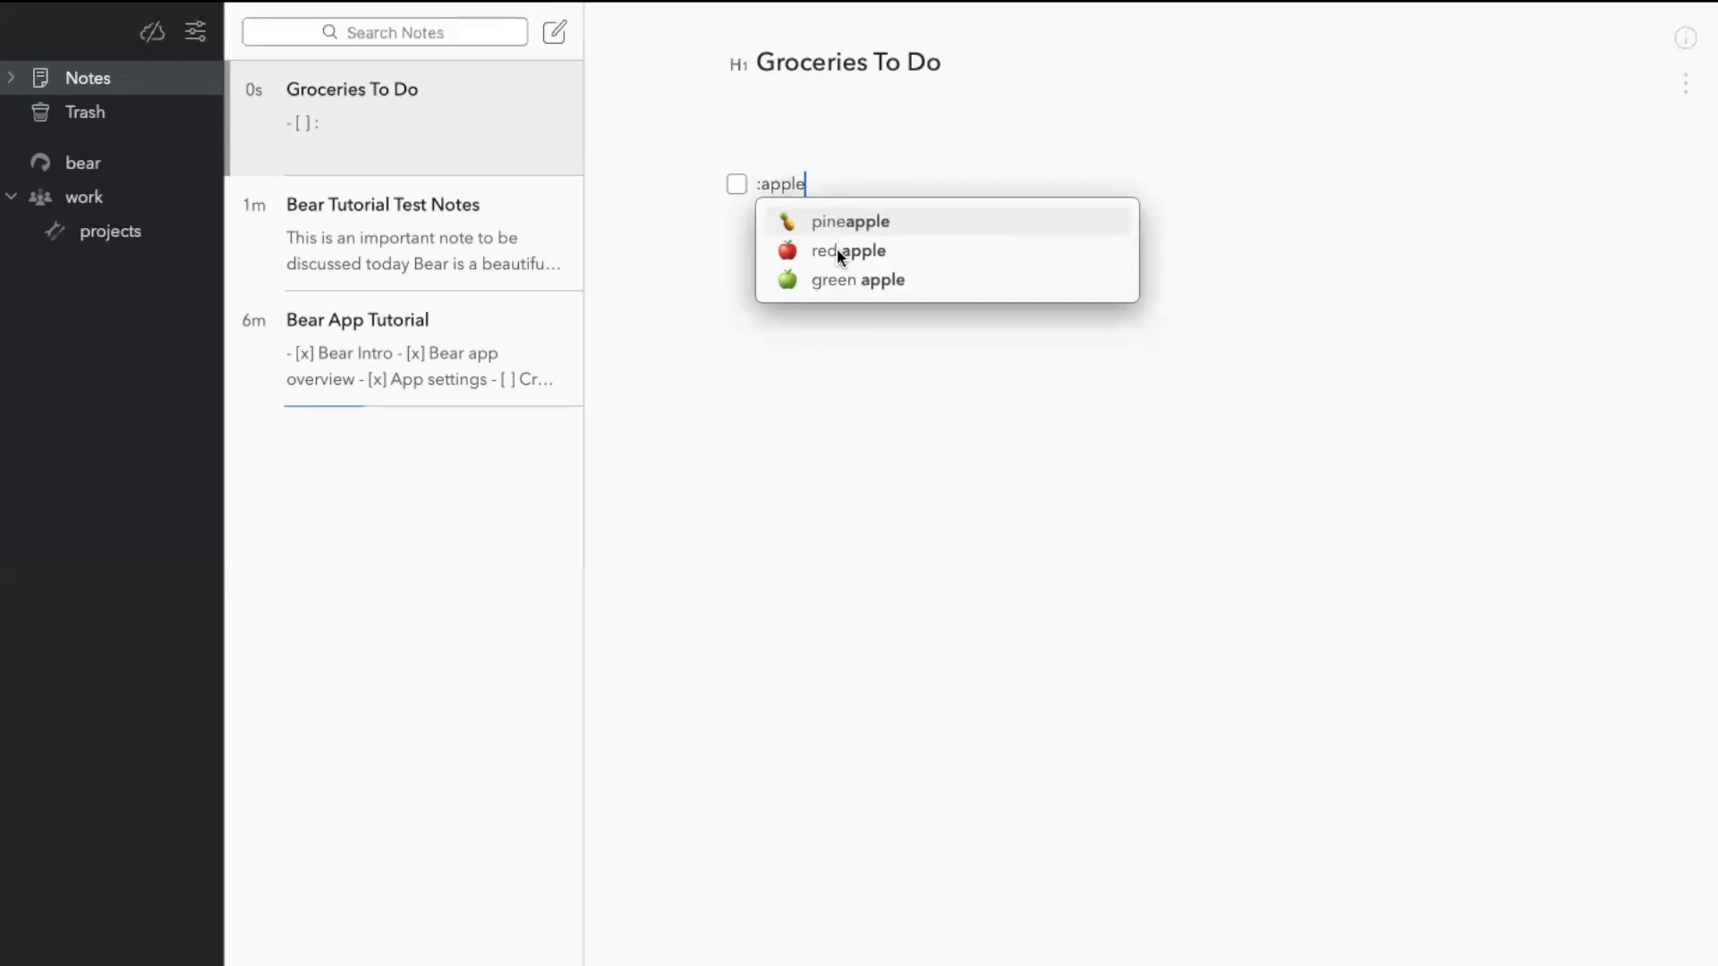
left_click(847, 250)
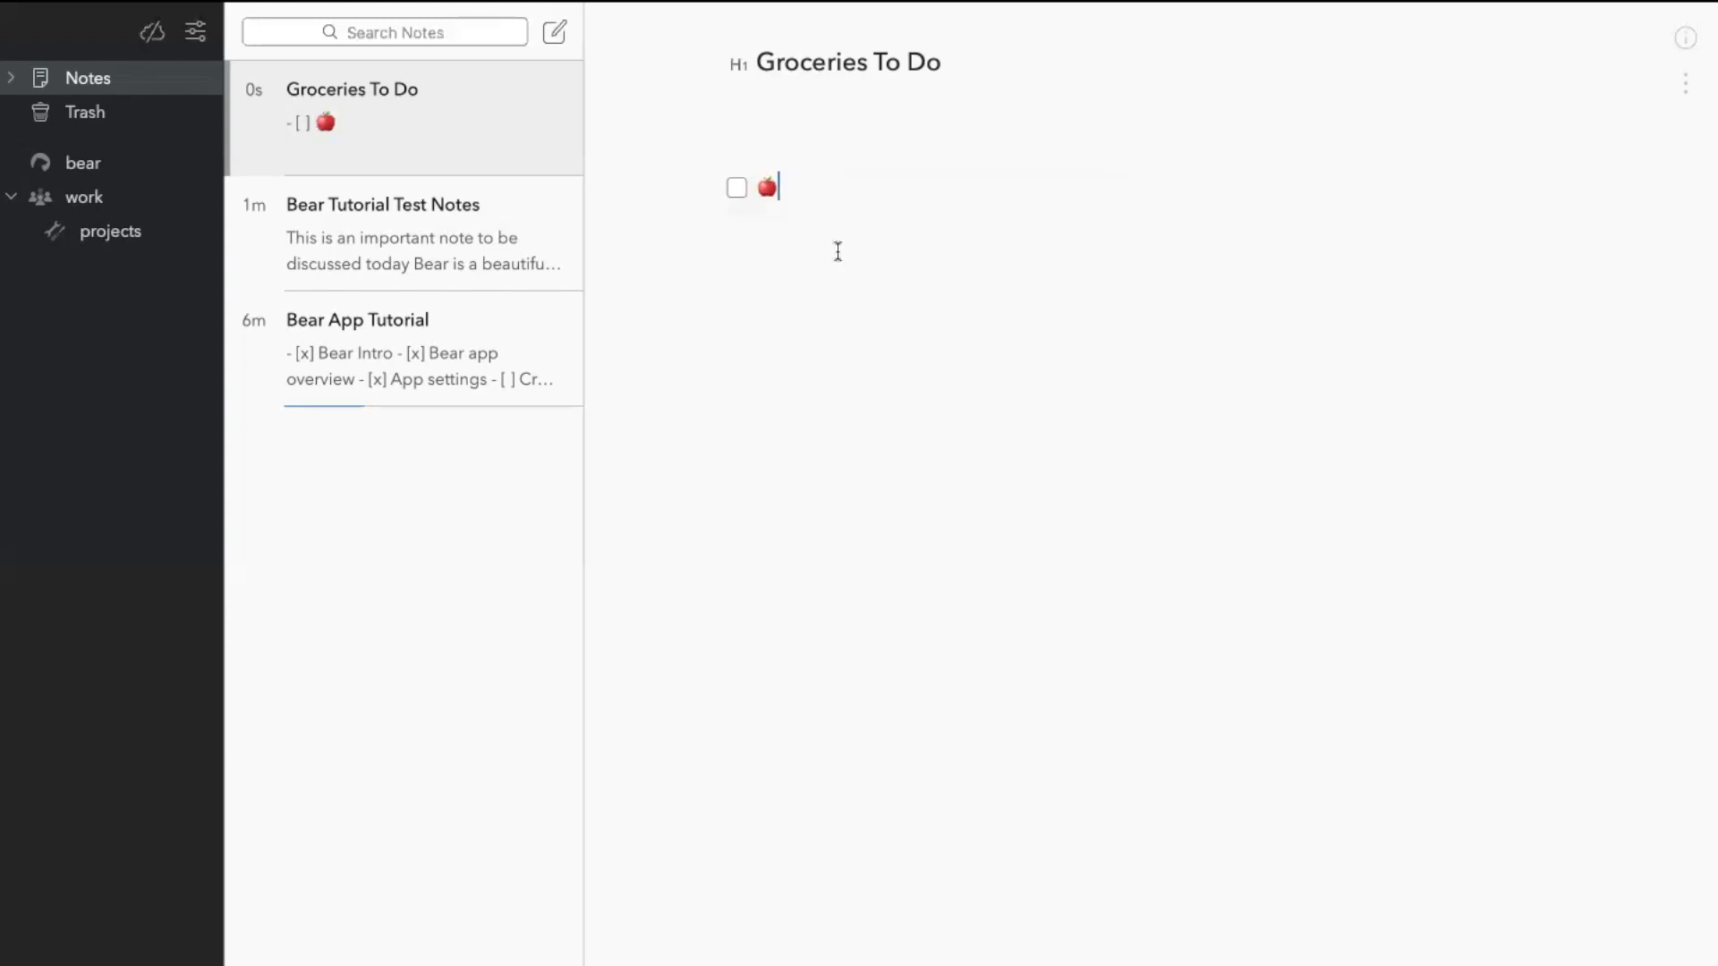
type("apples")
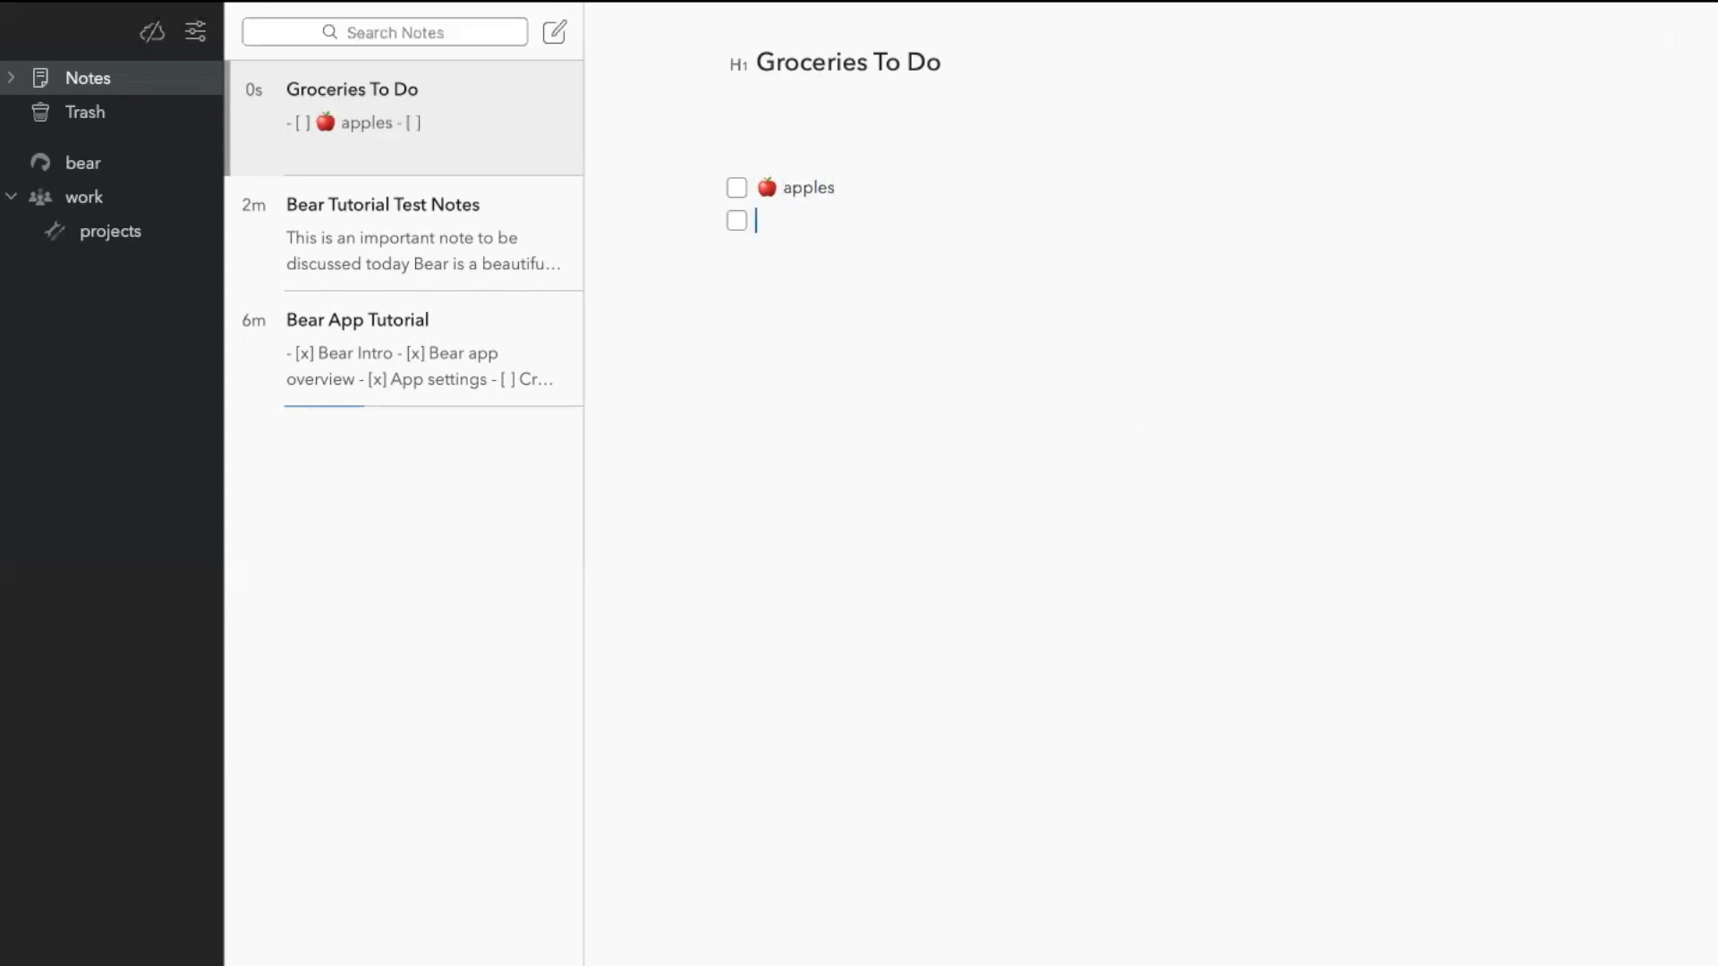
- Add a potato emoji 'potato' item and begin a third item with :compute
type(":vegetabl")
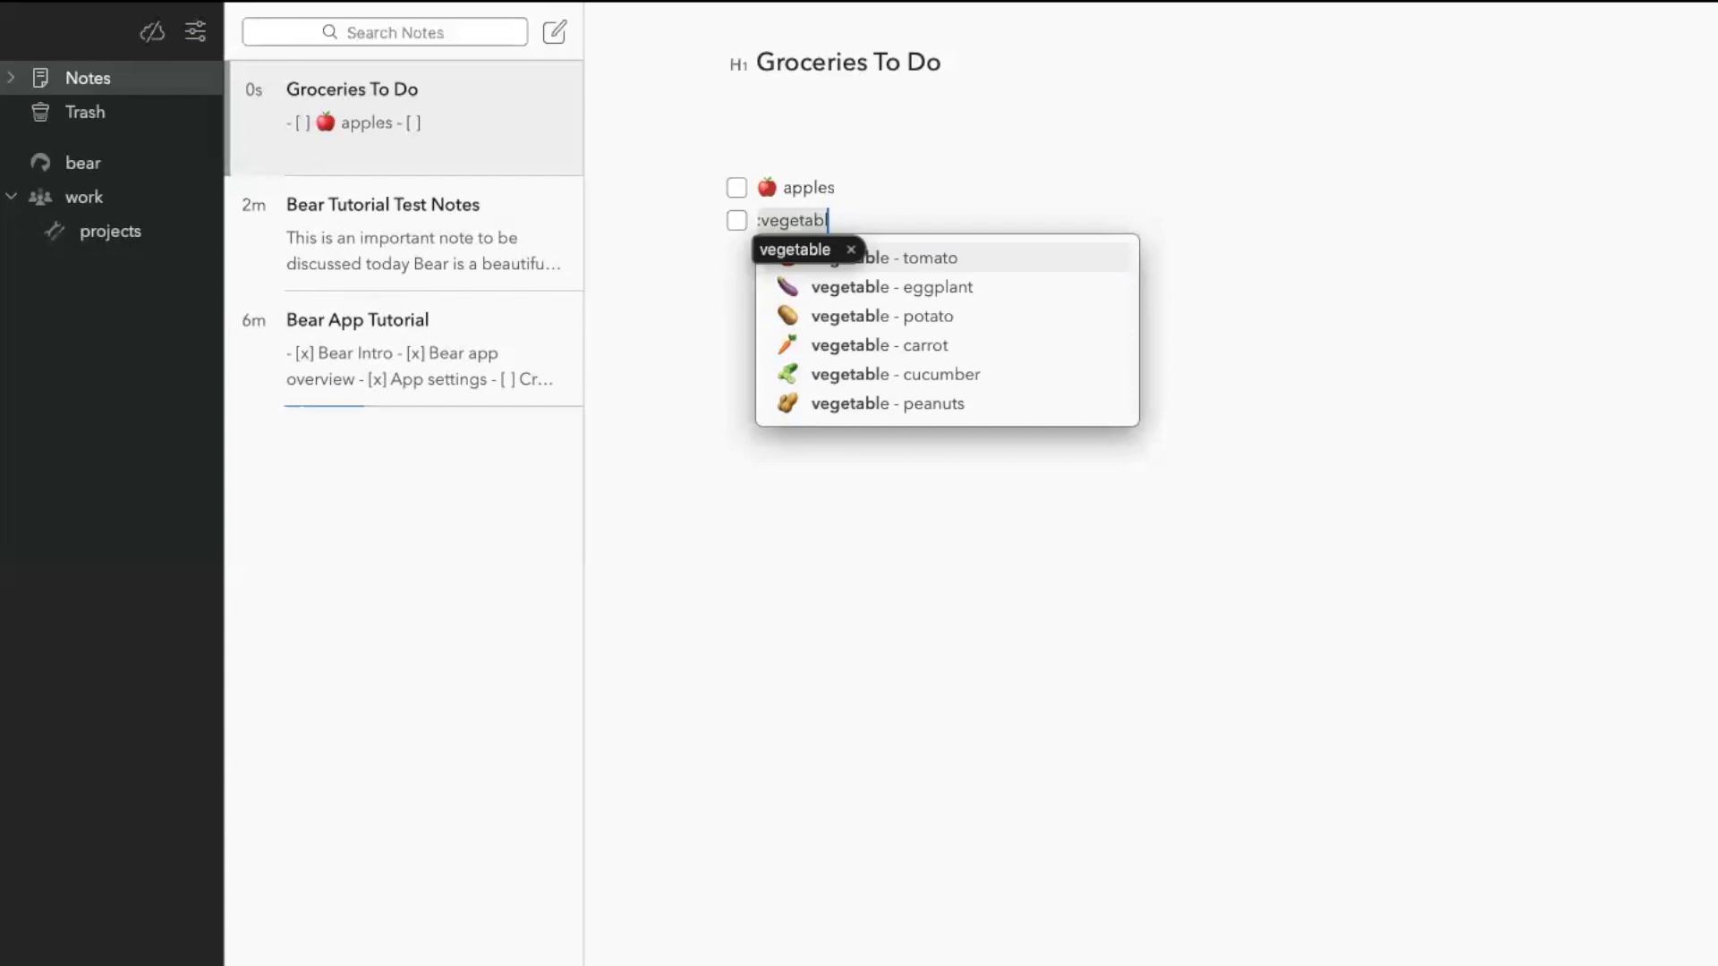
mouse_move(866, 322)
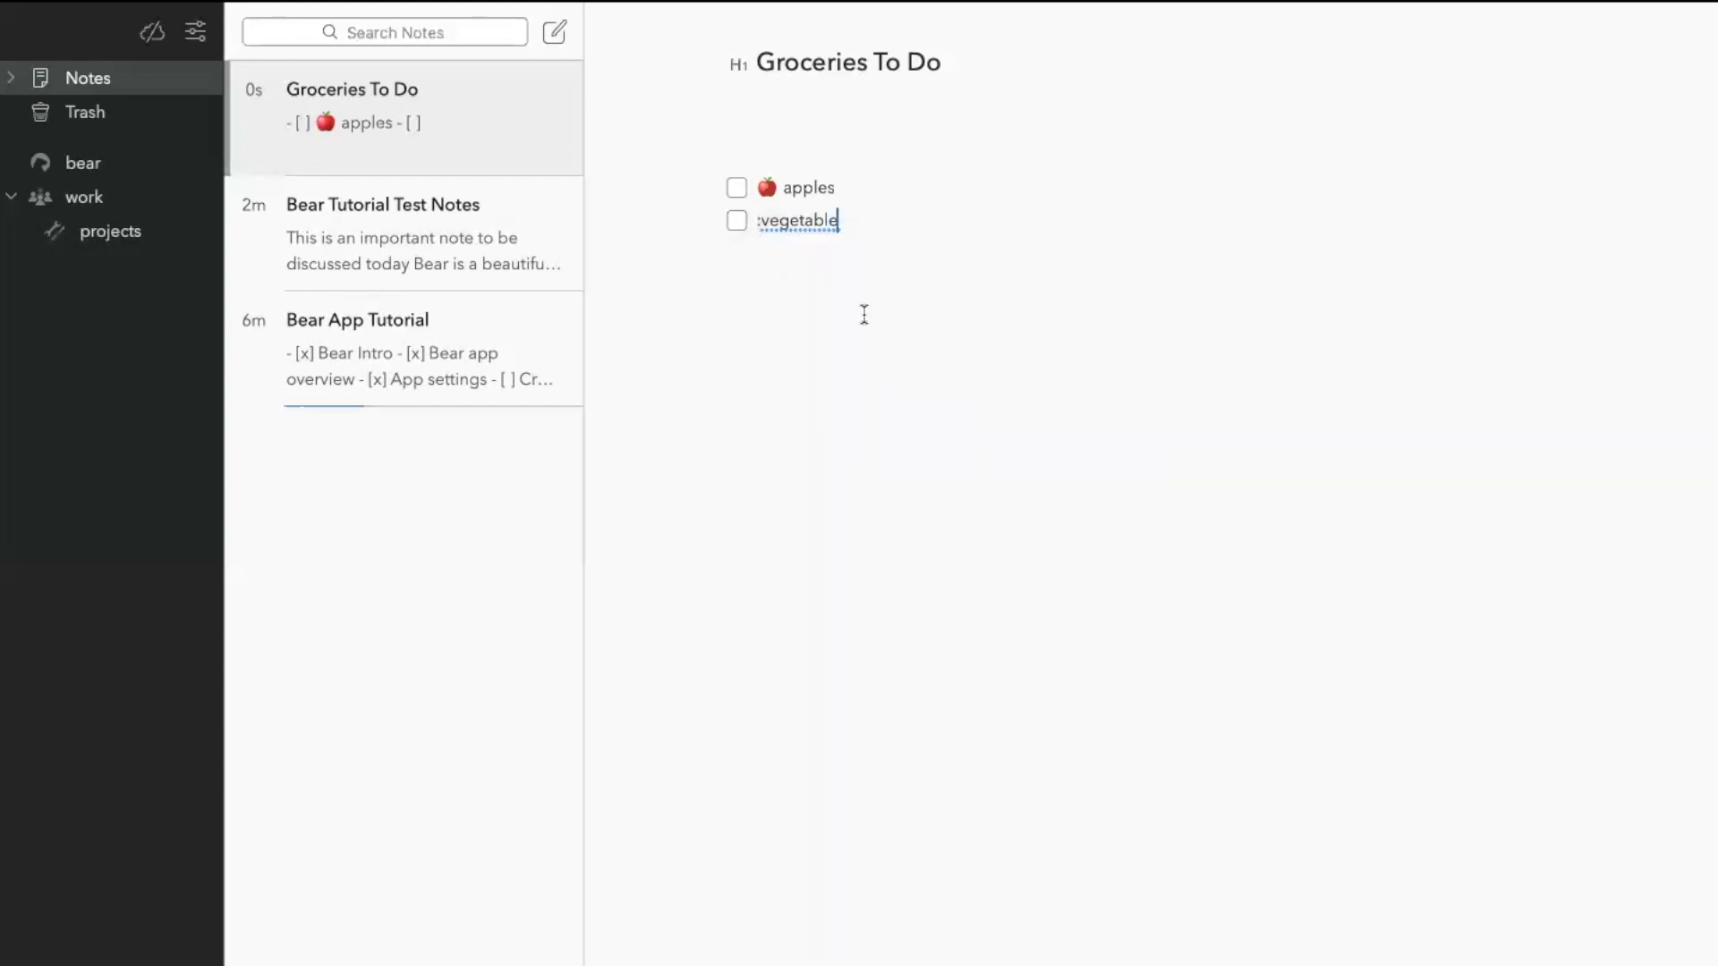
type("vegetable")
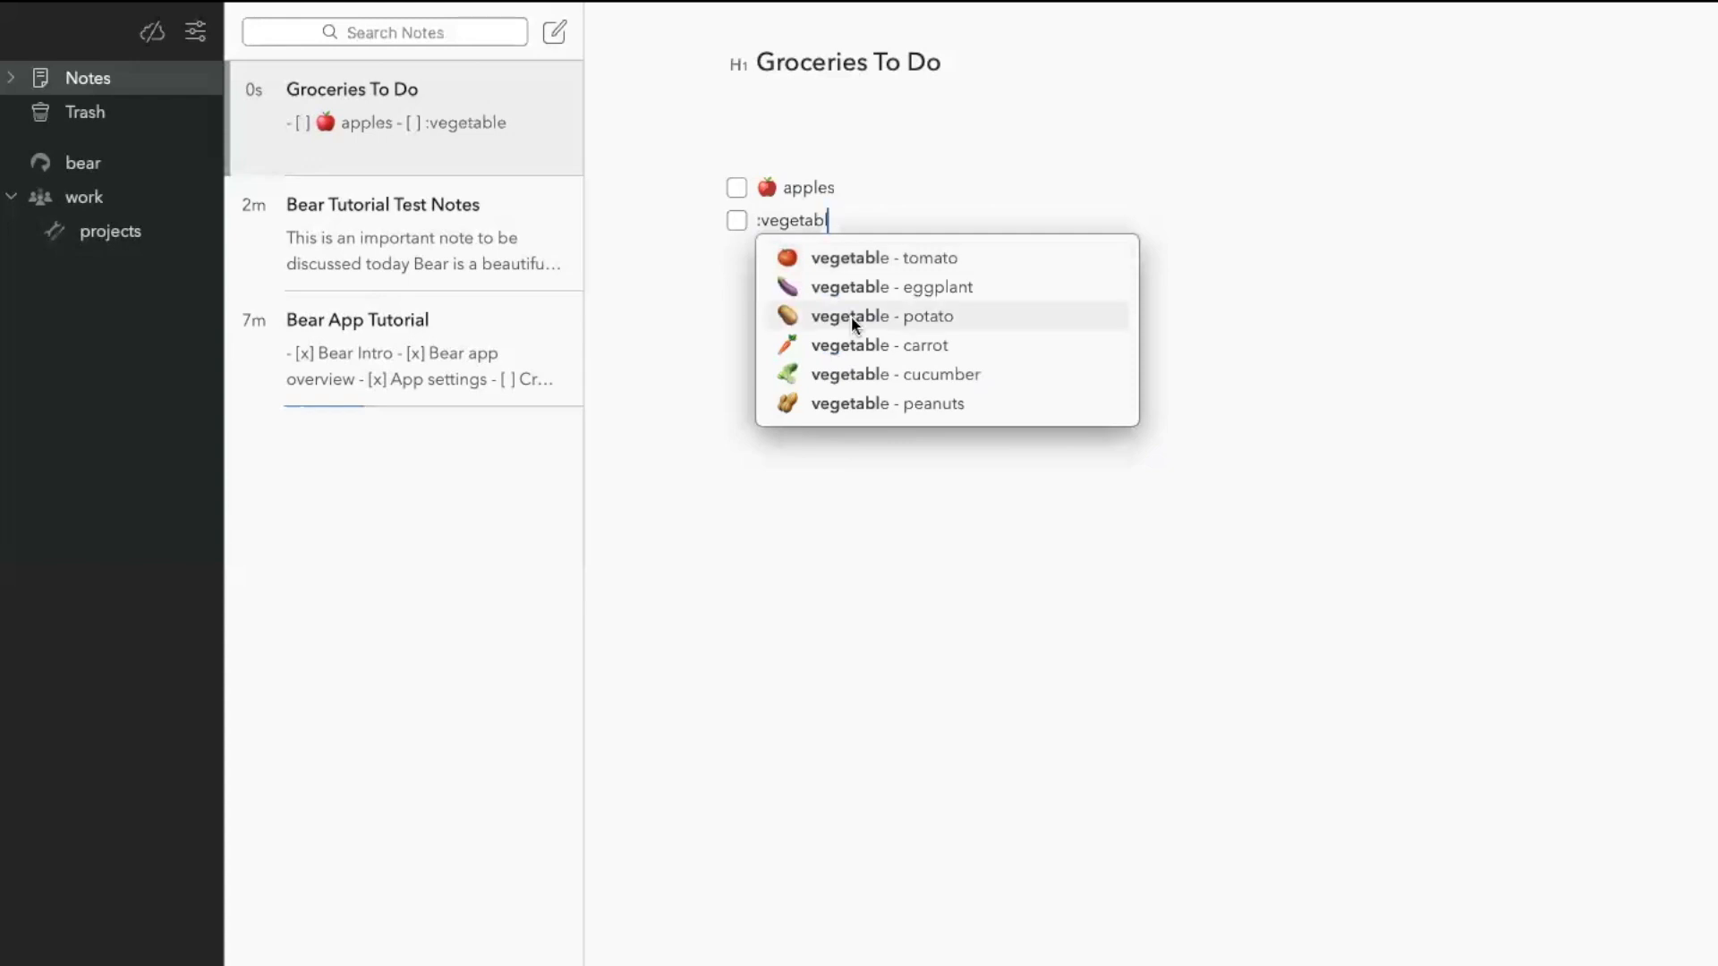
left_click(882, 315)
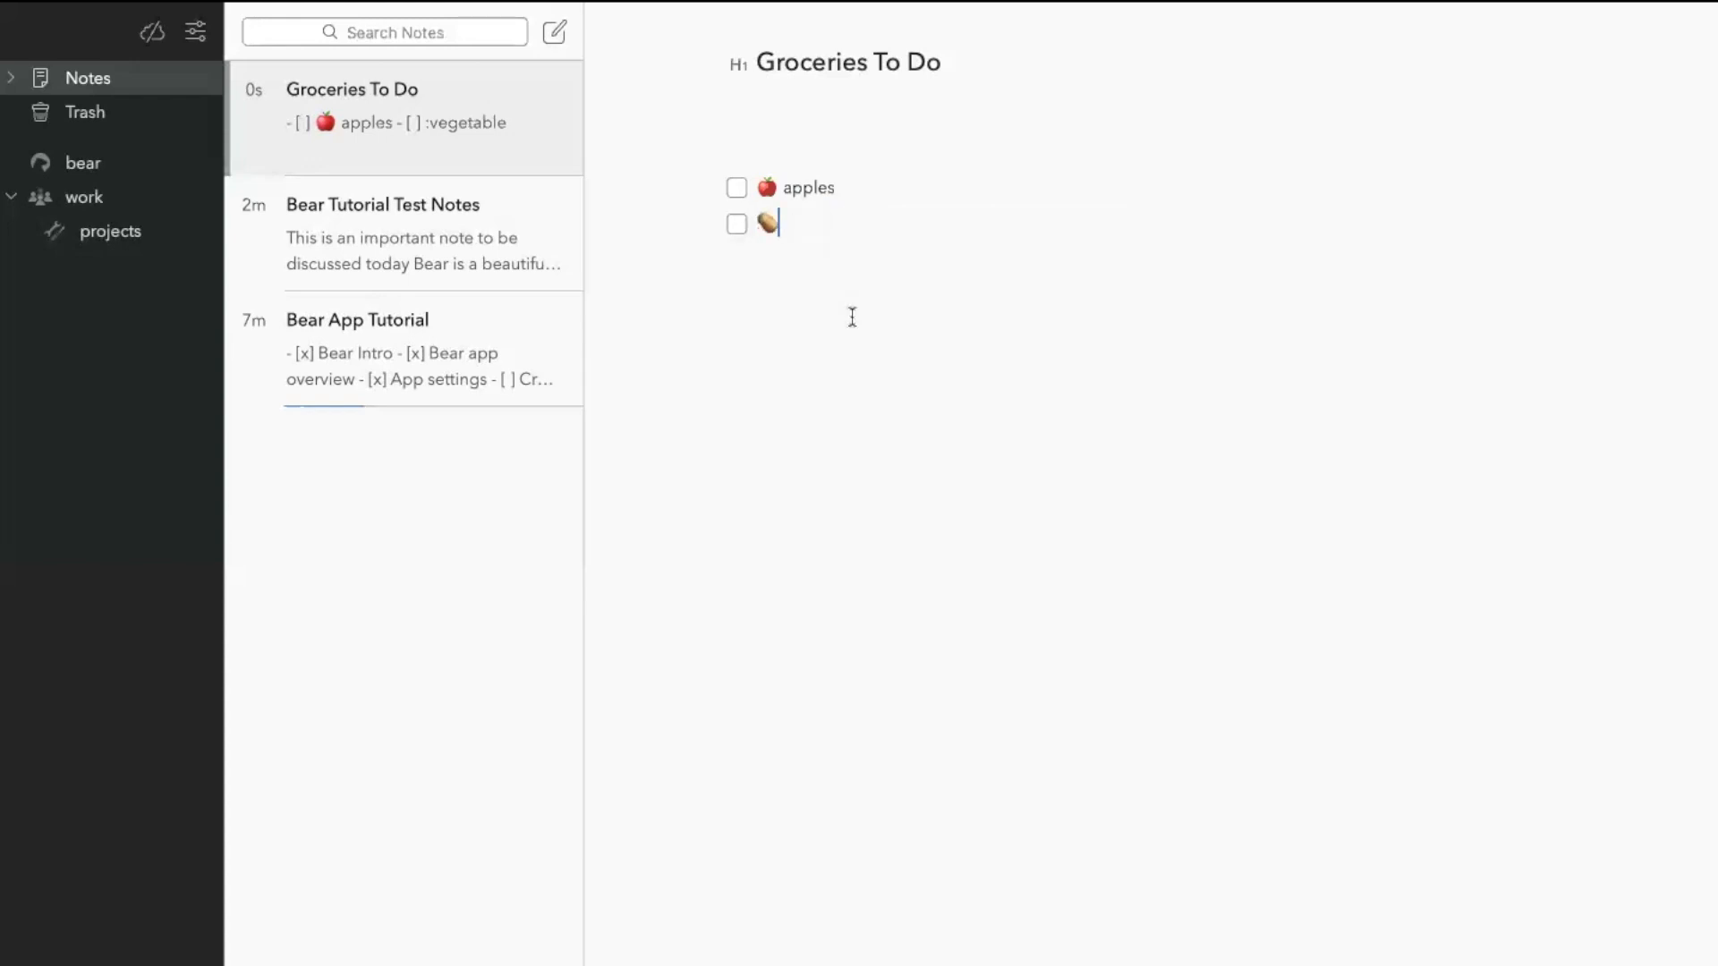
type("potat")
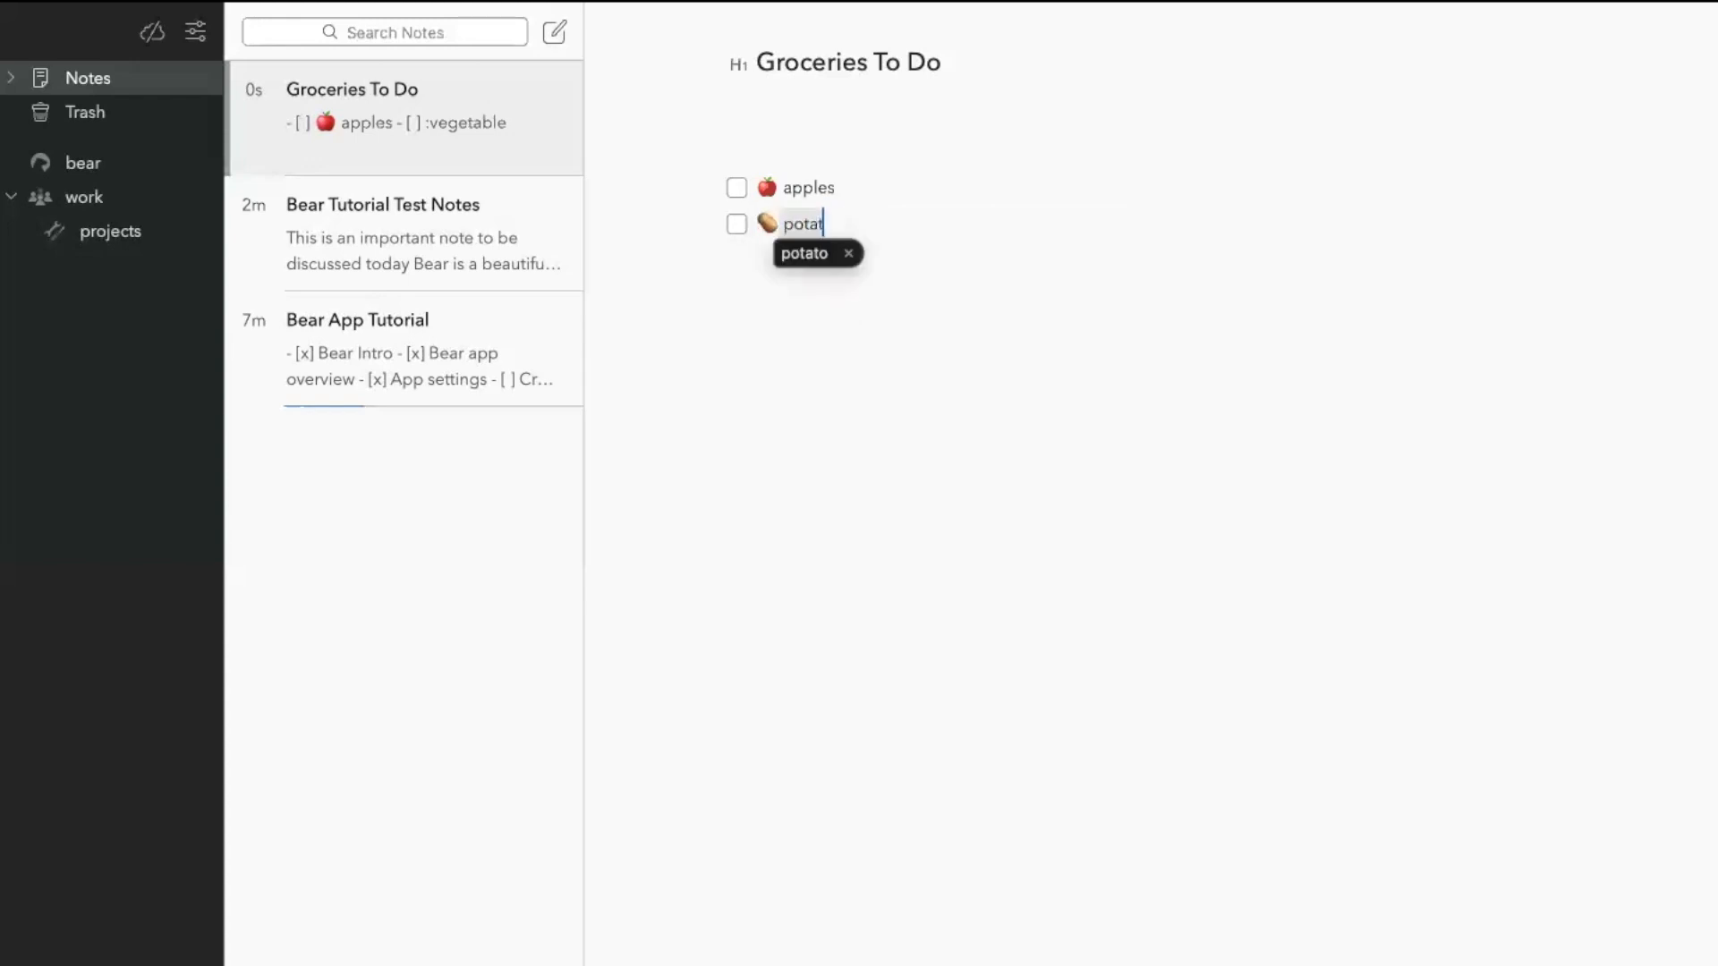
key("enter")
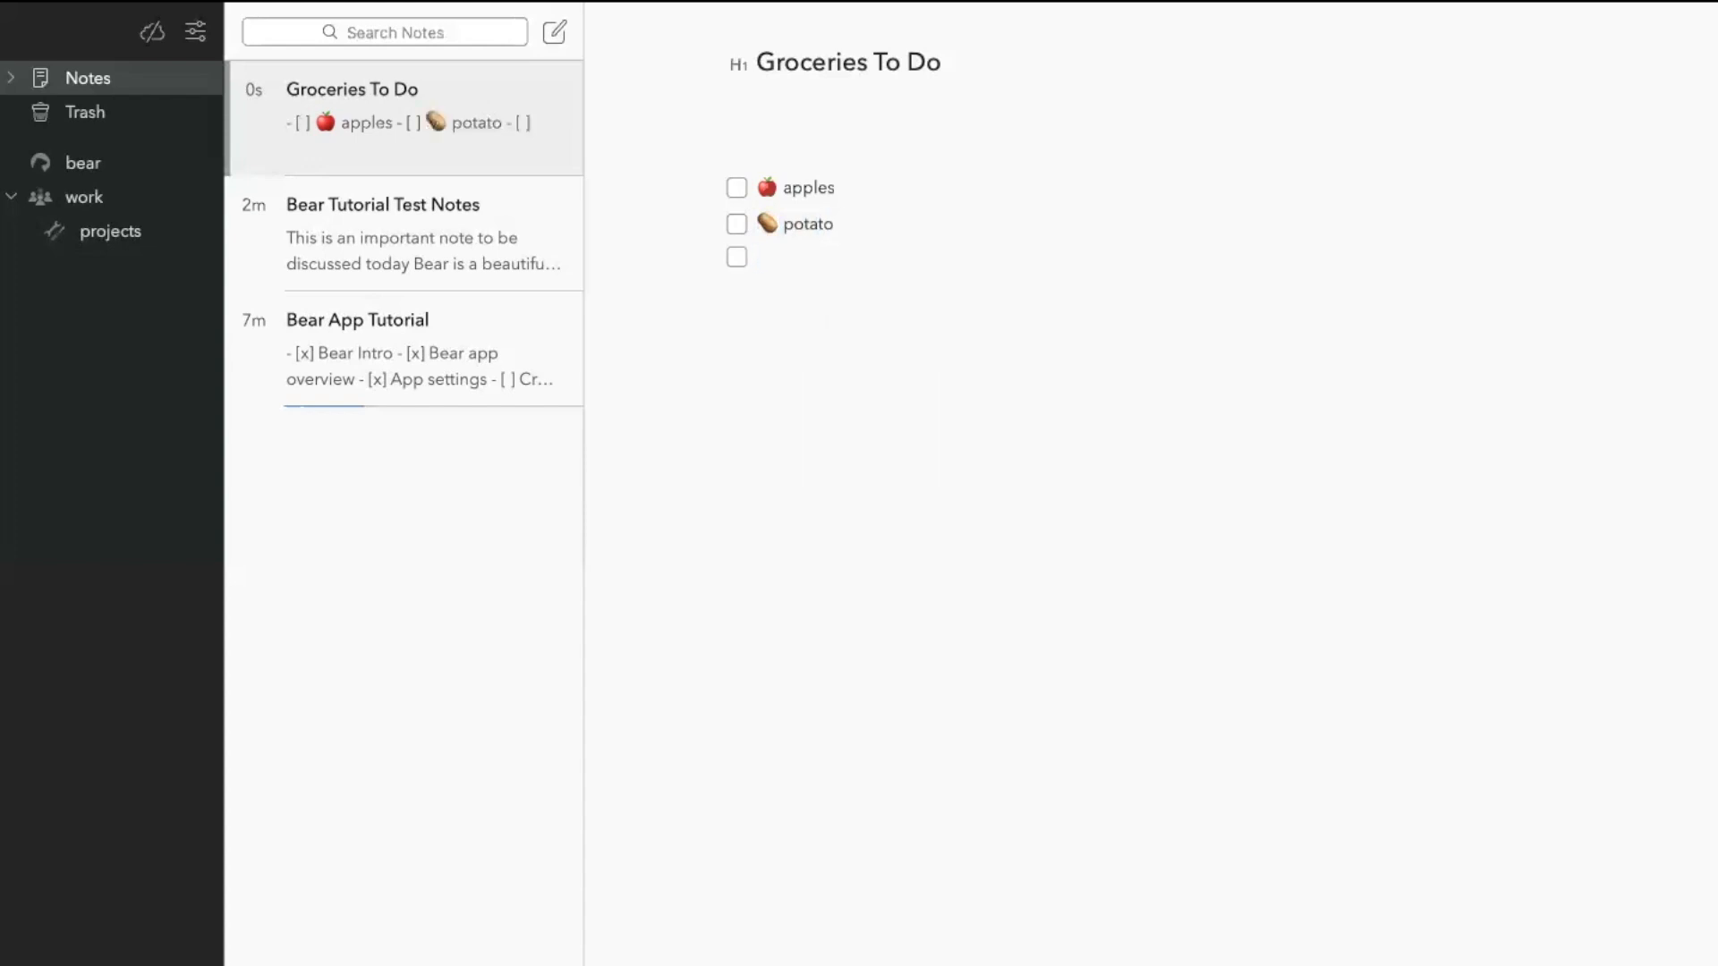
type(":computer")
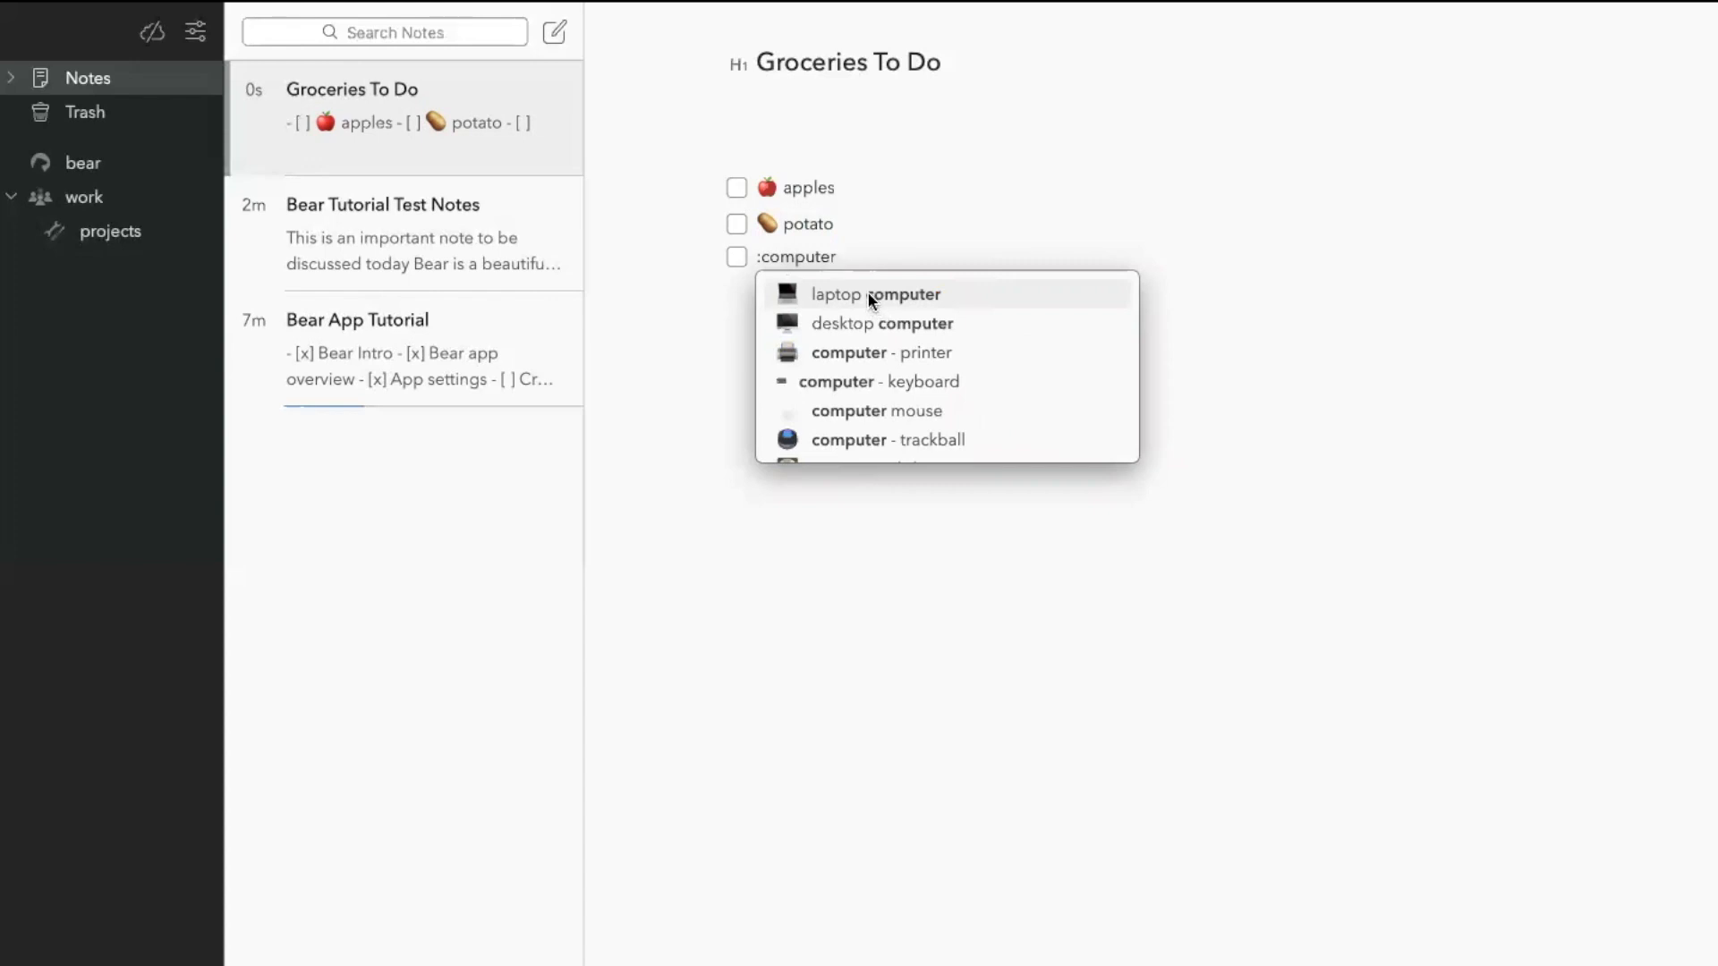
- Insert the laptop computer emoji into the third checklist item, under apples and potato
left_click(875, 293)
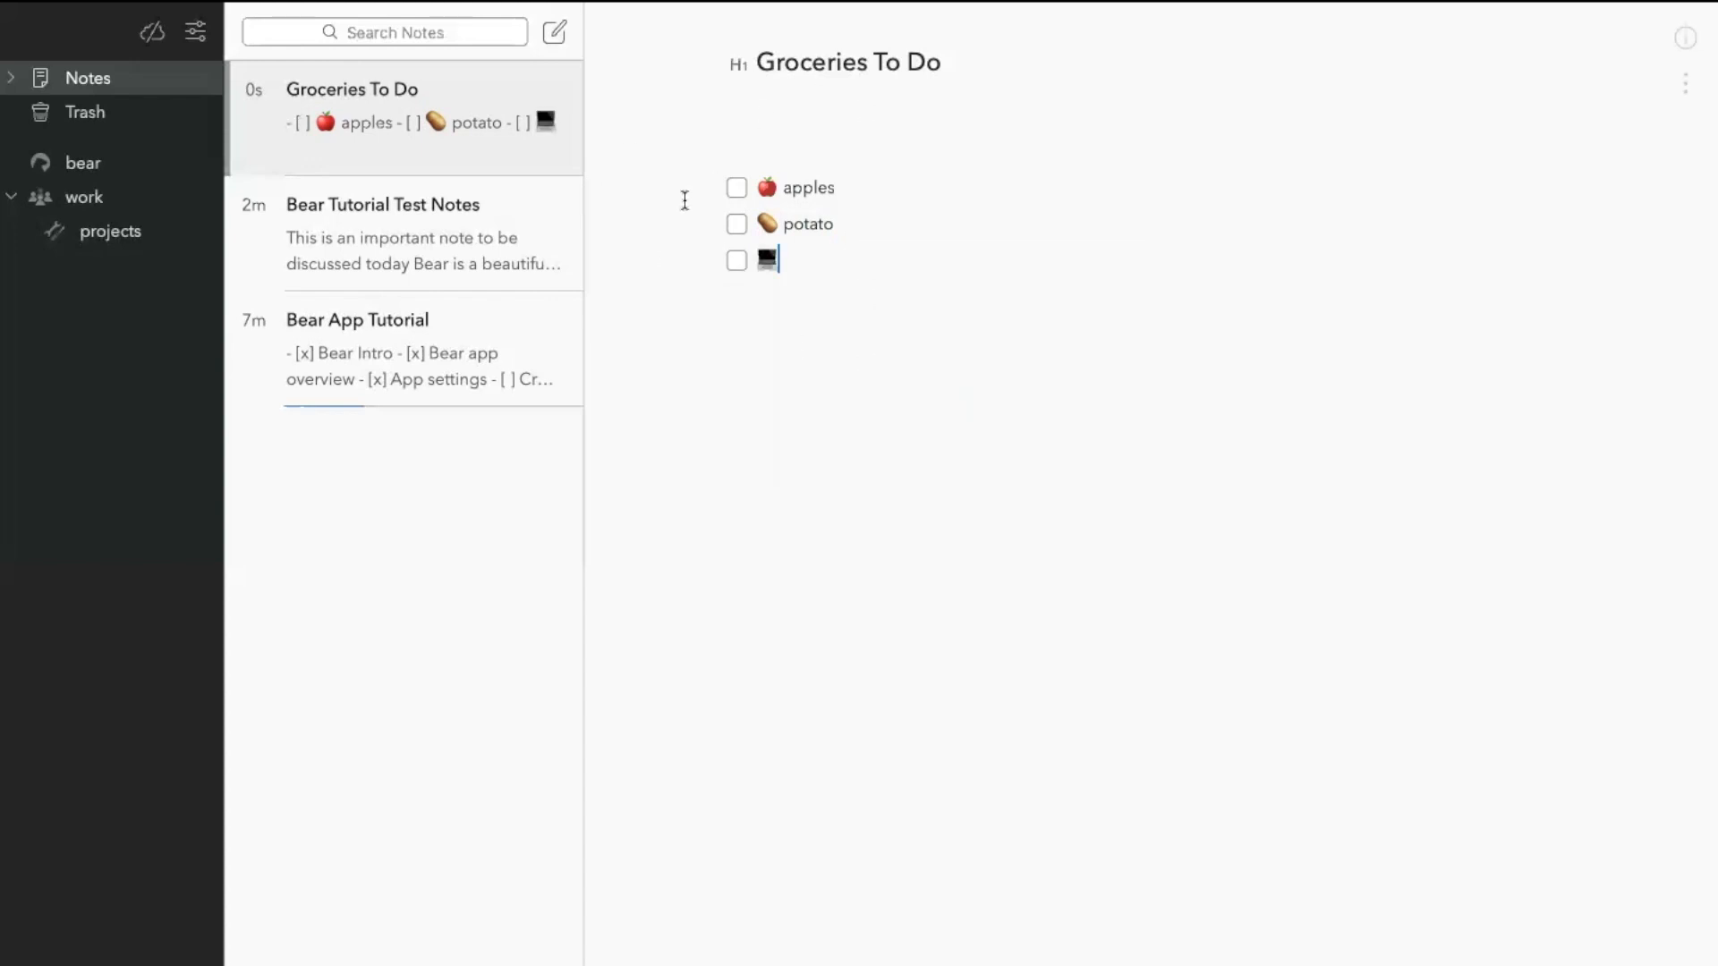
mouse_move(748, 384)
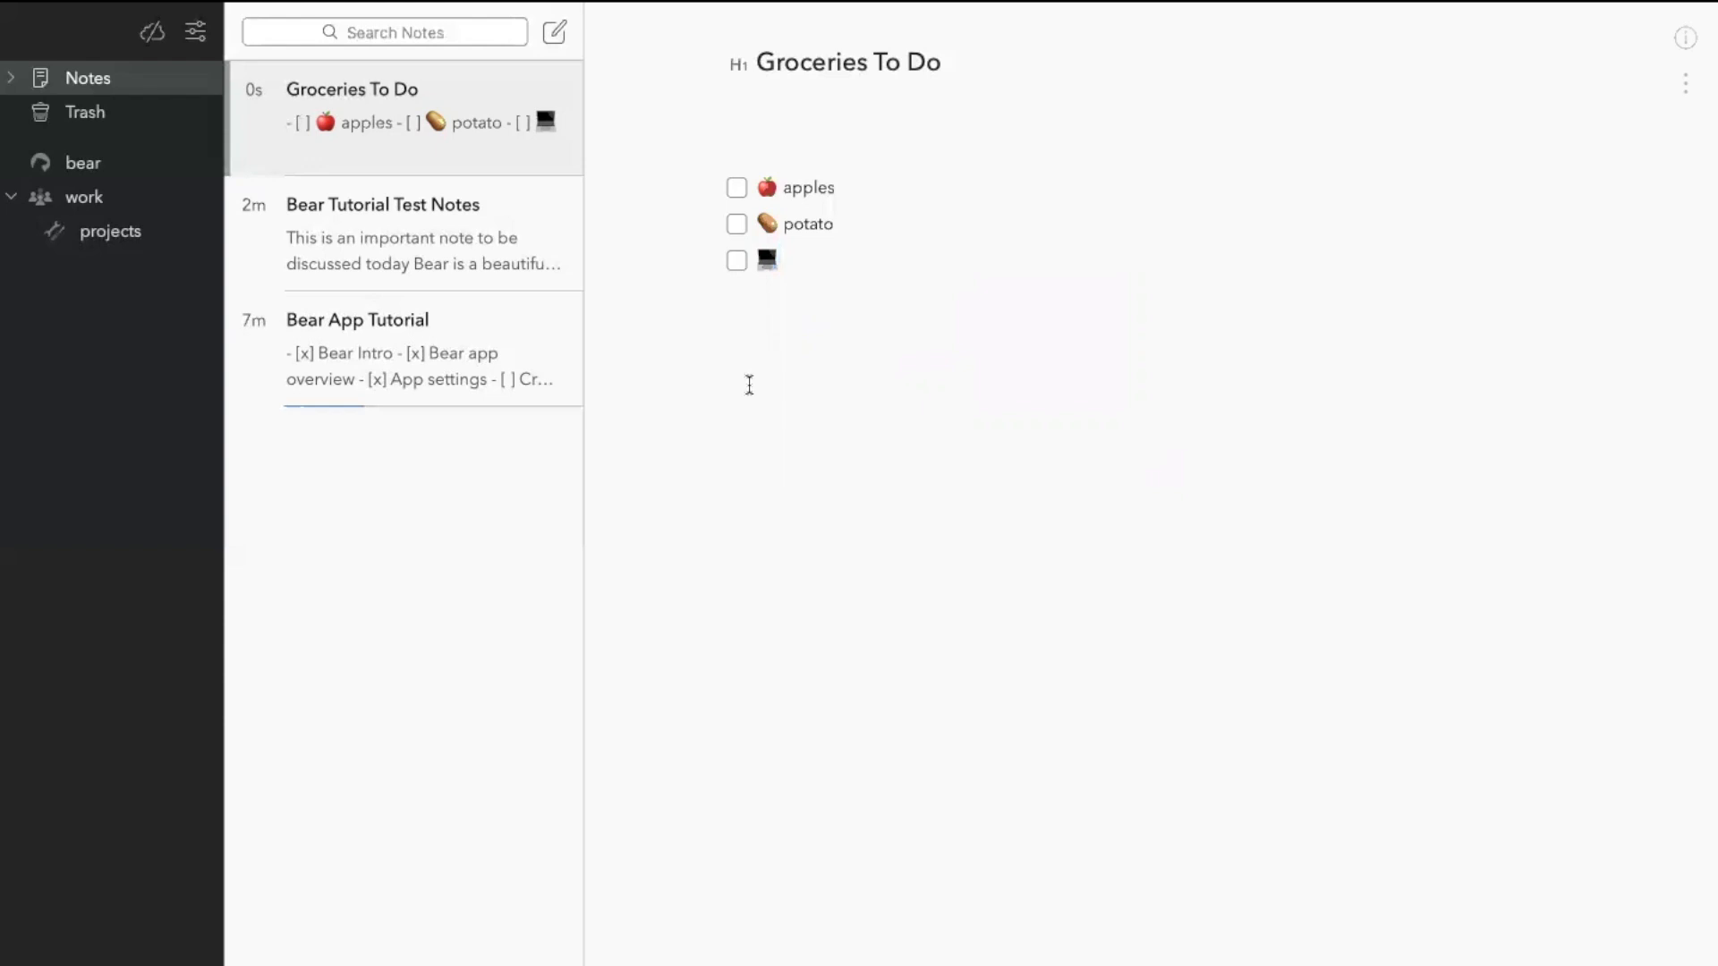
left_click(778, 259)
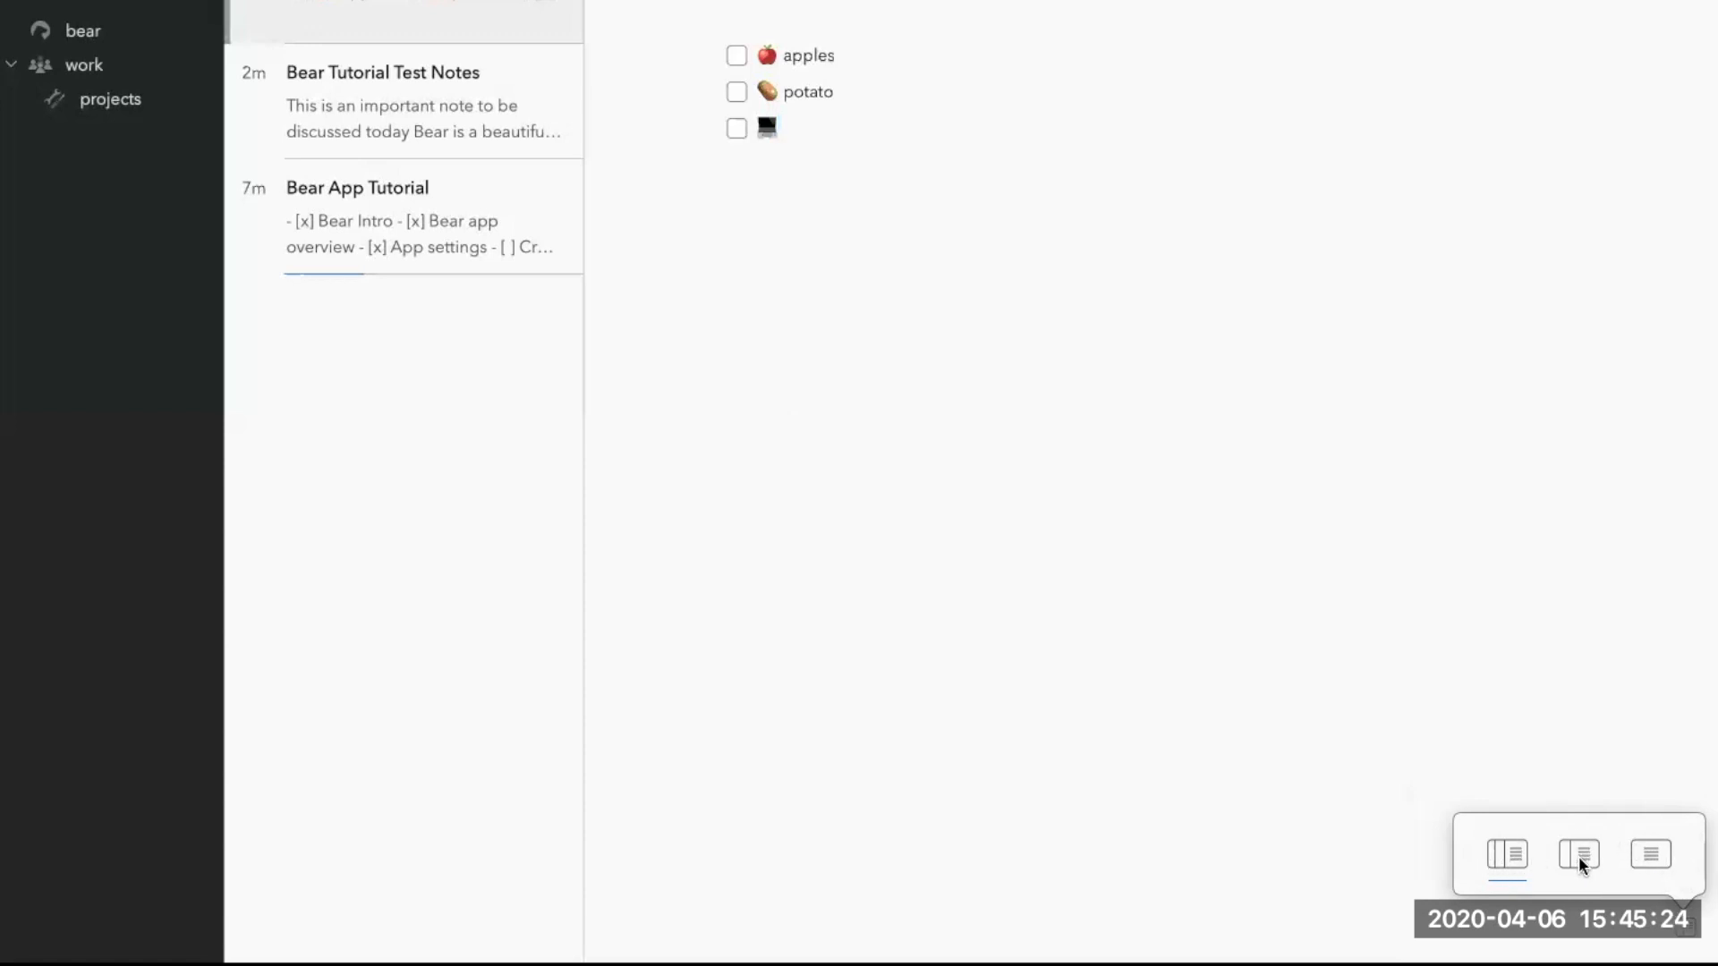
- Switch to the note-list-and-editor layout, then to the editor-only layout
left_click(1578, 855)
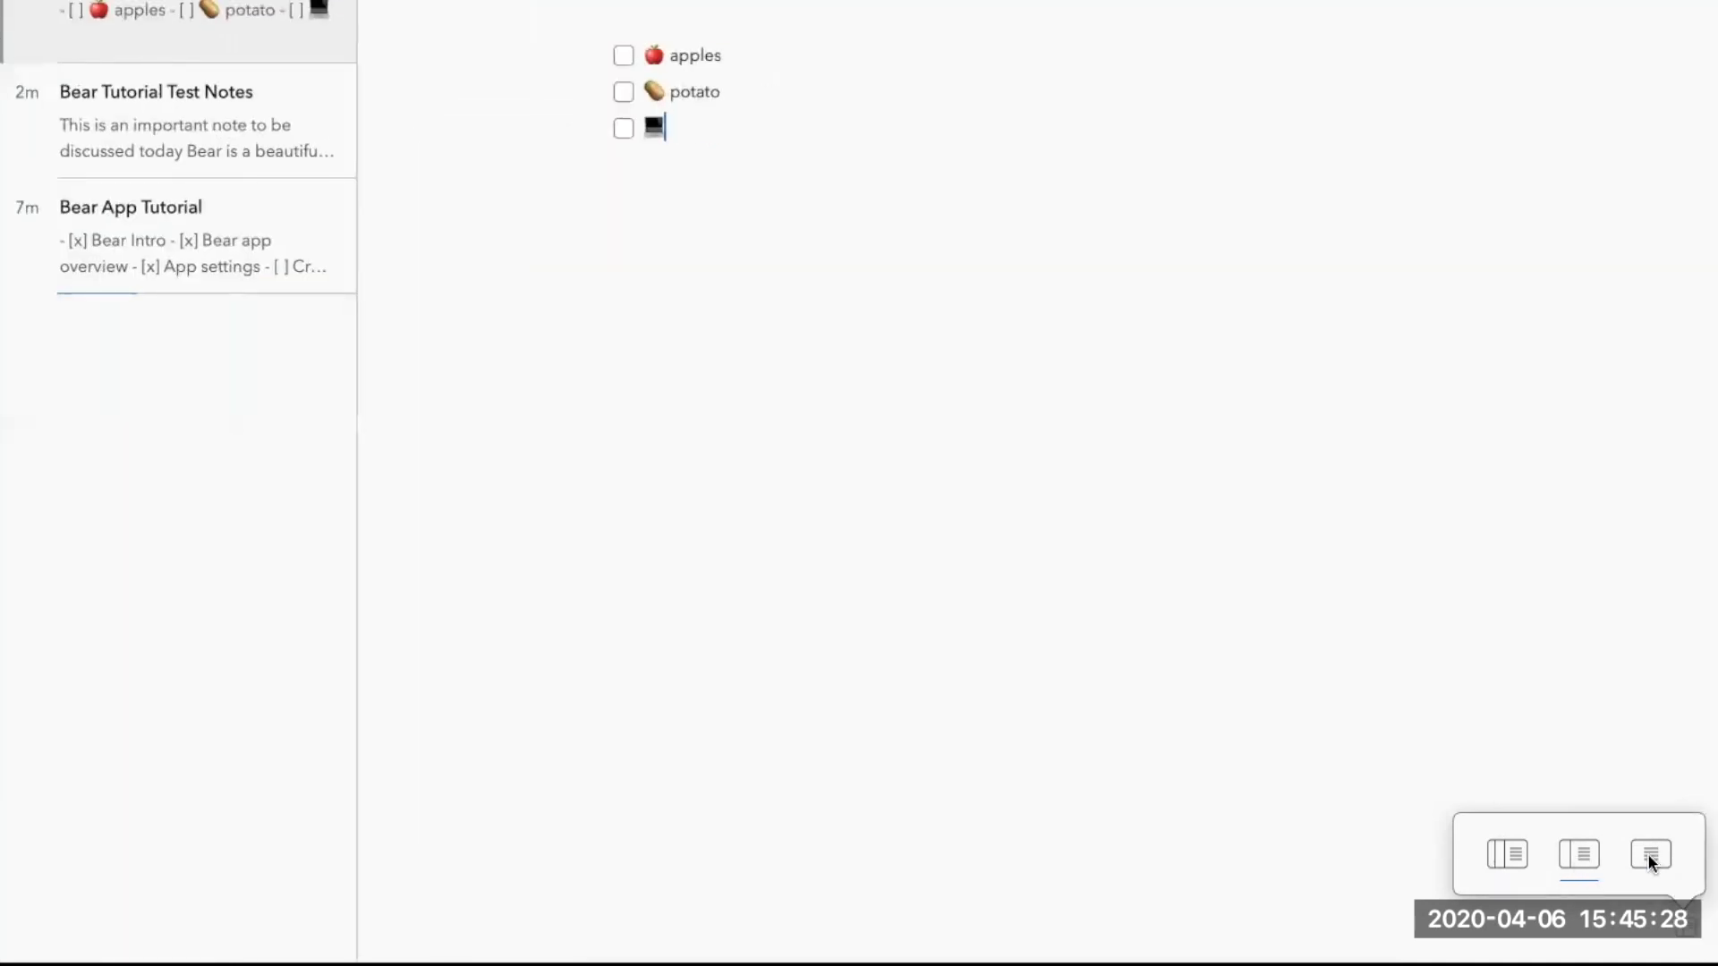
left_click(1648, 855)
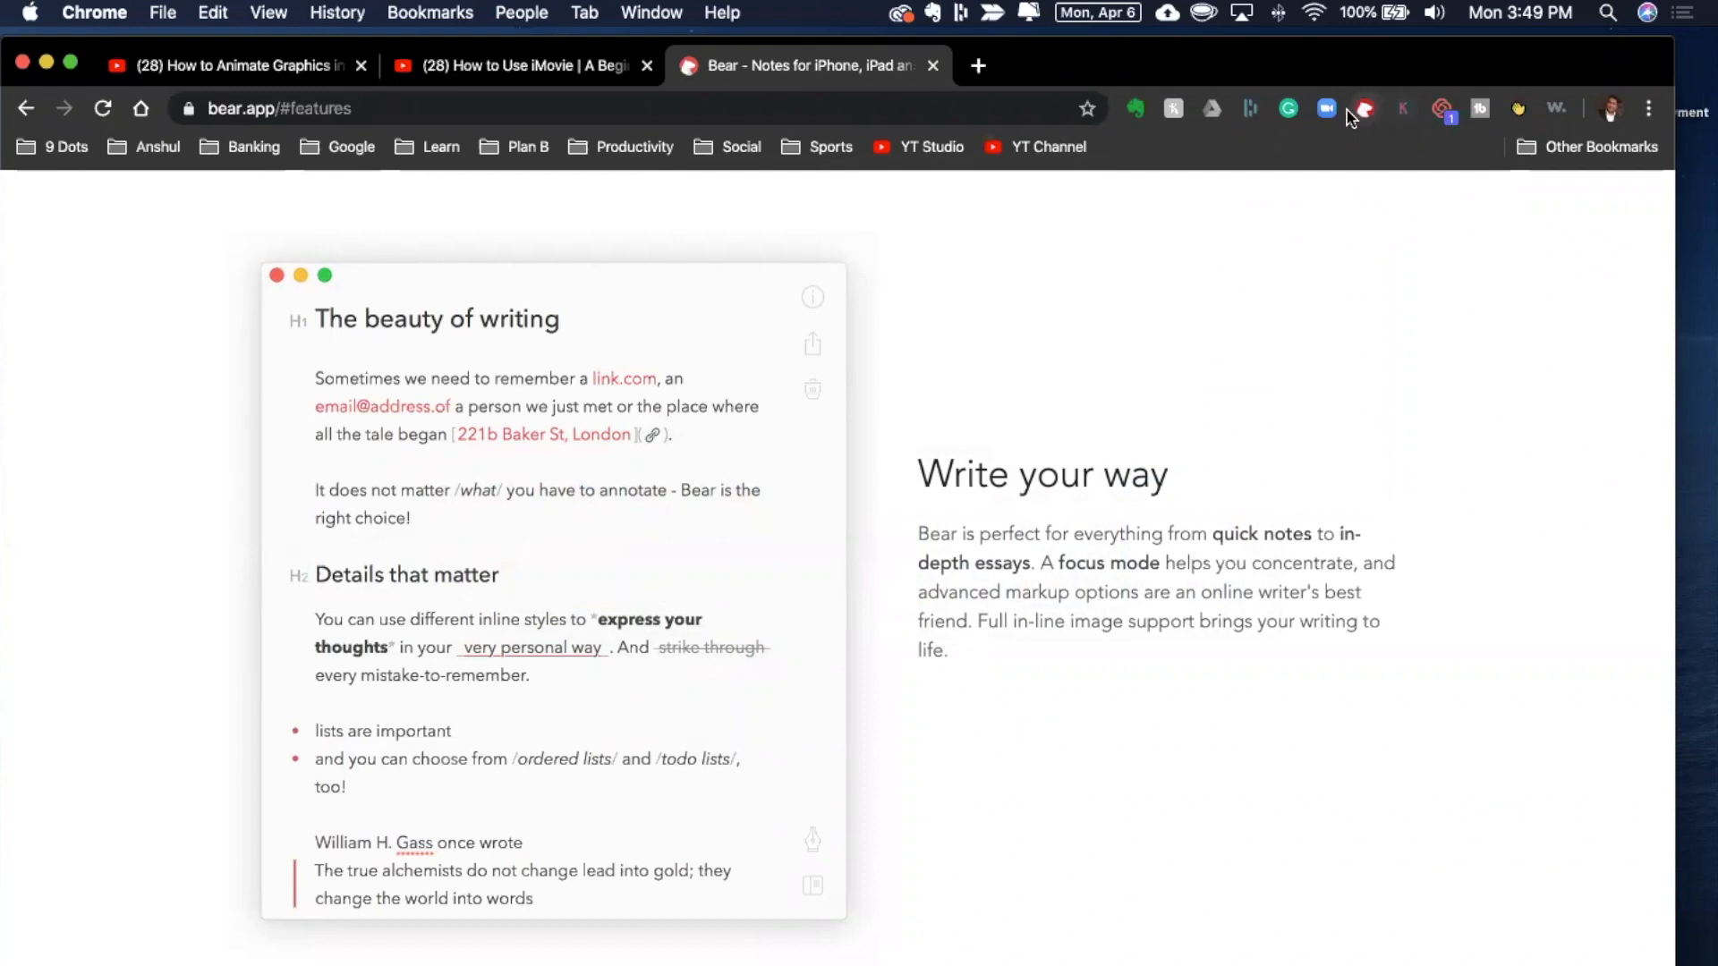
mouse_move(1365, 109)
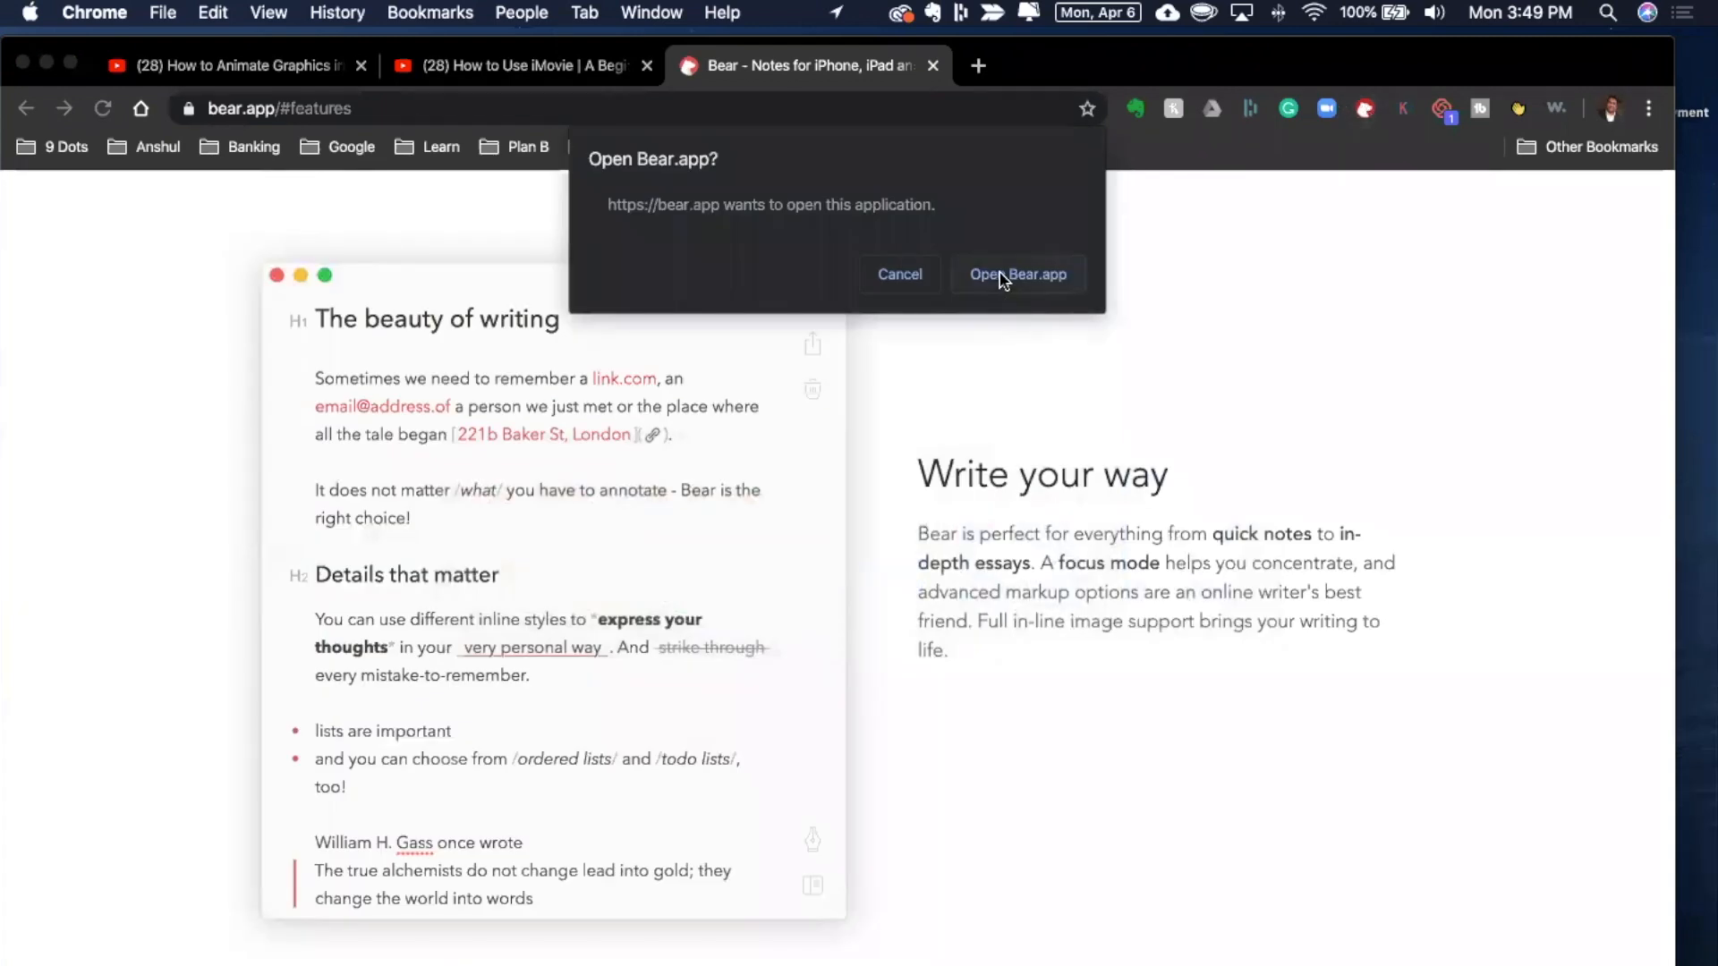
- Allow Chrome's Bear extension to send the bear.app page into Bear.app
left_click(1016, 274)
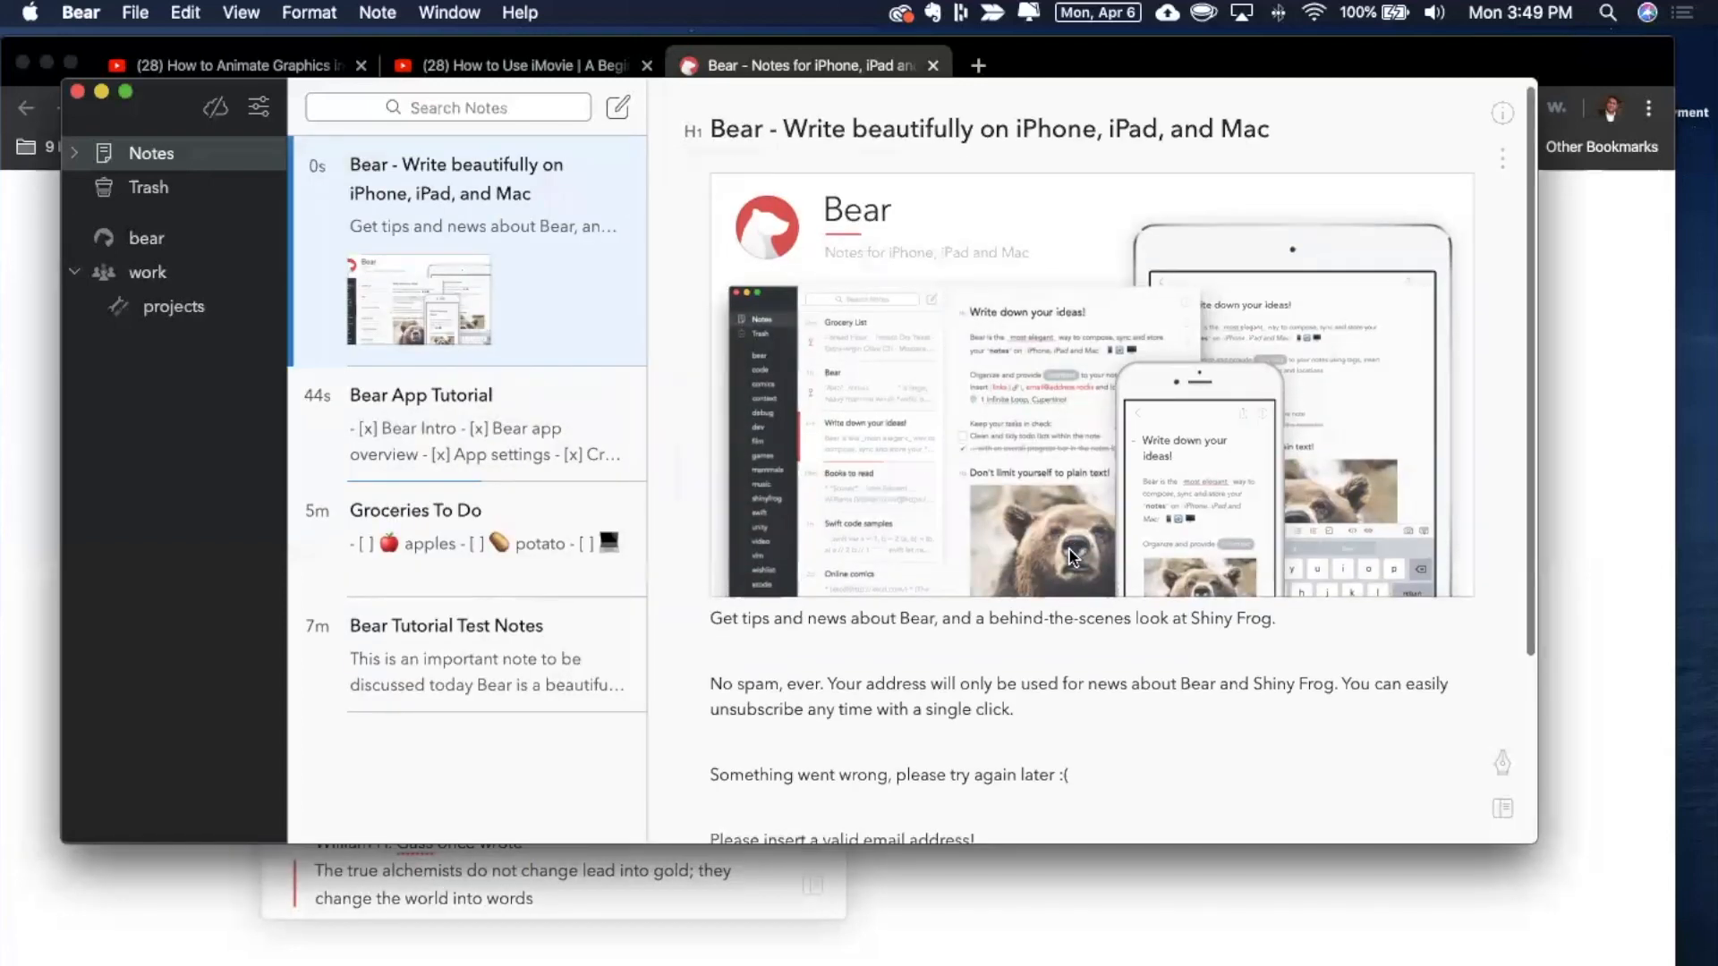
scroll("down", 3)
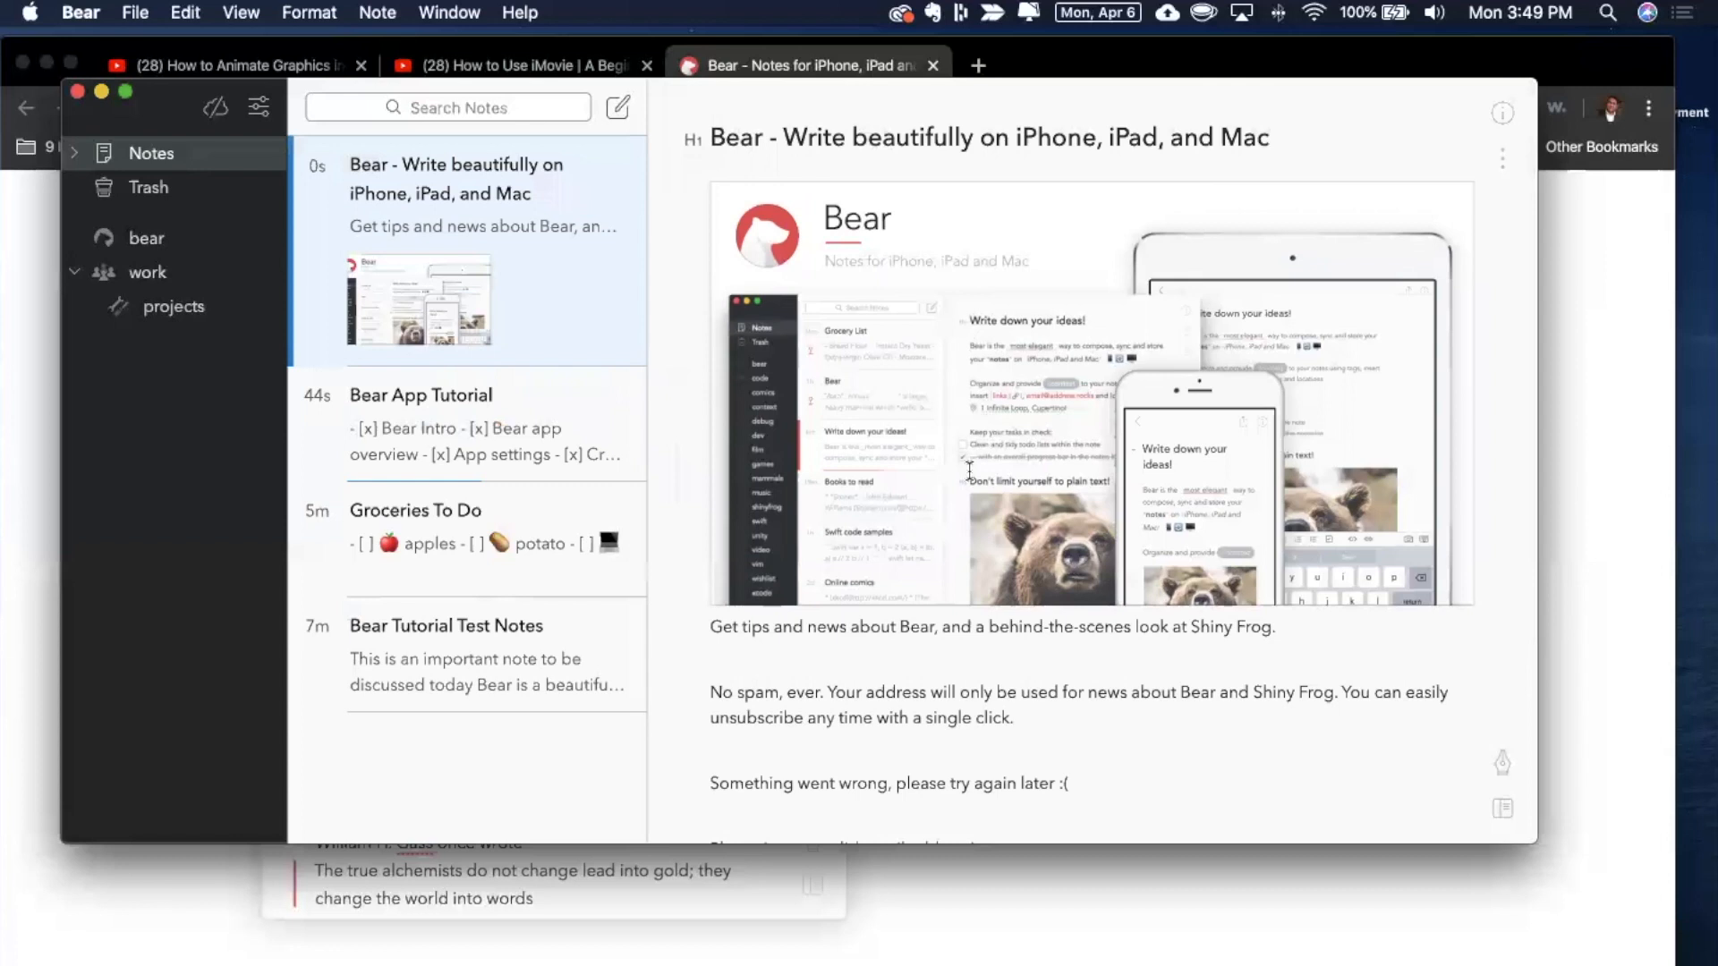
scroll("down", 3)
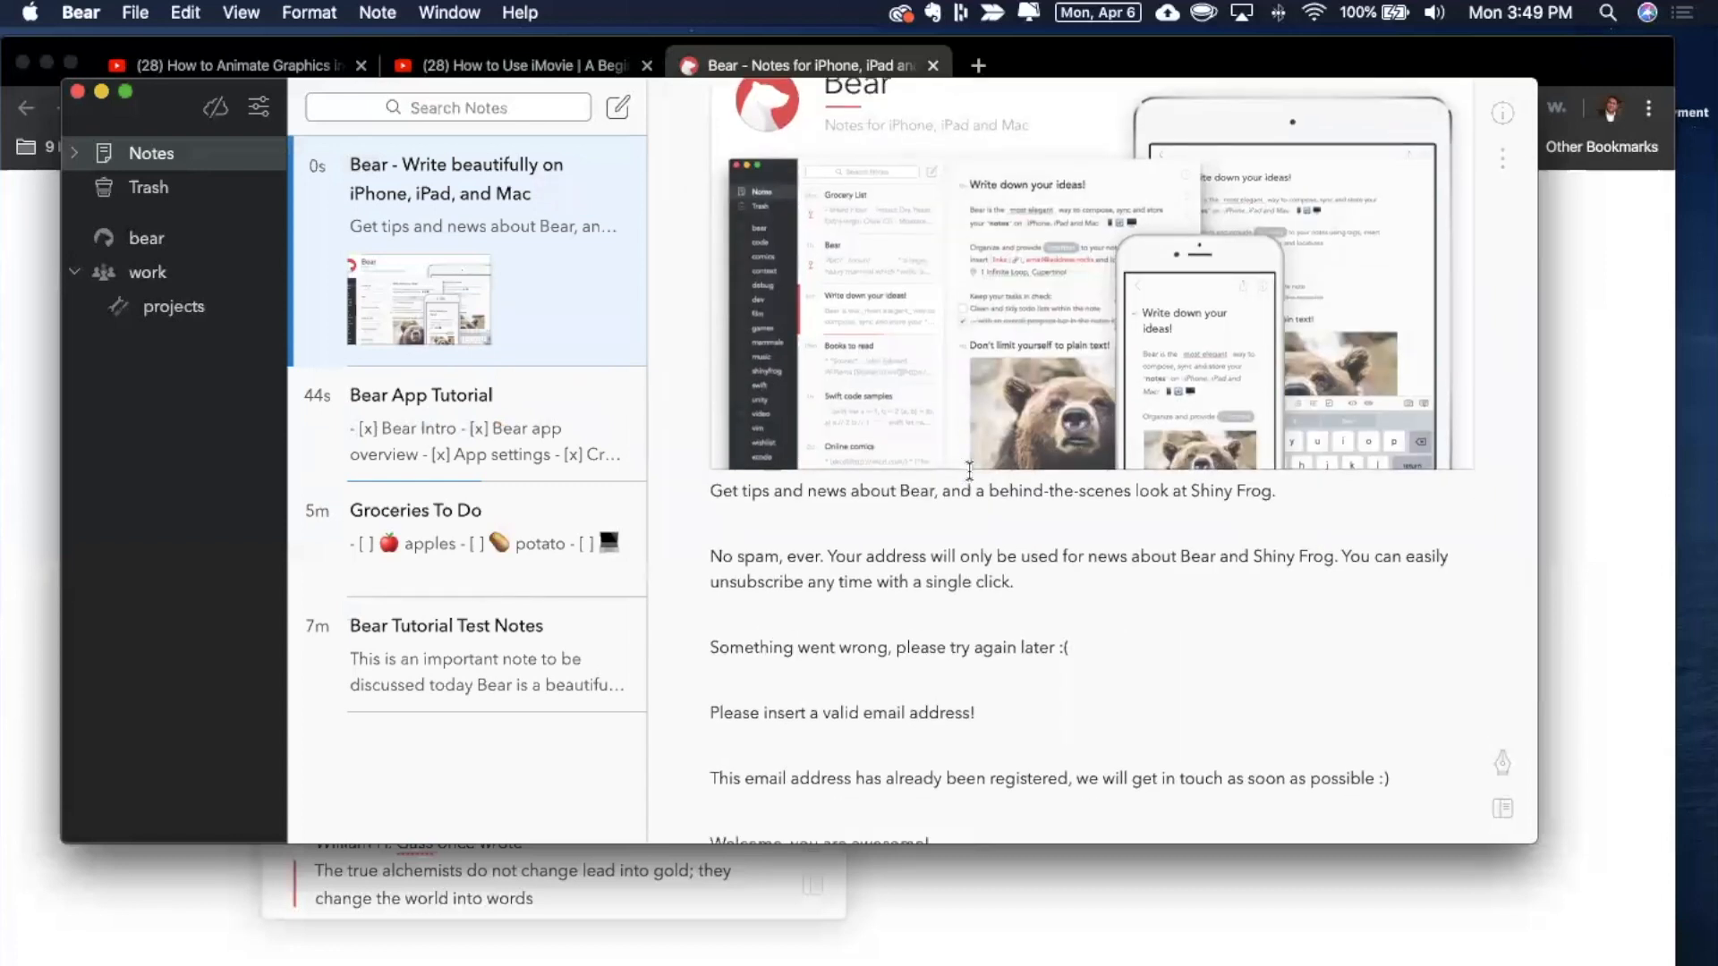
mouse_move(944, 481)
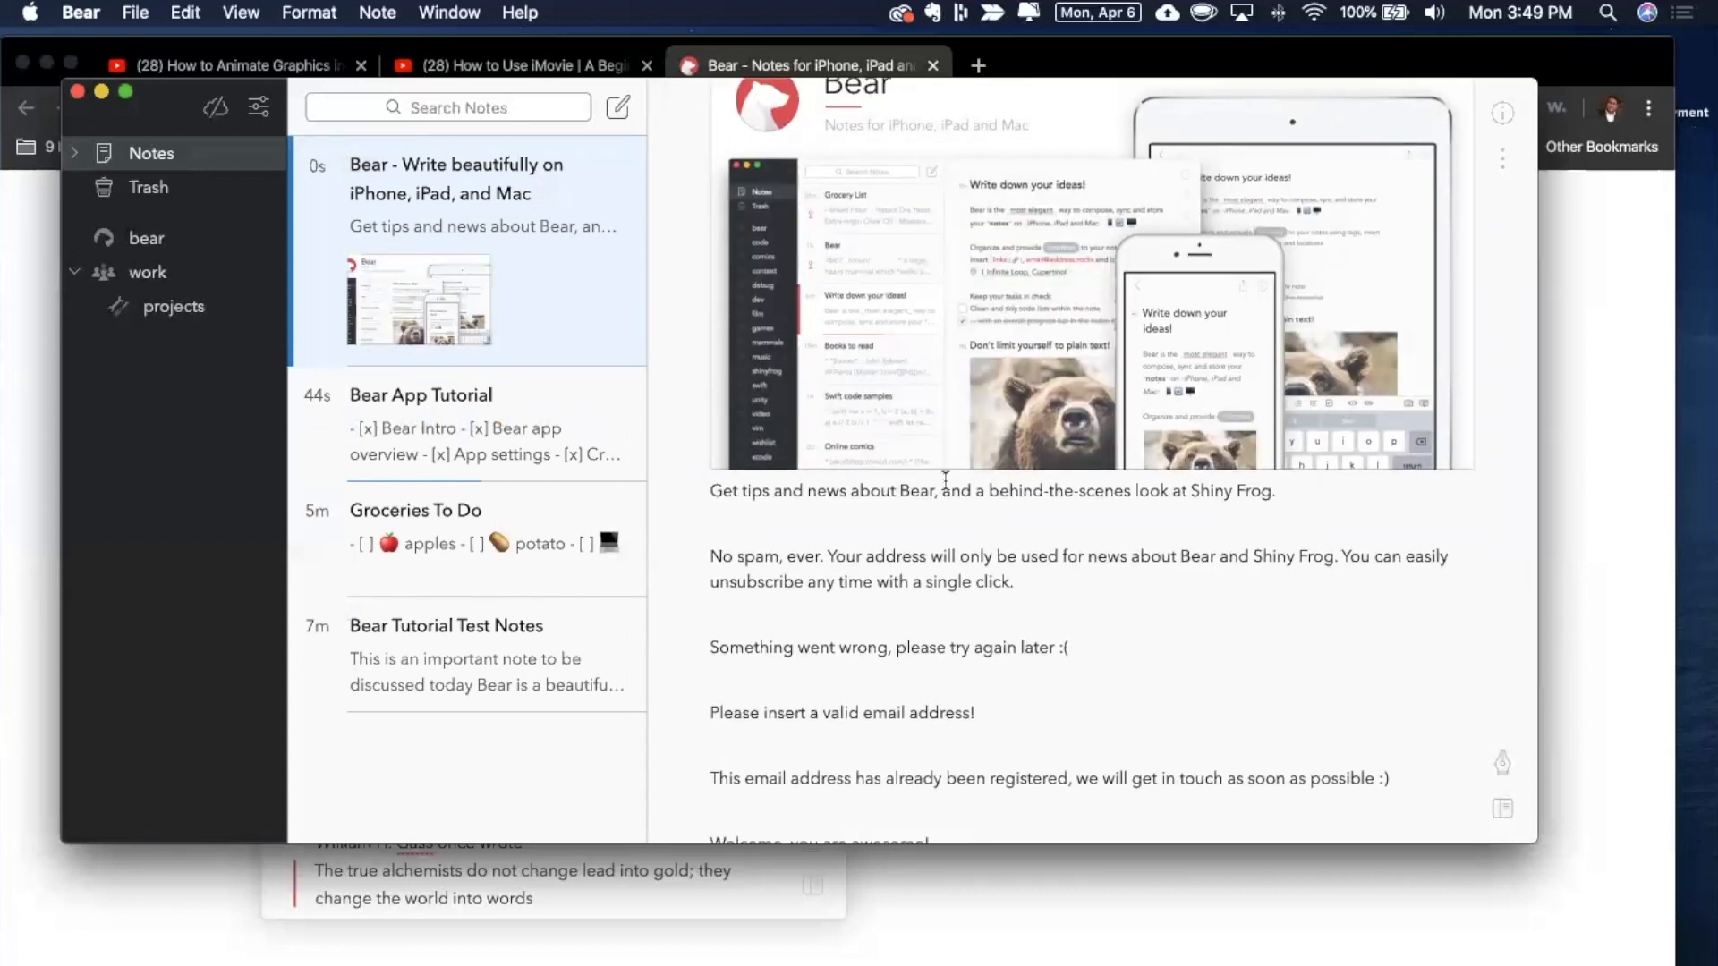
scroll("down", 3)
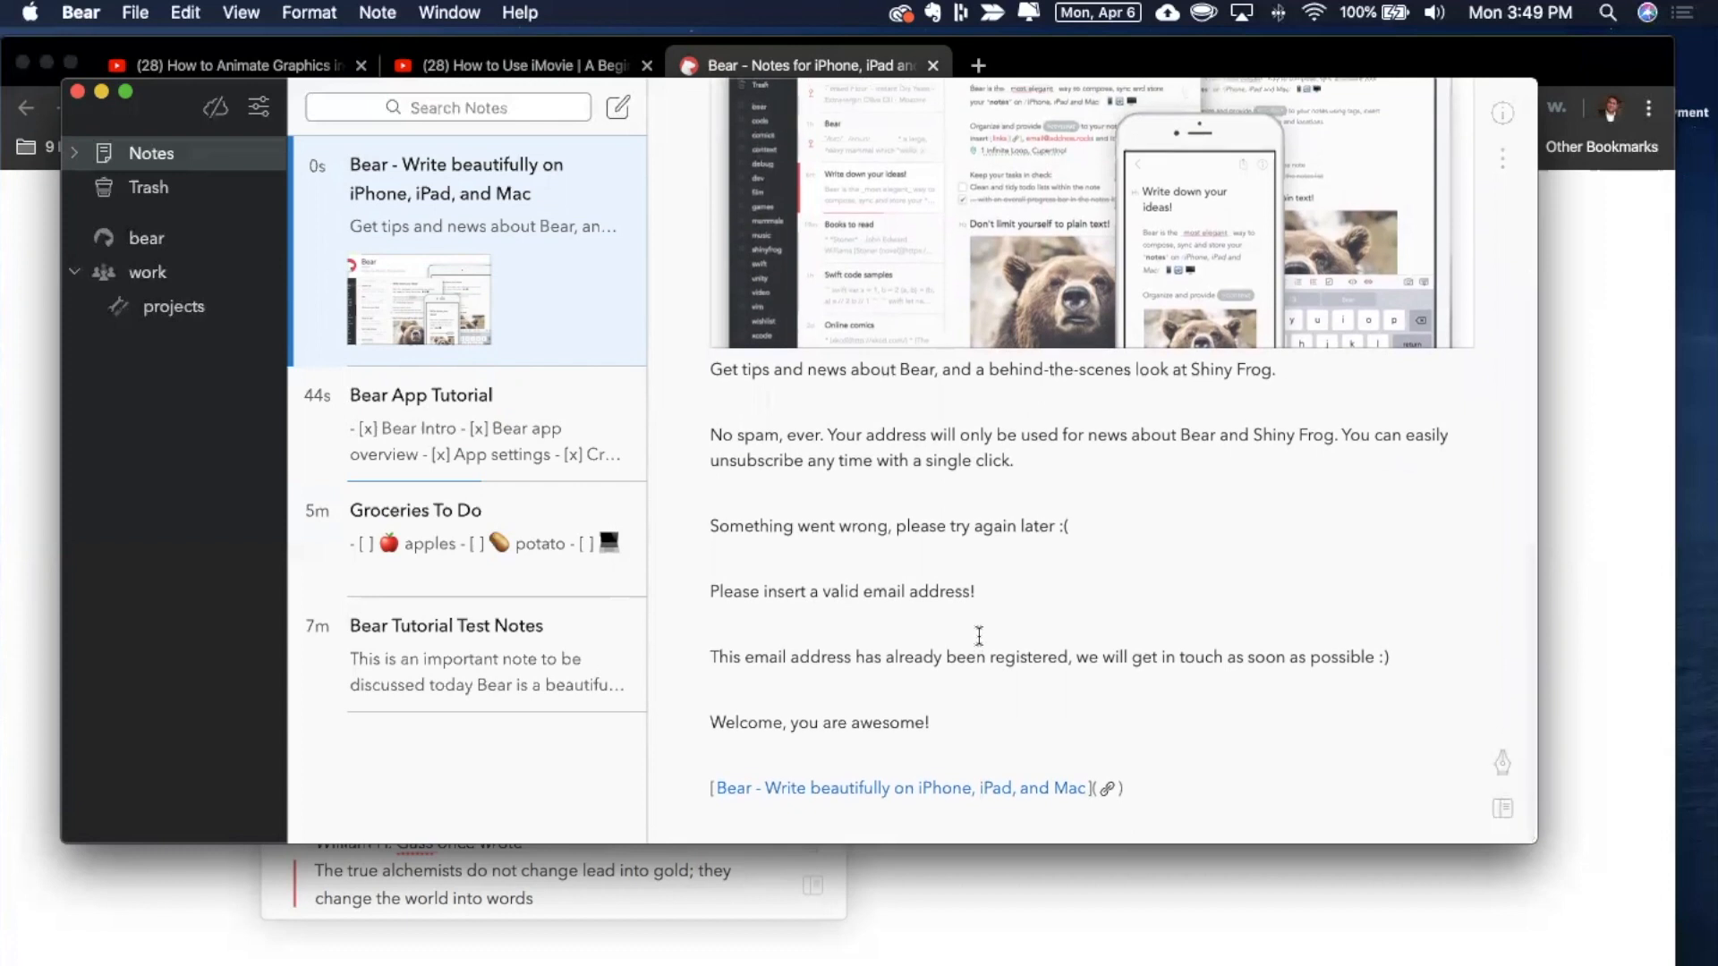
mouse_move(897, 762)
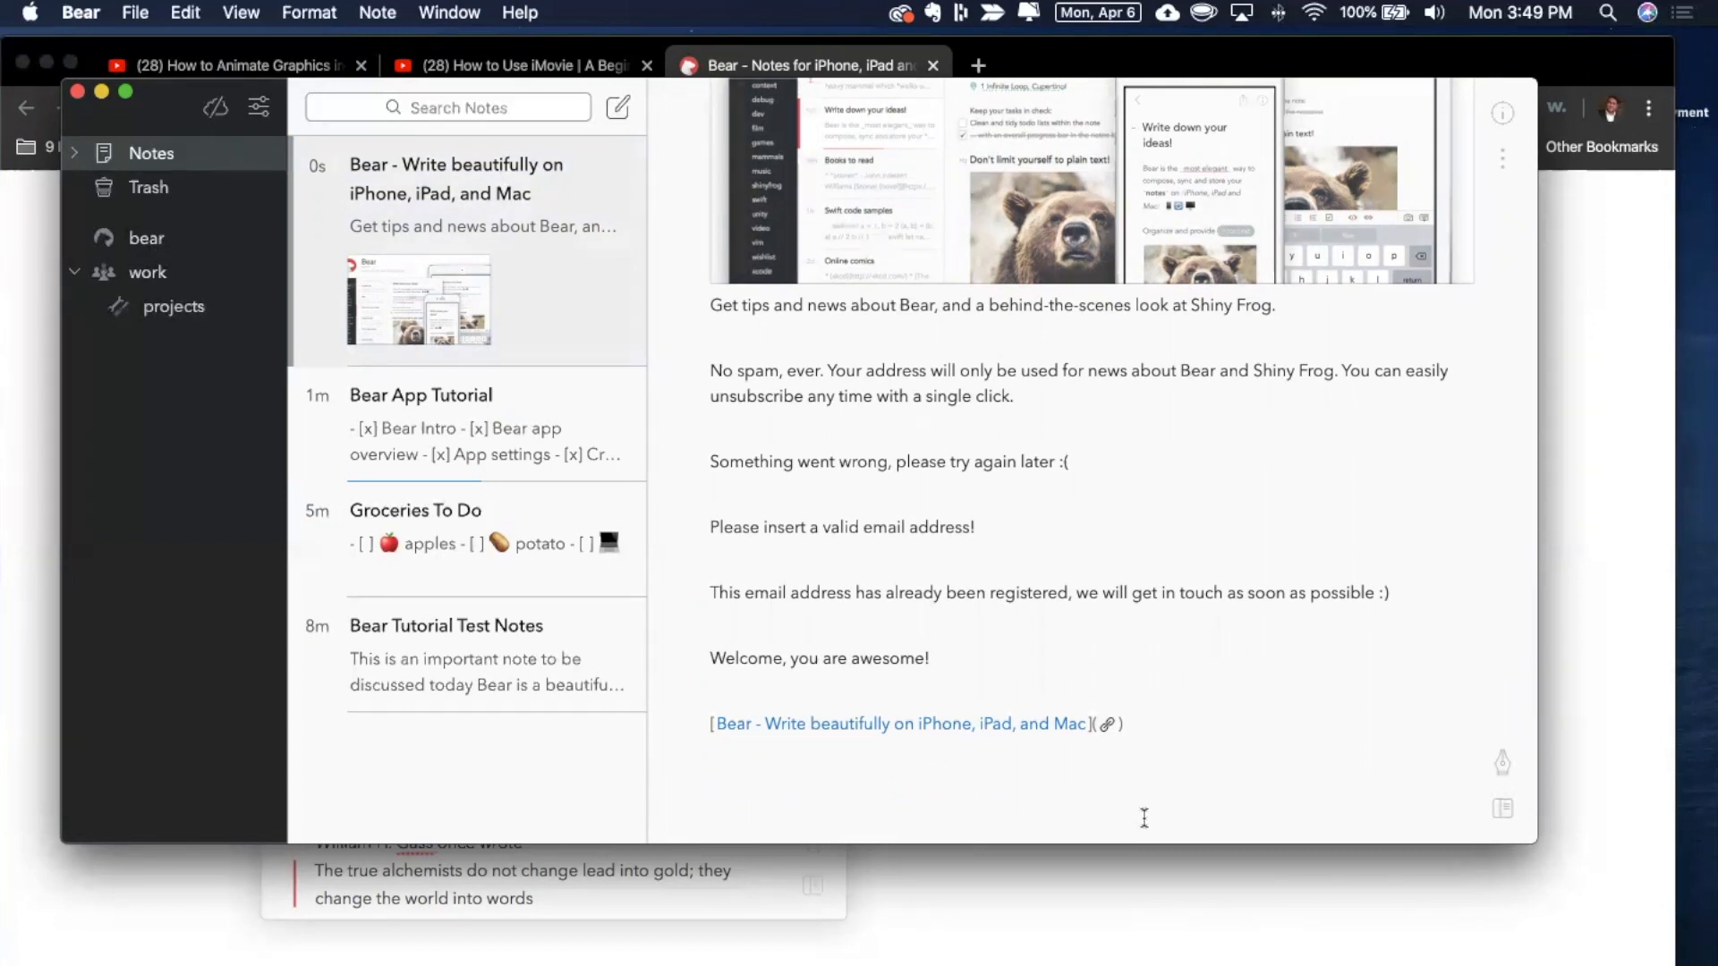
type("#")
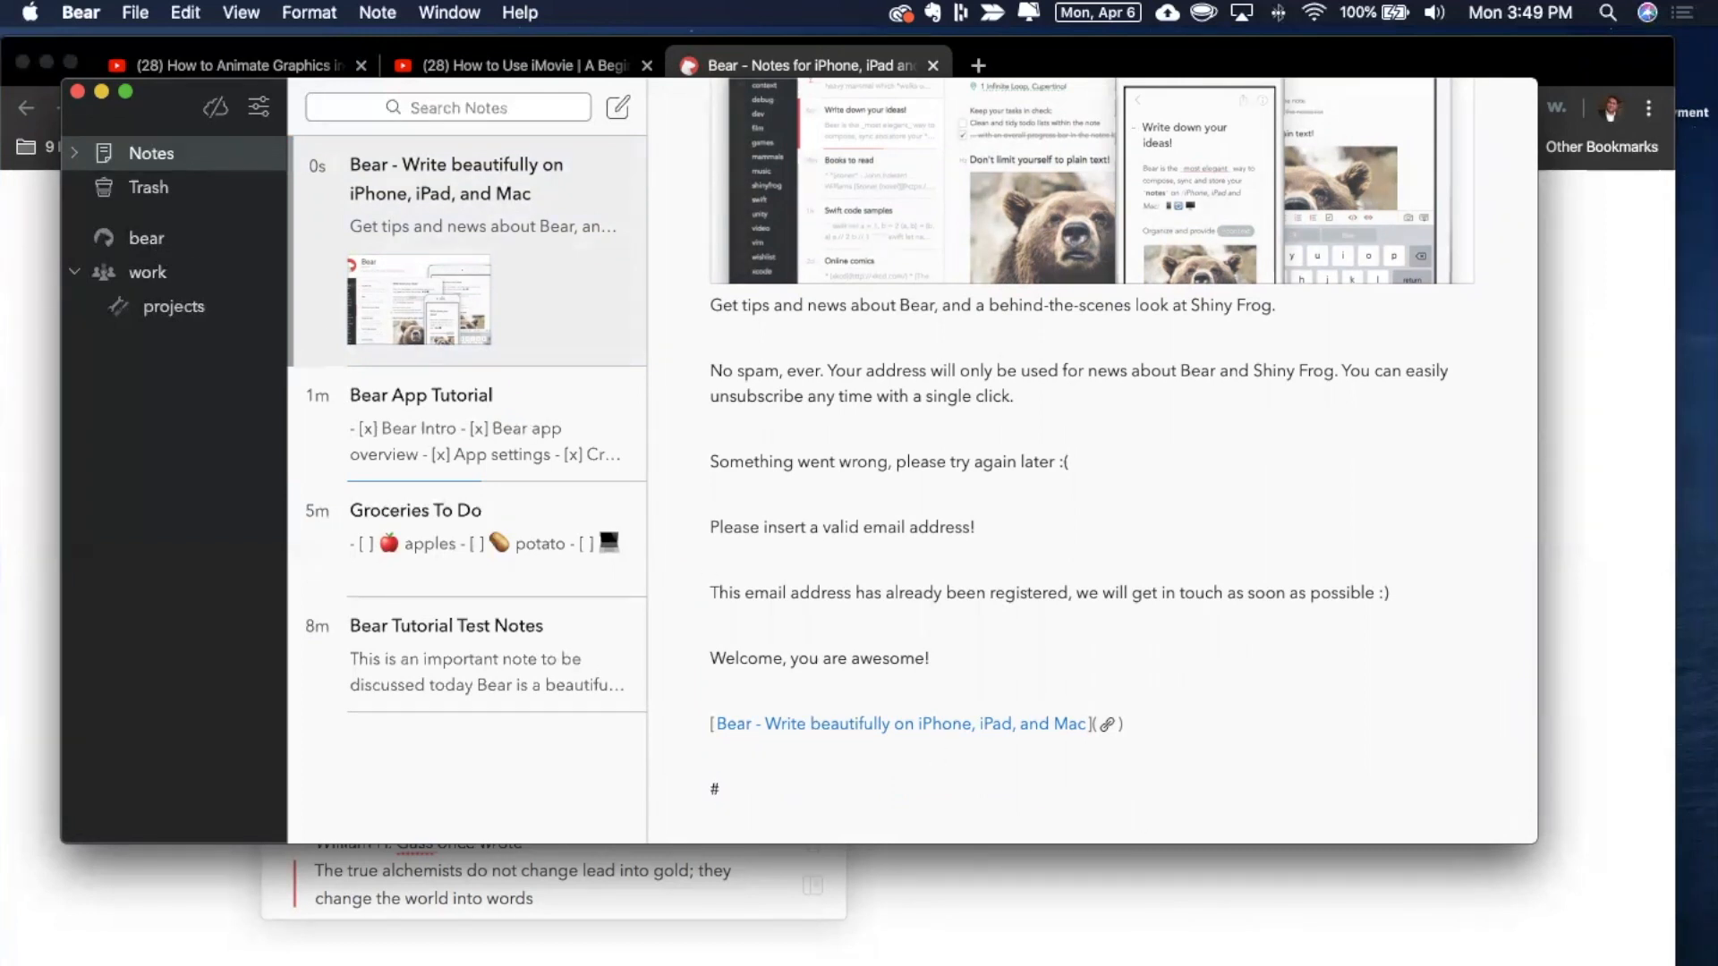
type("Bear")
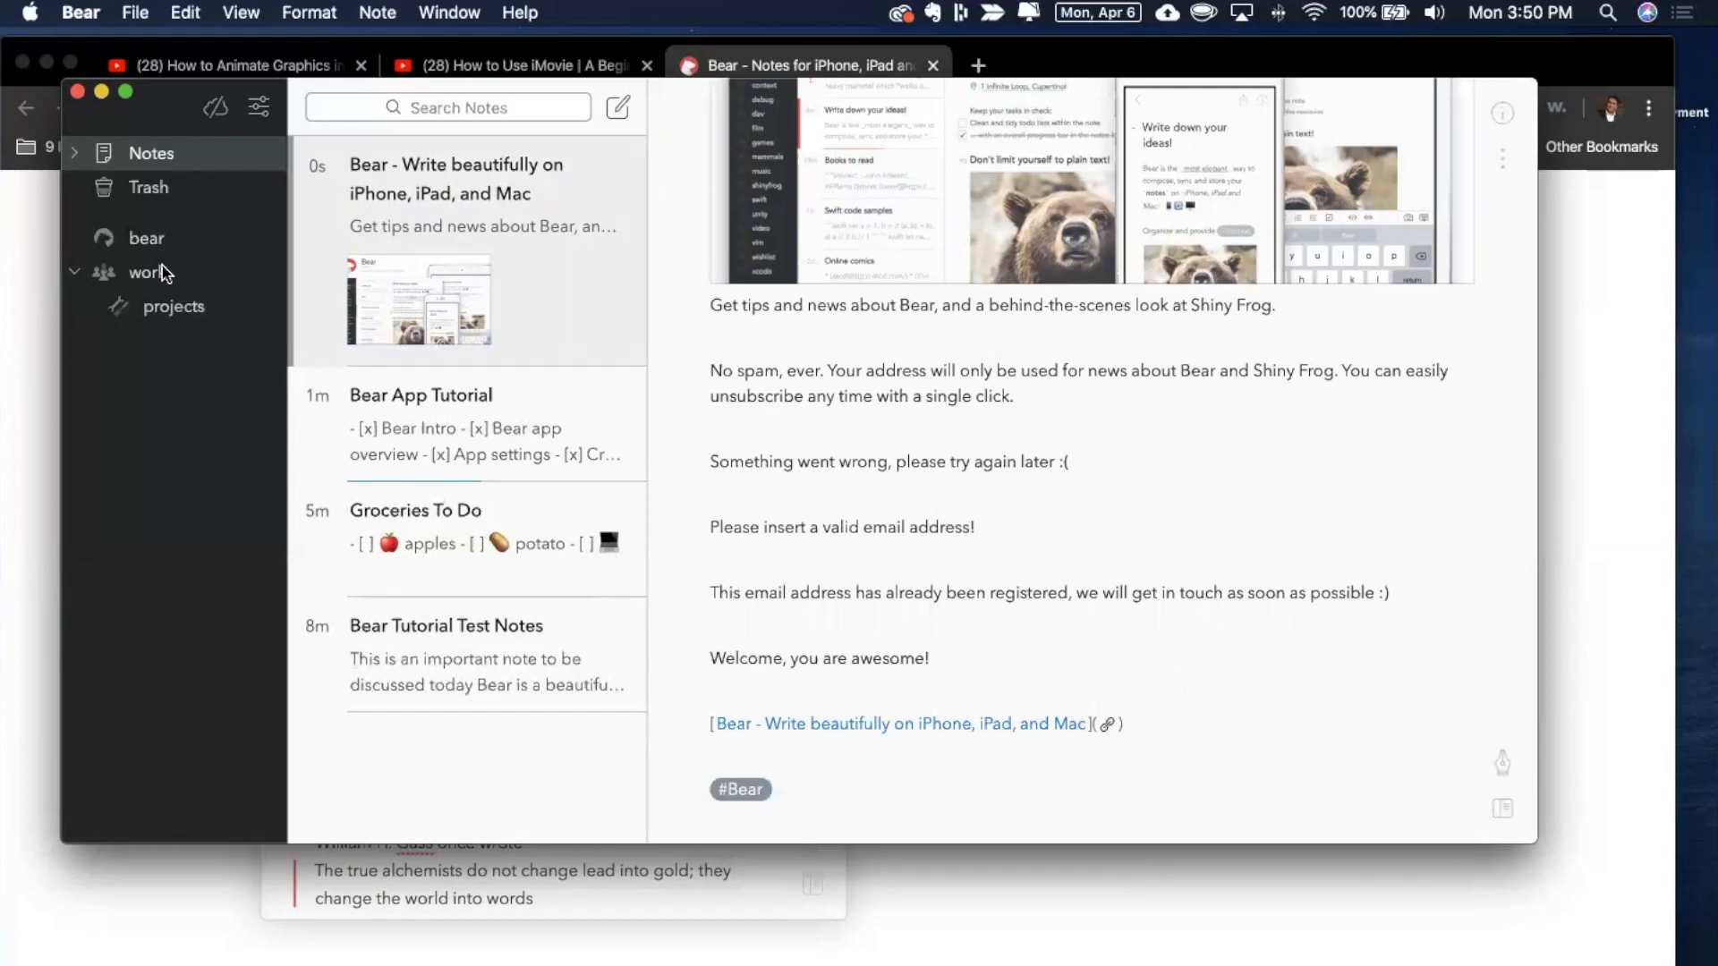
left_click(145, 238)
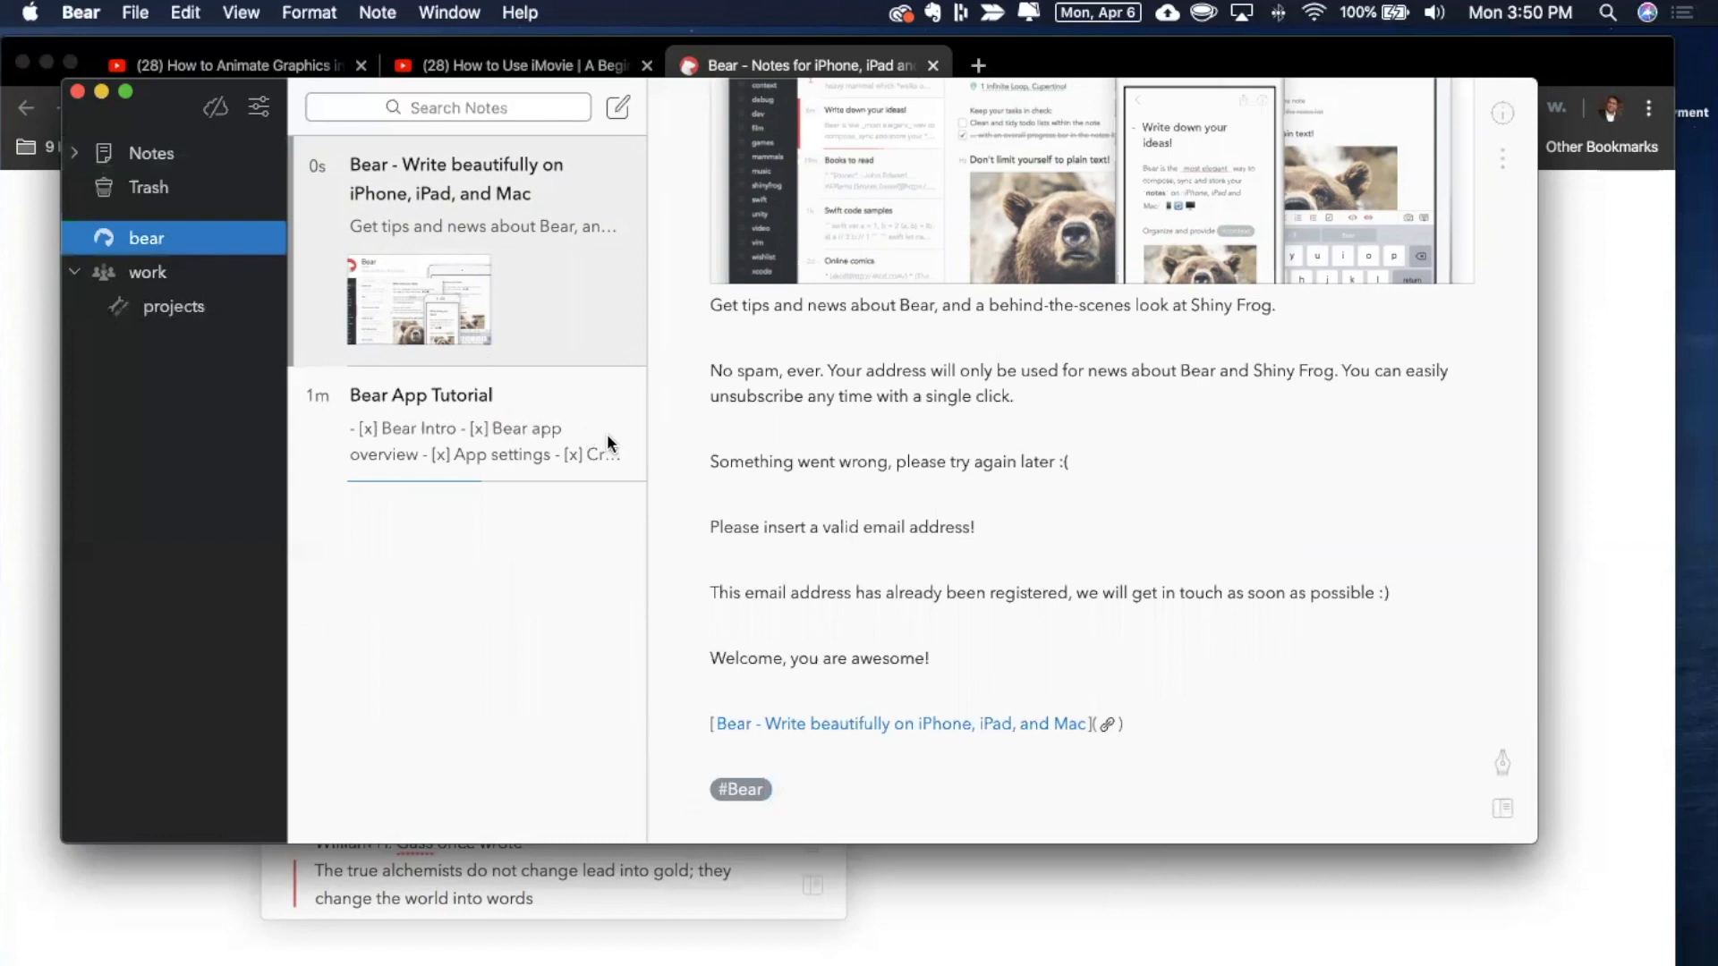
left_click(470, 426)
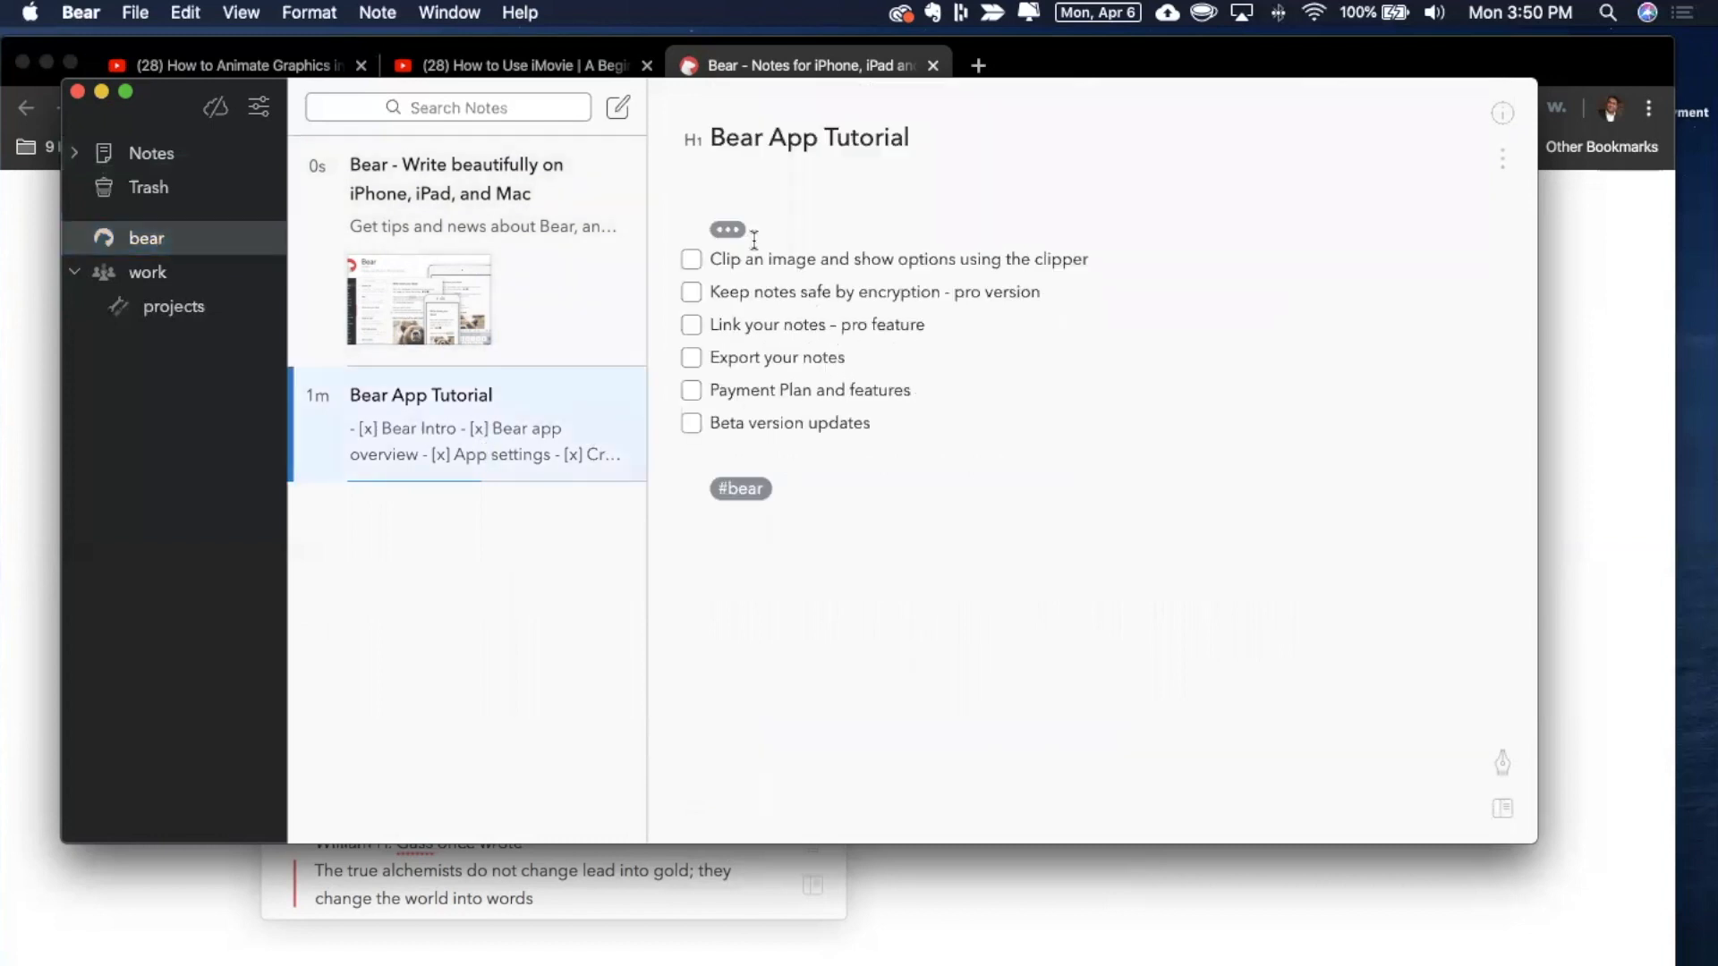
left_click(728, 229)
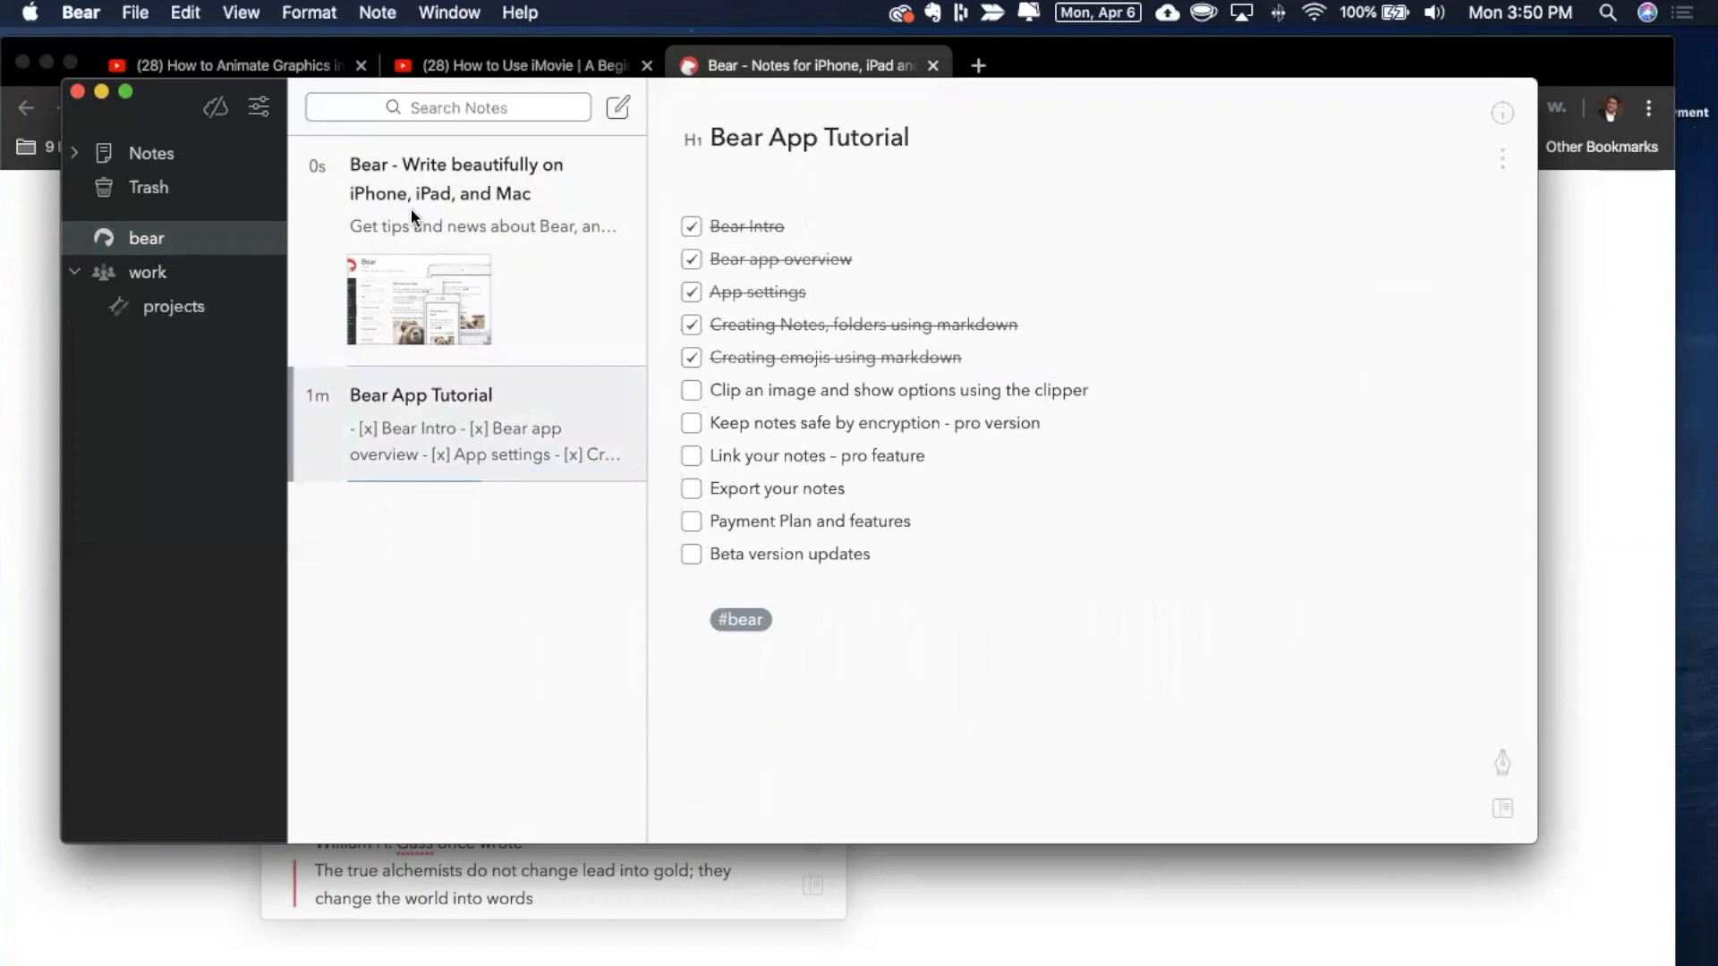
left_click(456, 195)
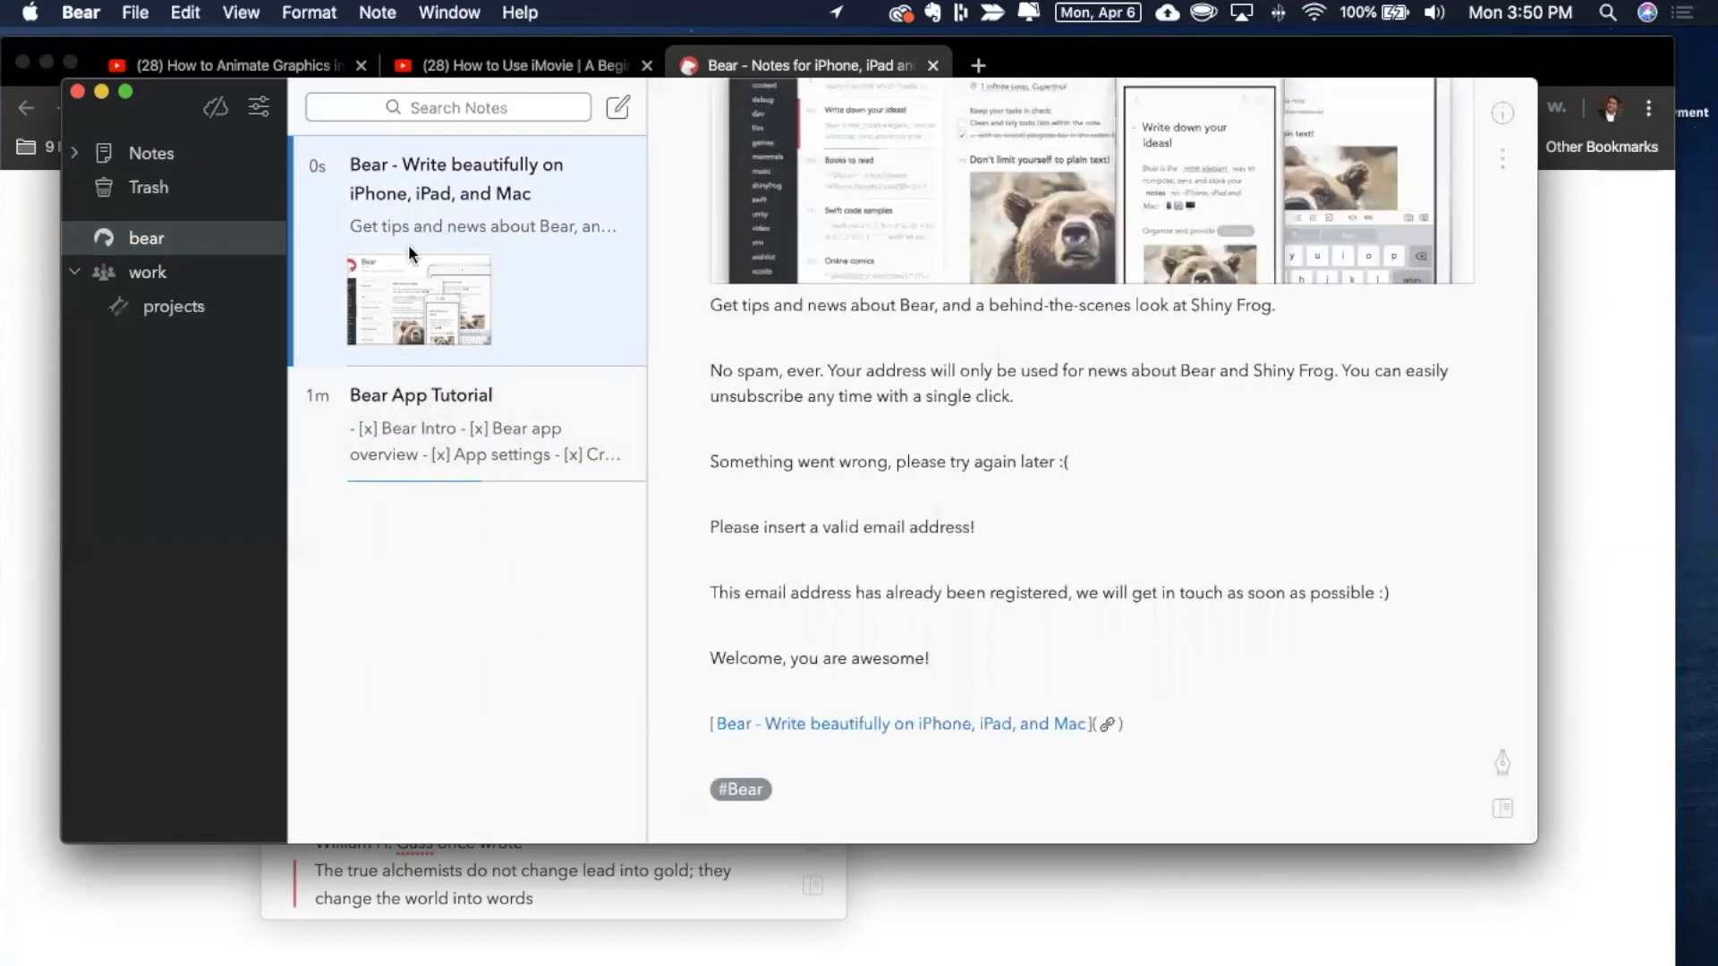
left_click(420, 426)
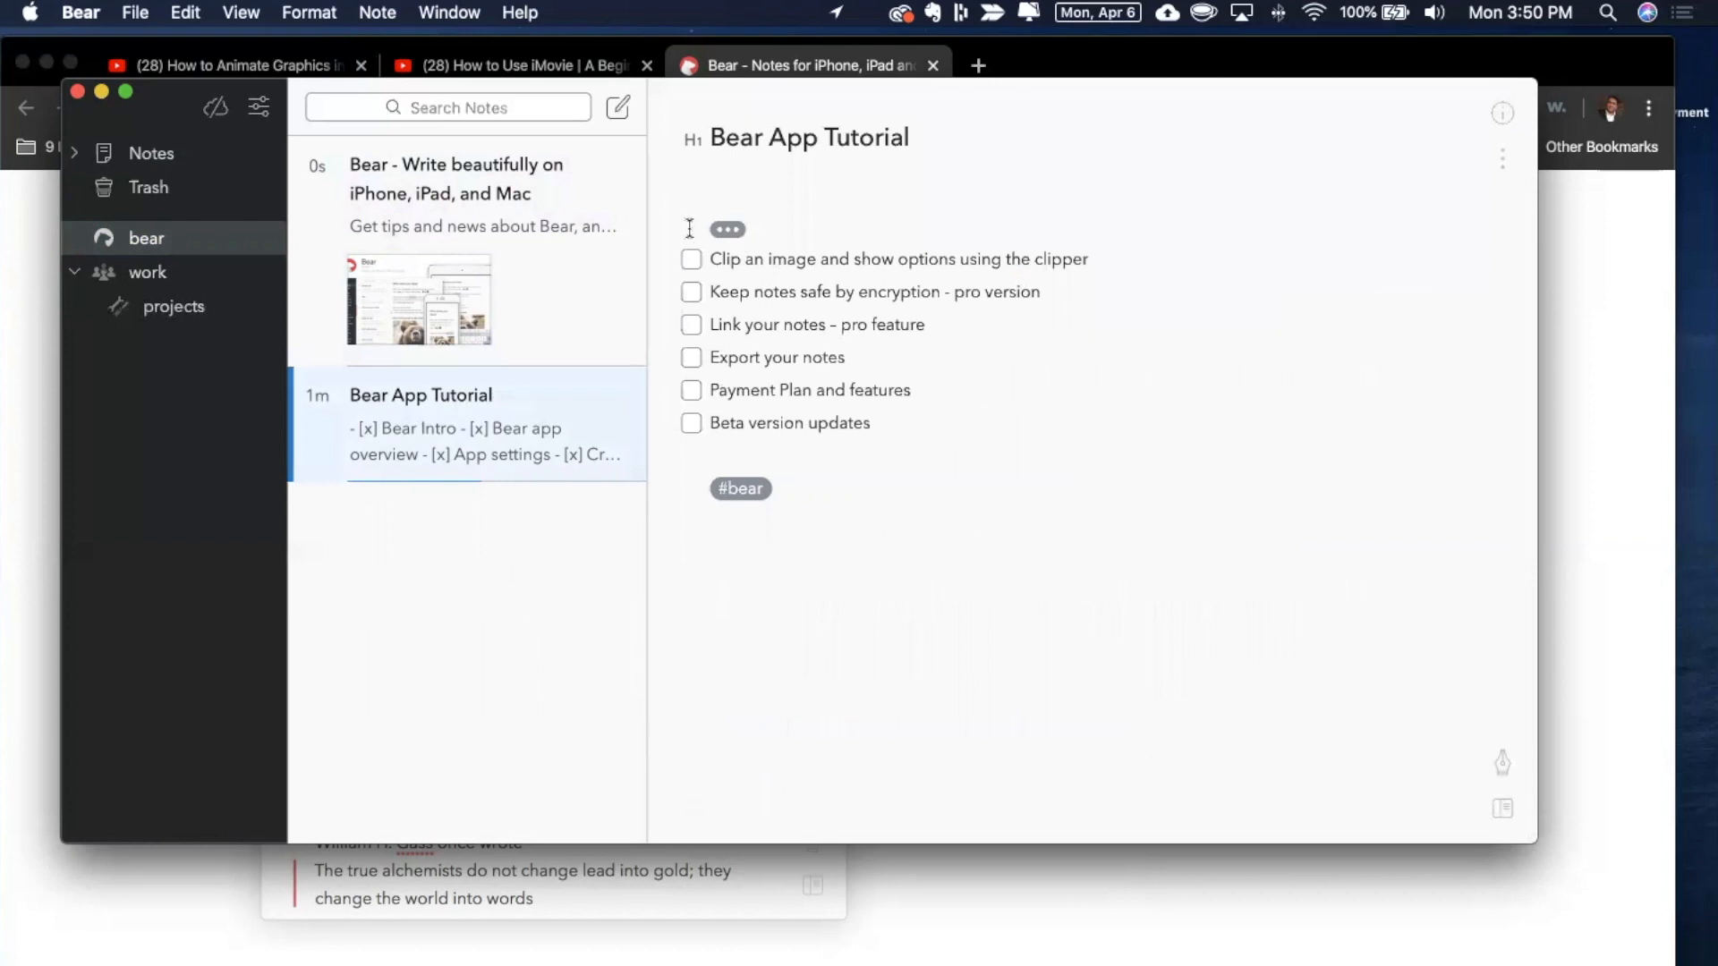
- Tick 'Clip an image and show options using the clipper' in the Bear App Tutorial checklist
left_click(691, 260)
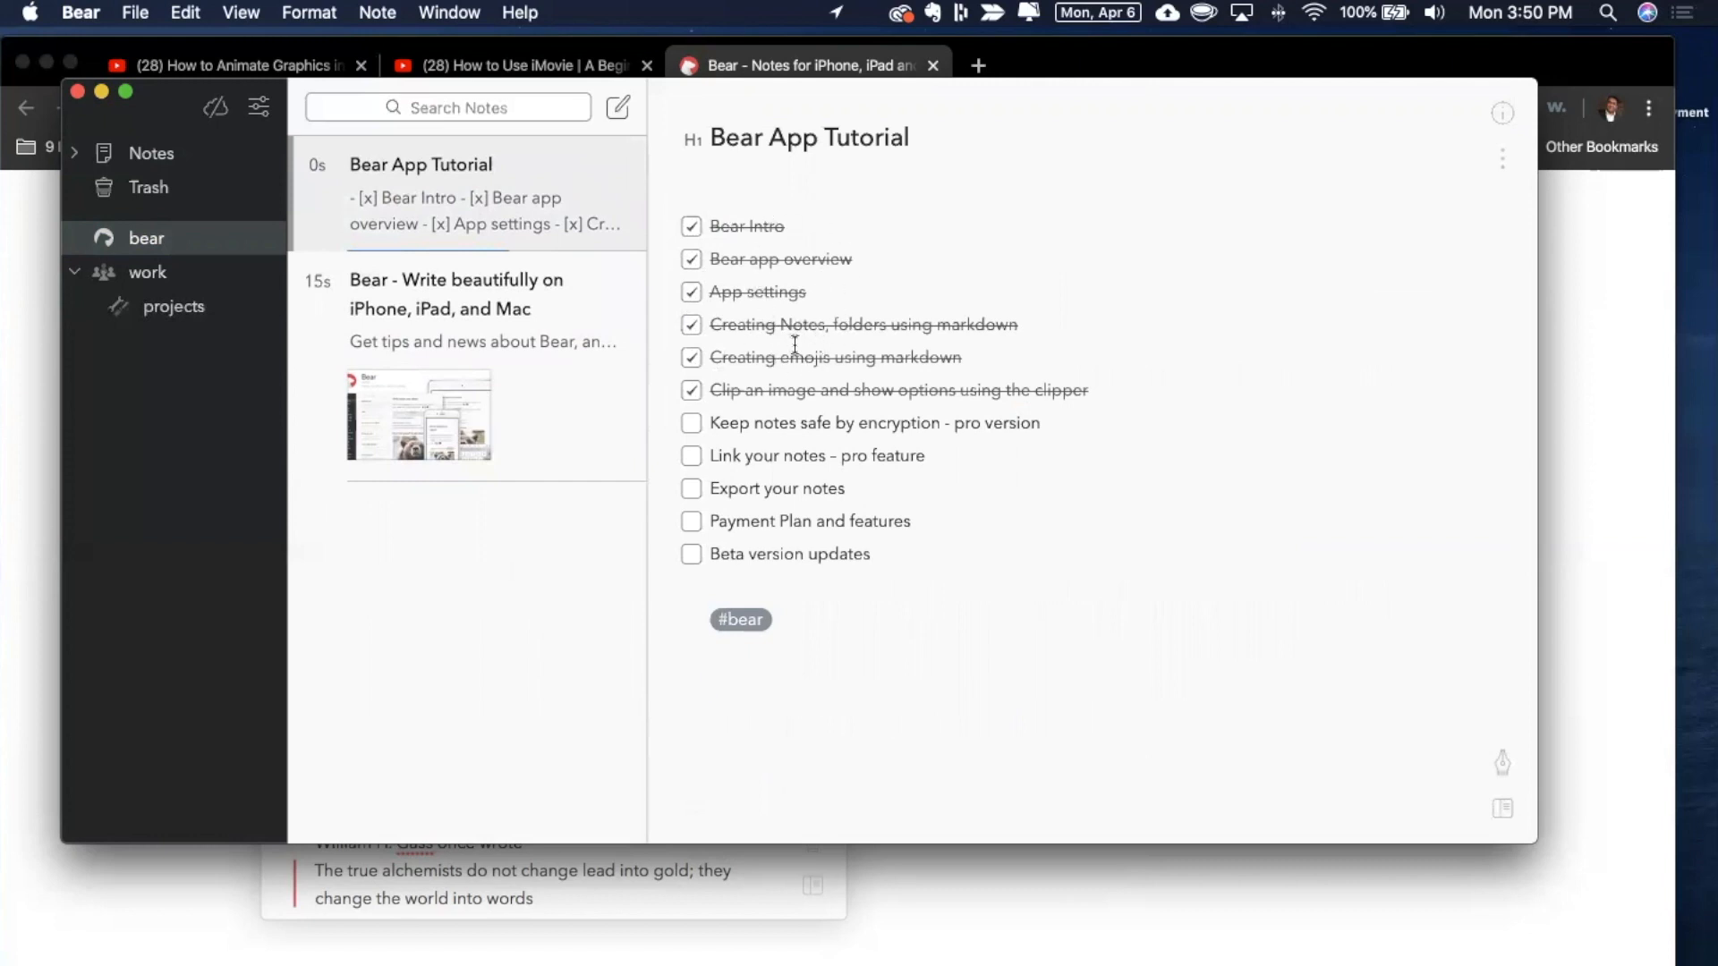
left_click(709, 685)
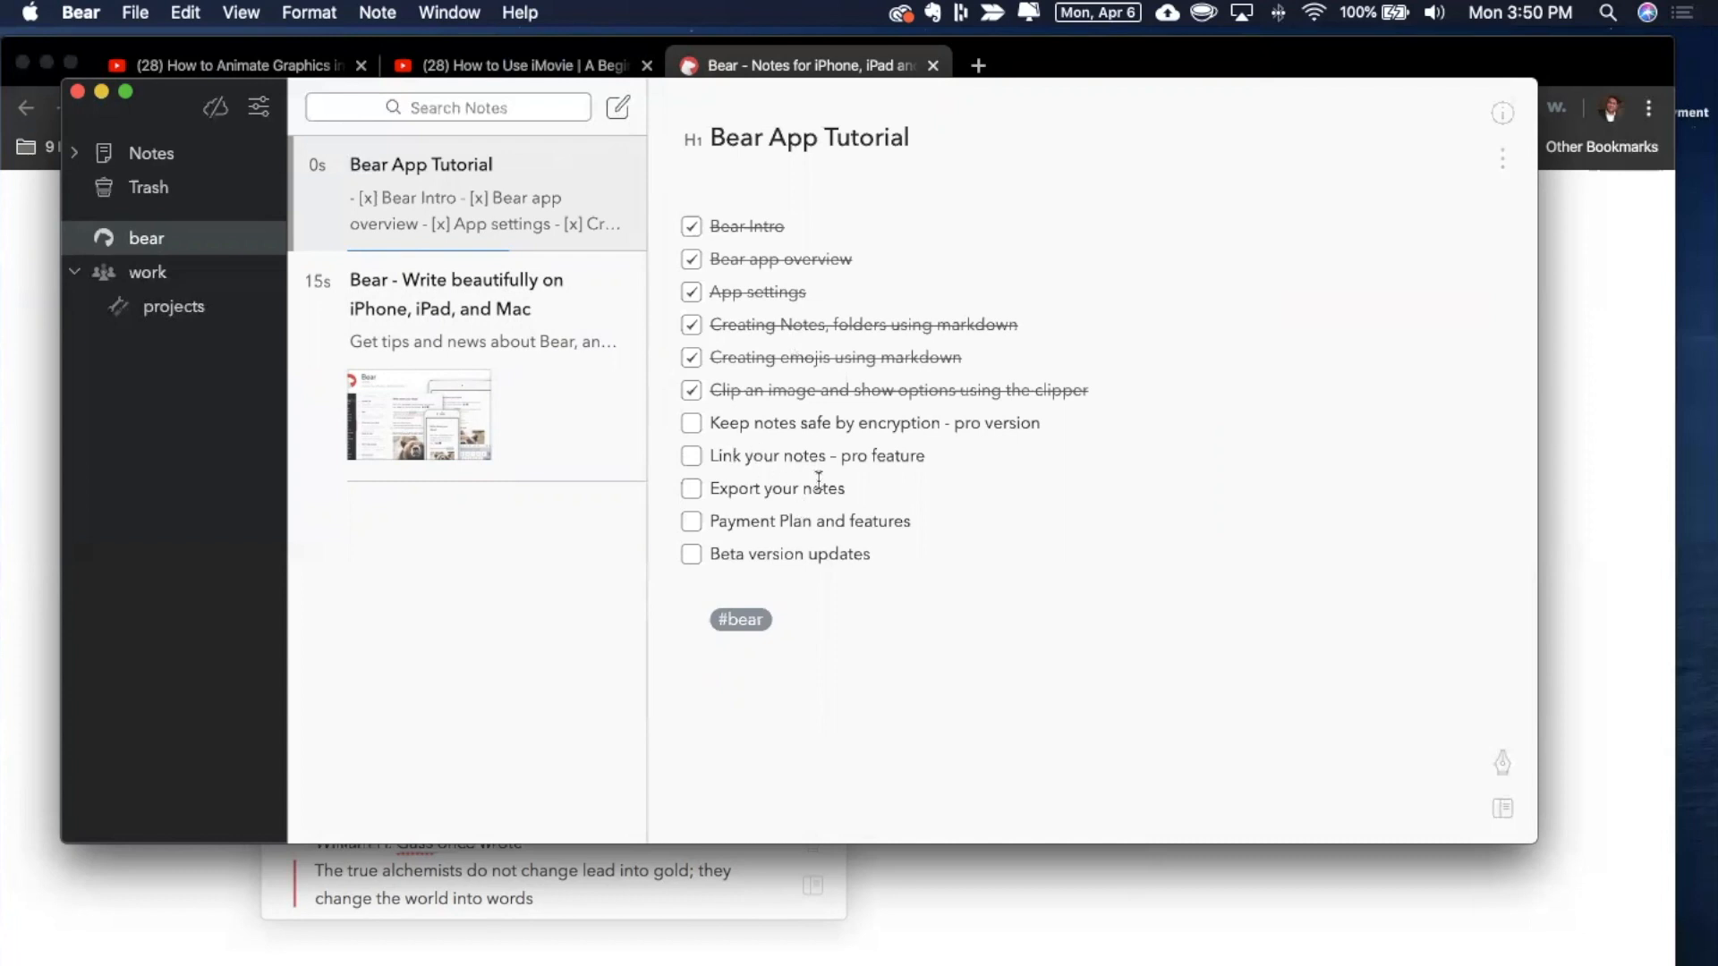
left_click(708, 685)
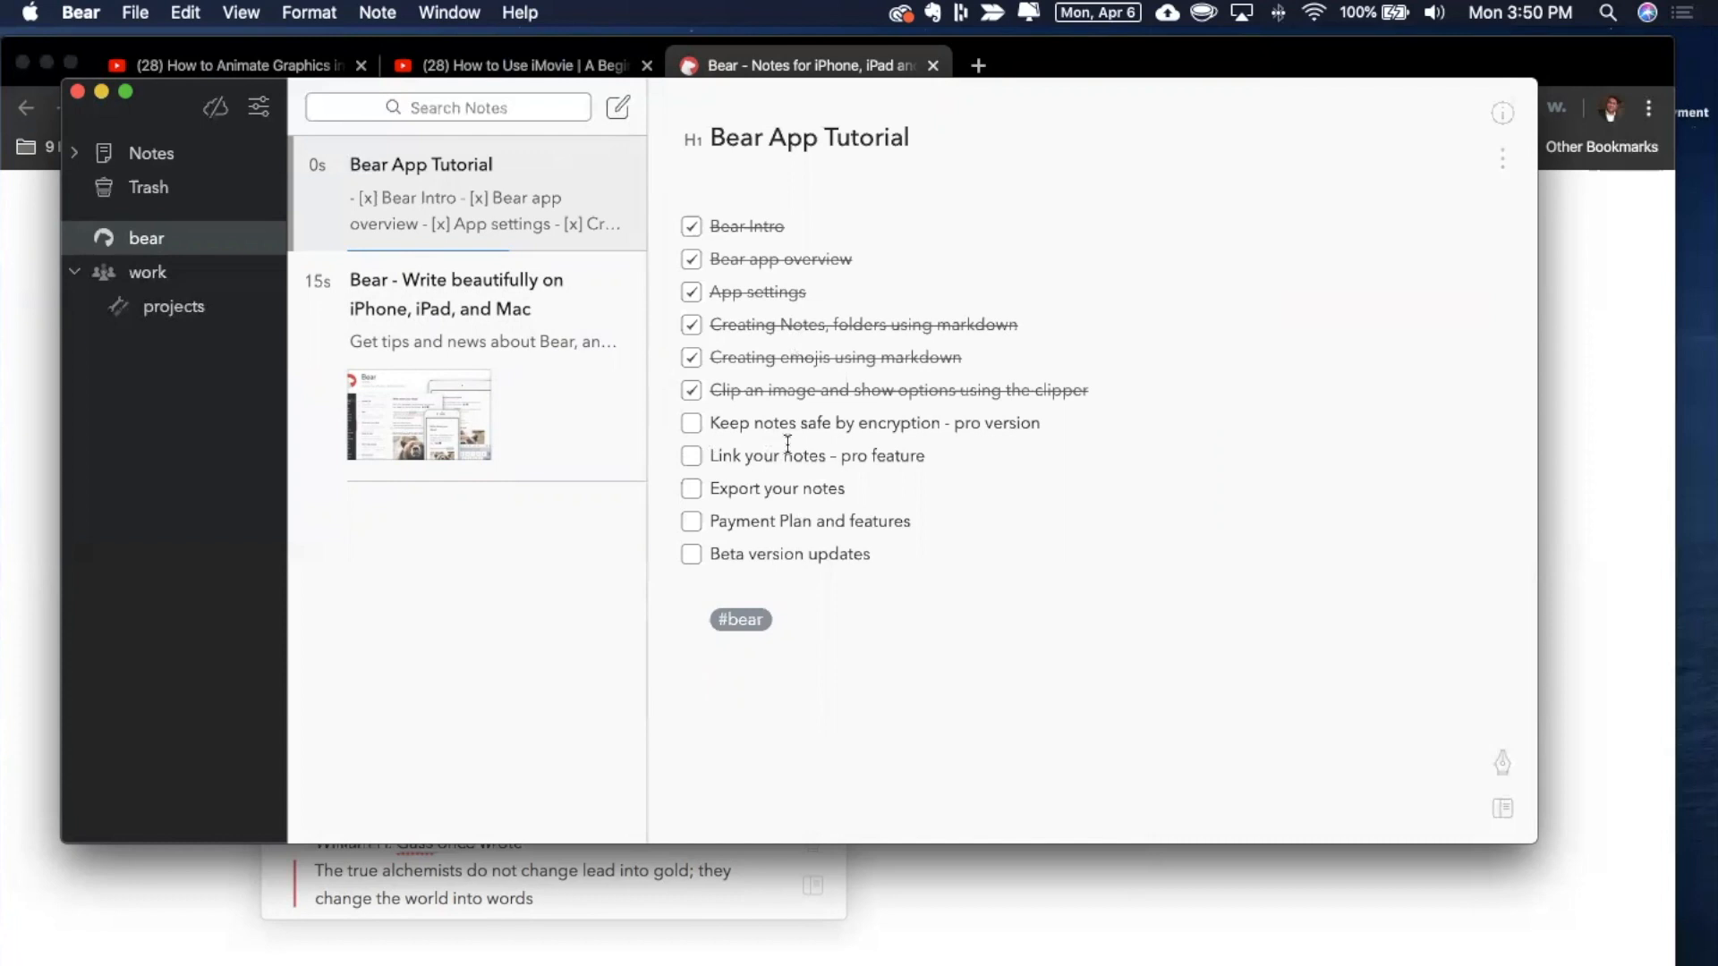
left_click(708, 683)
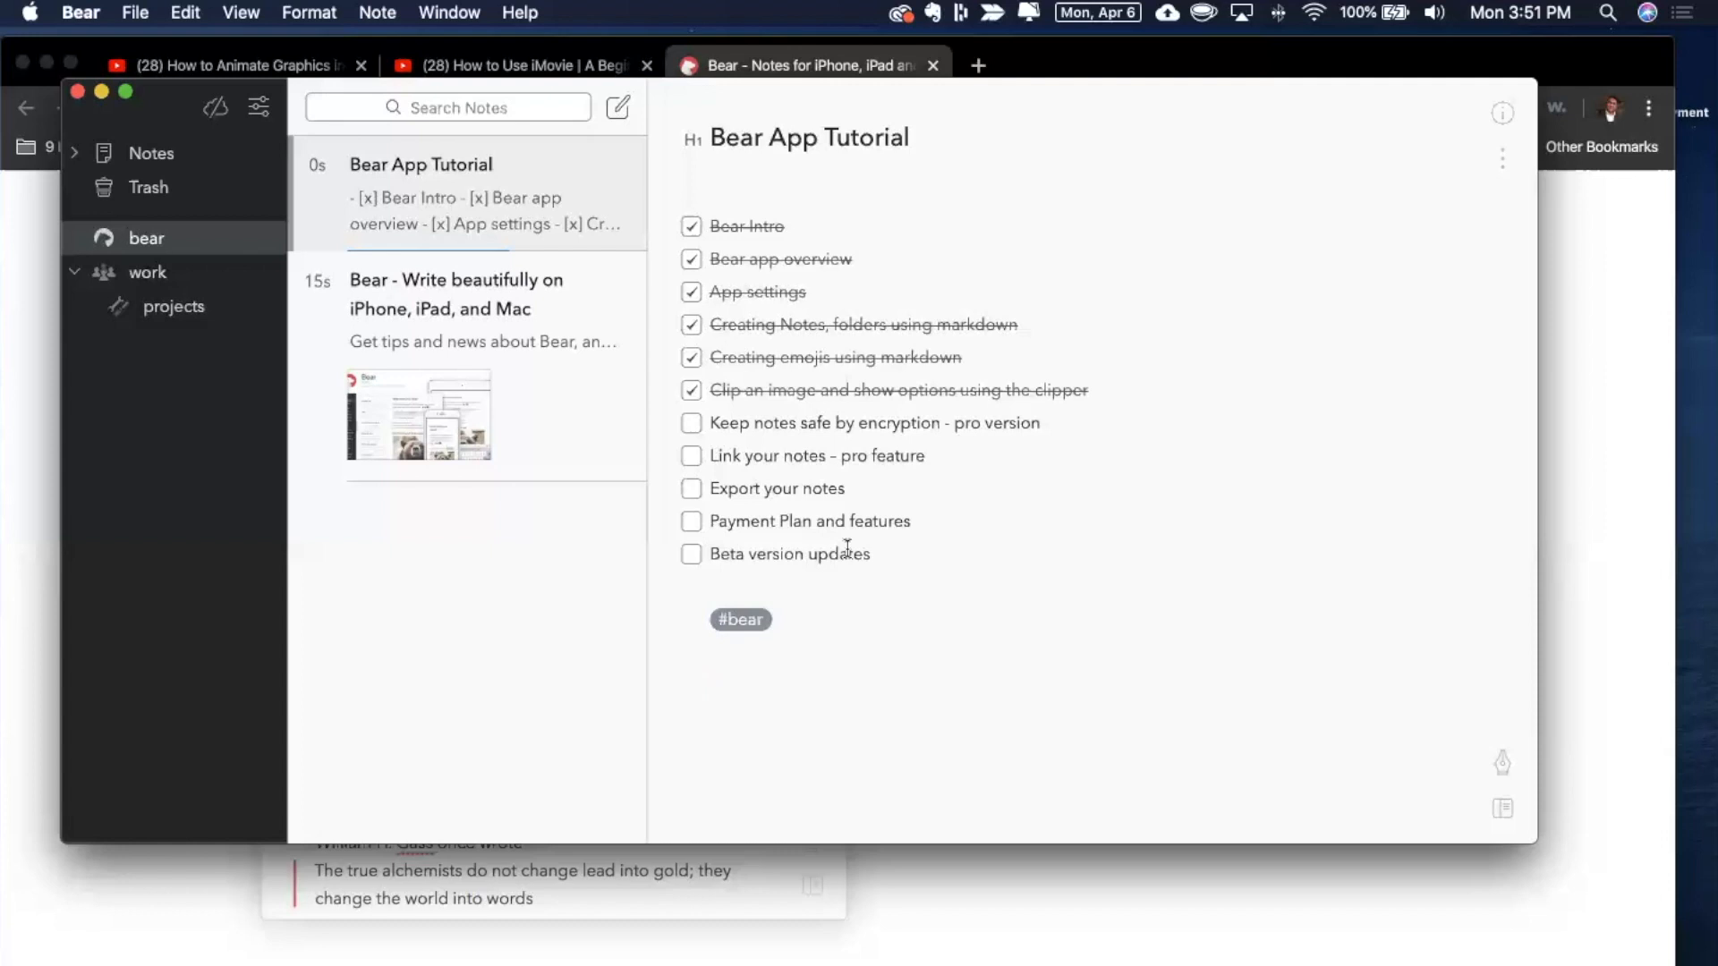
left_click(709, 686)
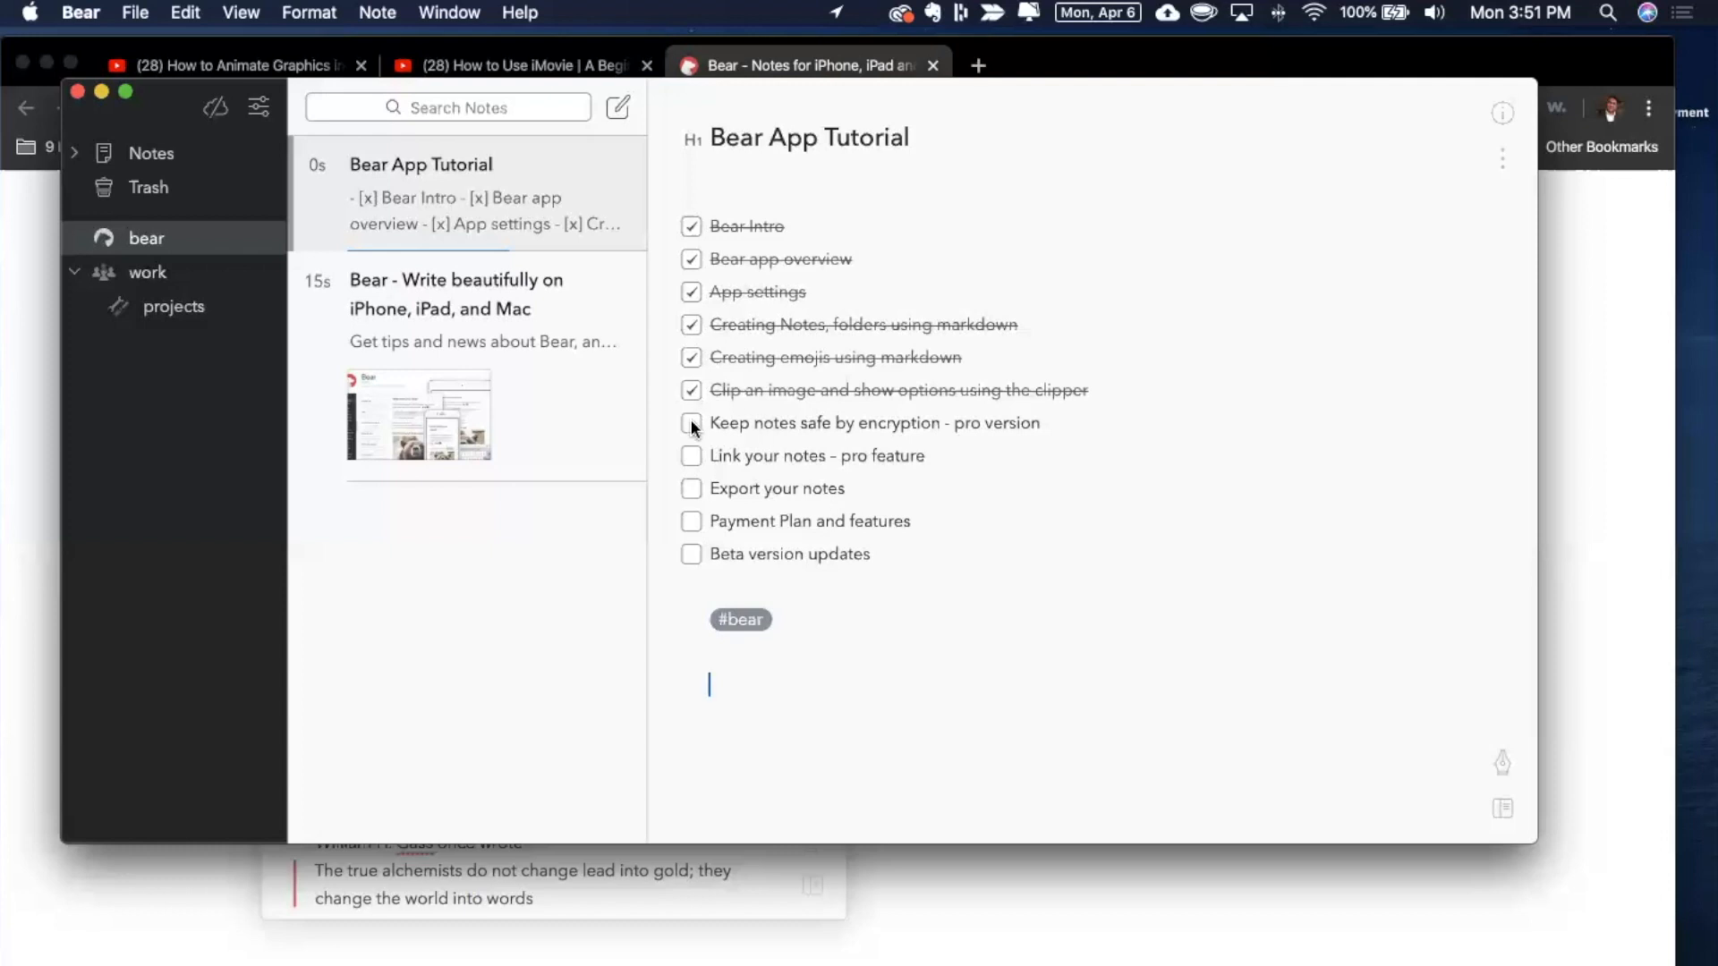
- Open the clipped 'Bear - Write beautifully on iPhone, iPad, and Mac' note from the note list
left_click(691, 457)
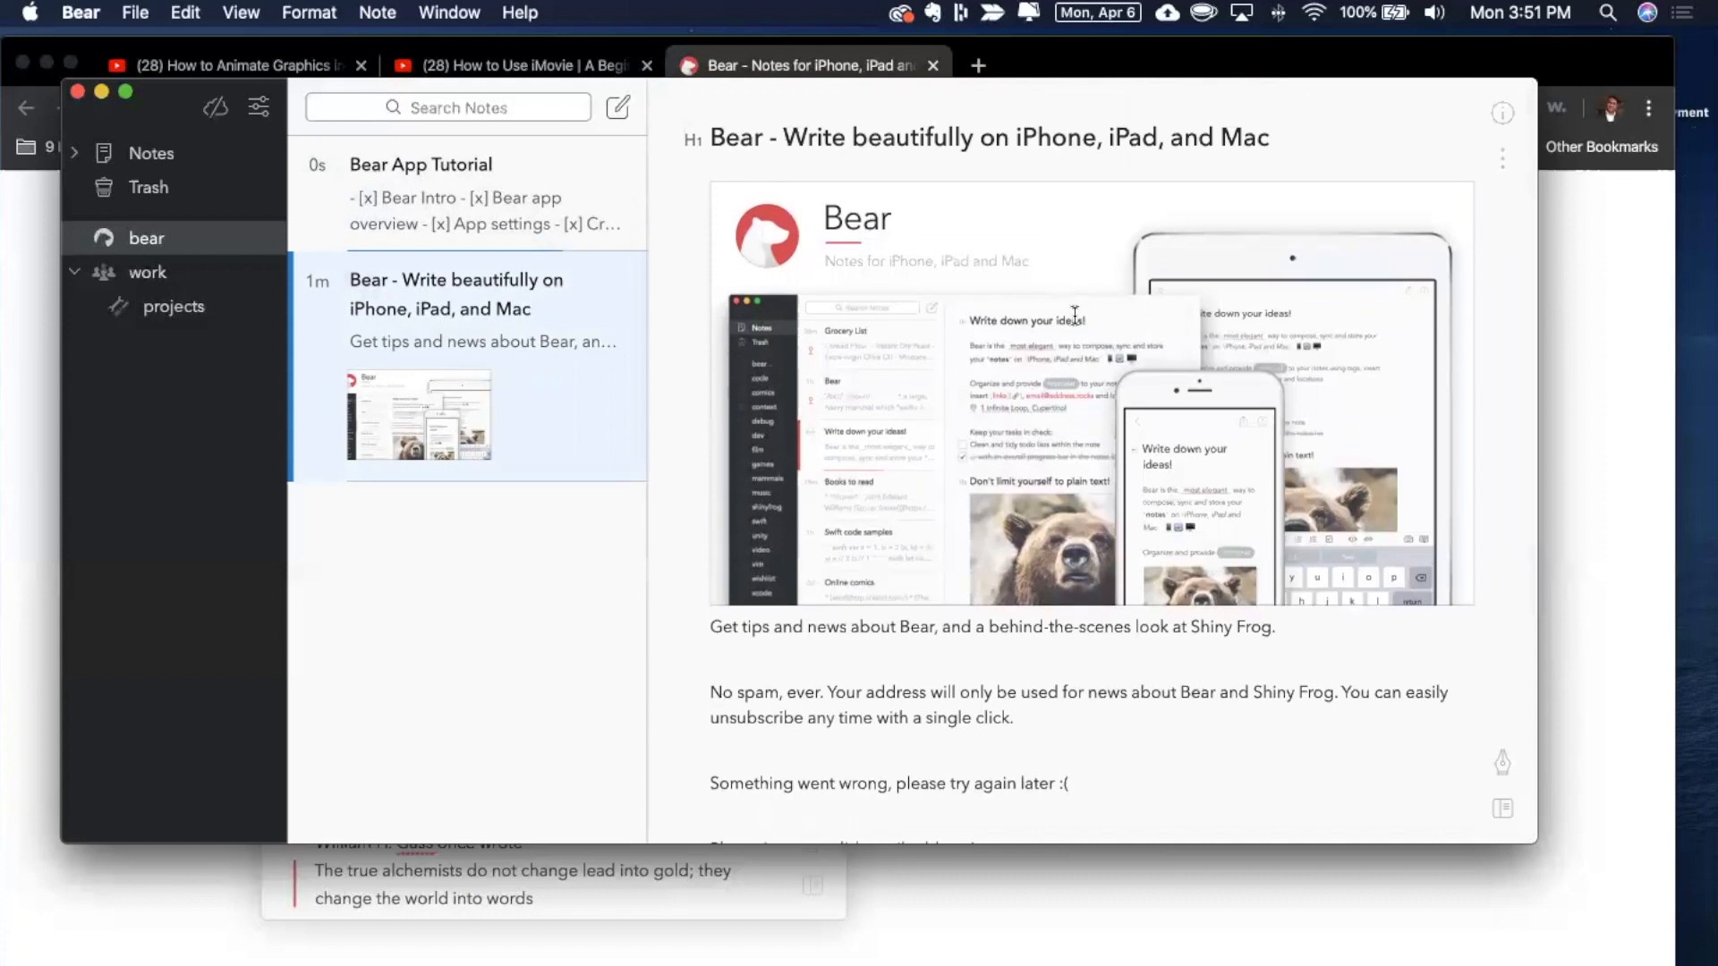
mouse_move(630, 405)
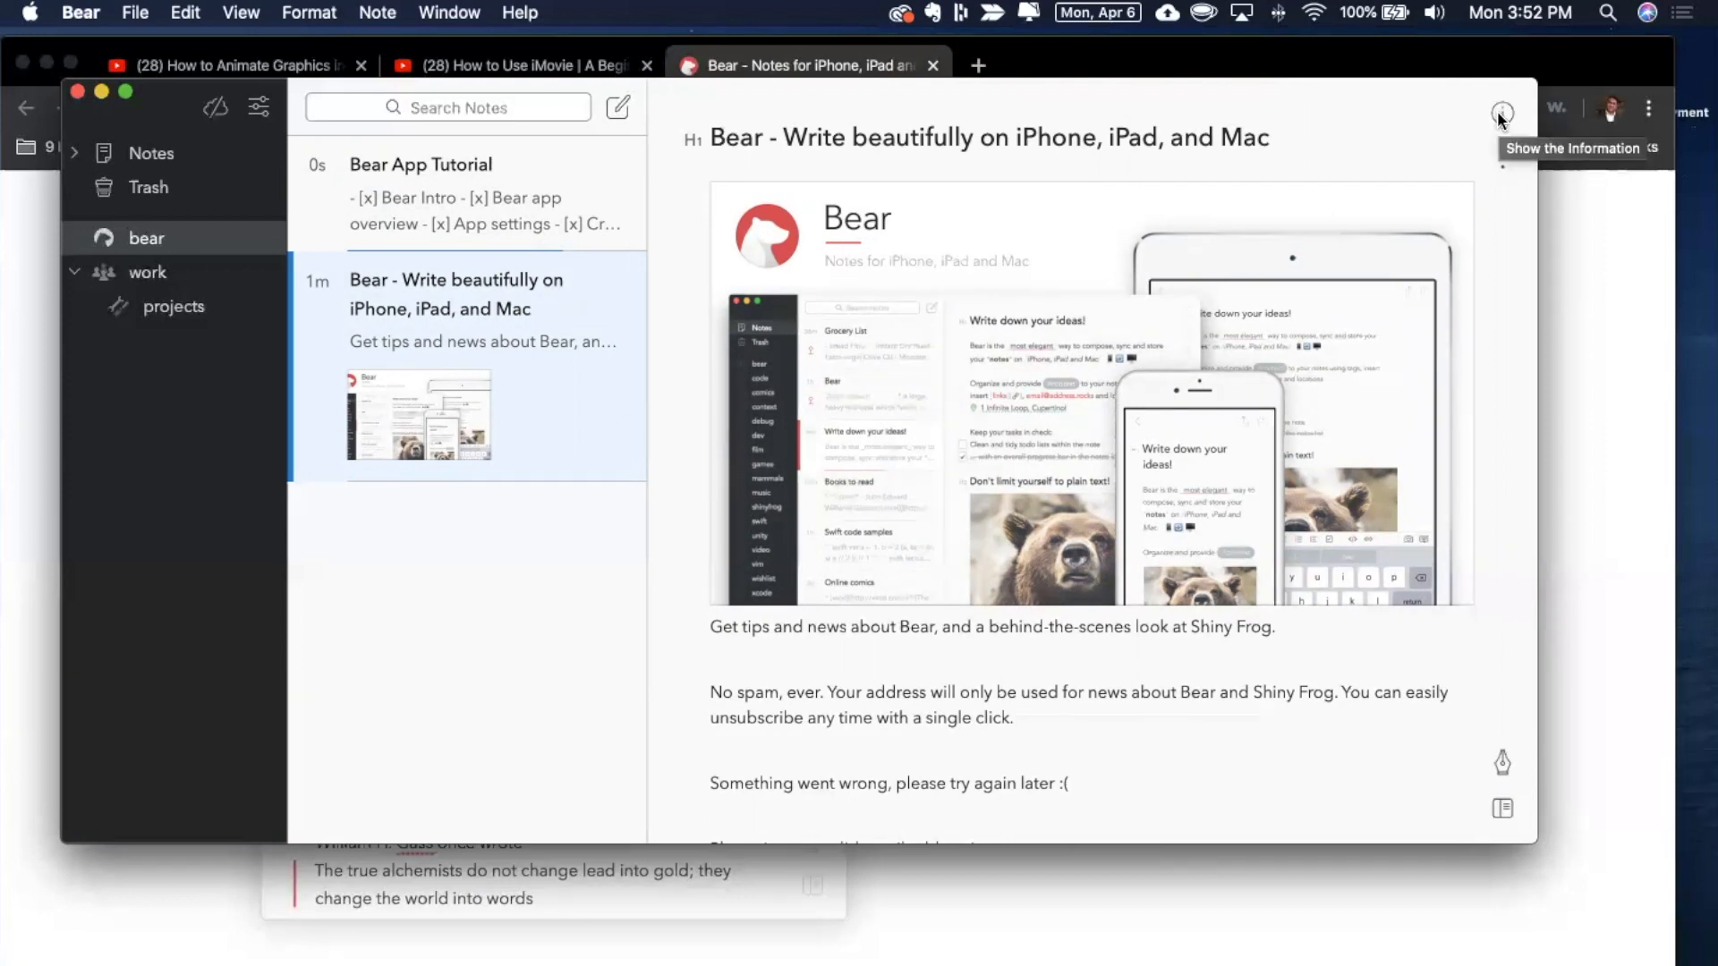
- Show the clipped note's info panel with 93 words, 621 characters and 27s read time
left_click(1501, 112)
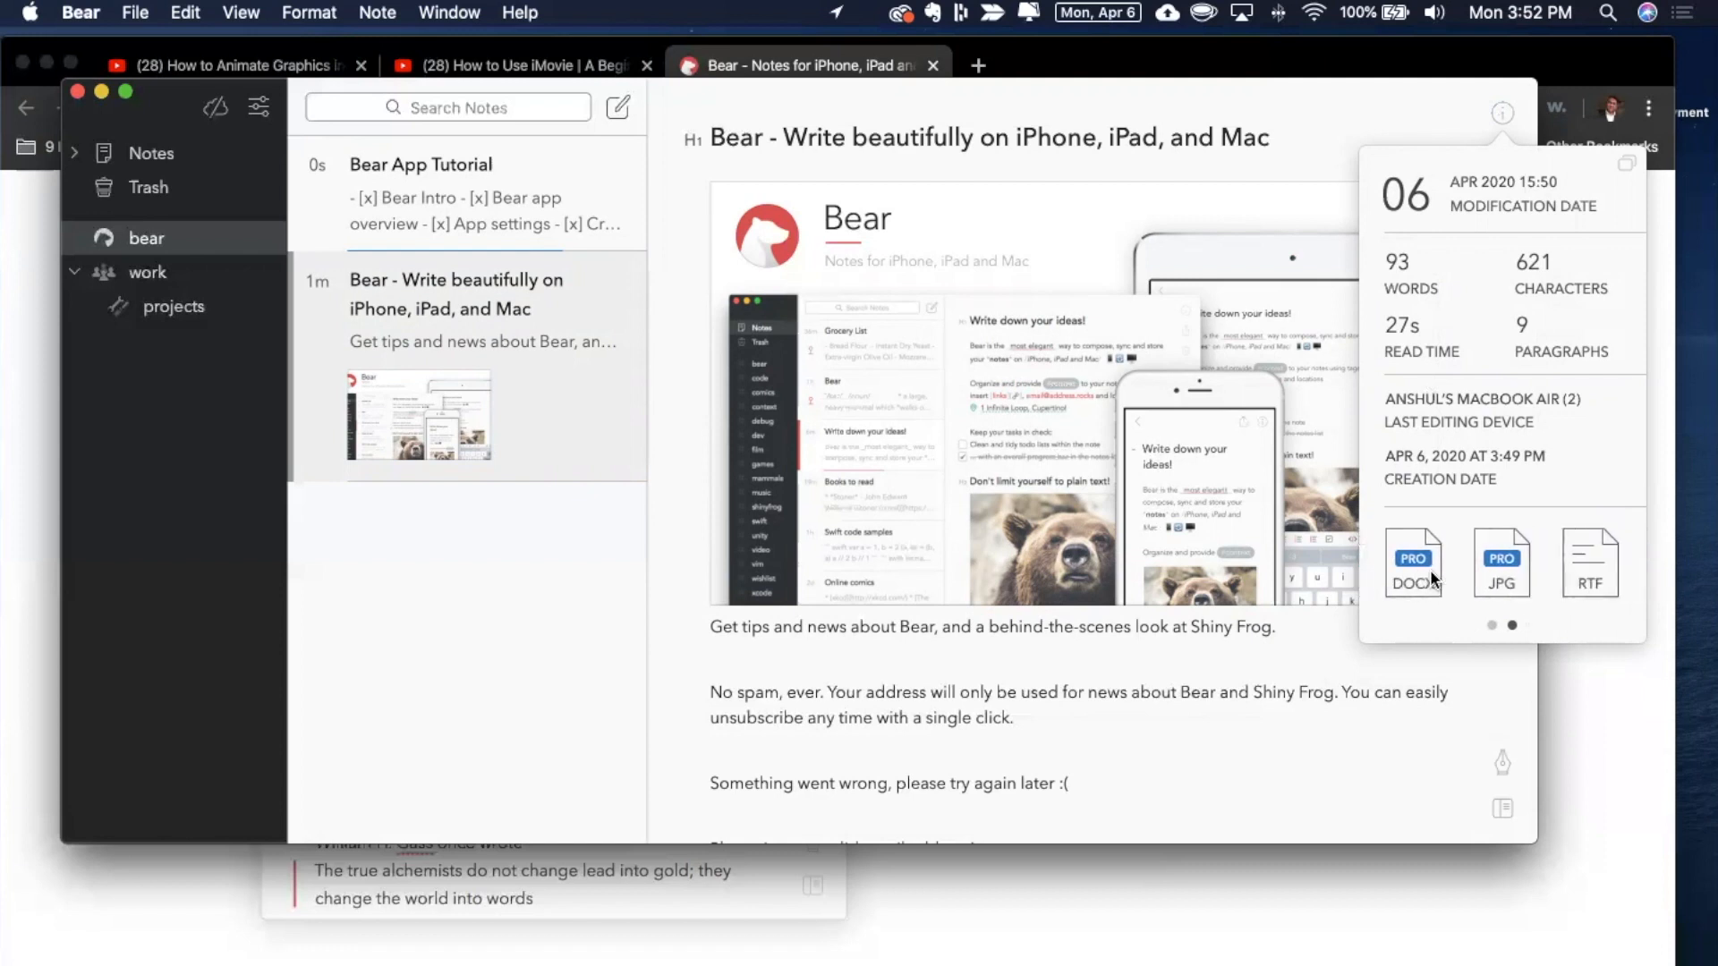
mouse_move(1632, 581)
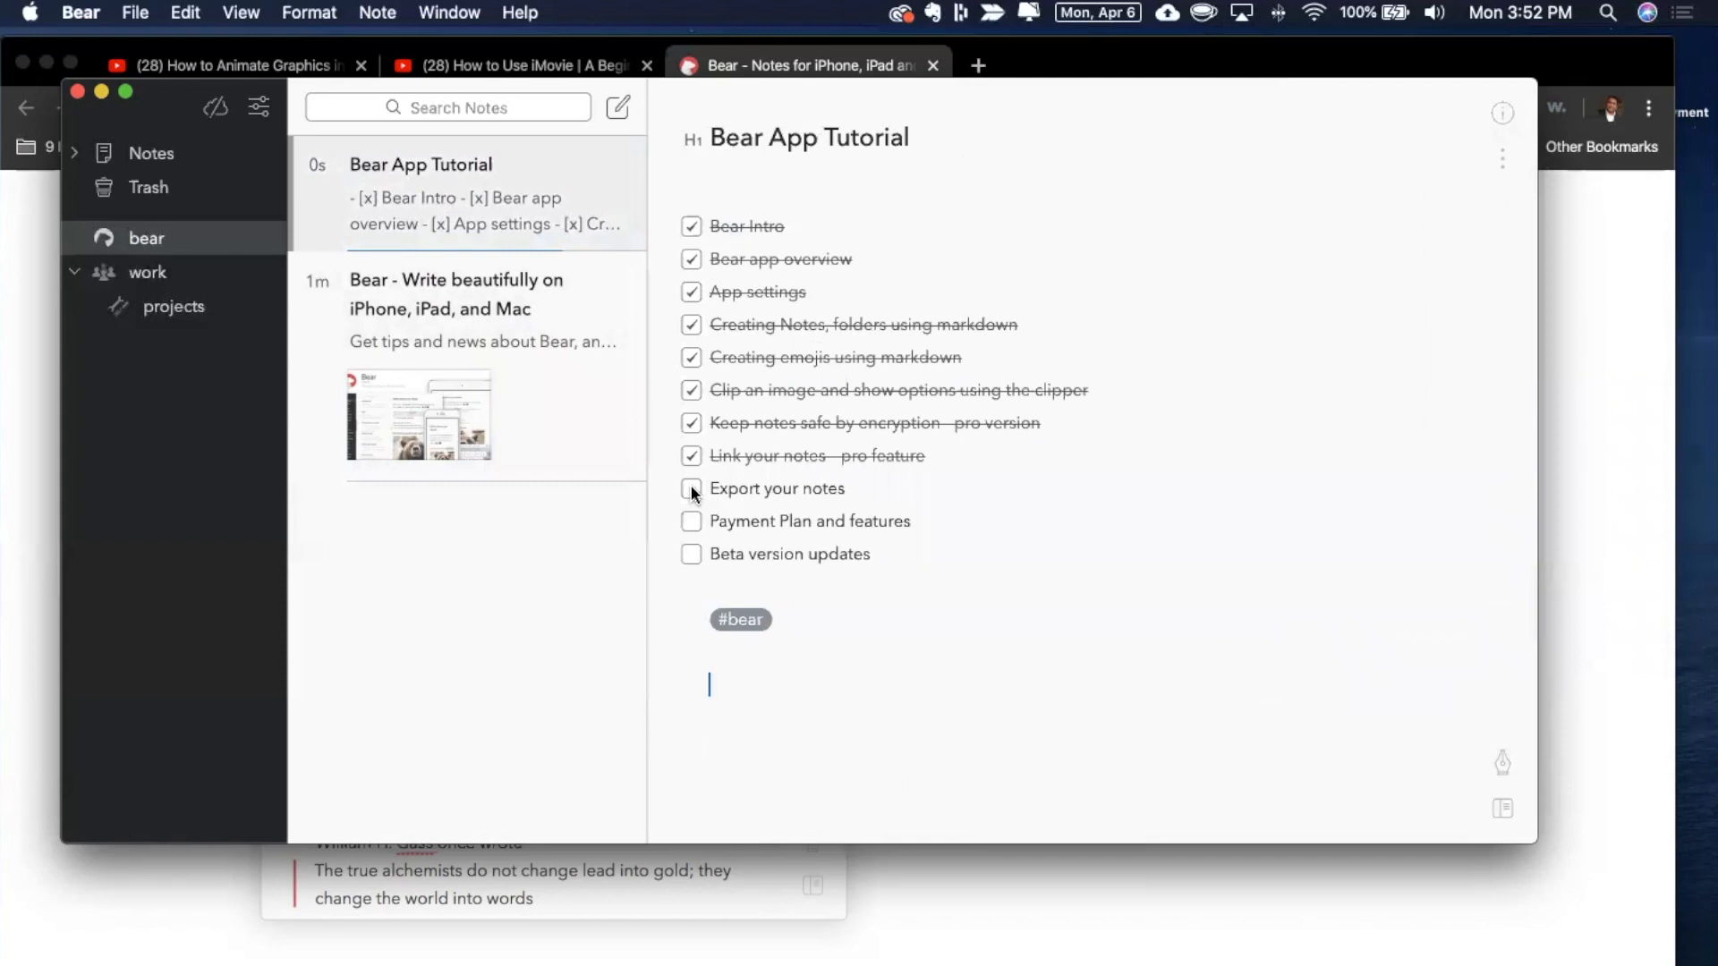
- Tick 'Export your notes' in the Bear App Tutorial checklist
left_click(690, 487)
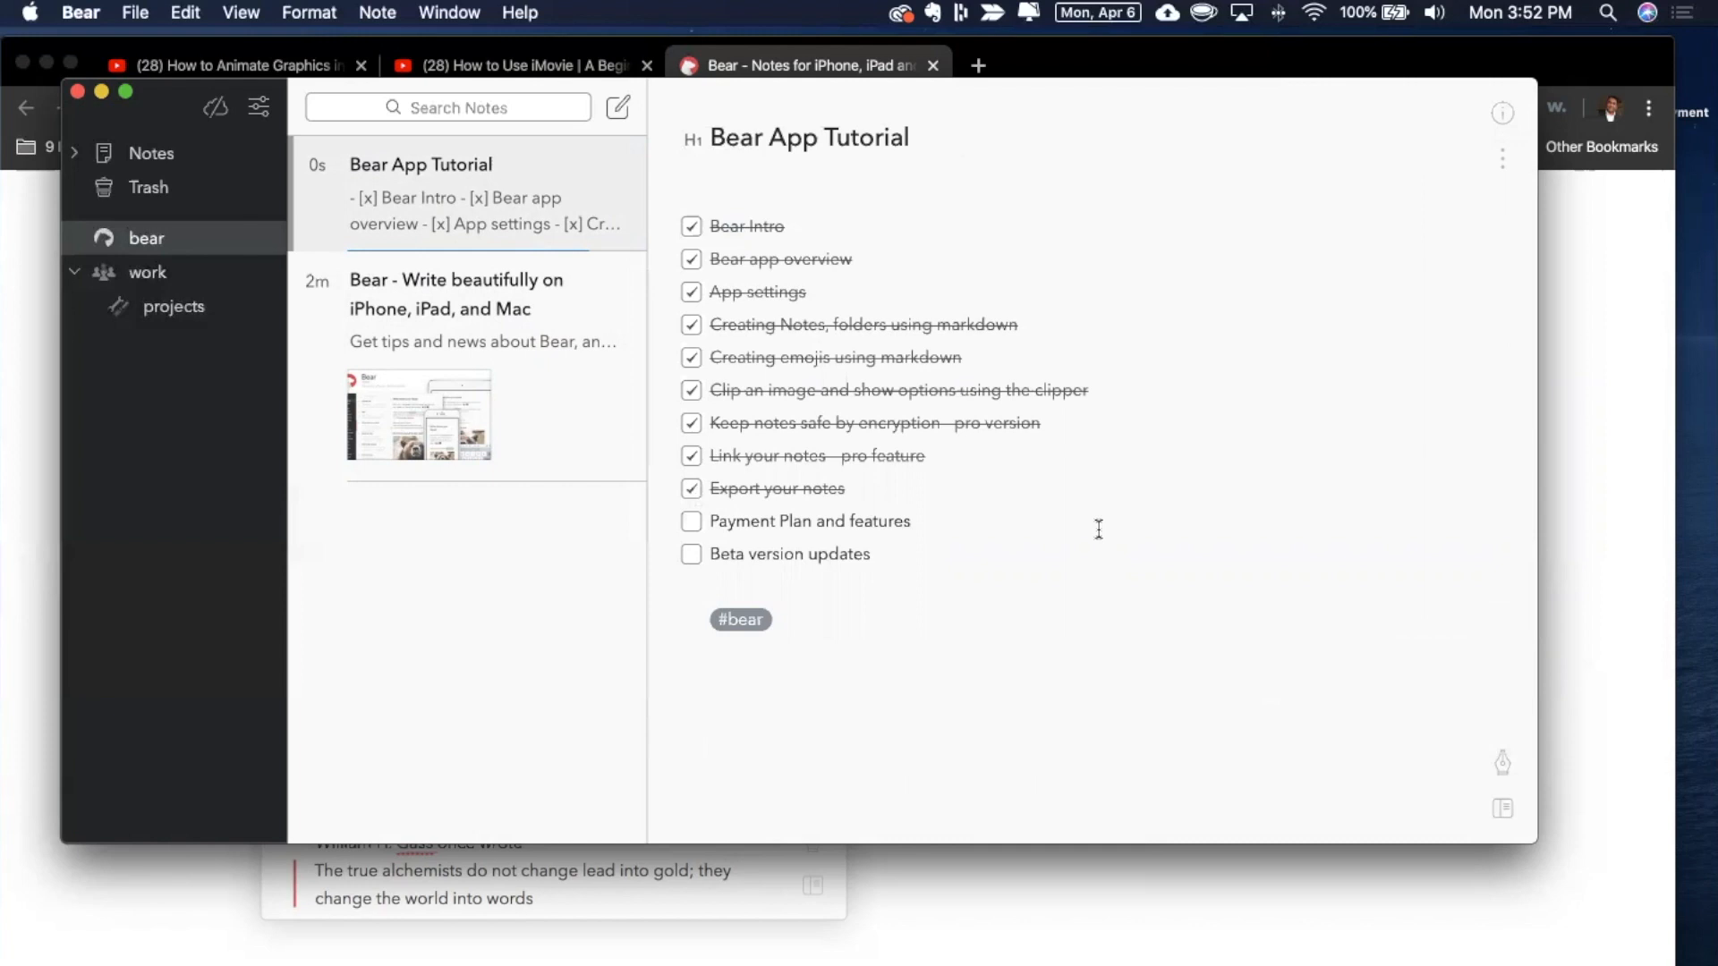
left_click(709, 686)
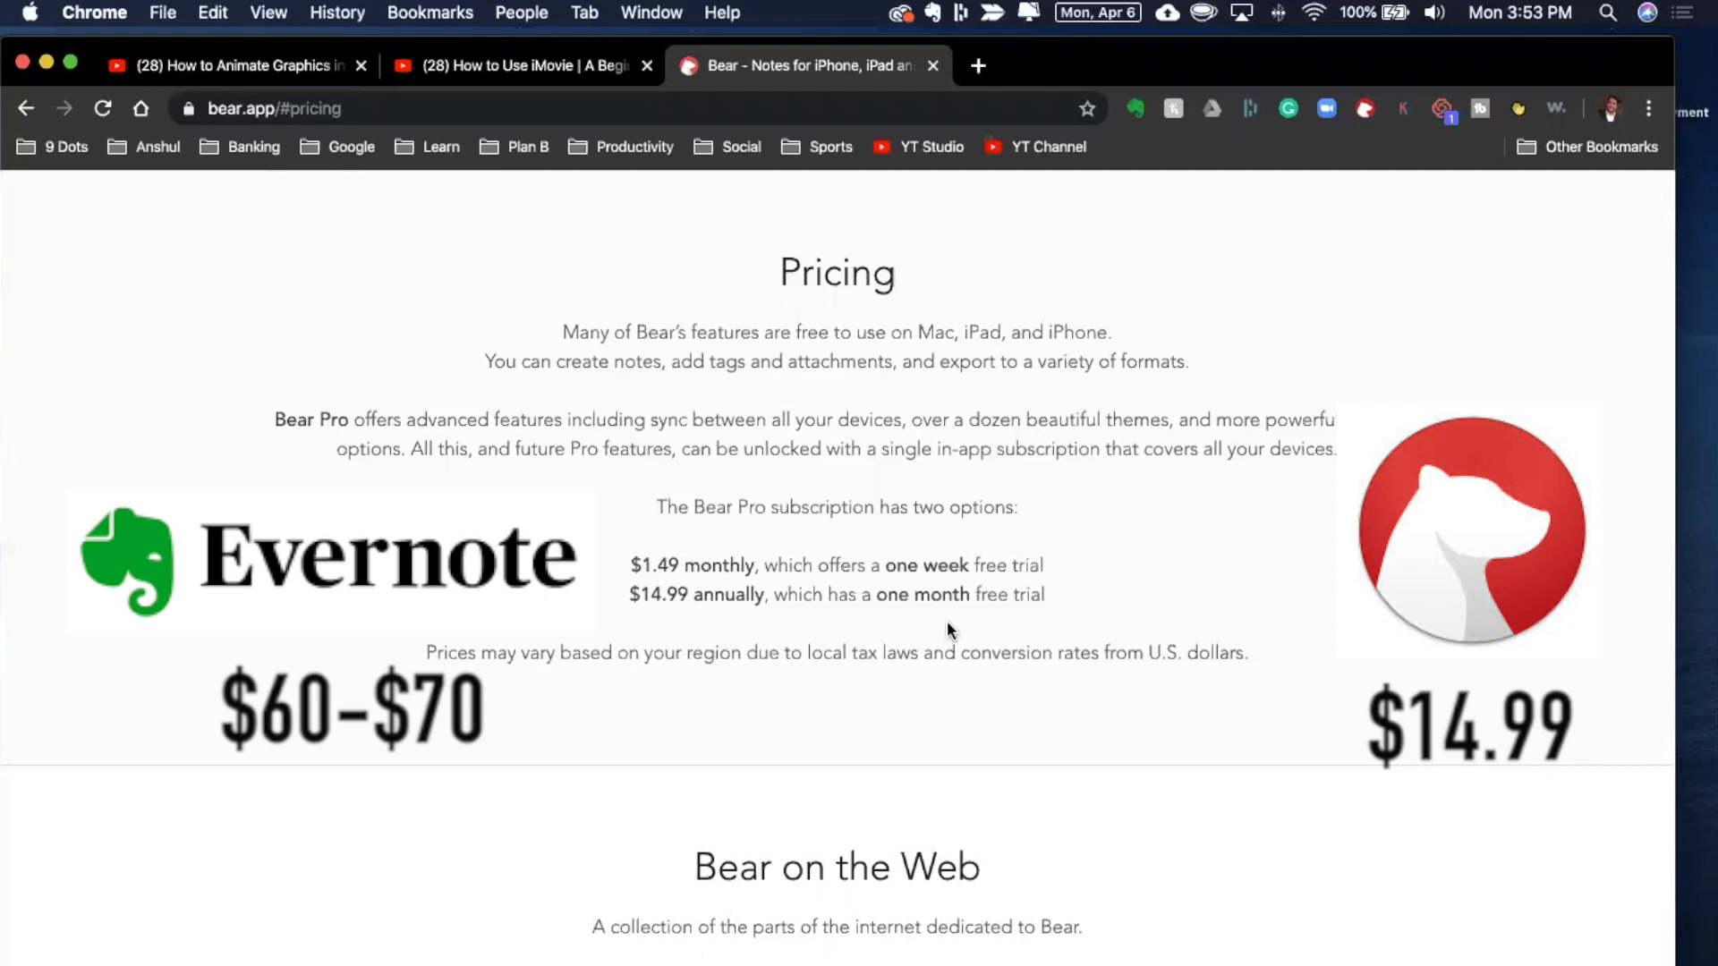
mouse_move(814, 605)
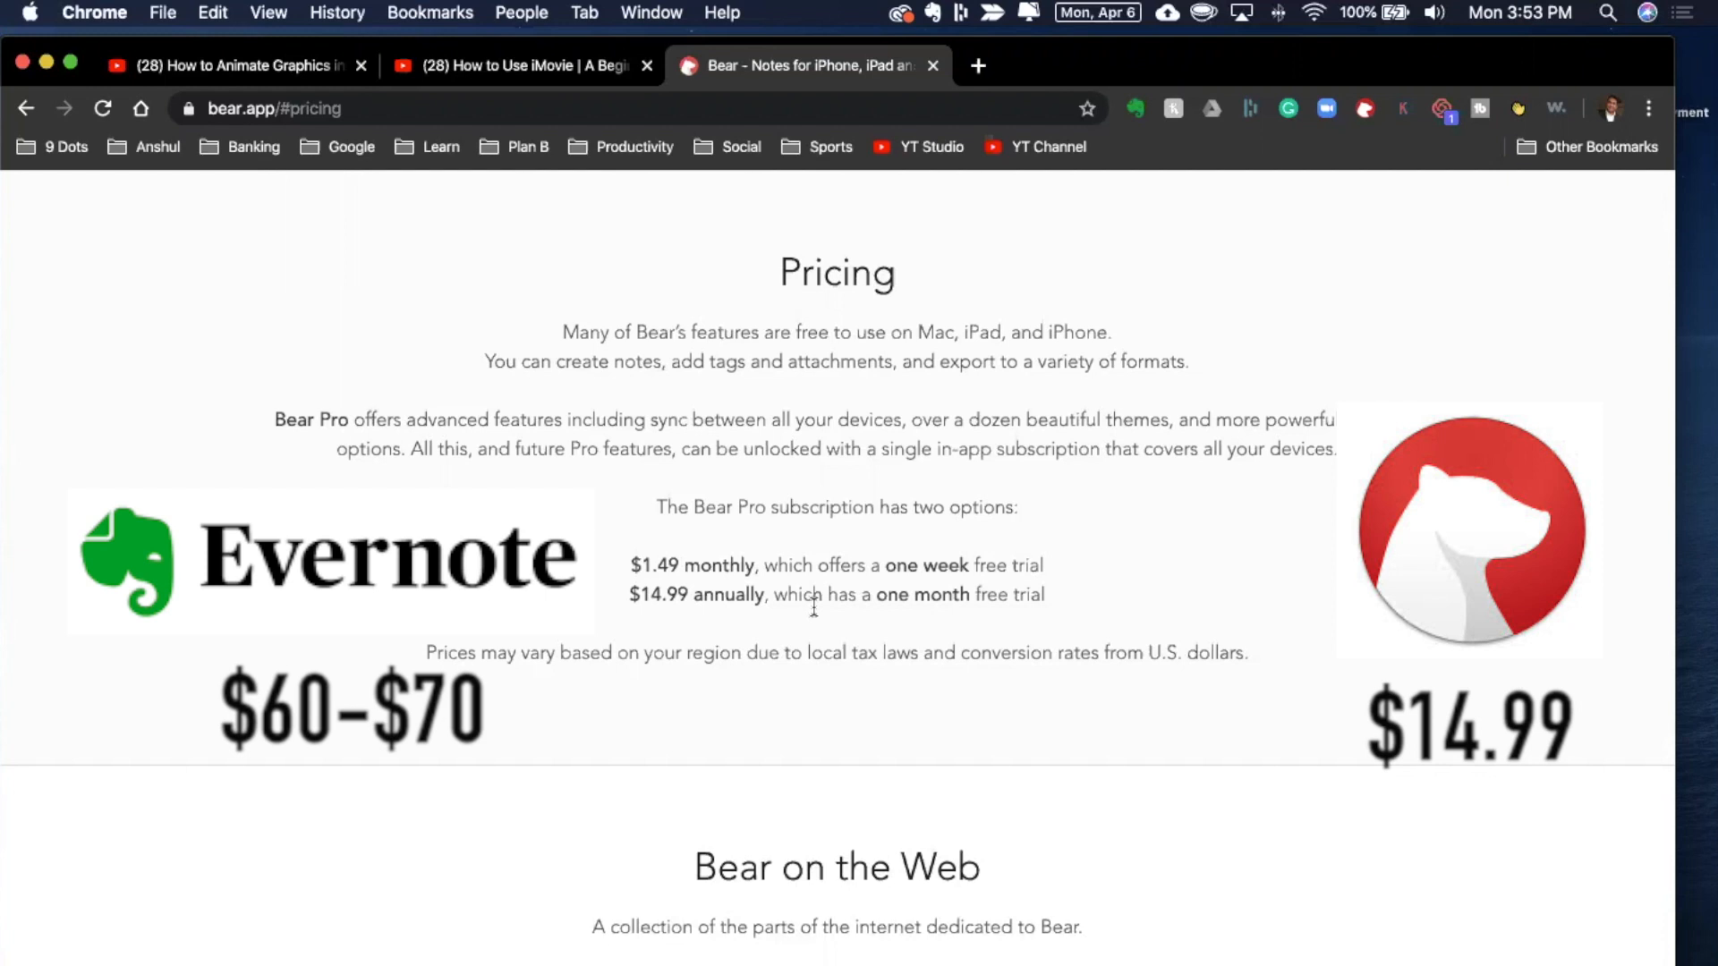
mouse_move(681, 569)
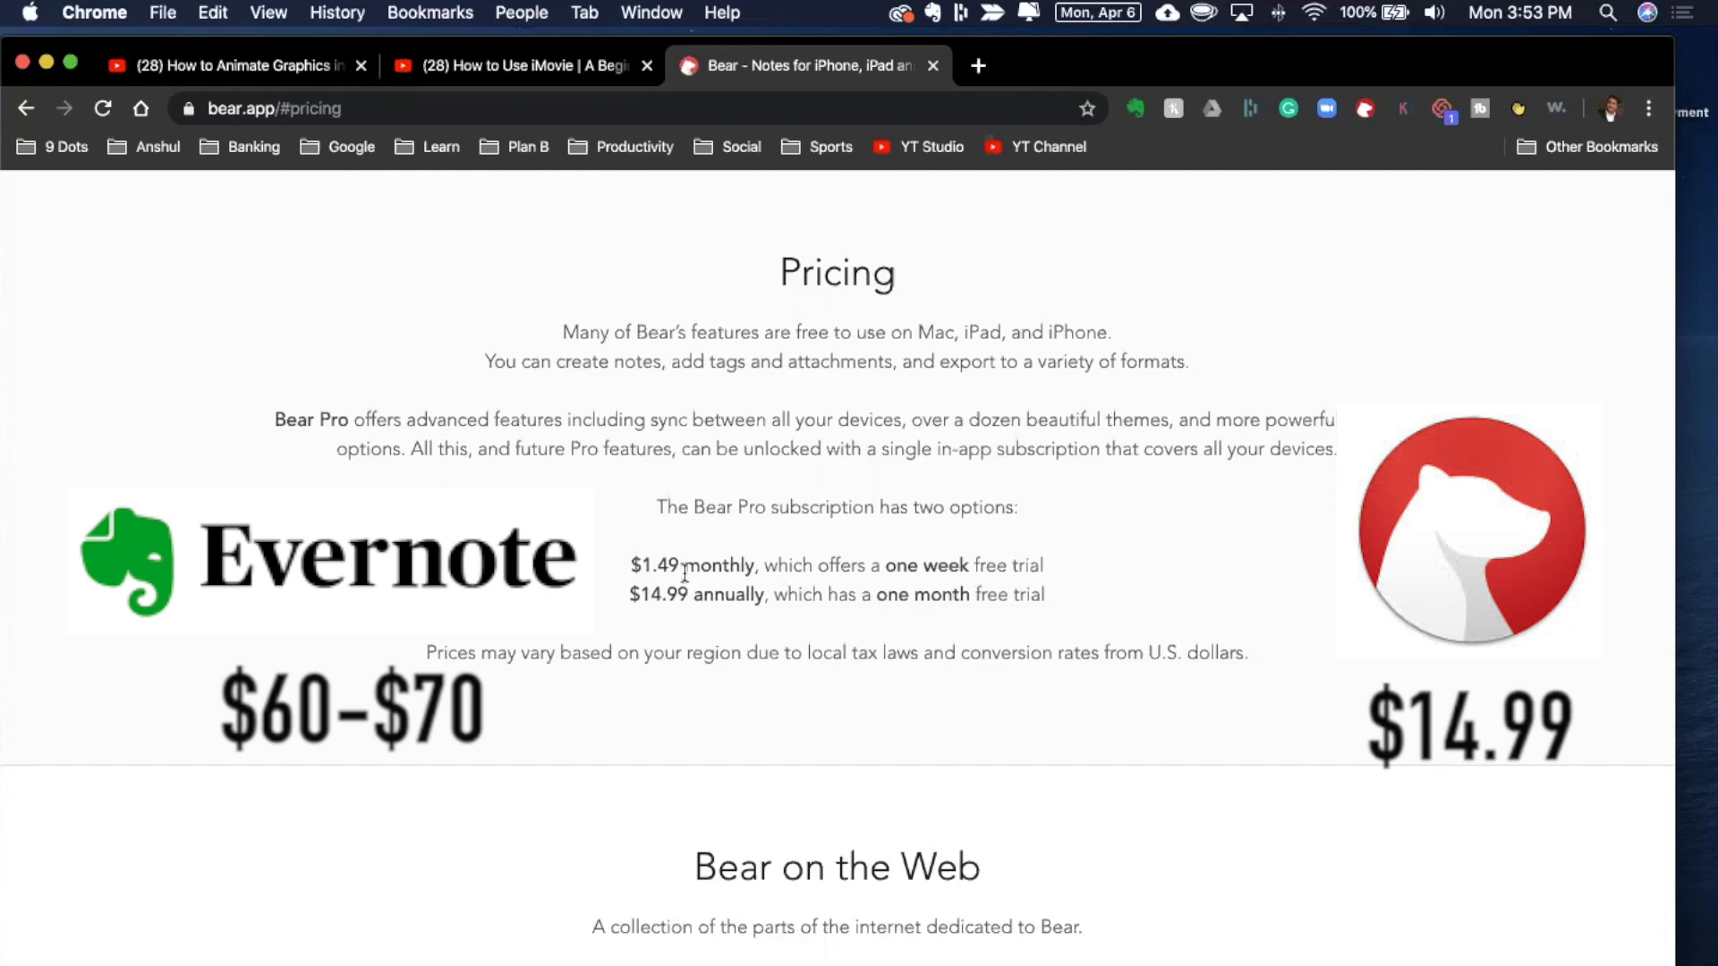
mouse_move(723, 594)
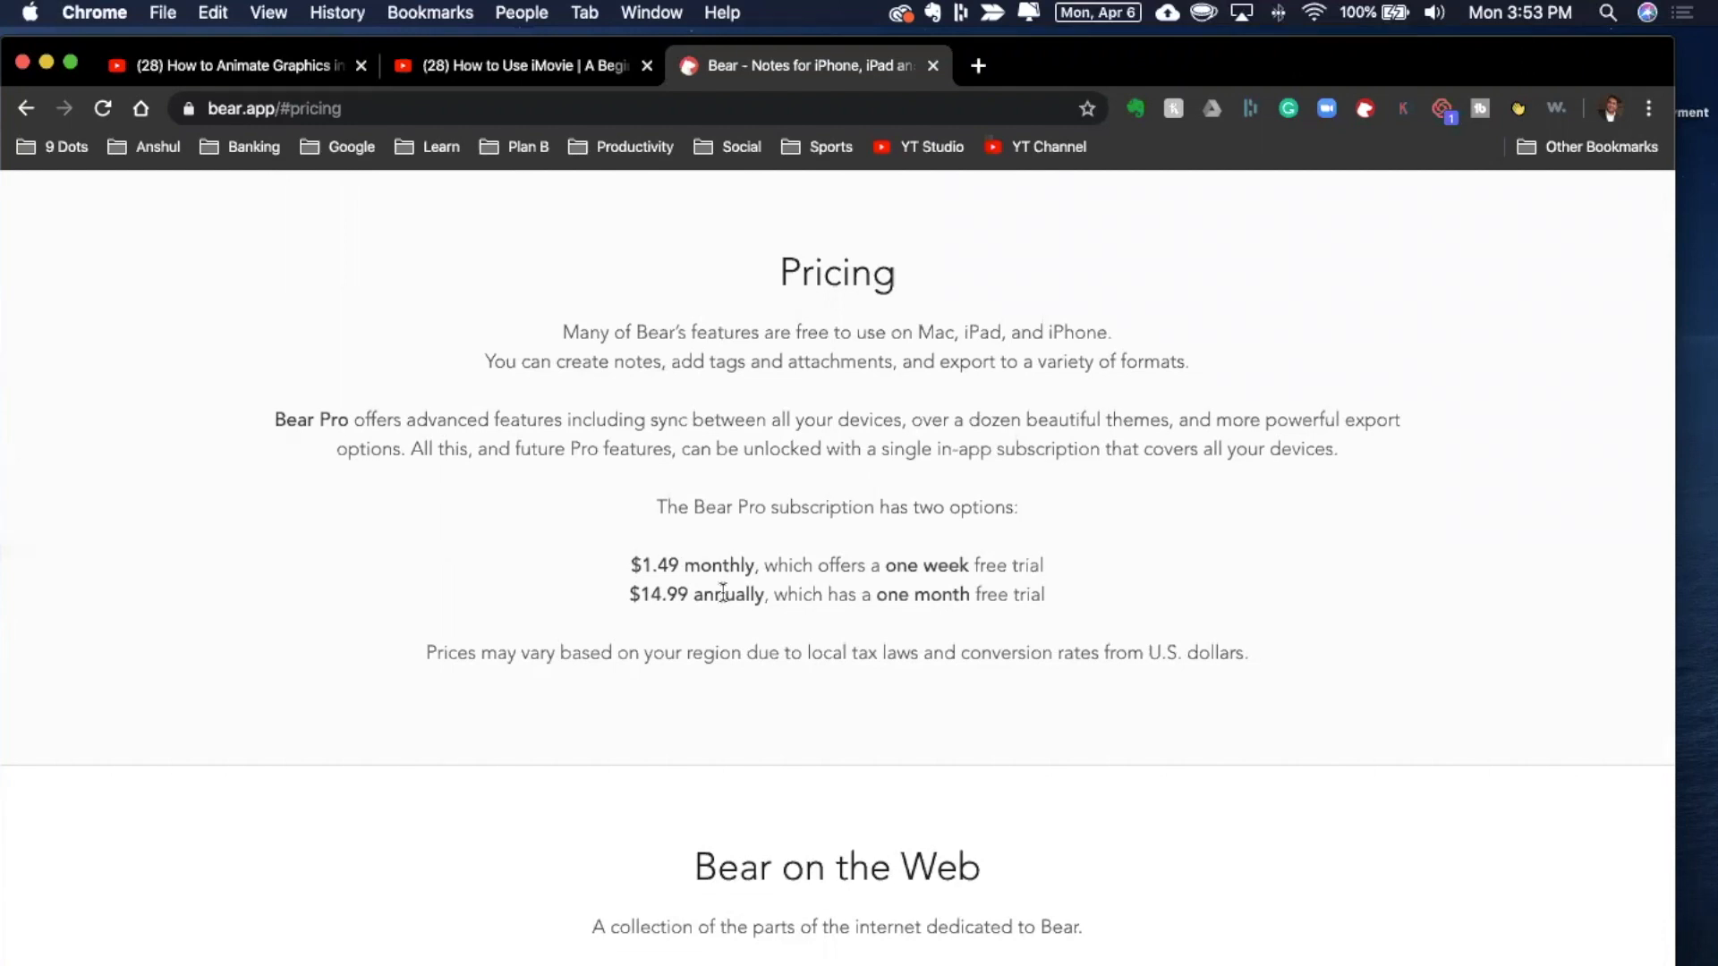
scroll("down", 3)
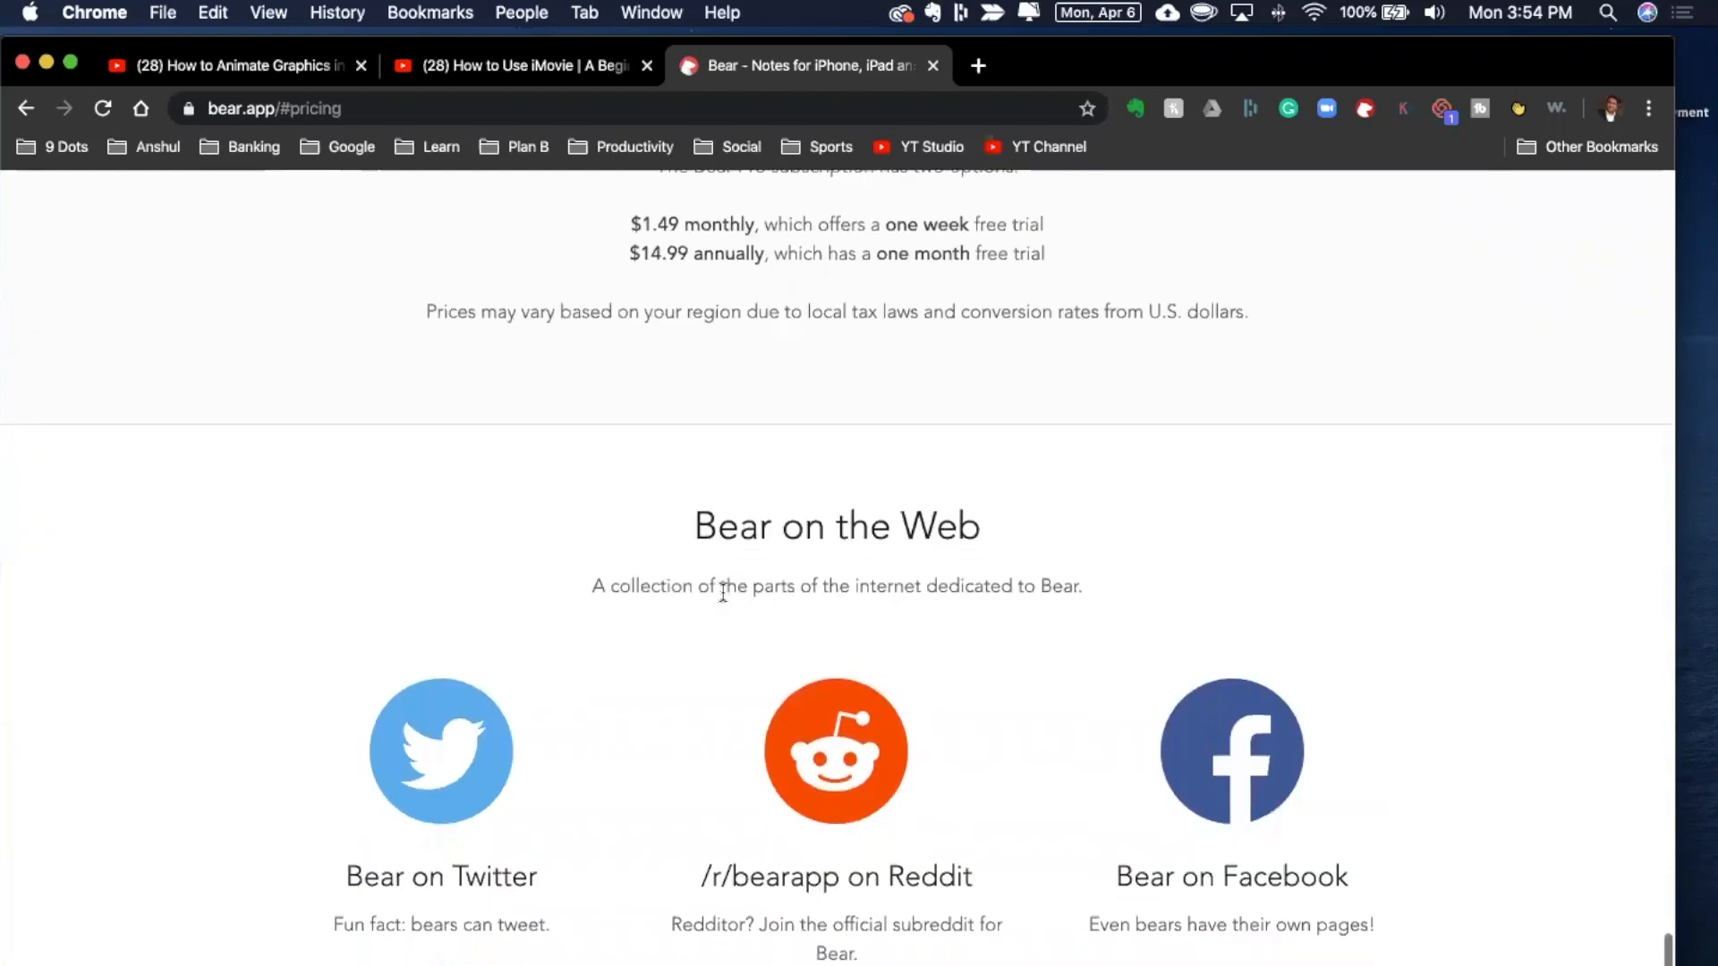
scroll("down", 3)
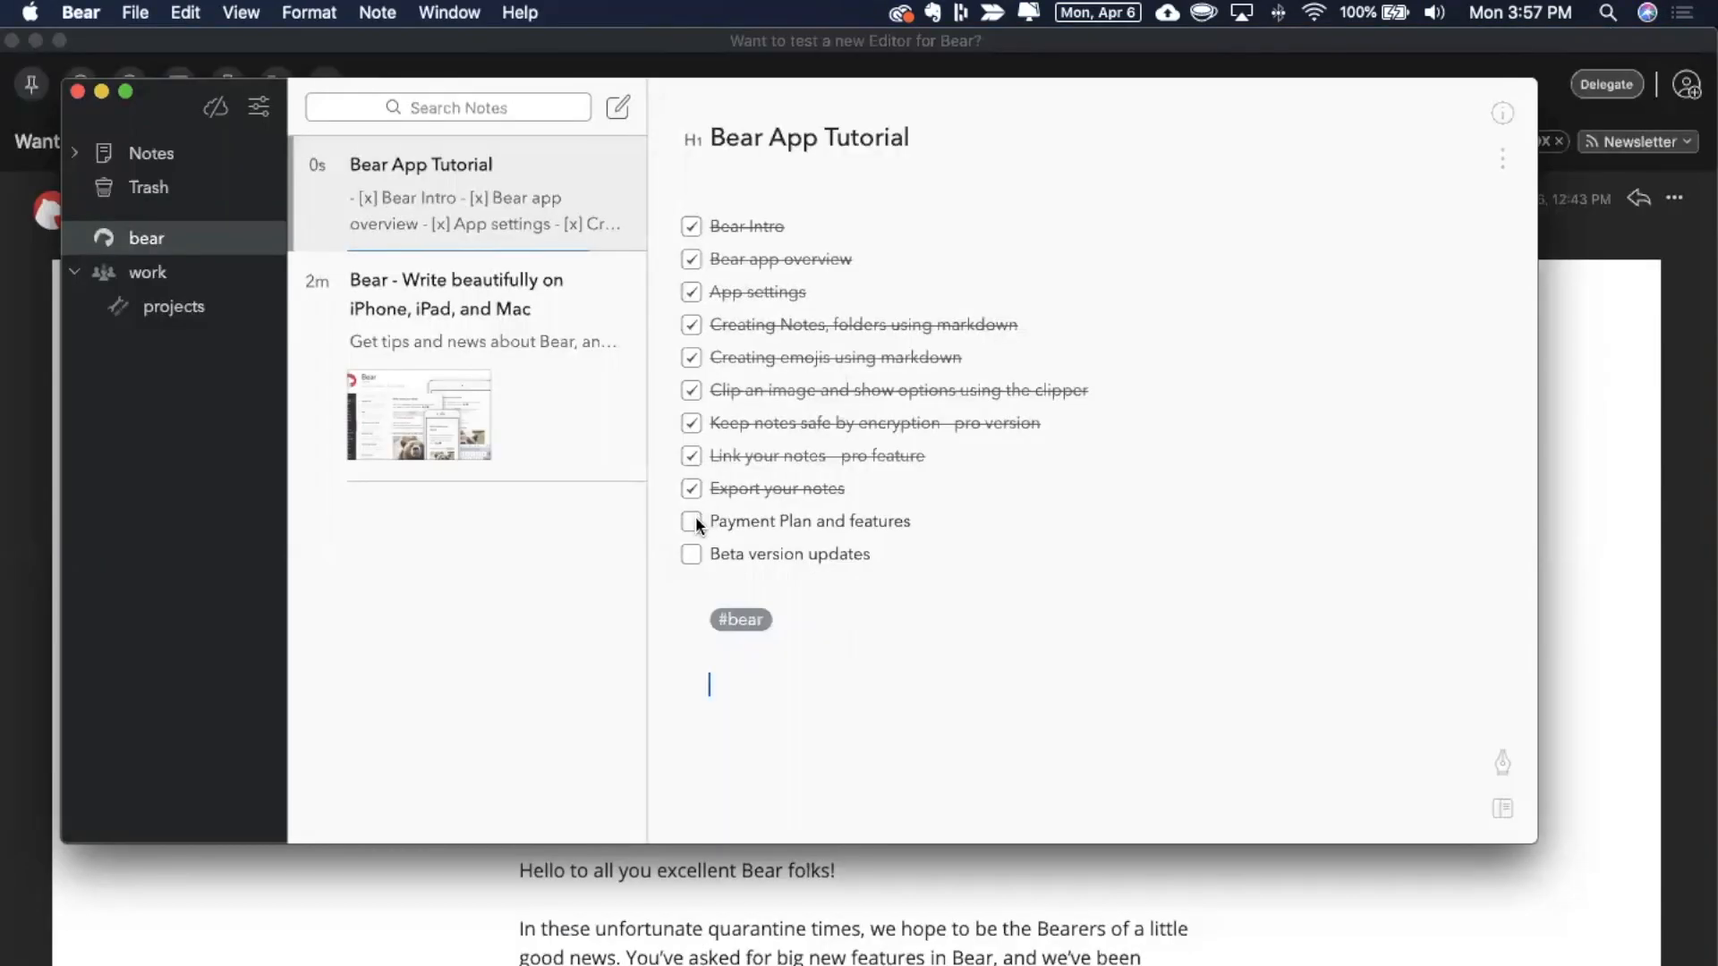
- Hide Bear to reveal Spark's 'Want to test a new Editor for Bear?' email
left_click(691, 521)
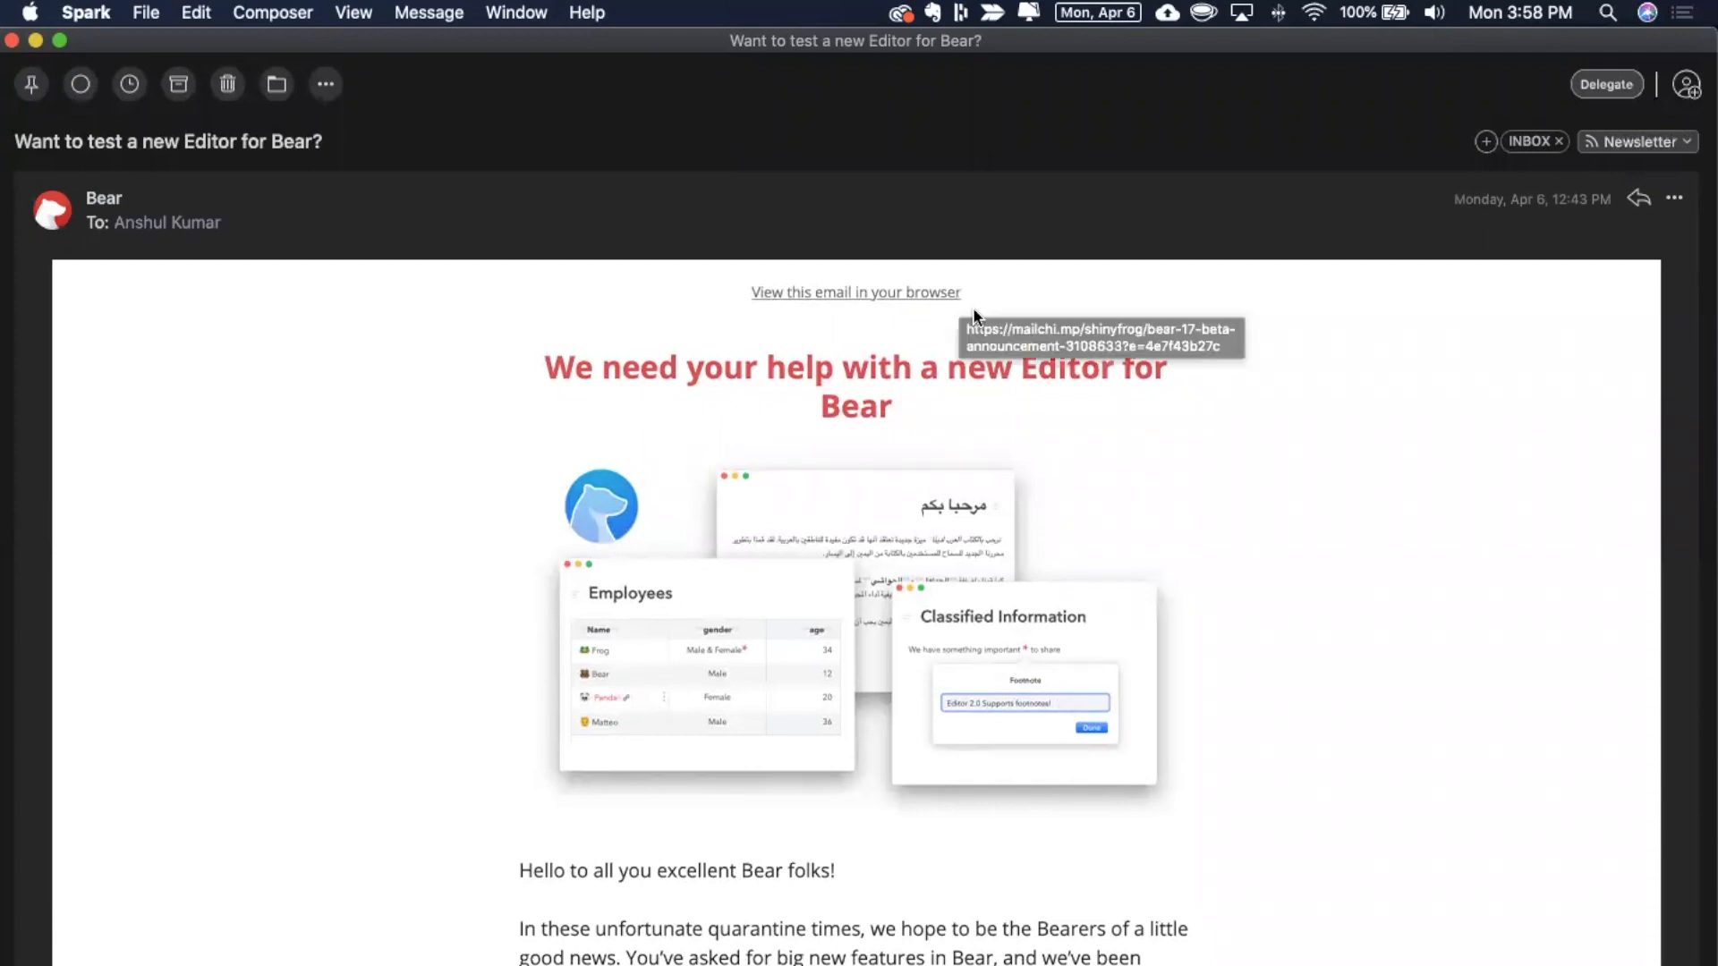
mouse_move(1141, 539)
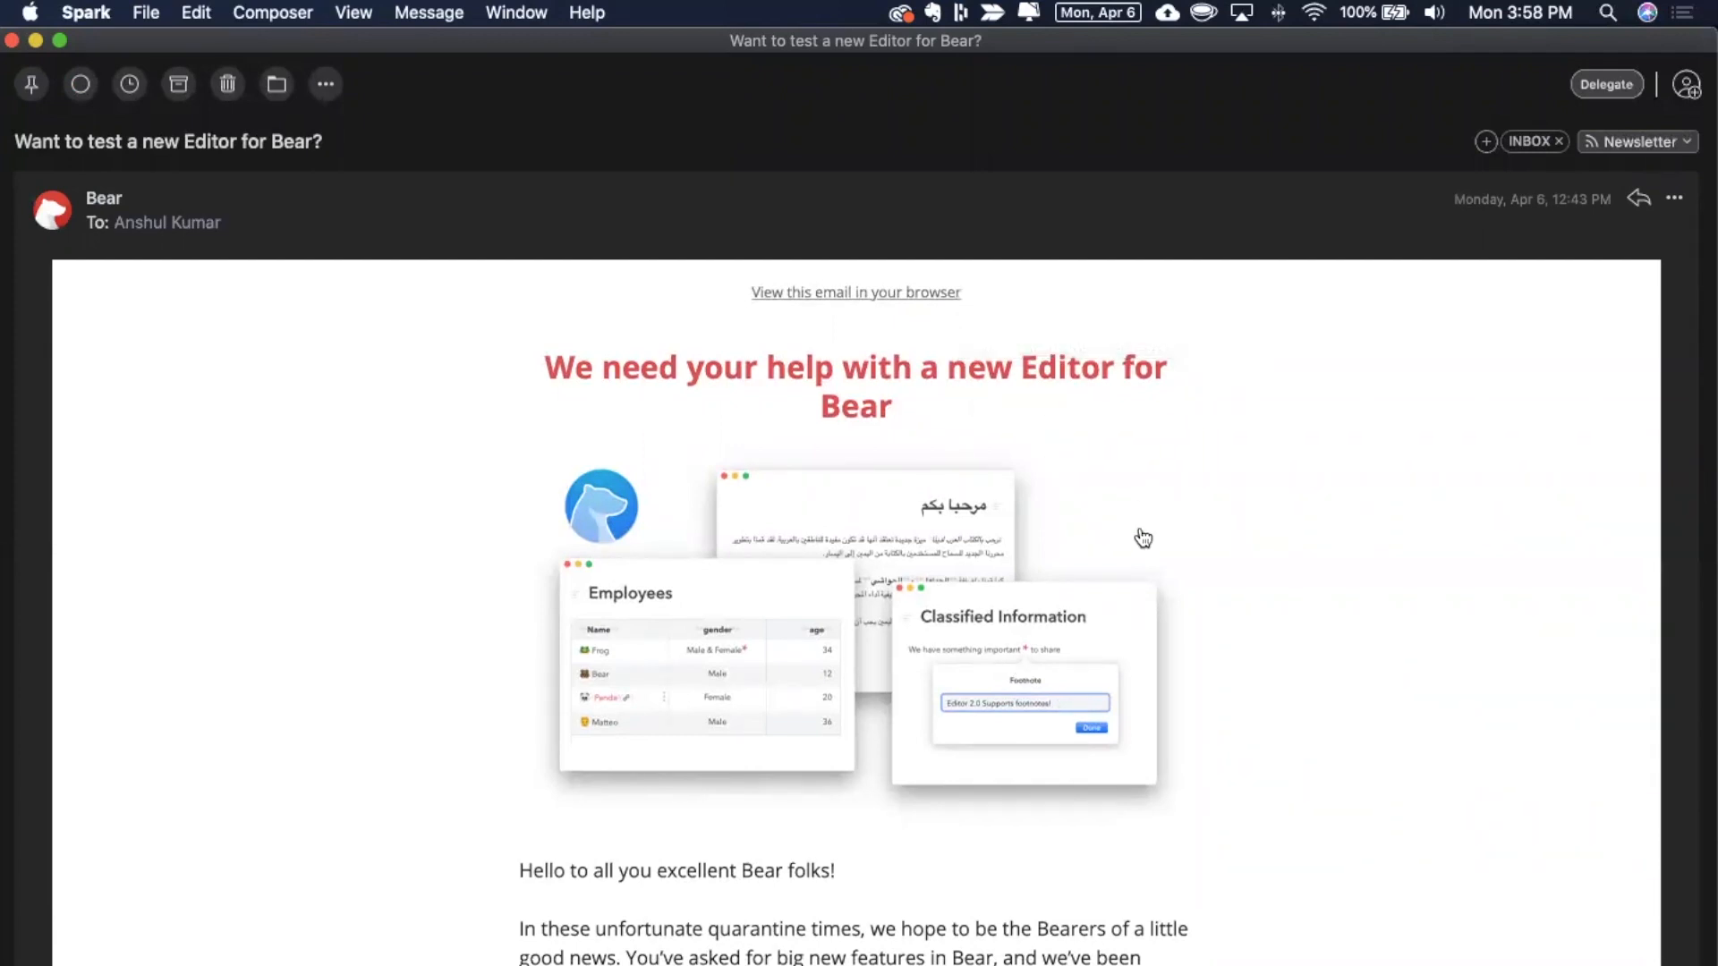
scroll("down", 3)
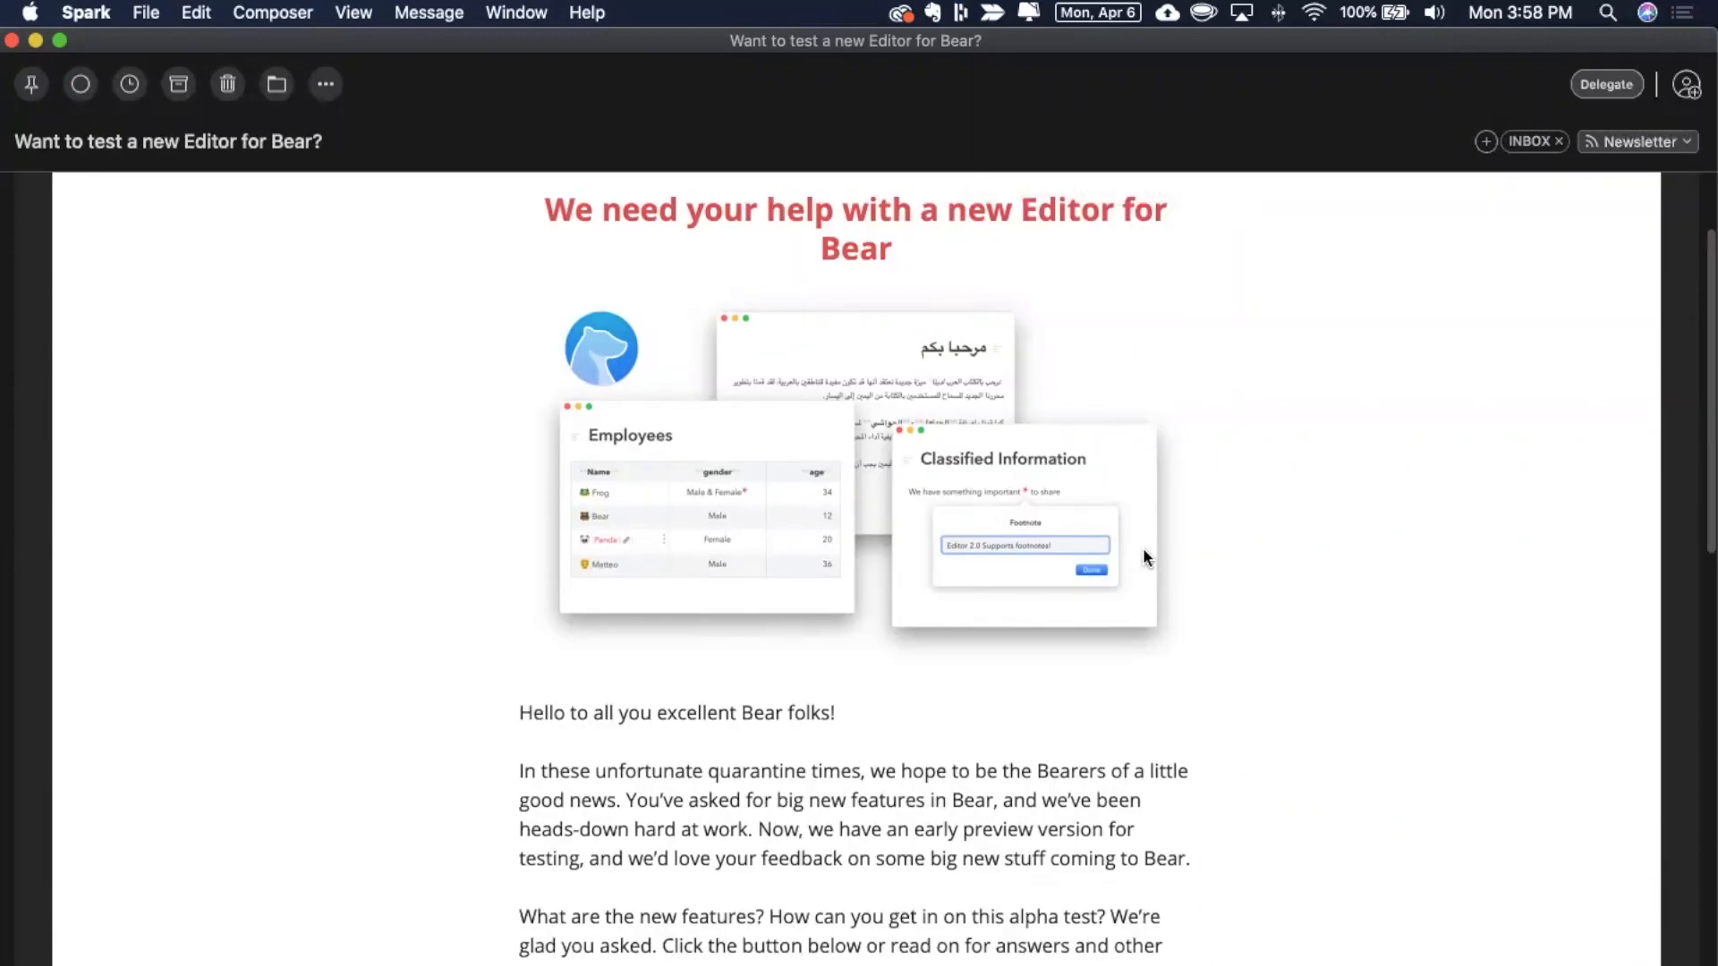
scroll("down", 3)
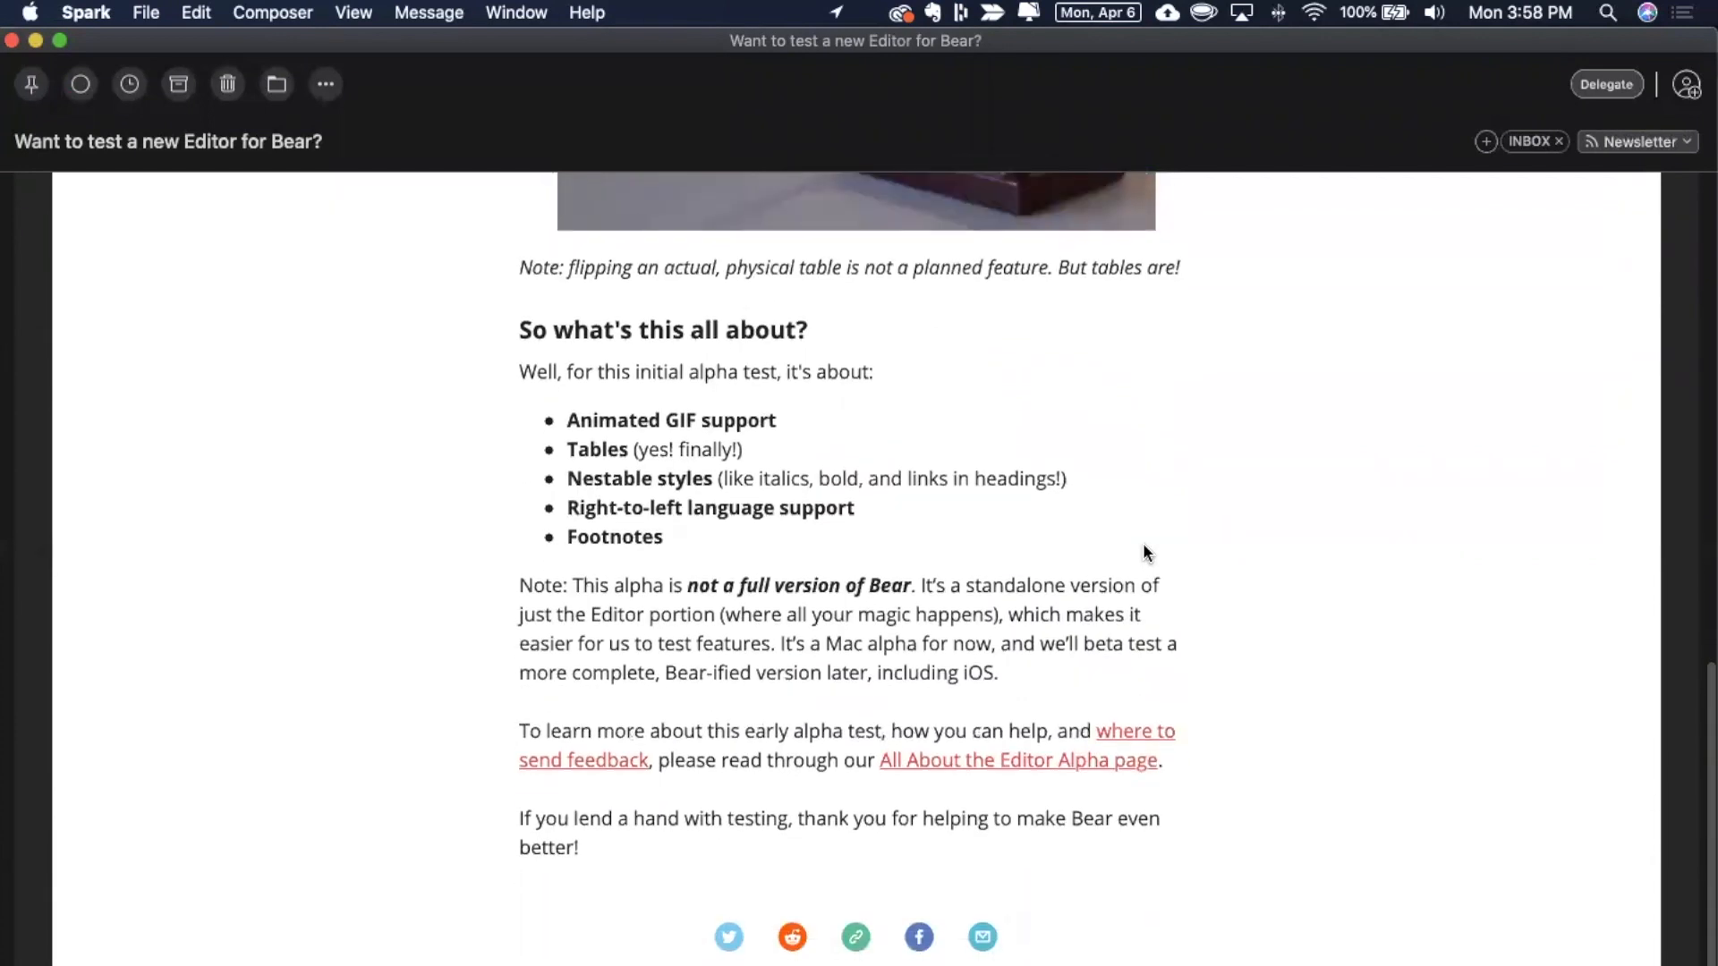